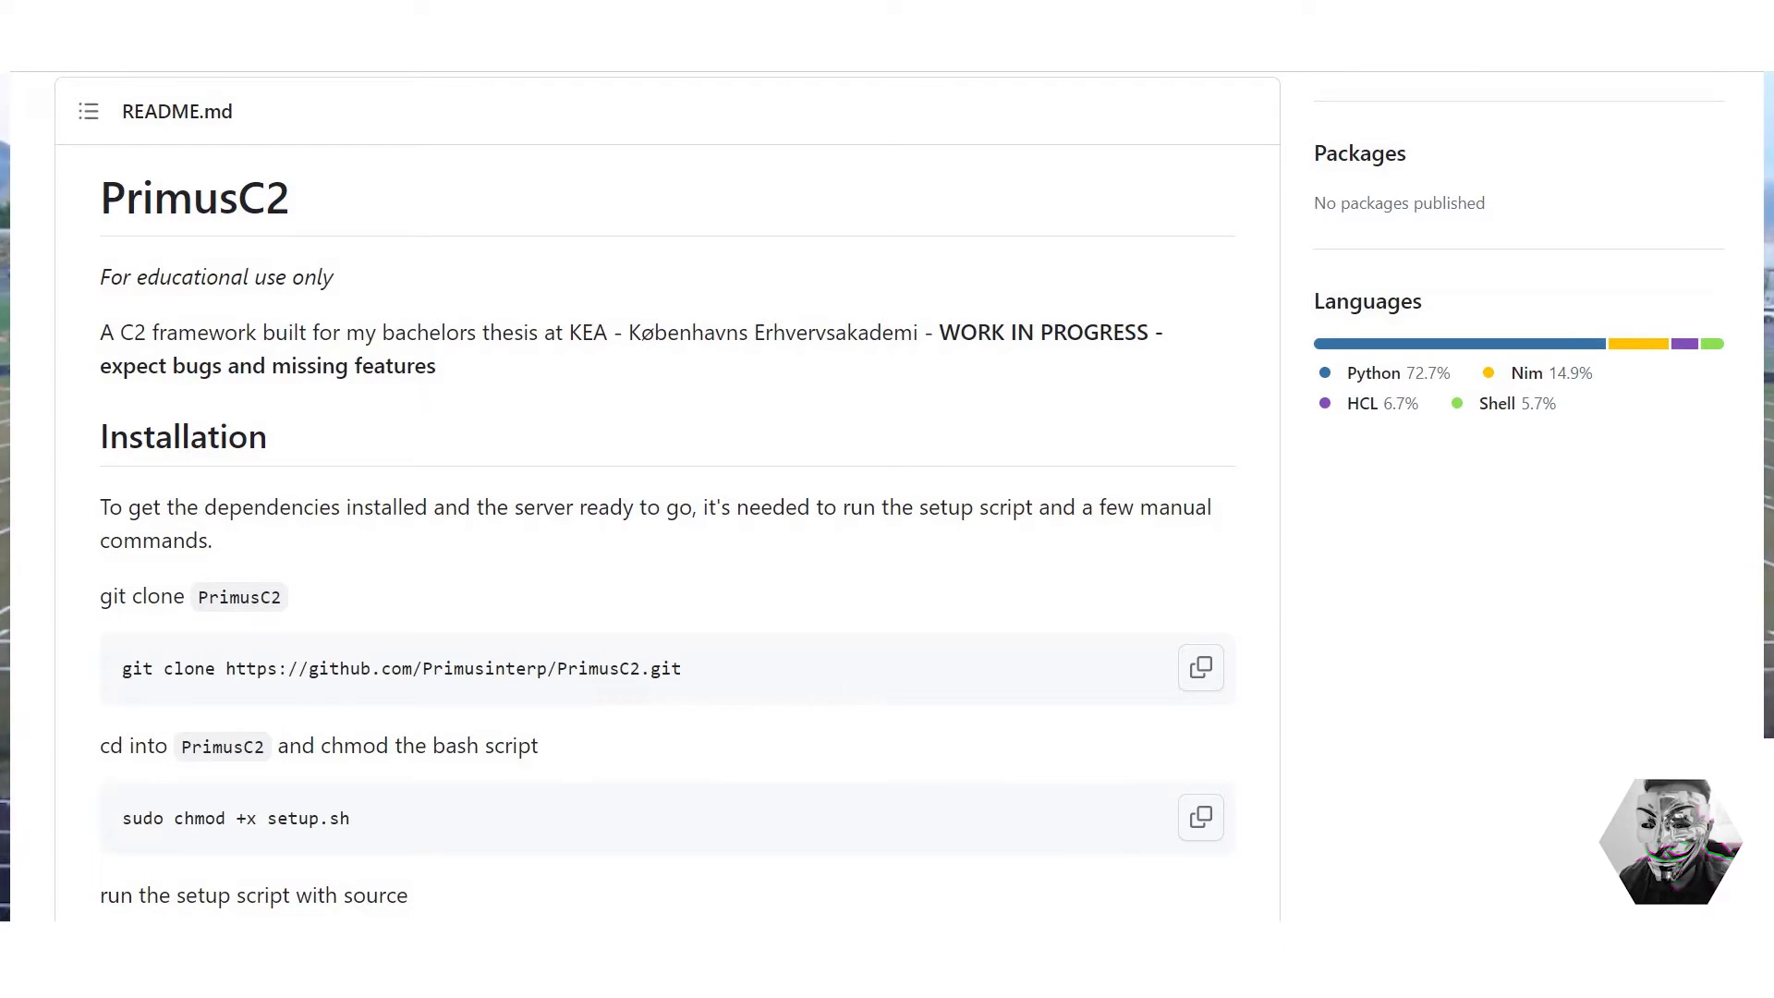
# Scroll the README down to Installation and select the PrimusC2 git clone command.
pyautogui.scroll(-3)
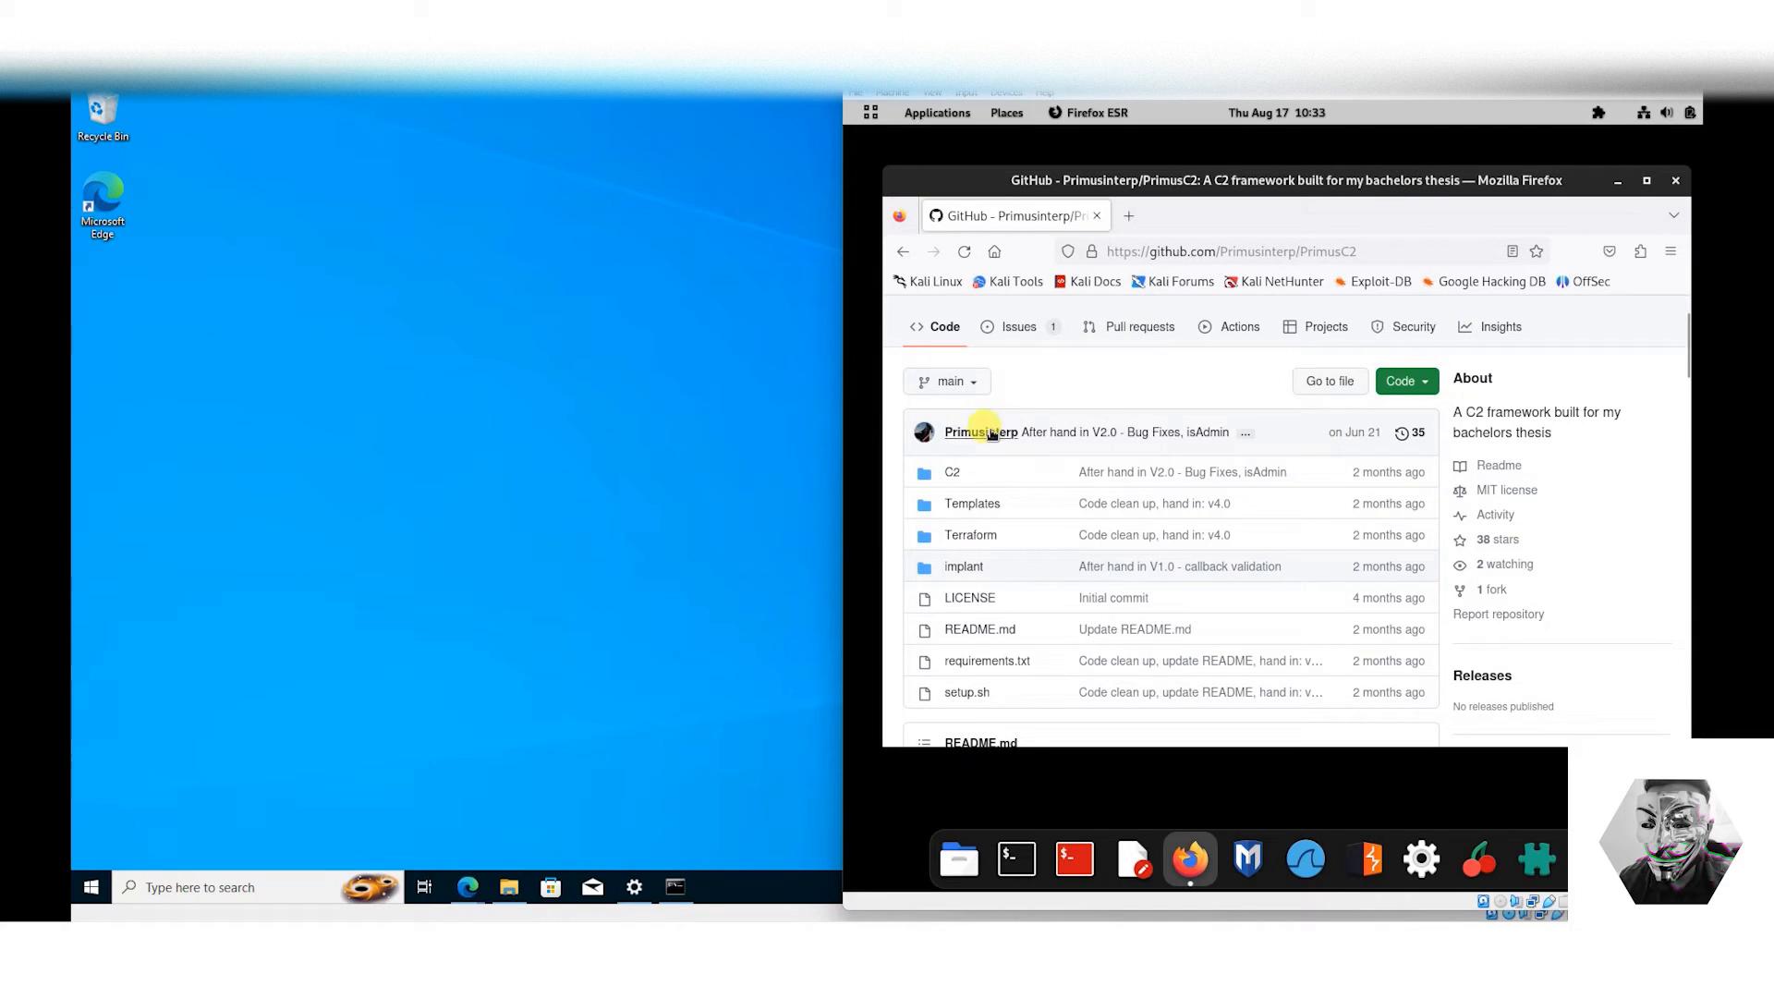
pyautogui.moveTo(1107, 445)
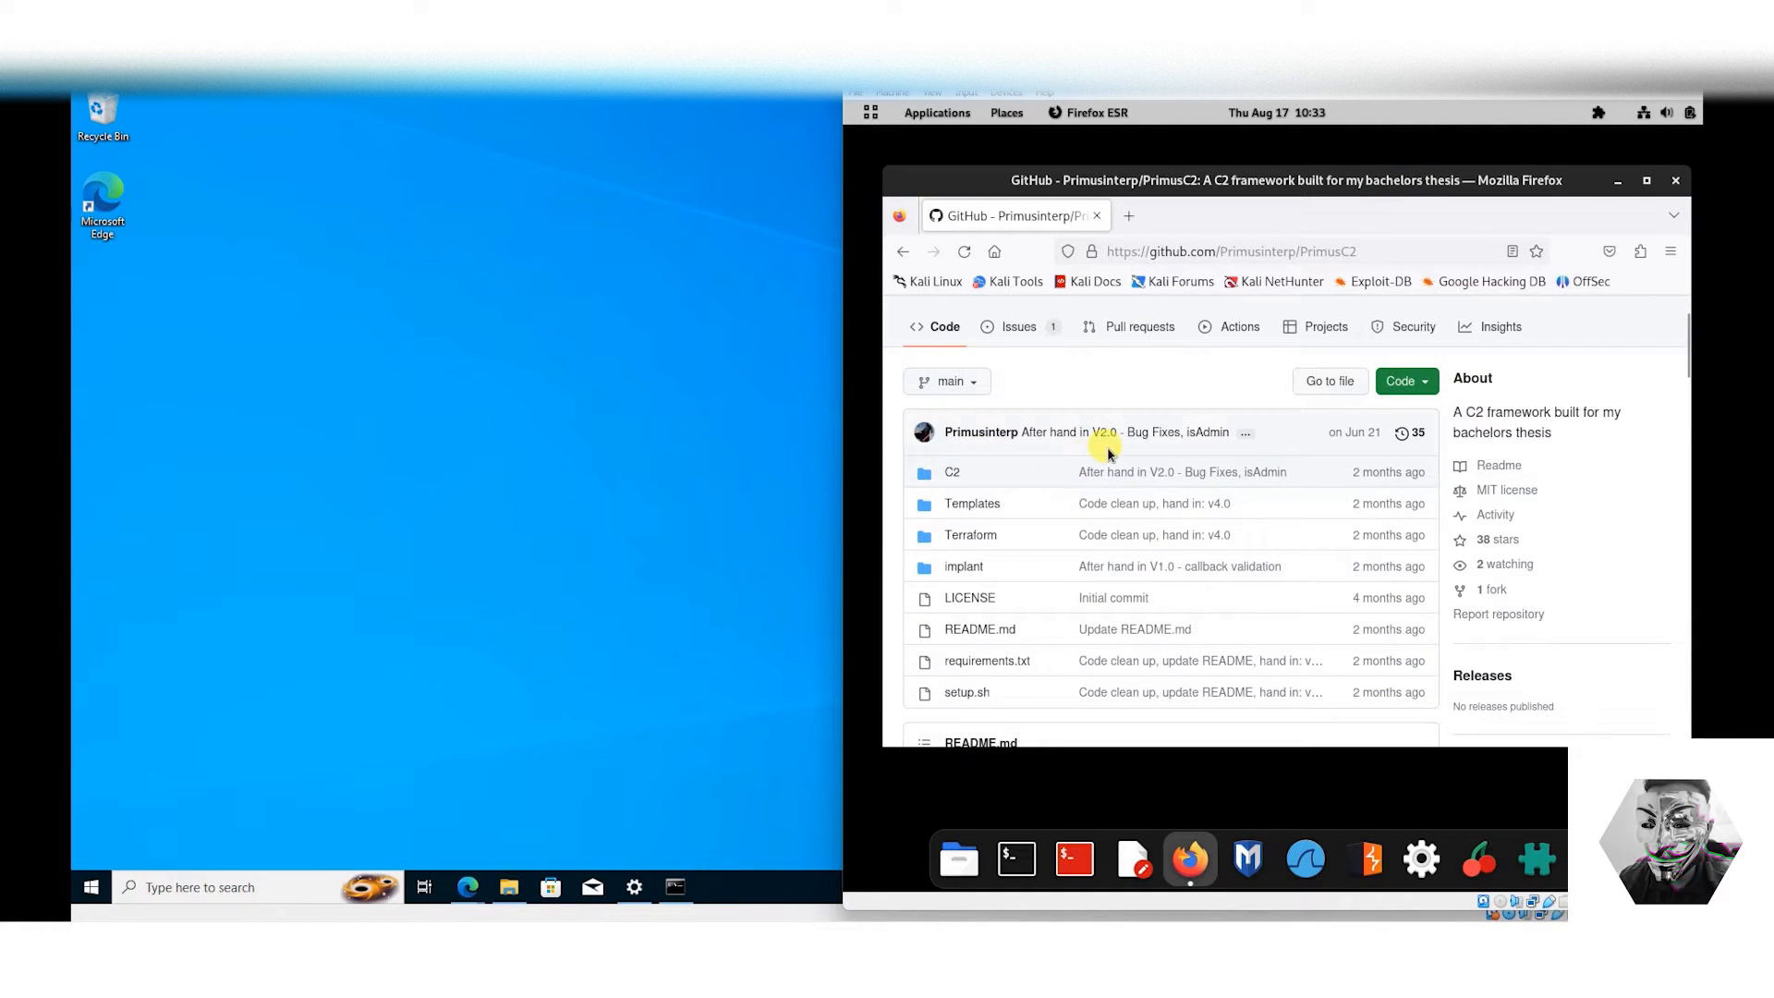
pyautogui.scroll(-3)
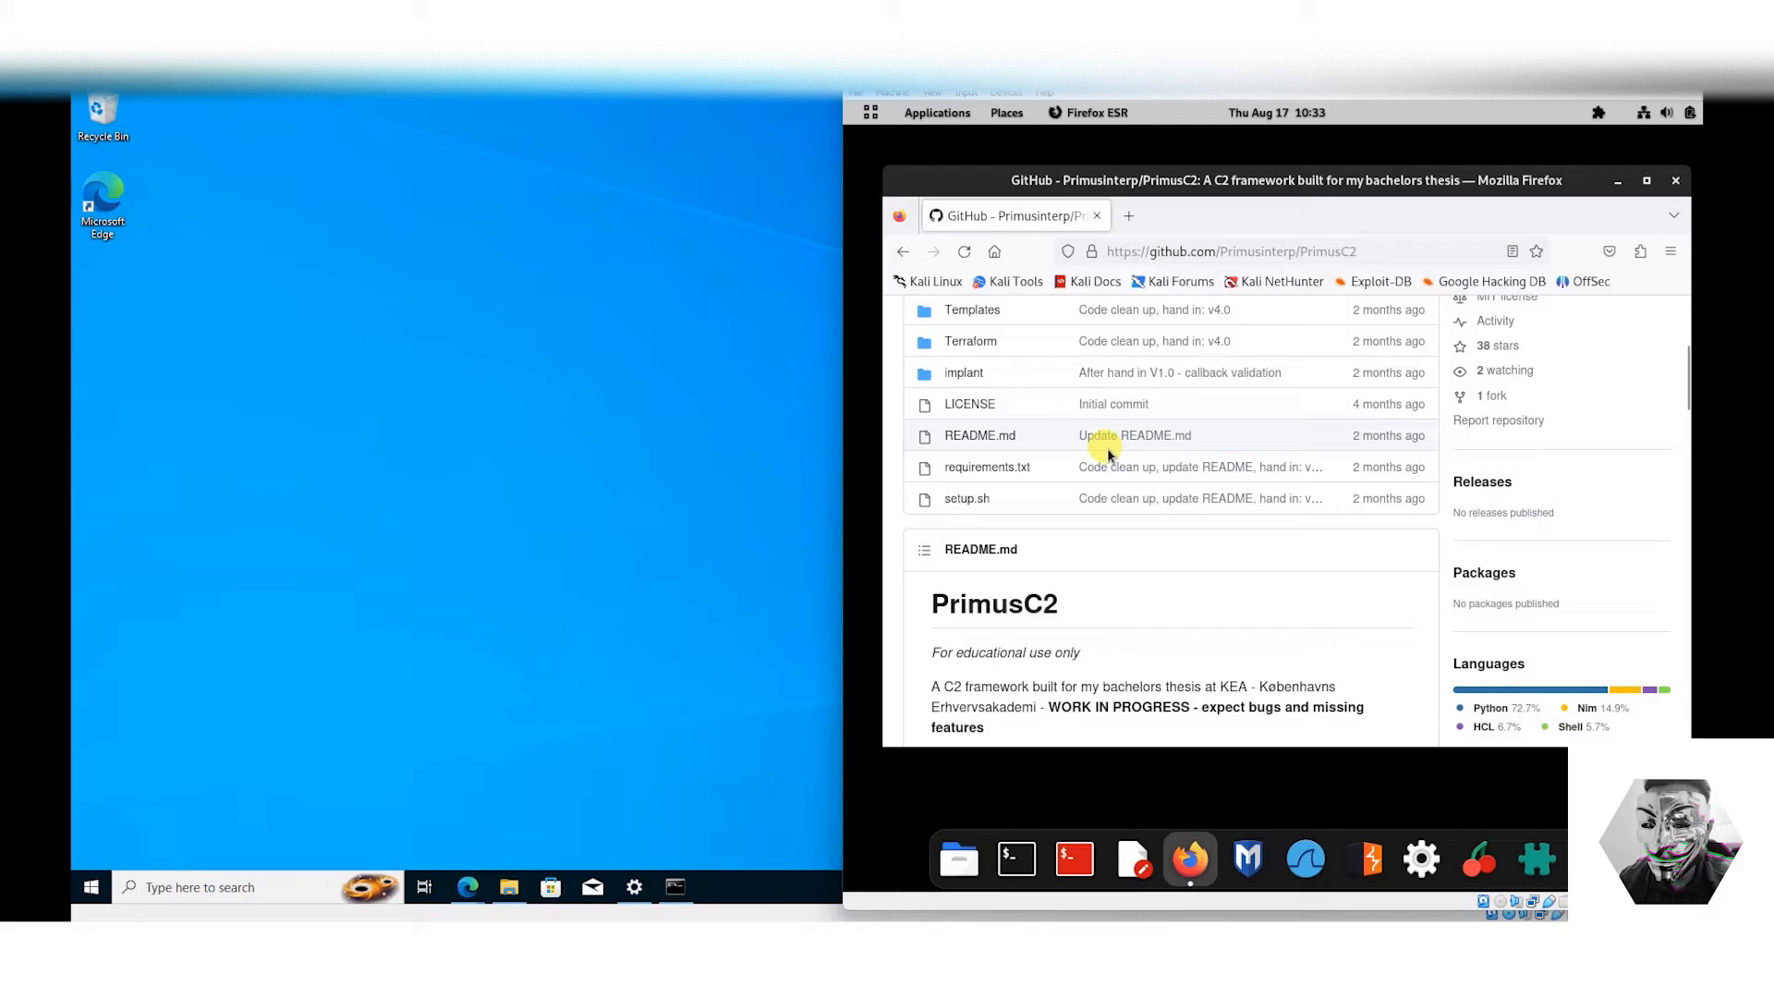
pyautogui.scroll(-3)
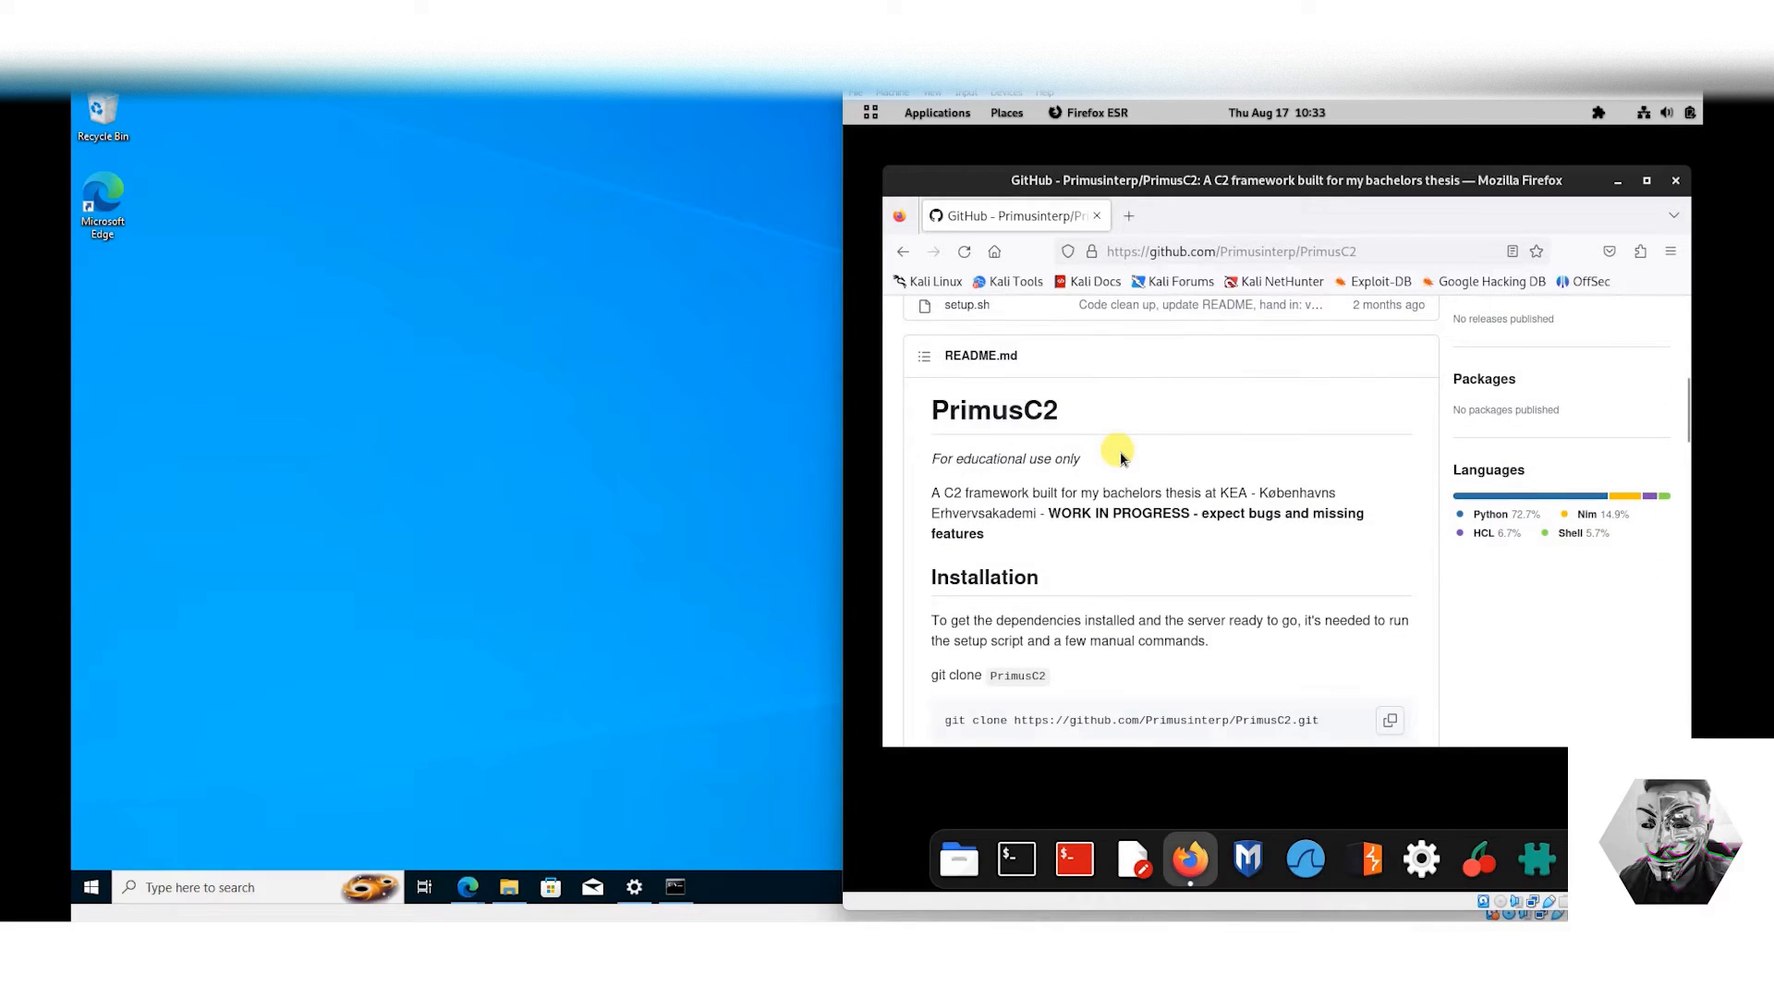
pyautogui.scroll(-3)
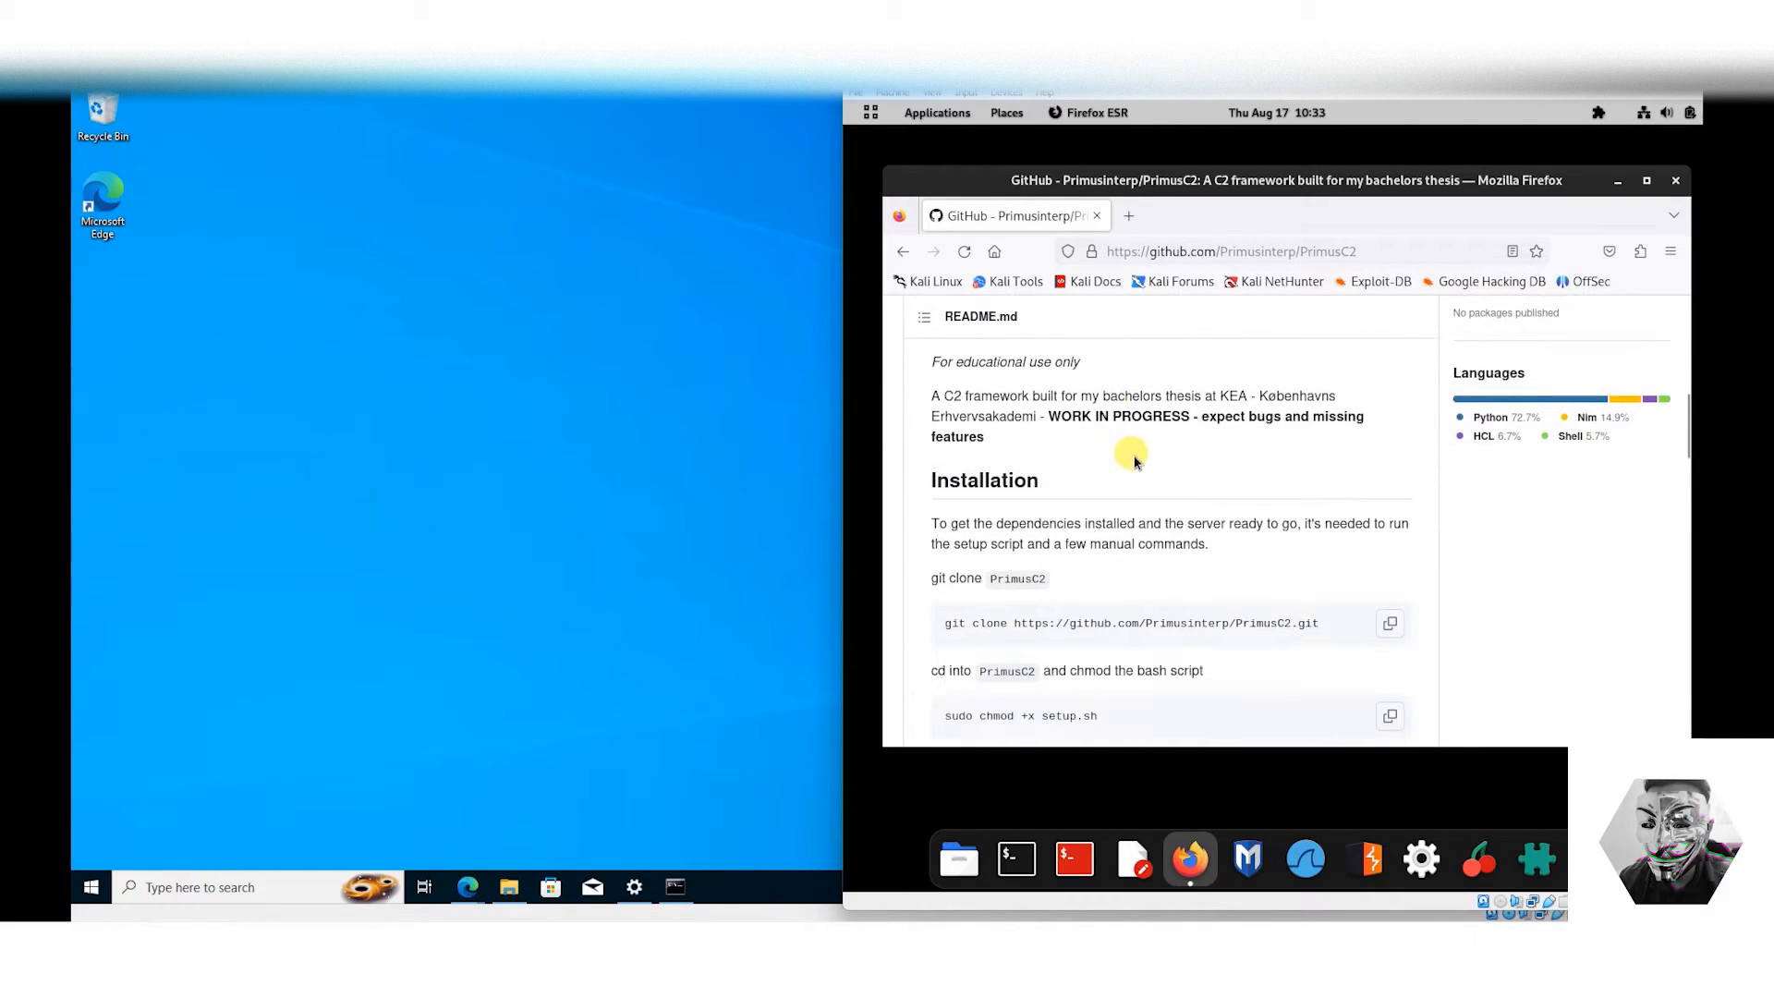
pyautogui.scroll(-3)
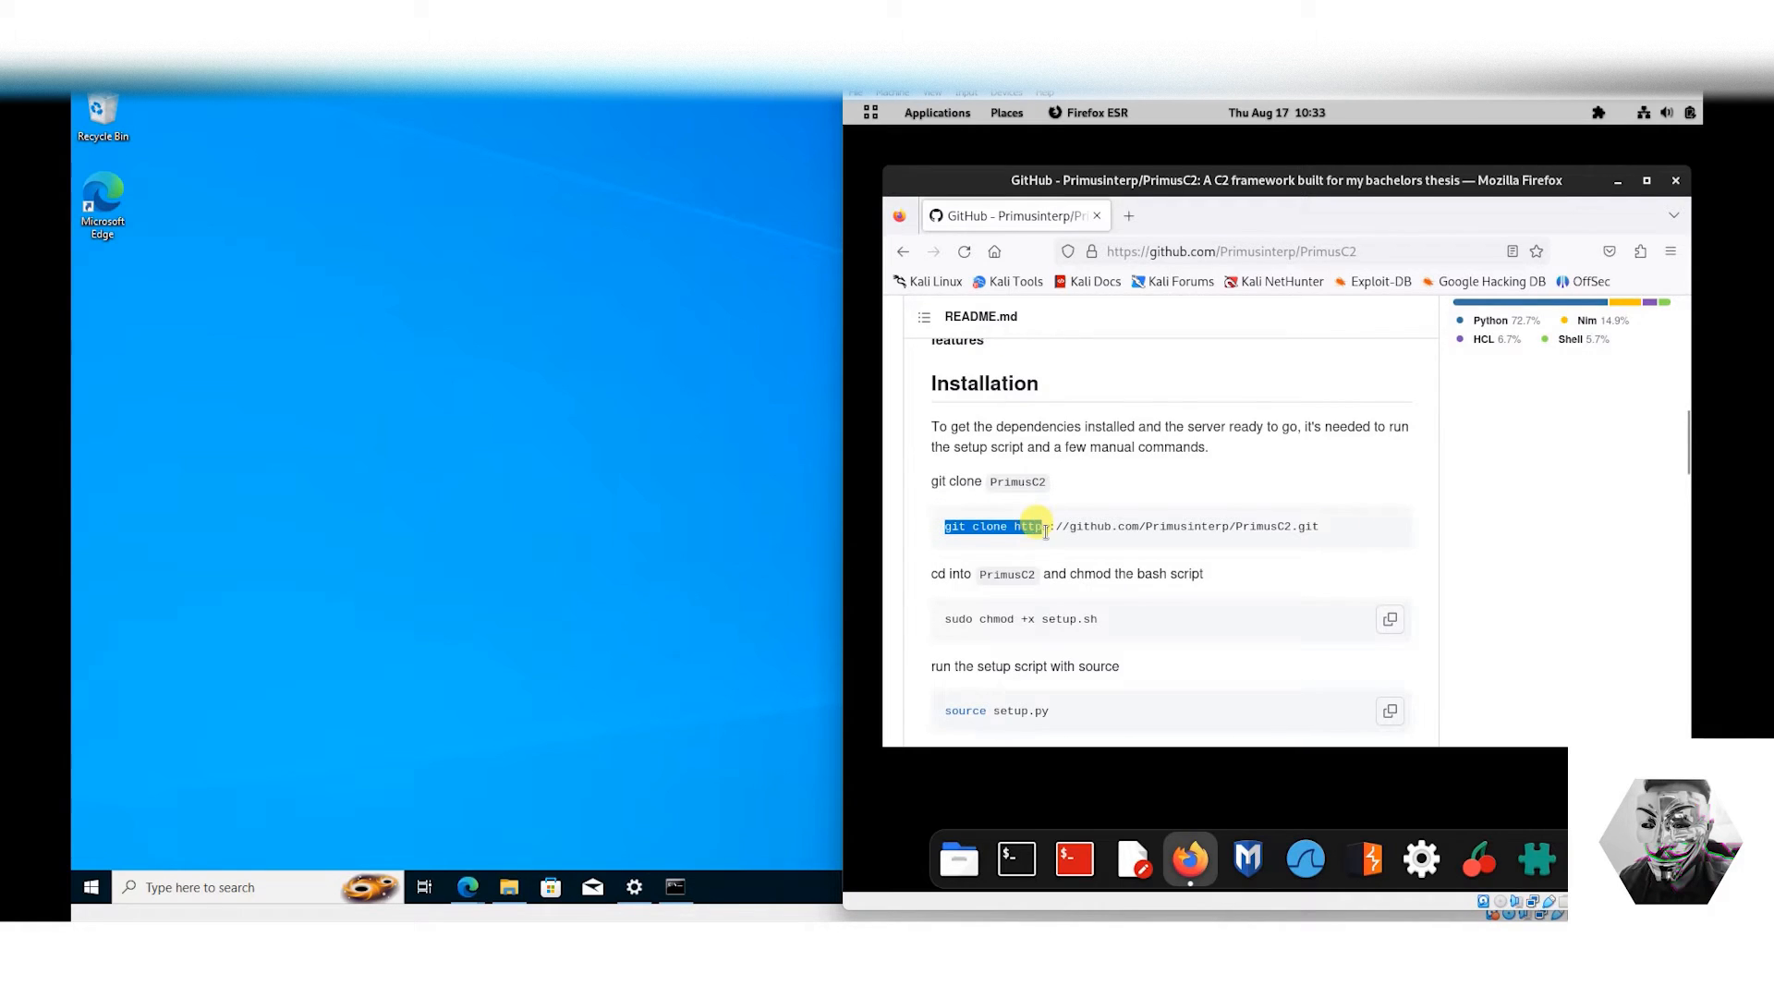
pyautogui.scroll(-3)
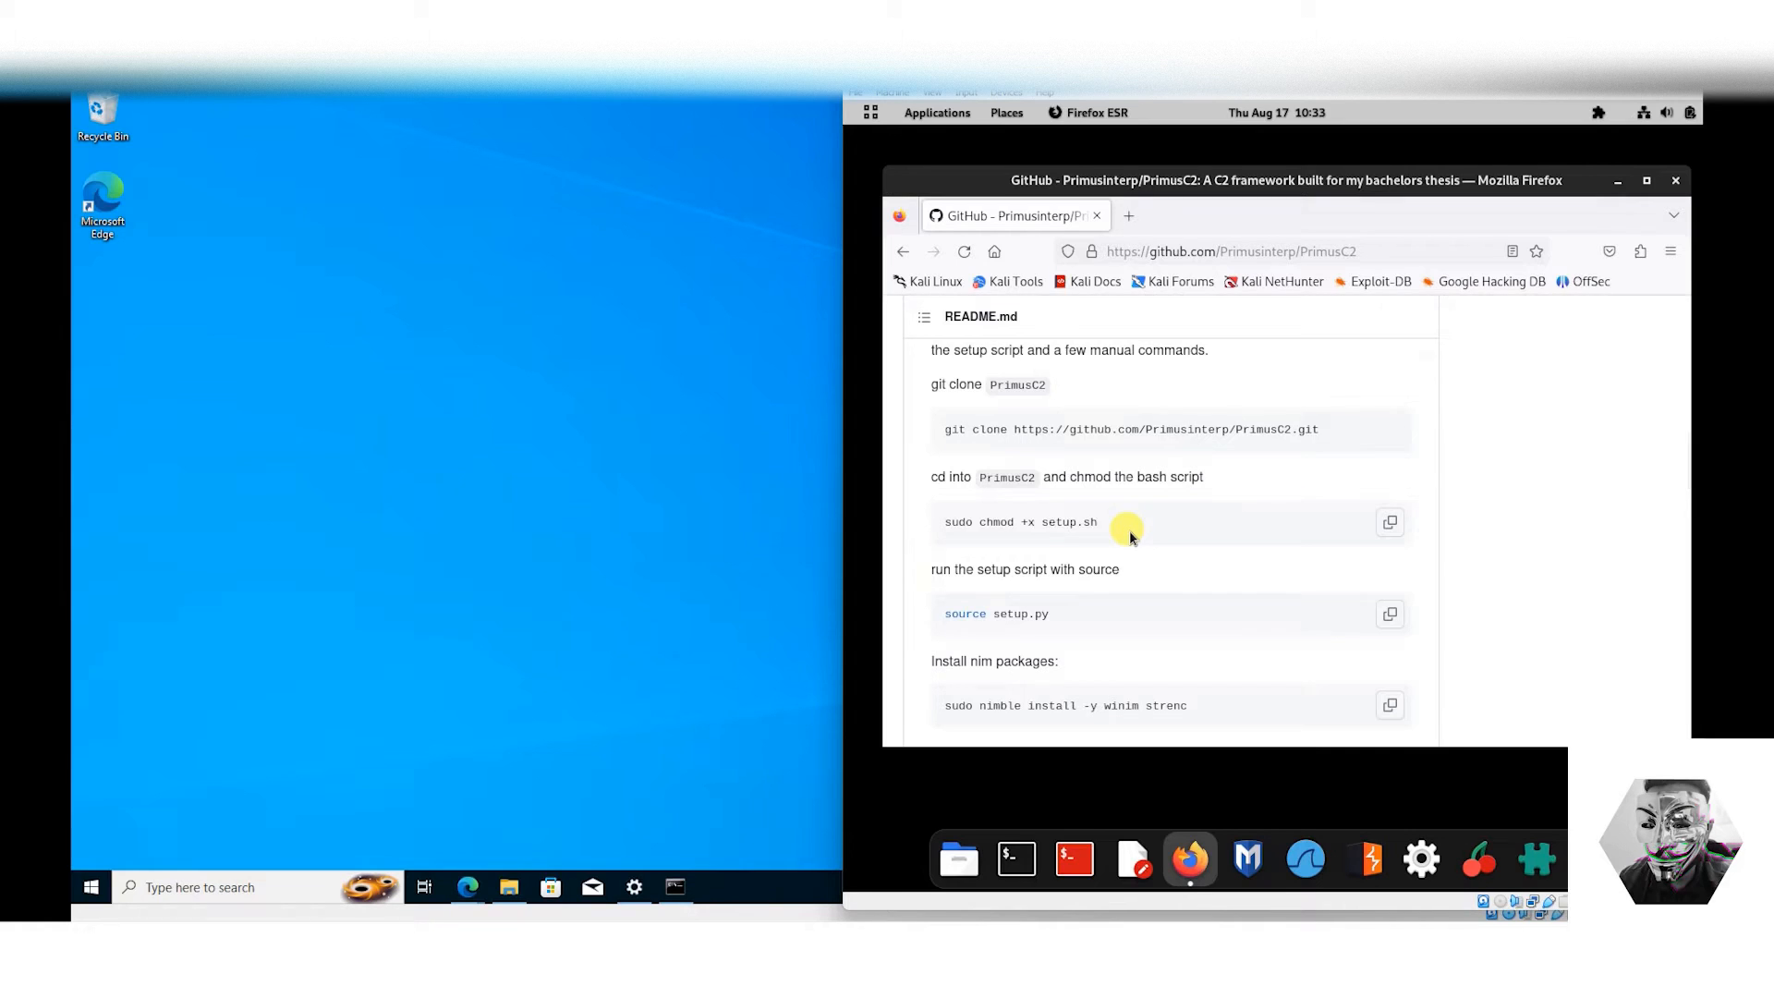
pyautogui.scroll(-3)
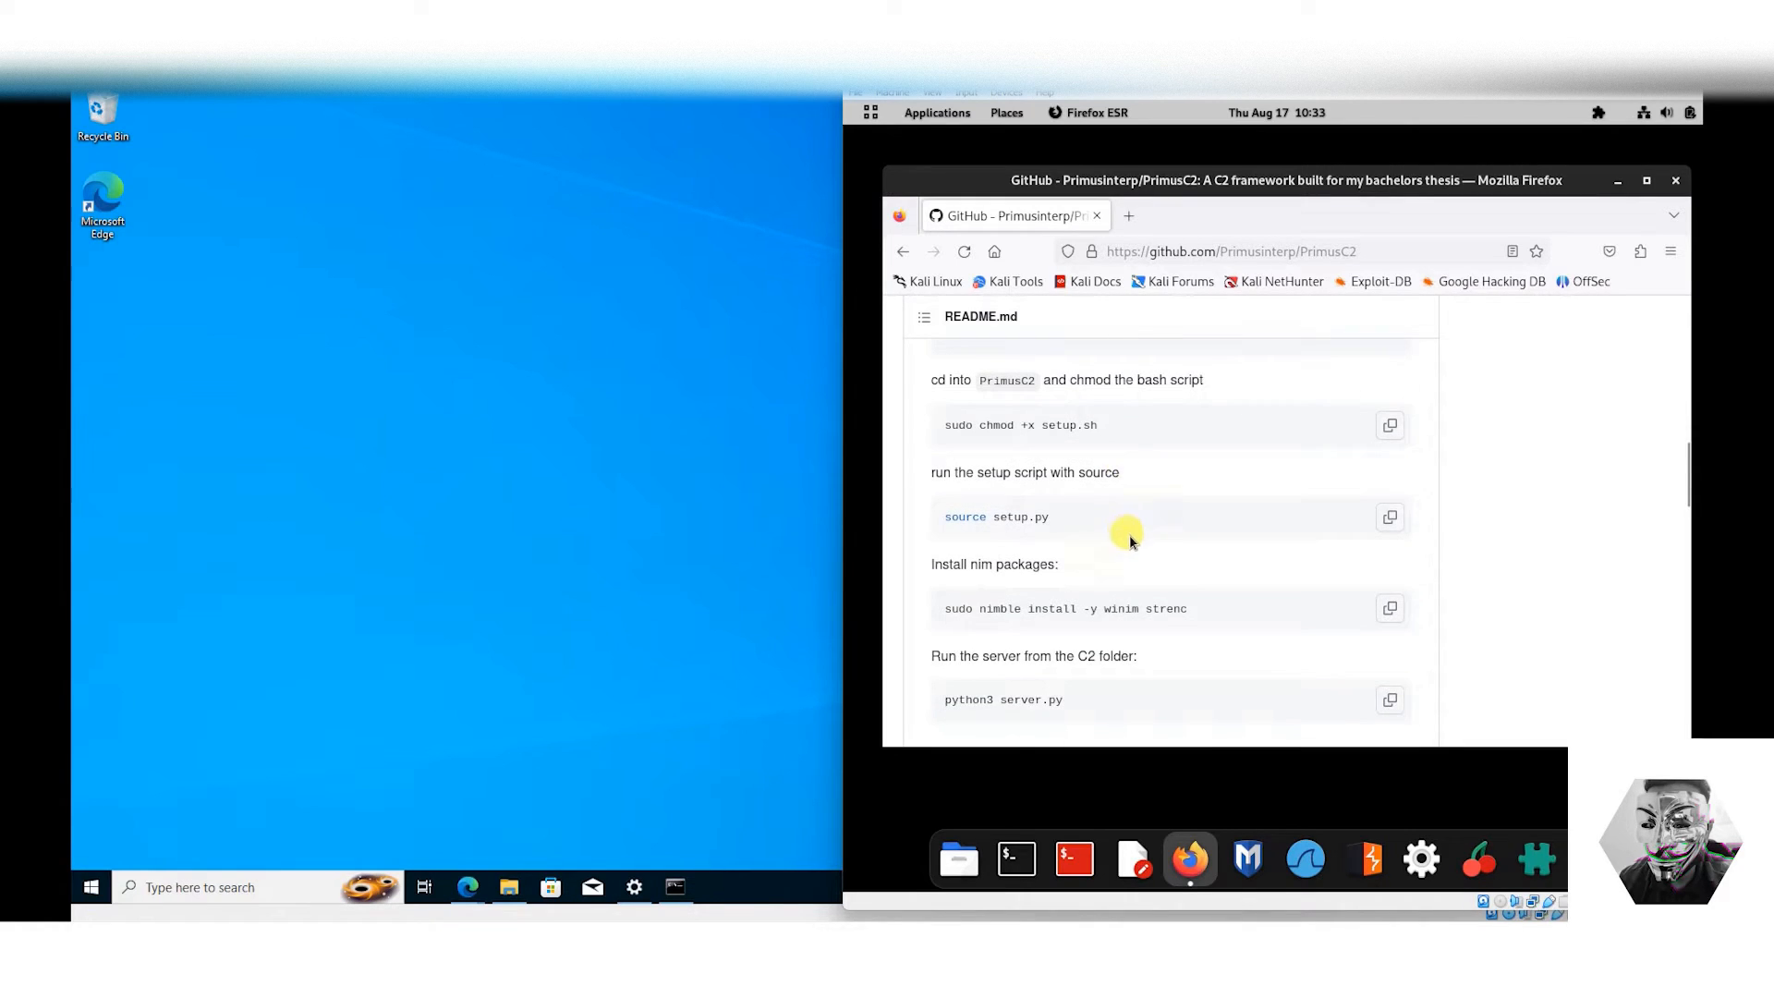
pyautogui.scroll(-3)
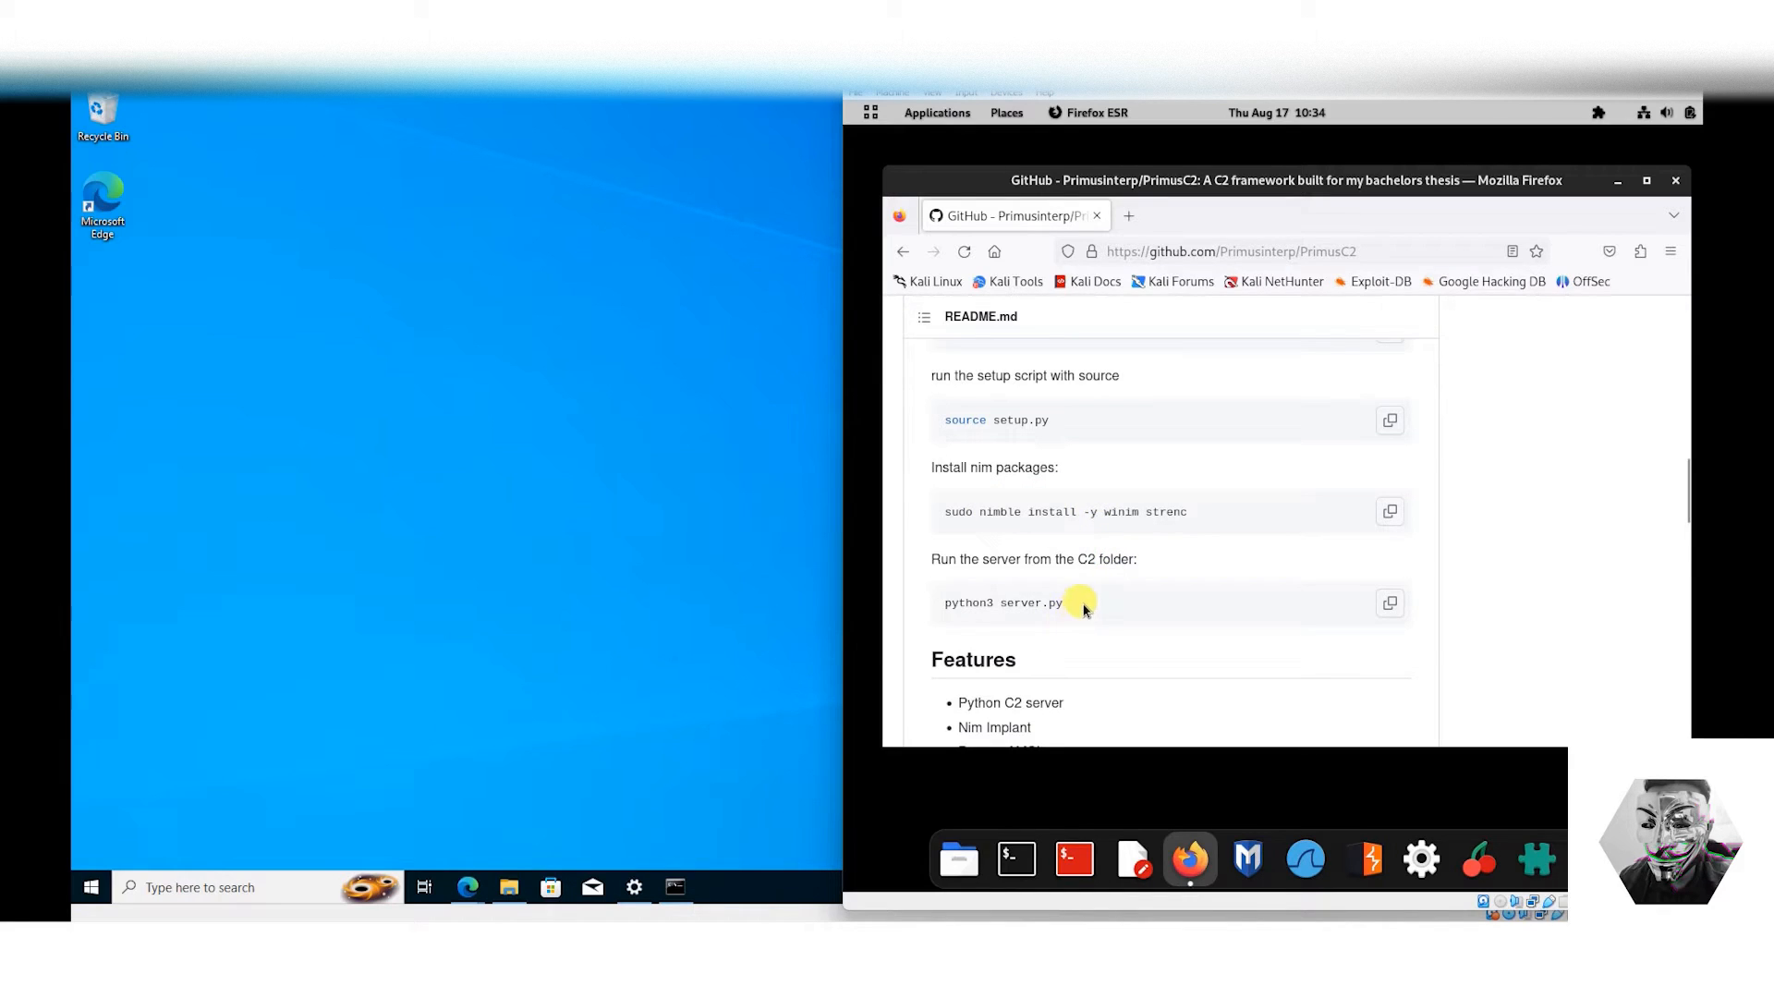
pyautogui.scroll(3)
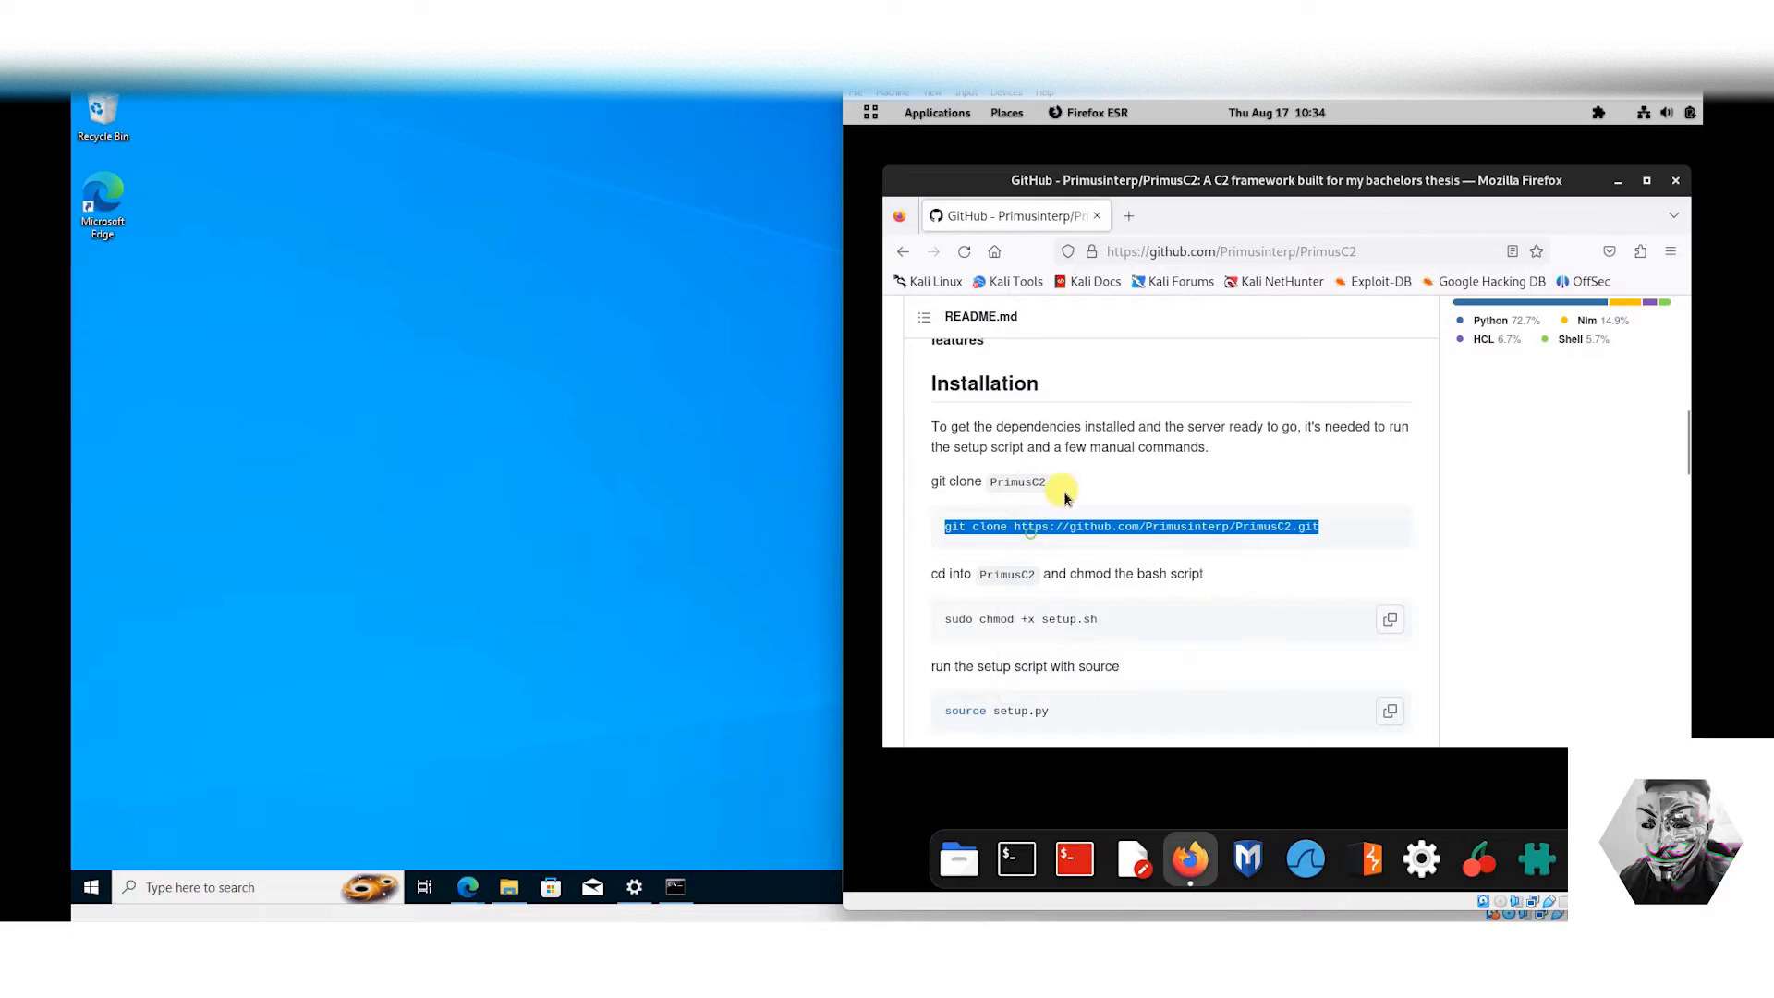
pyautogui.click(1620, 182)
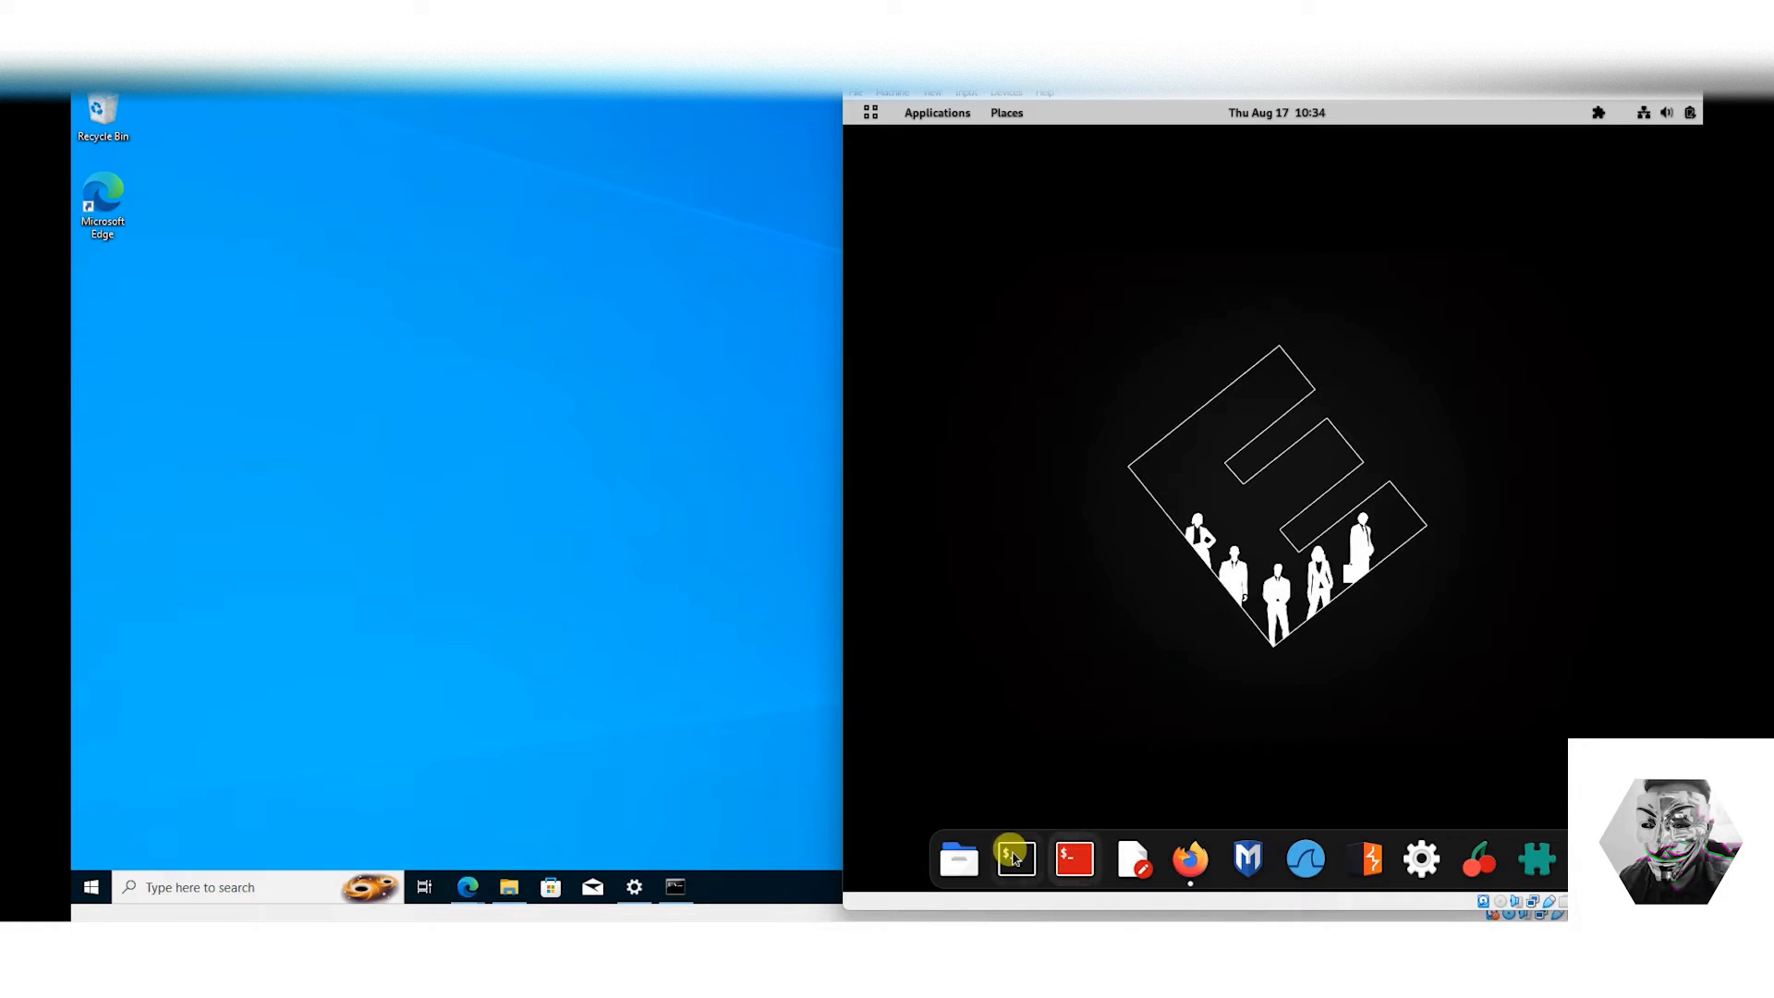
# Clone PrimusC2 in a new terminal, list the home folder and change into PrimusC2.
pyautogui.click(1017, 859)
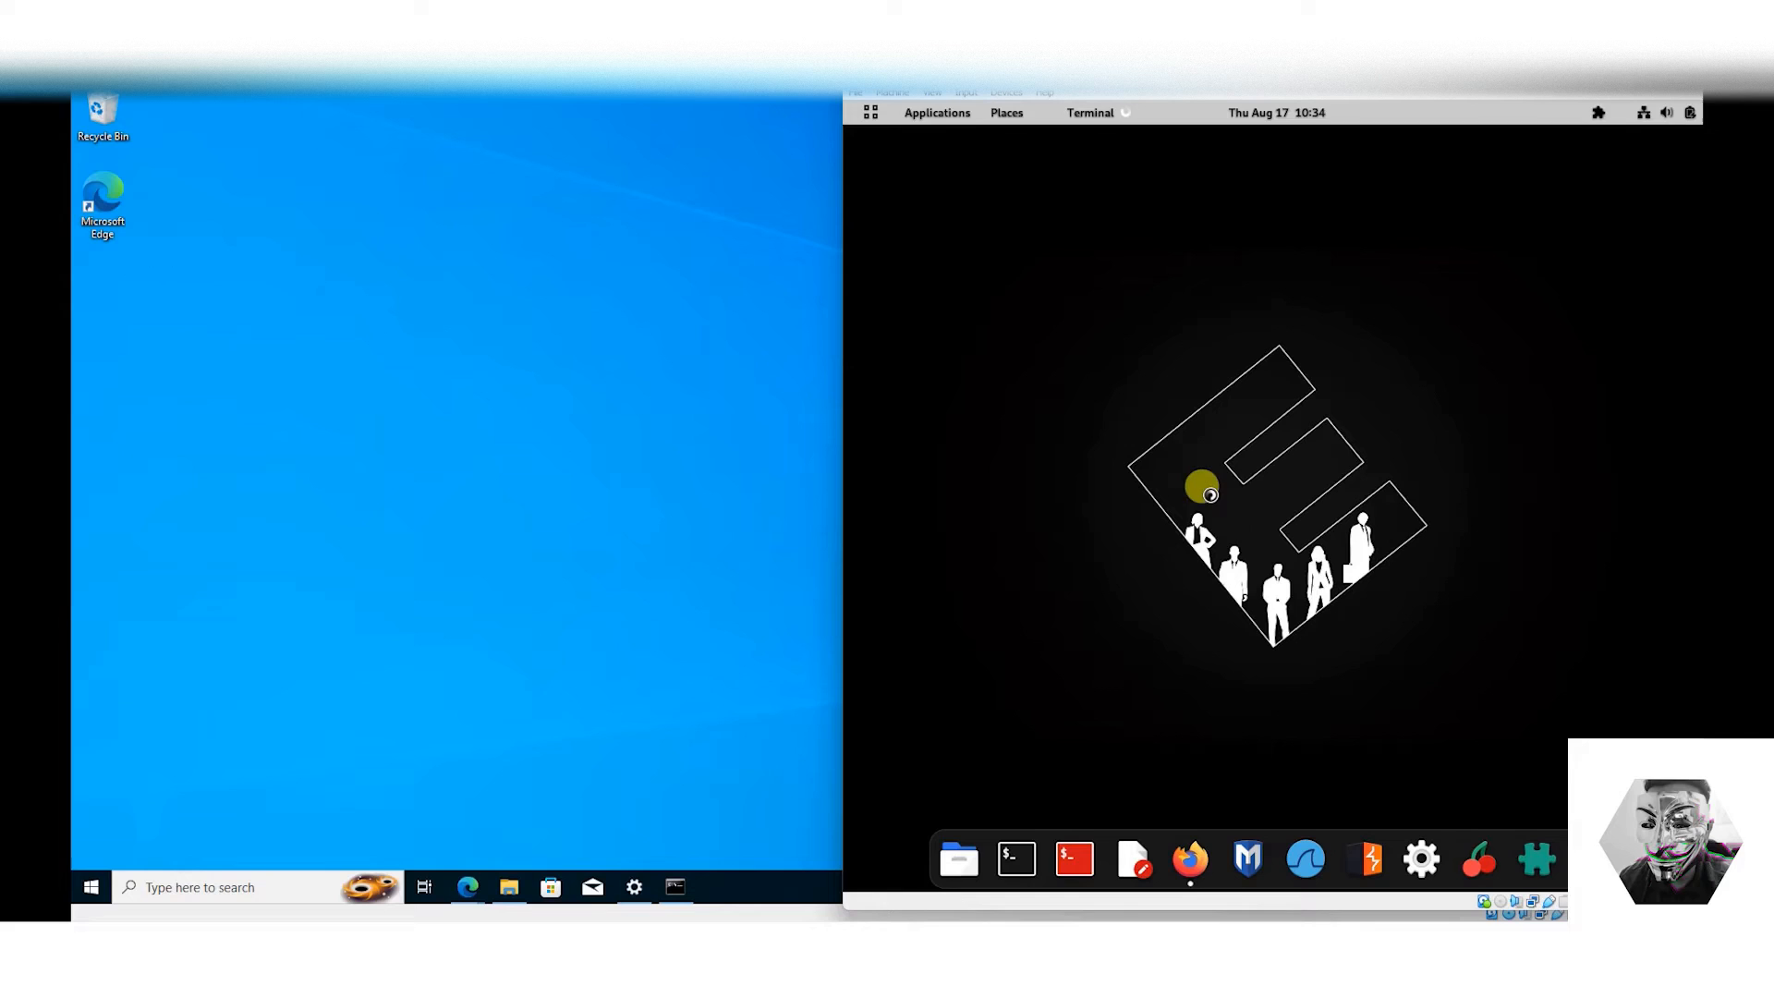
pyautogui.moveTo(1224, 501)
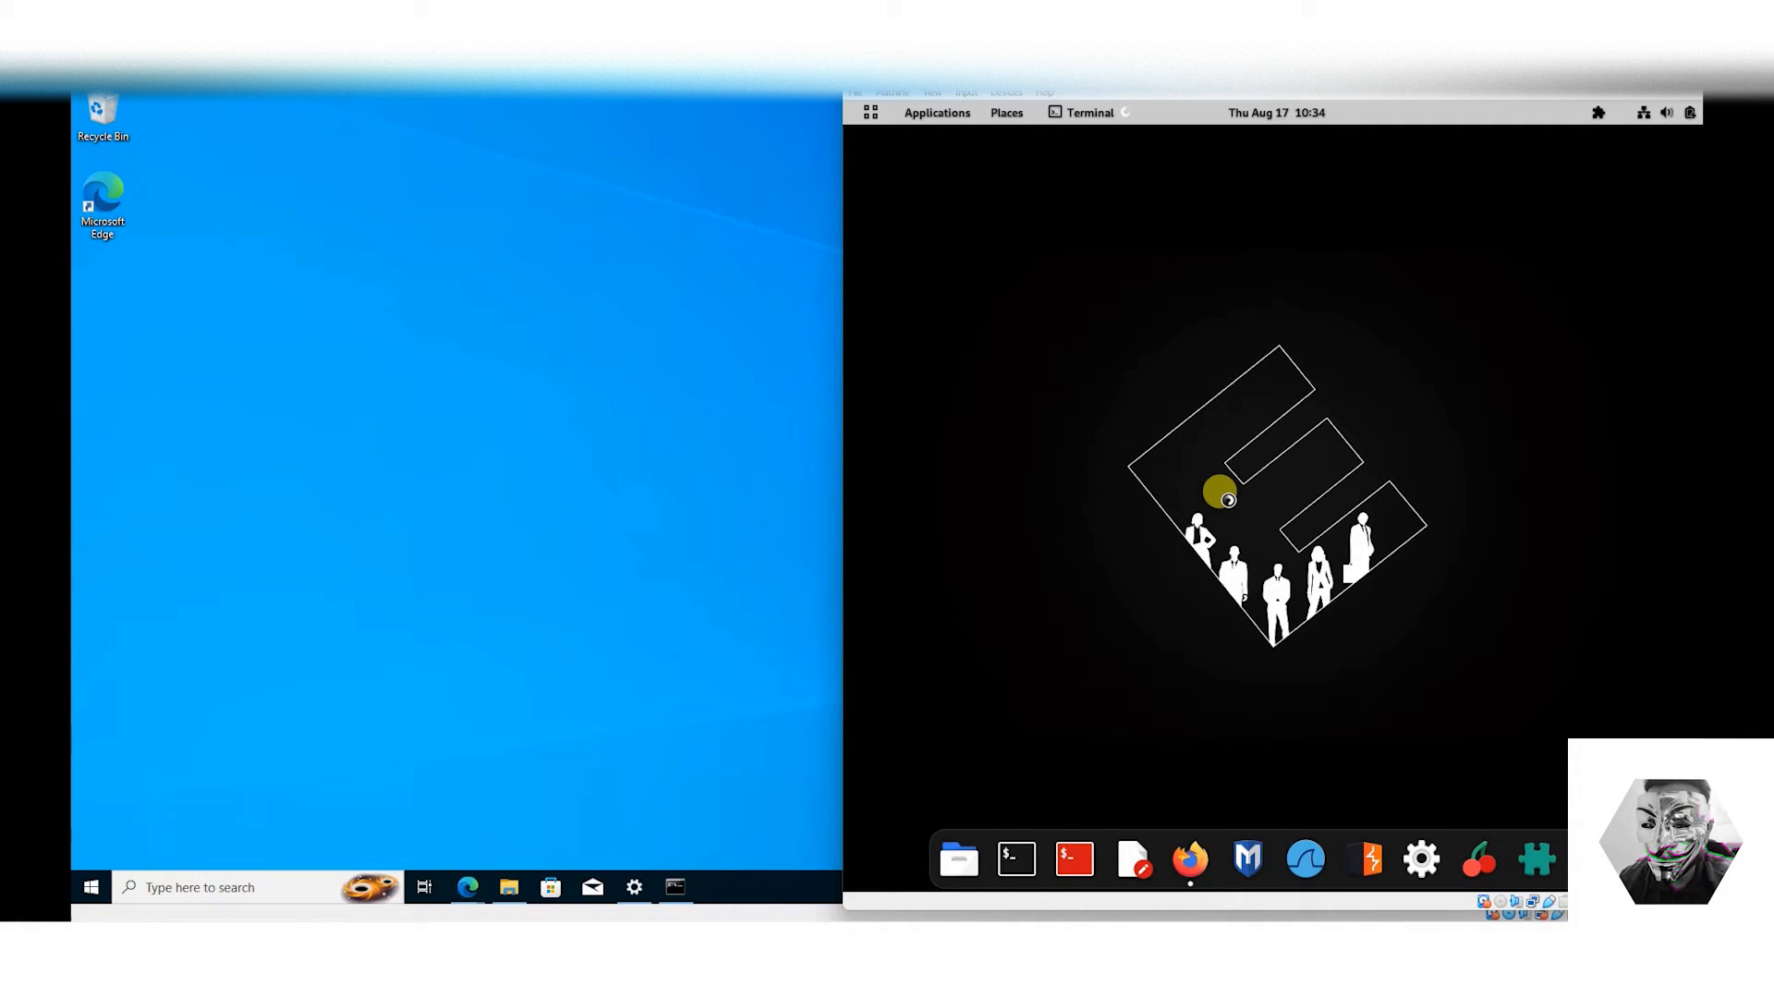
pyautogui.click(1016, 860)
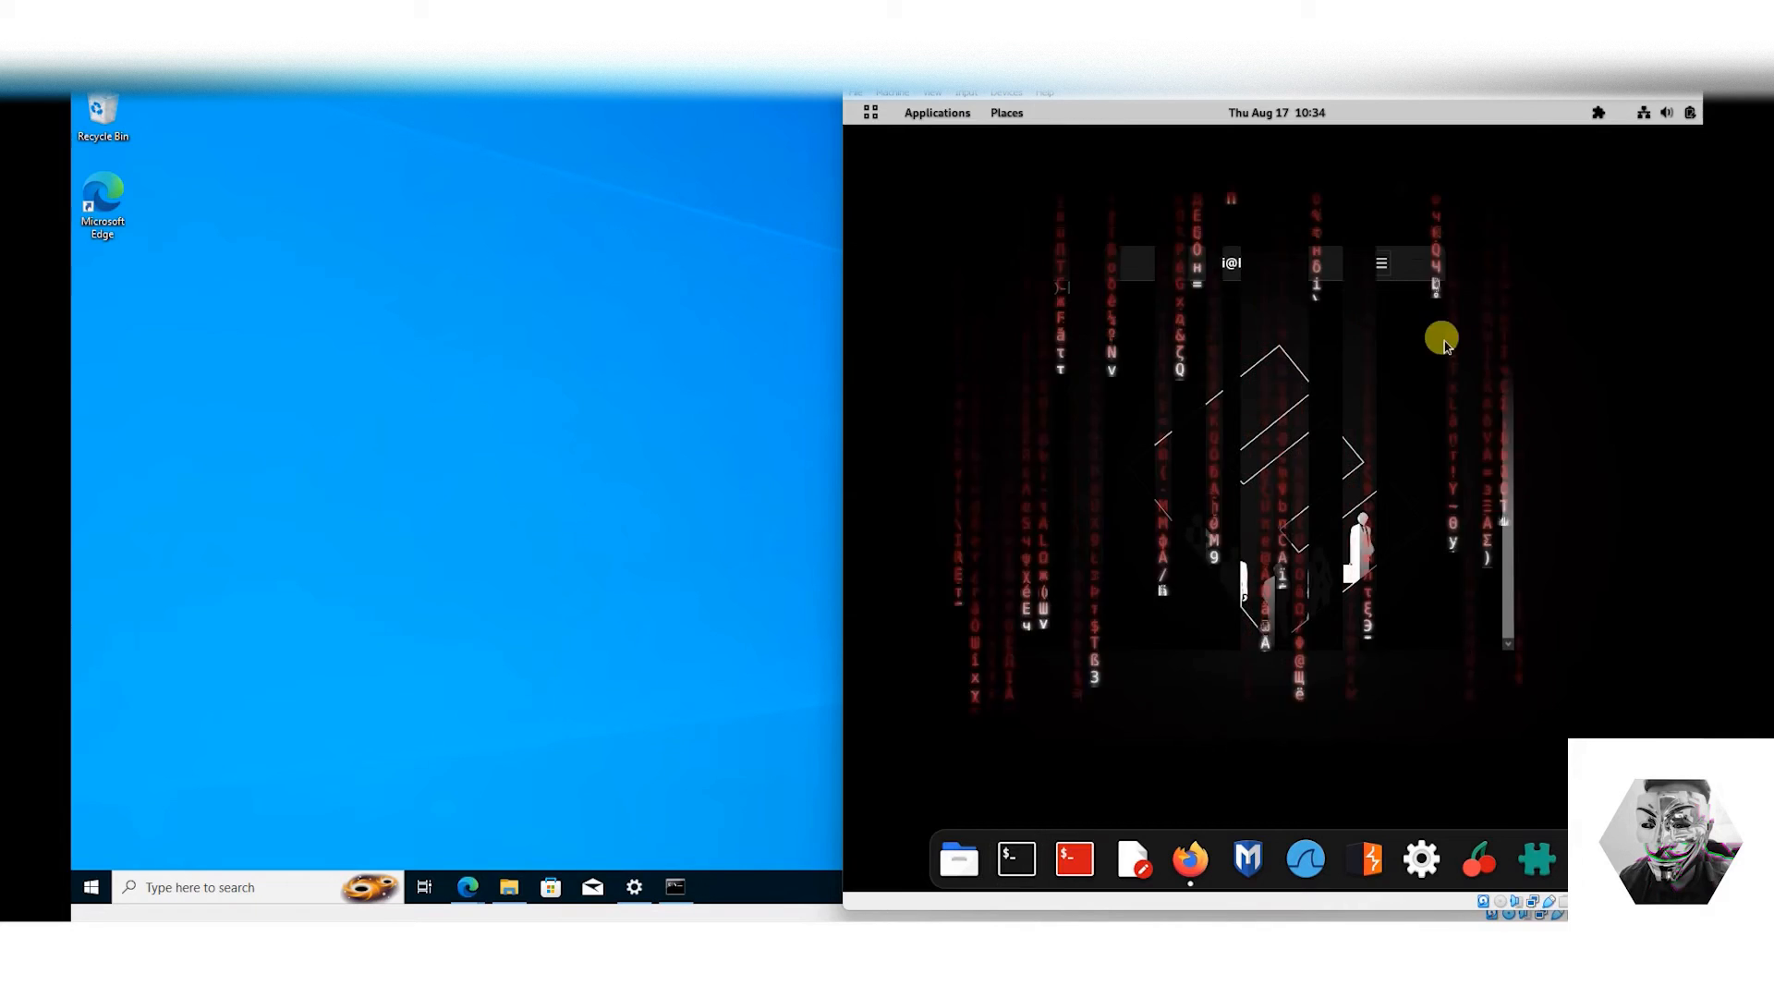
pyautogui.click(1015, 857)
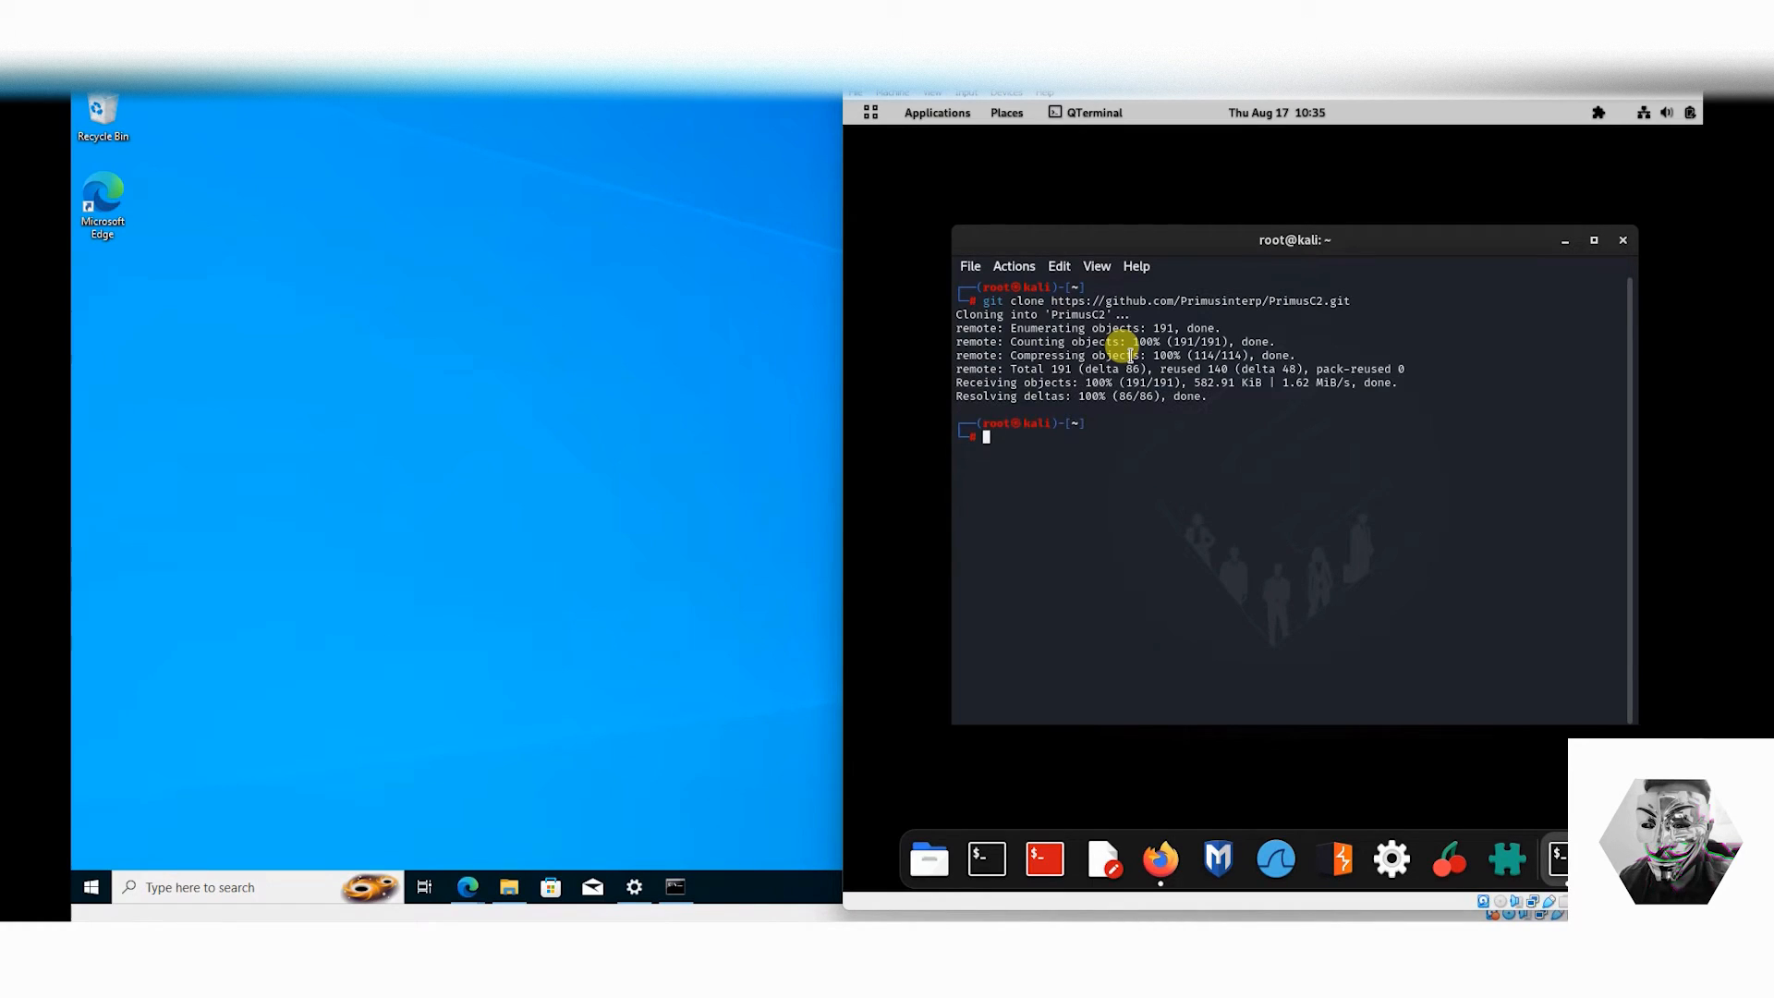
pyautogui.write('ls')
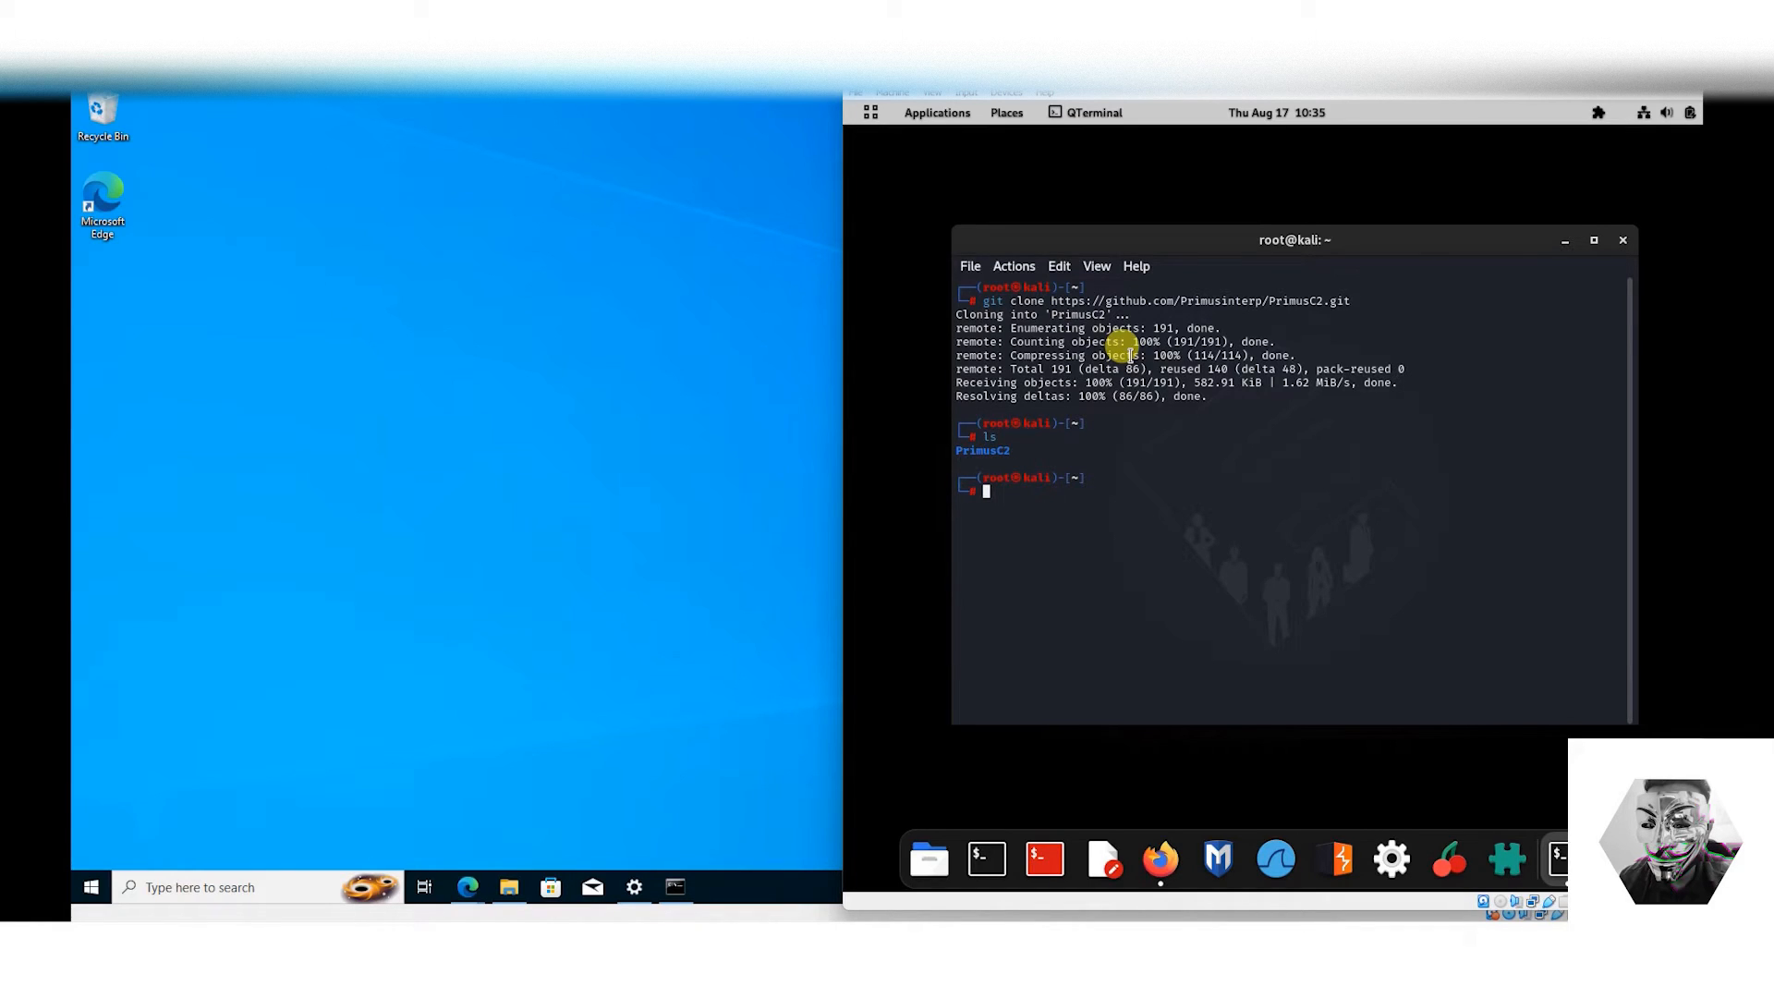
pyautogui.write('cd PrimusC2')
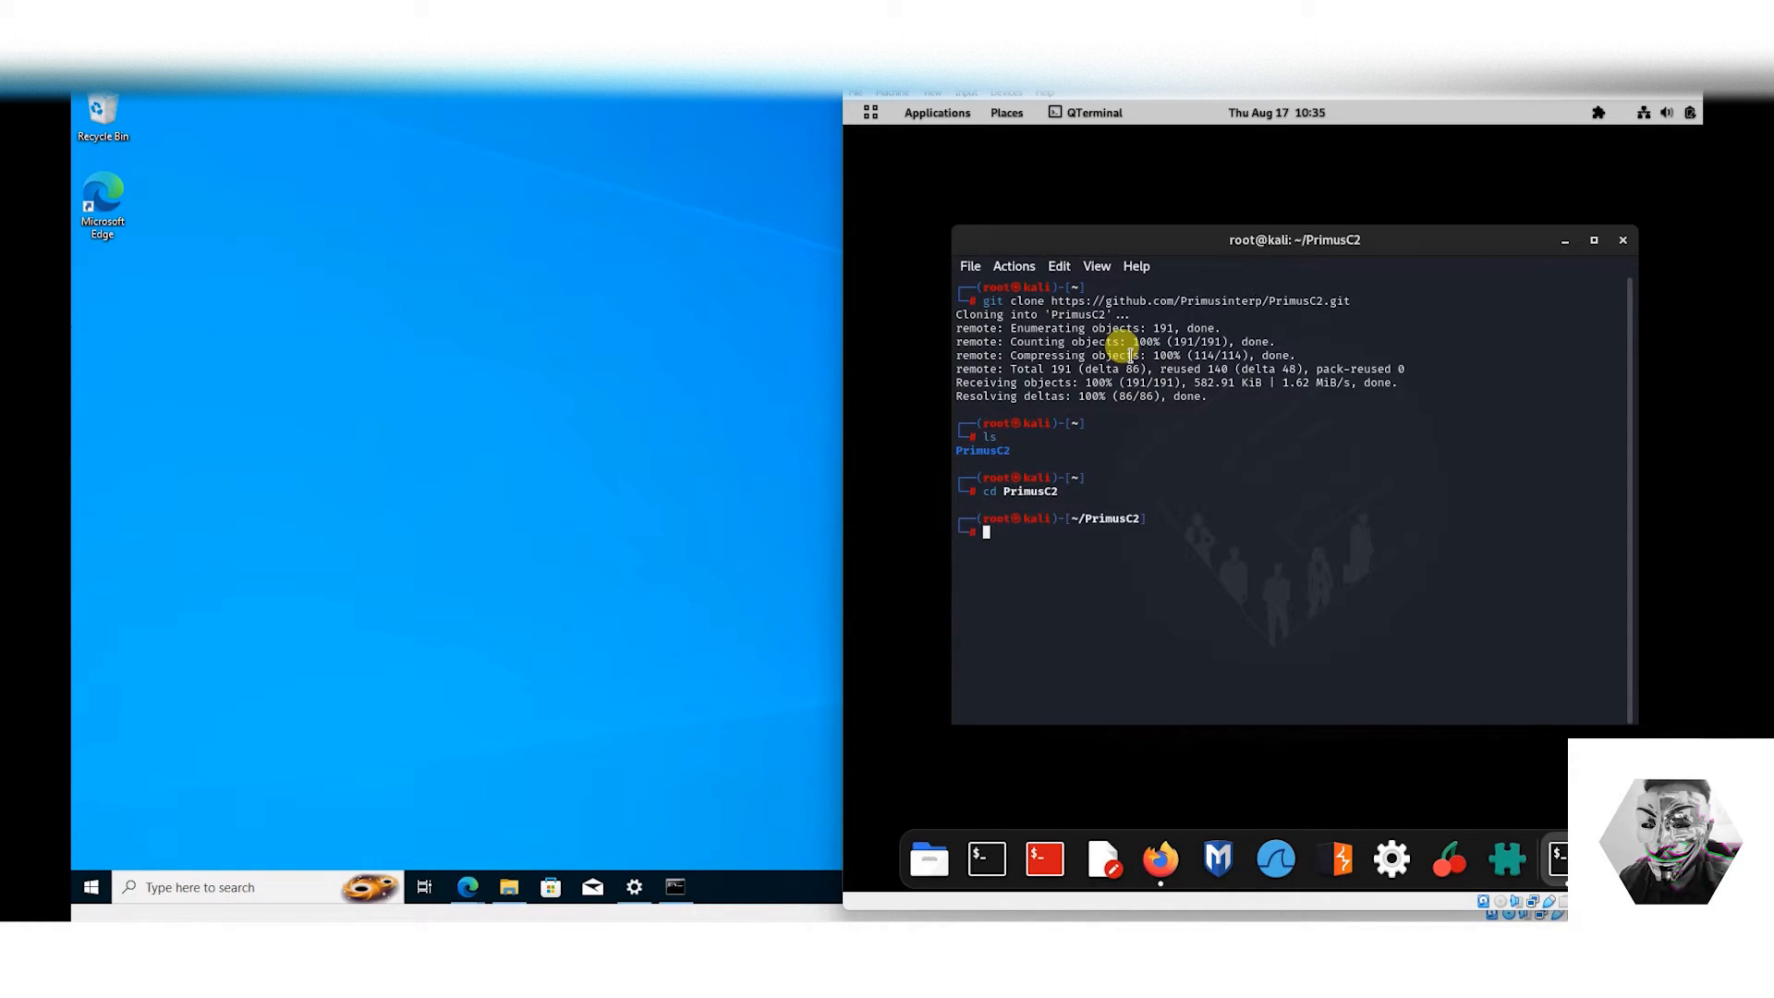
# Copy the 'sudo chmod +x setup.sh' command from the README in Firefox.
pyautogui.click(1160, 858)
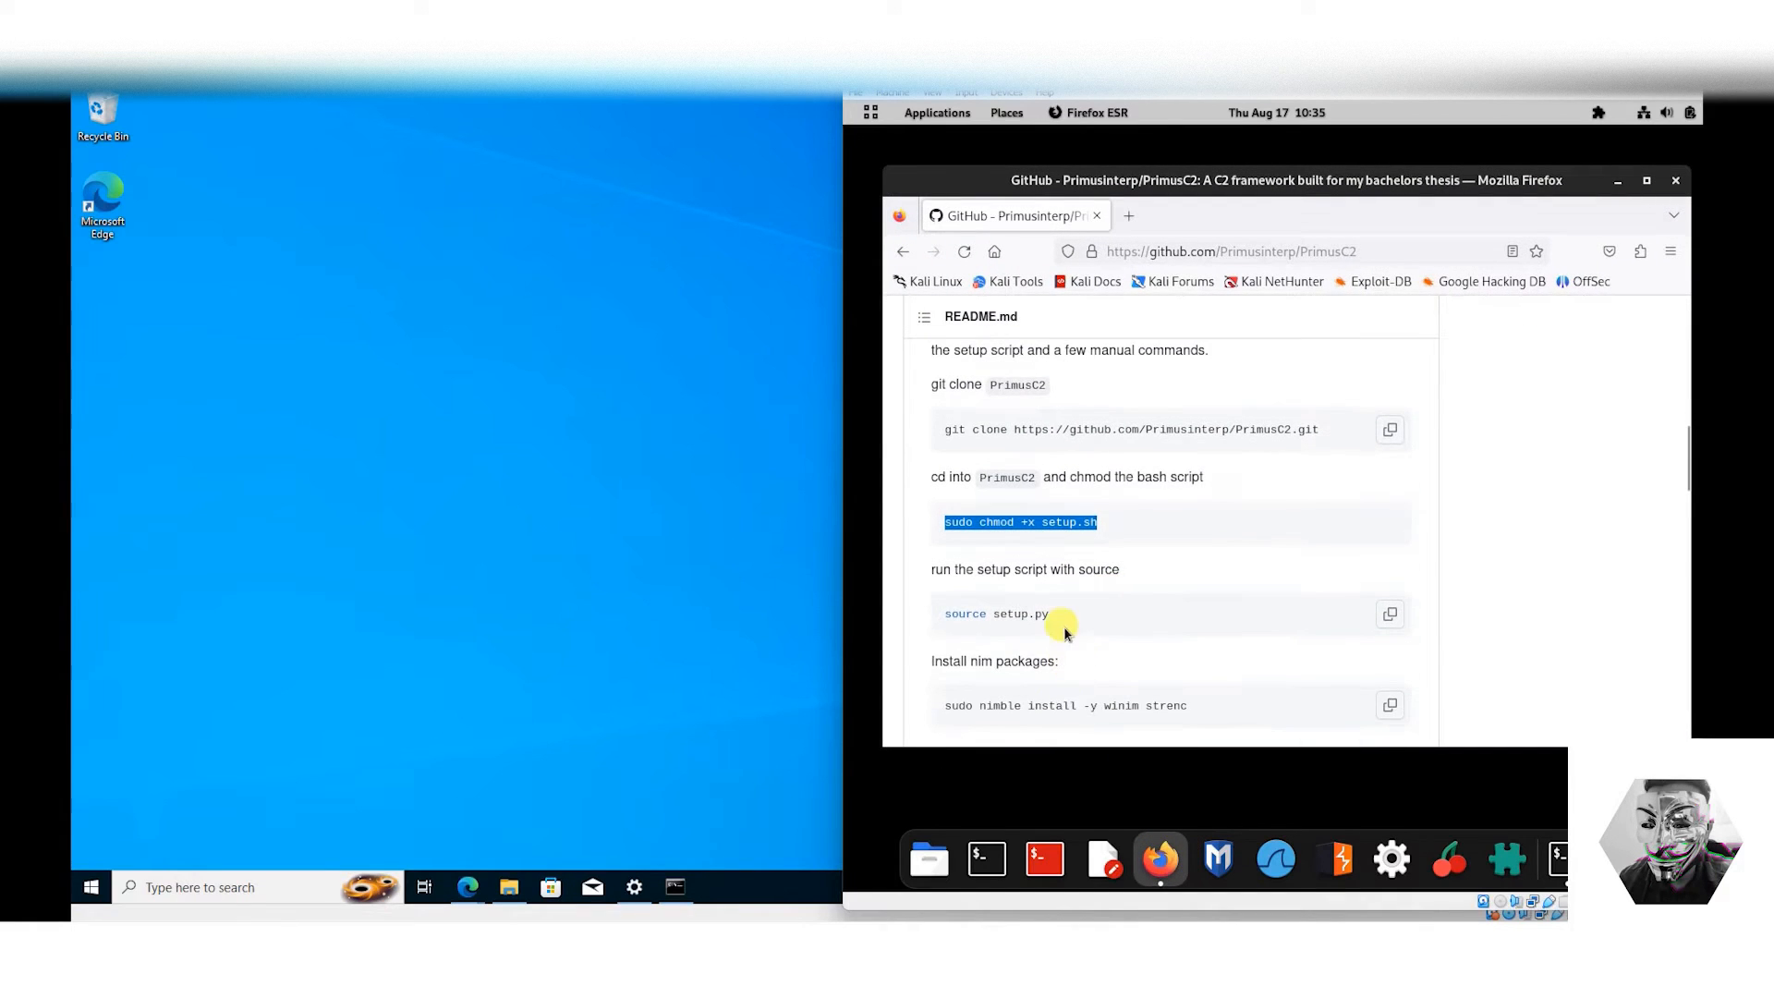
pyautogui.rightClick(1024, 614)
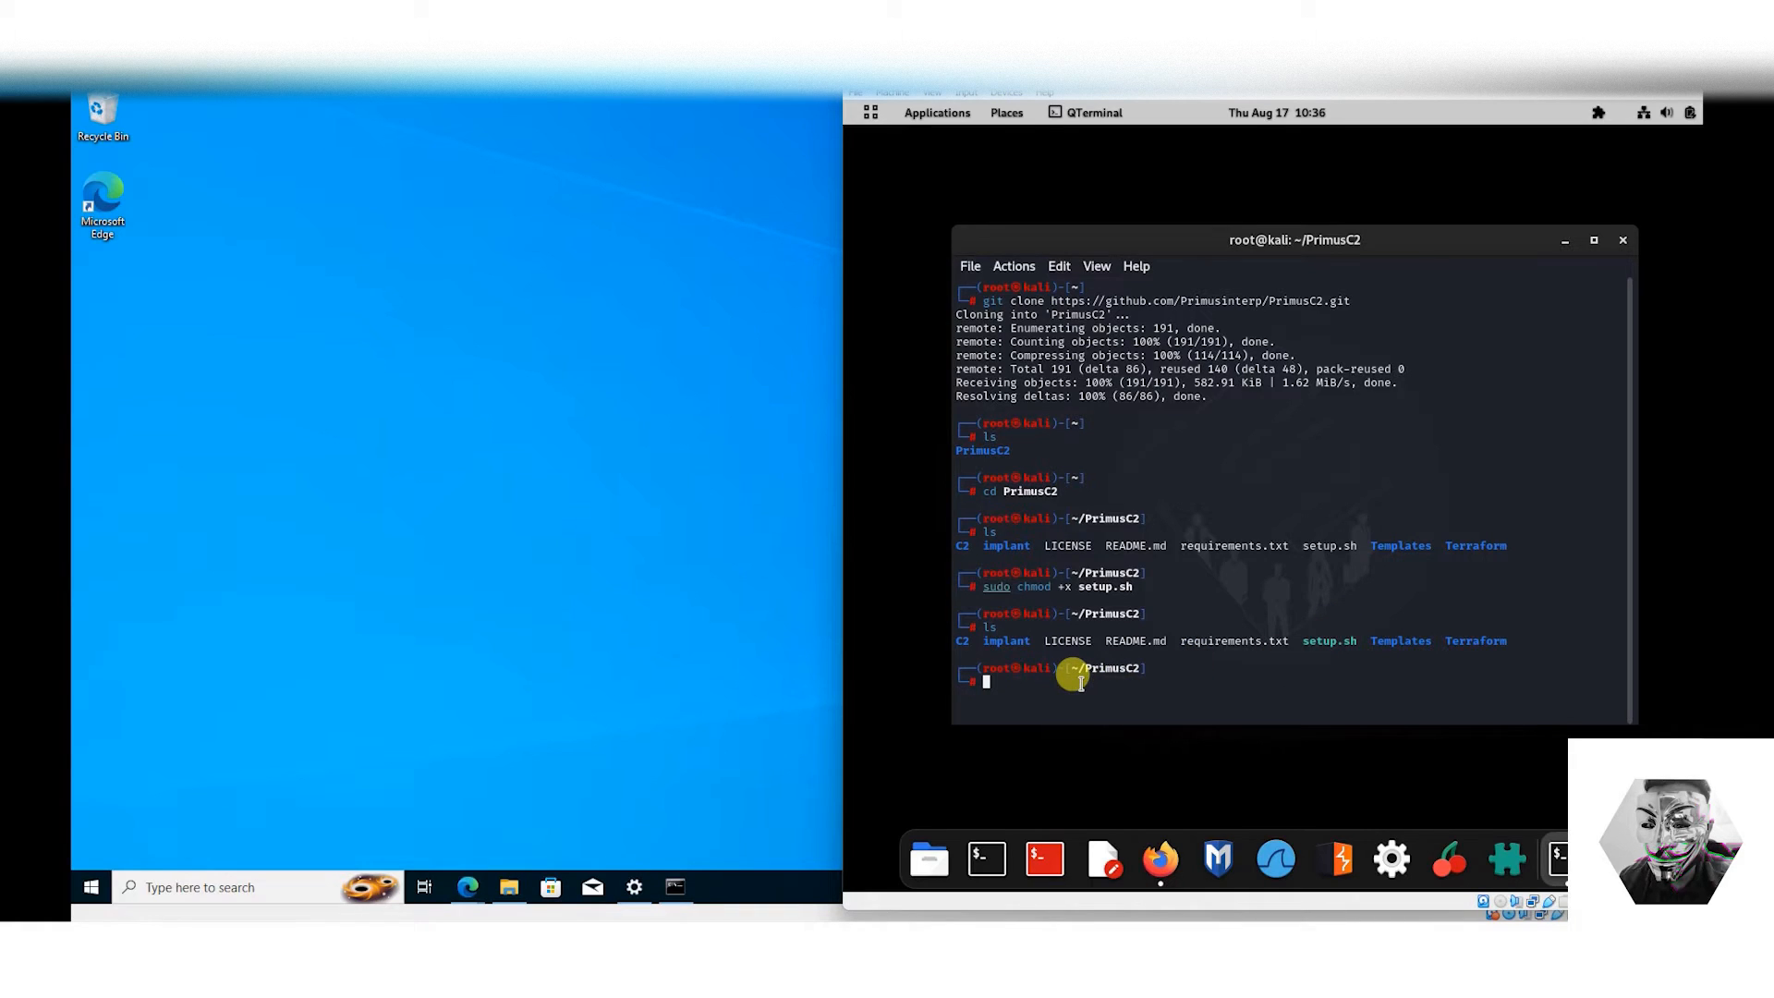
# Paste the setup command, correct it to 'source setup.sh' and run it.
pyautogui.rightClick(1080, 680)
pyautogui.write('source setup.s')
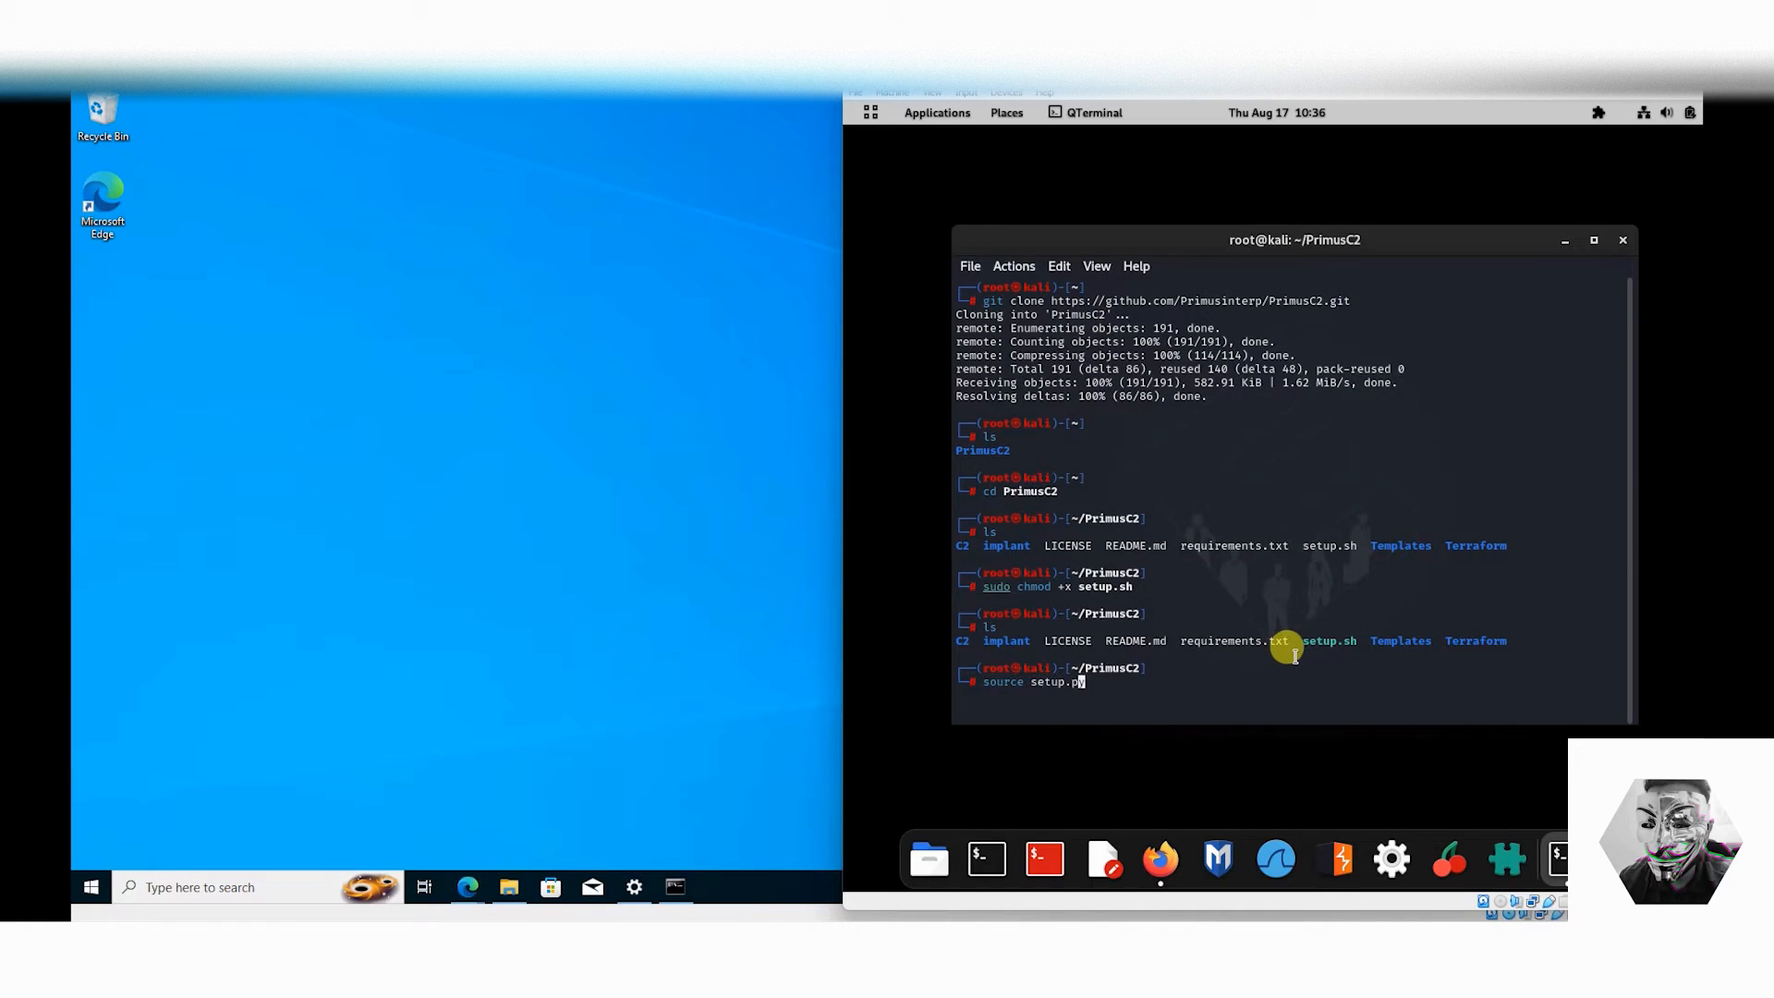
pyautogui.write('h')
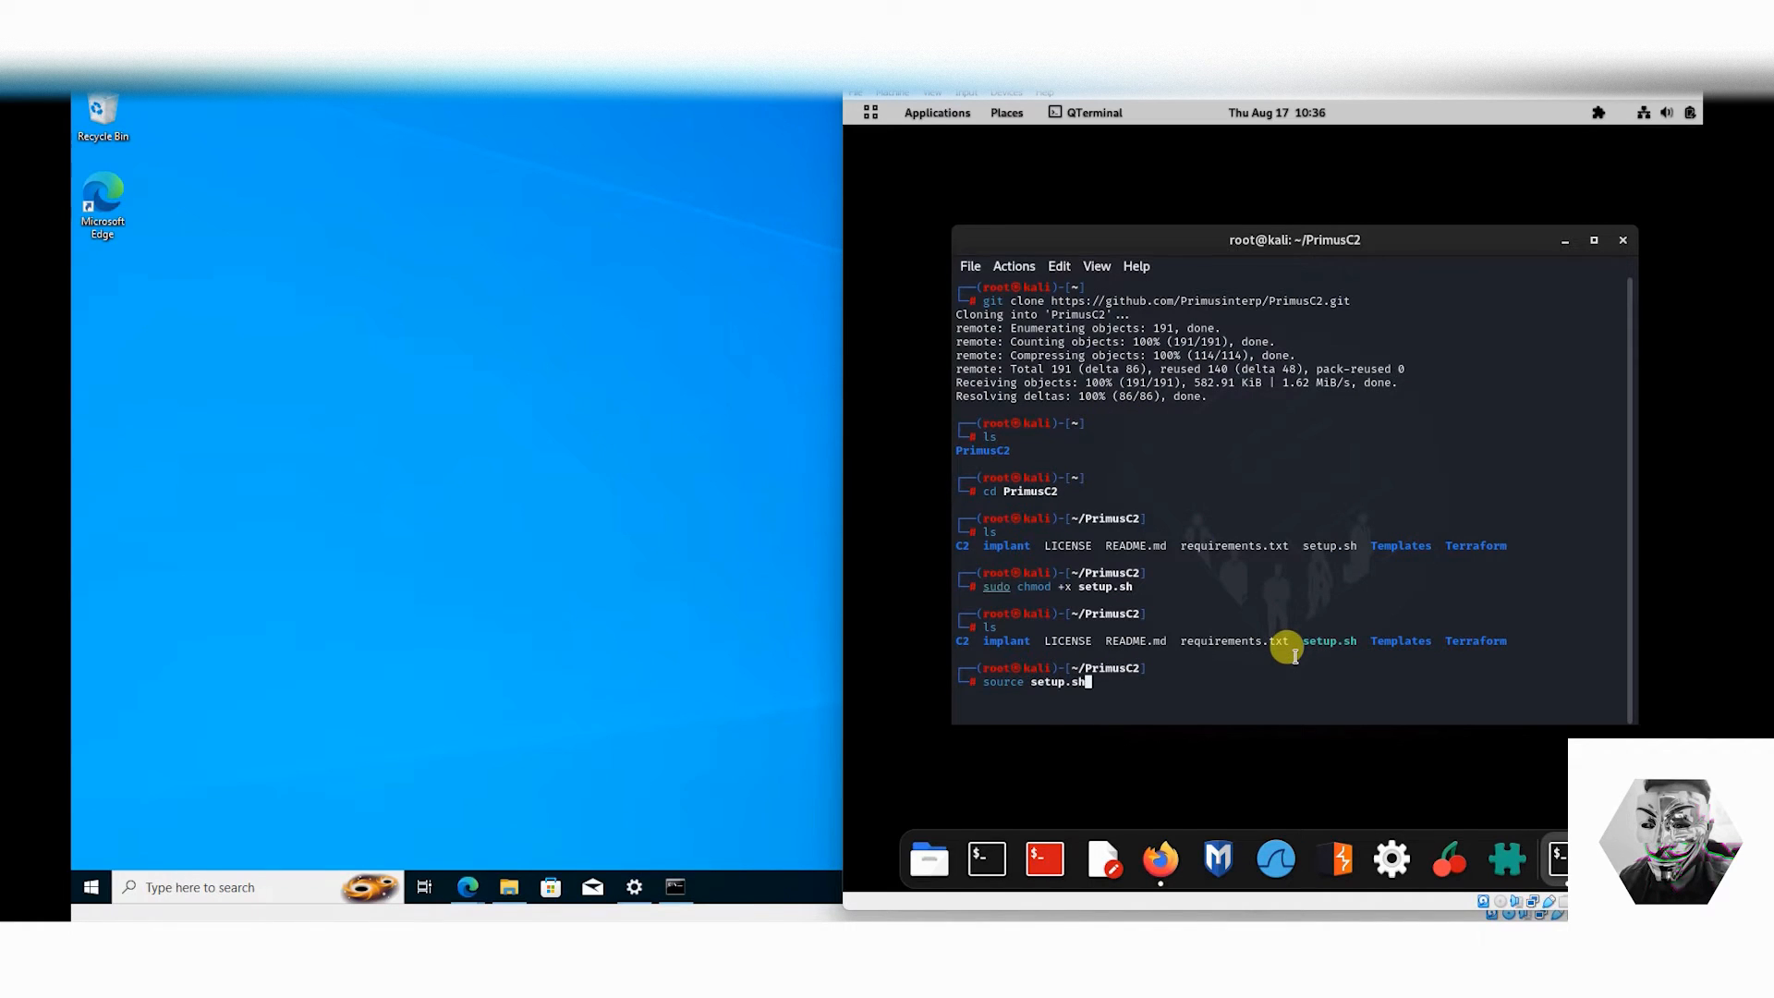
pyautogui.press('Return')
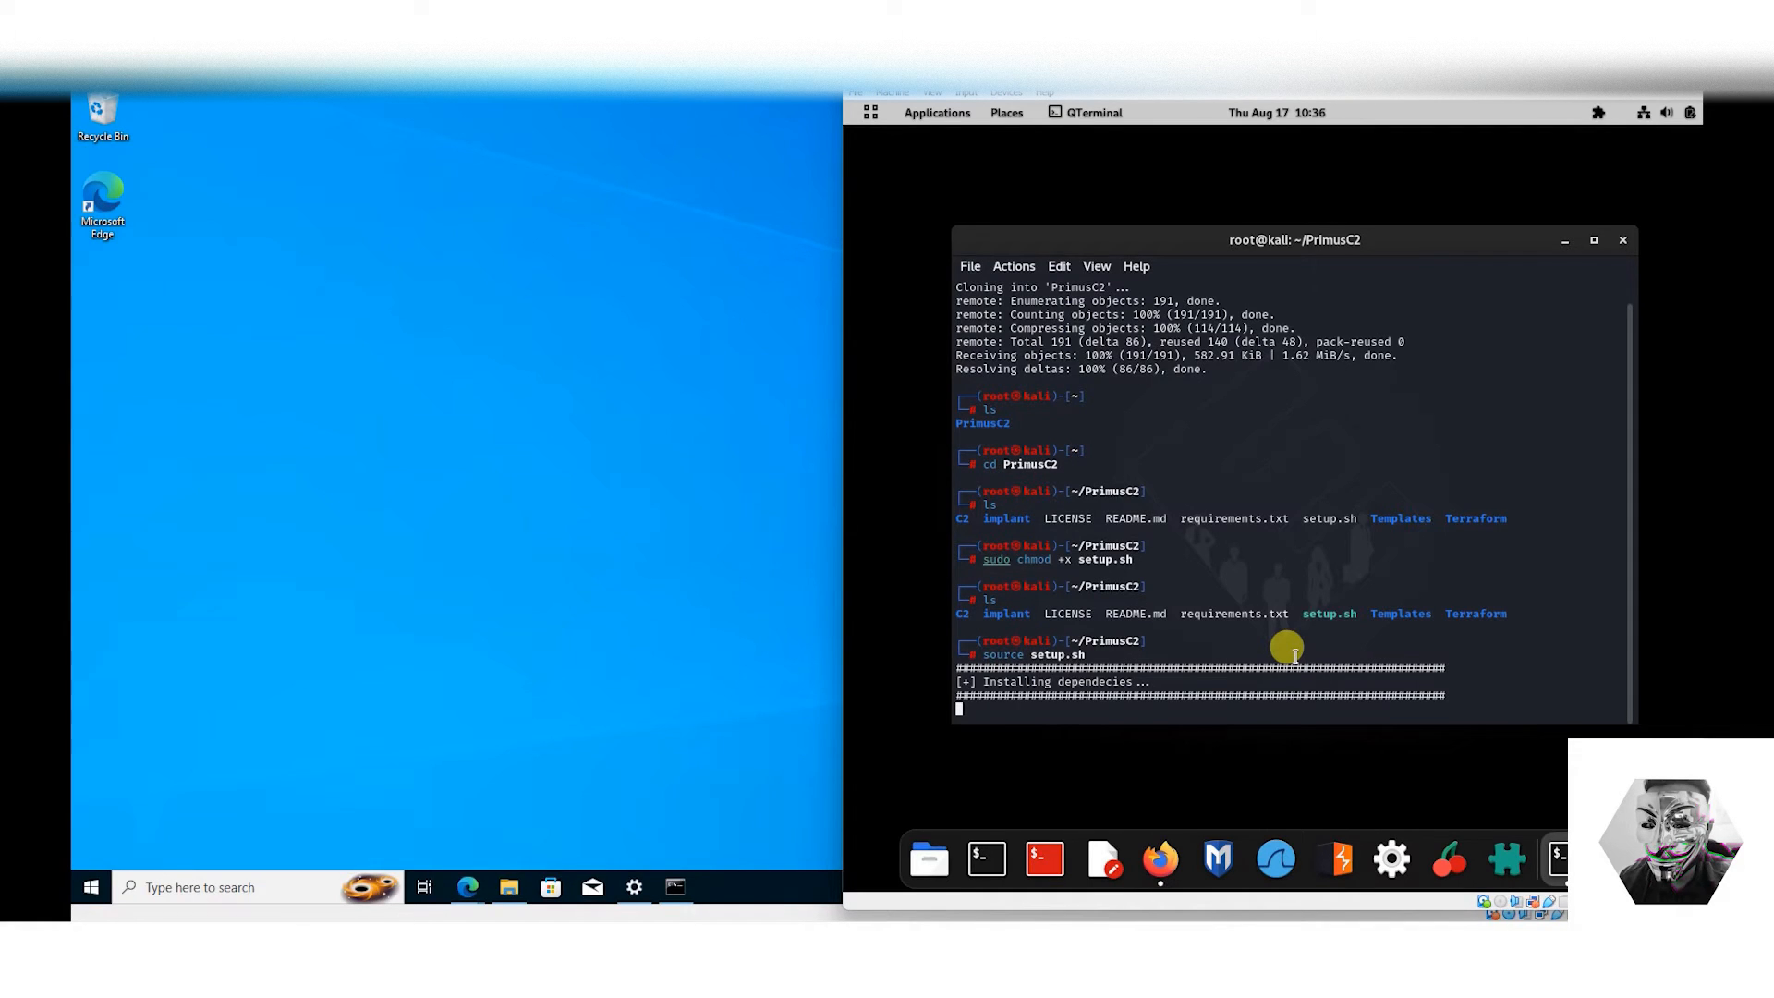
# Copy the README's nimble install command for the winim and strenc packages.
pyautogui.click(1161, 857)
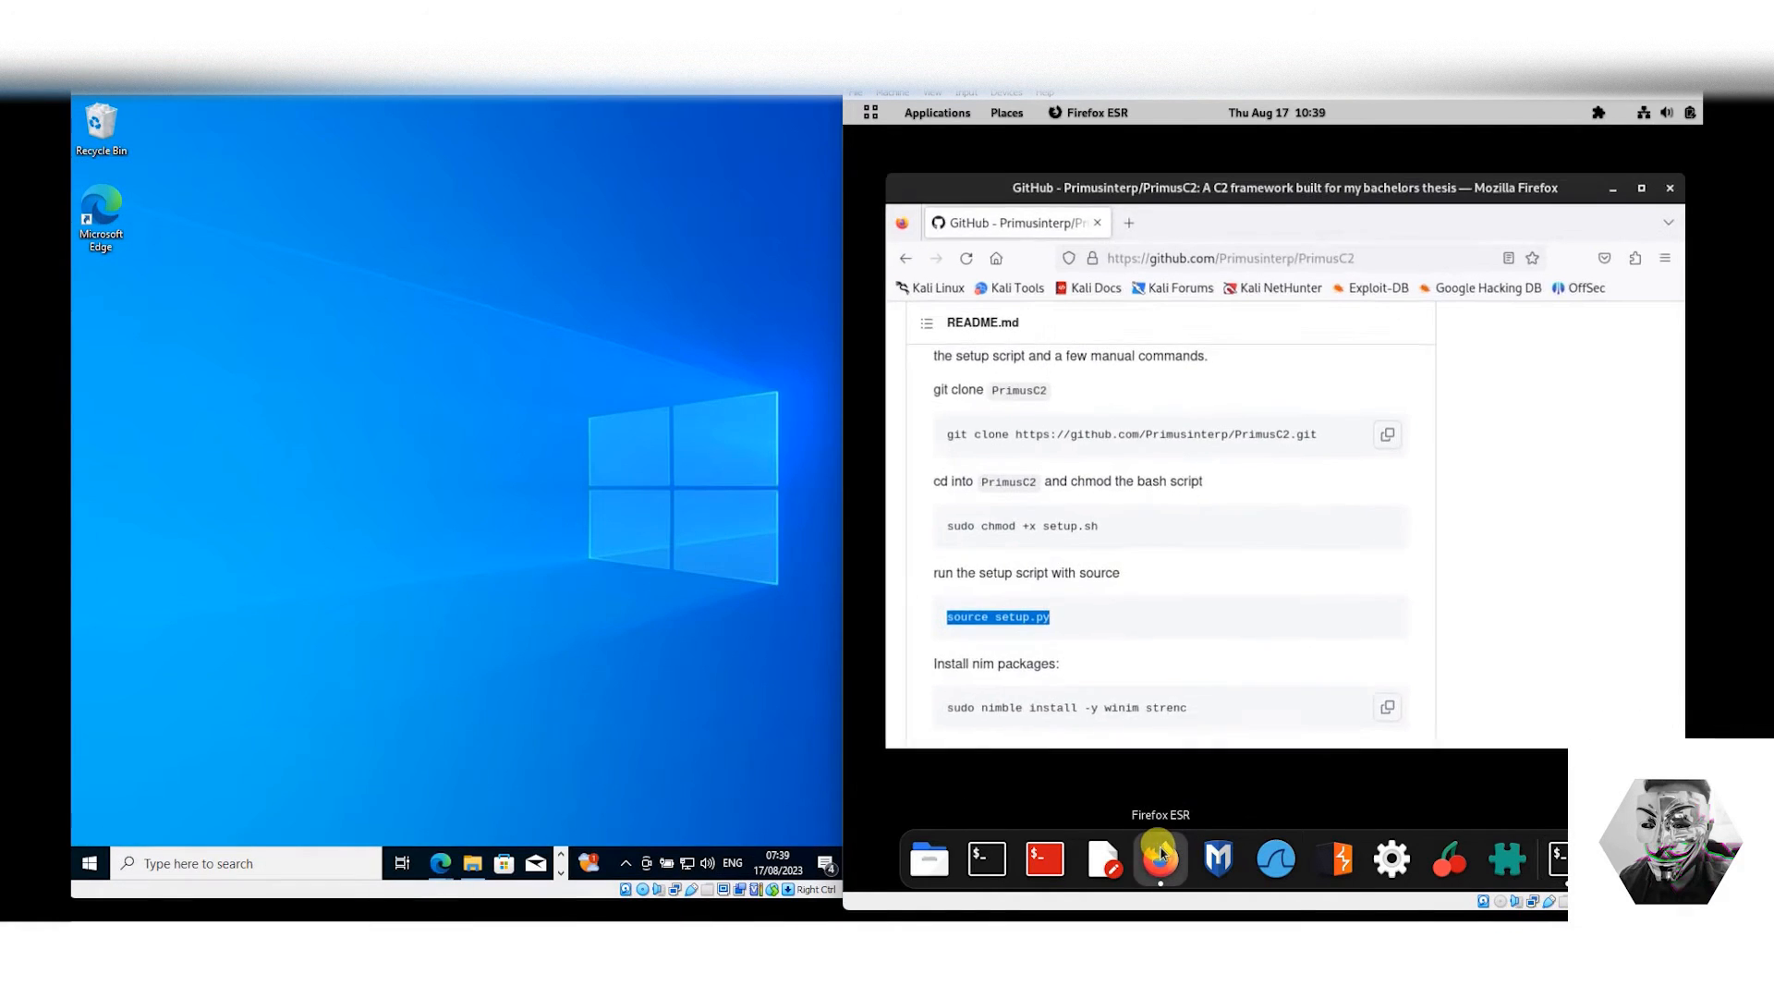
pyautogui.scroll(-3)
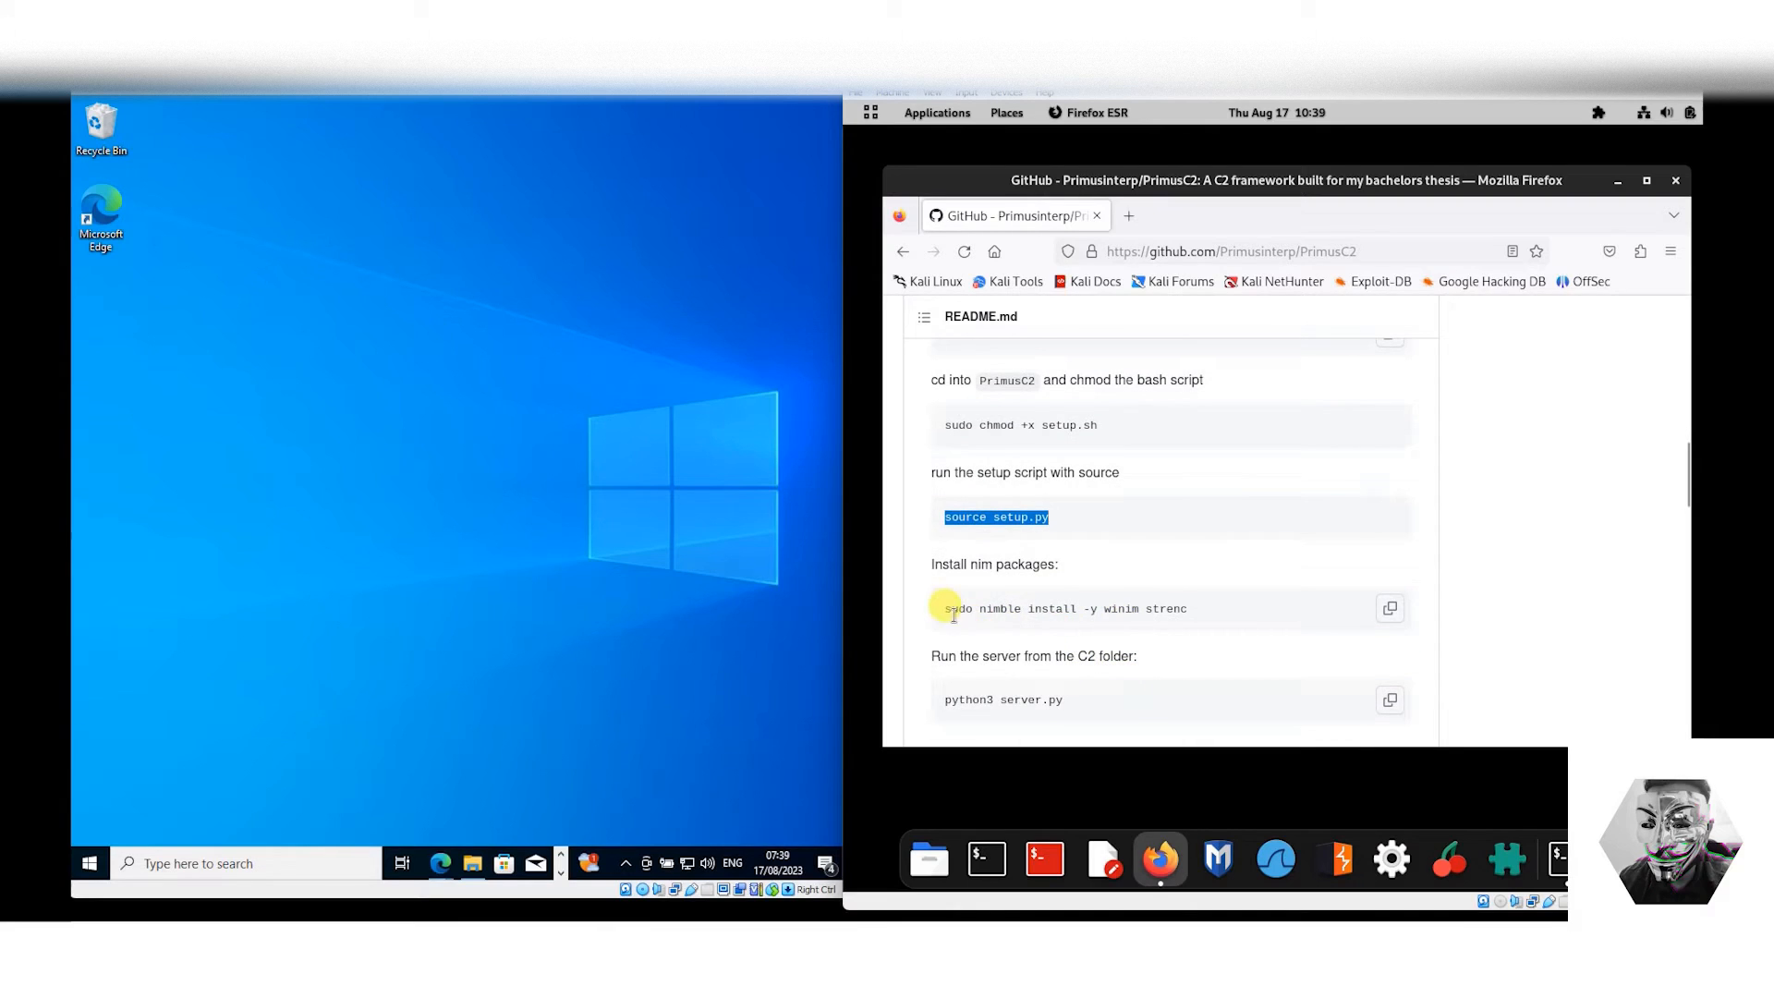
pyautogui.moveTo(945, 608); pyautogui.dragTo(1131, 608)
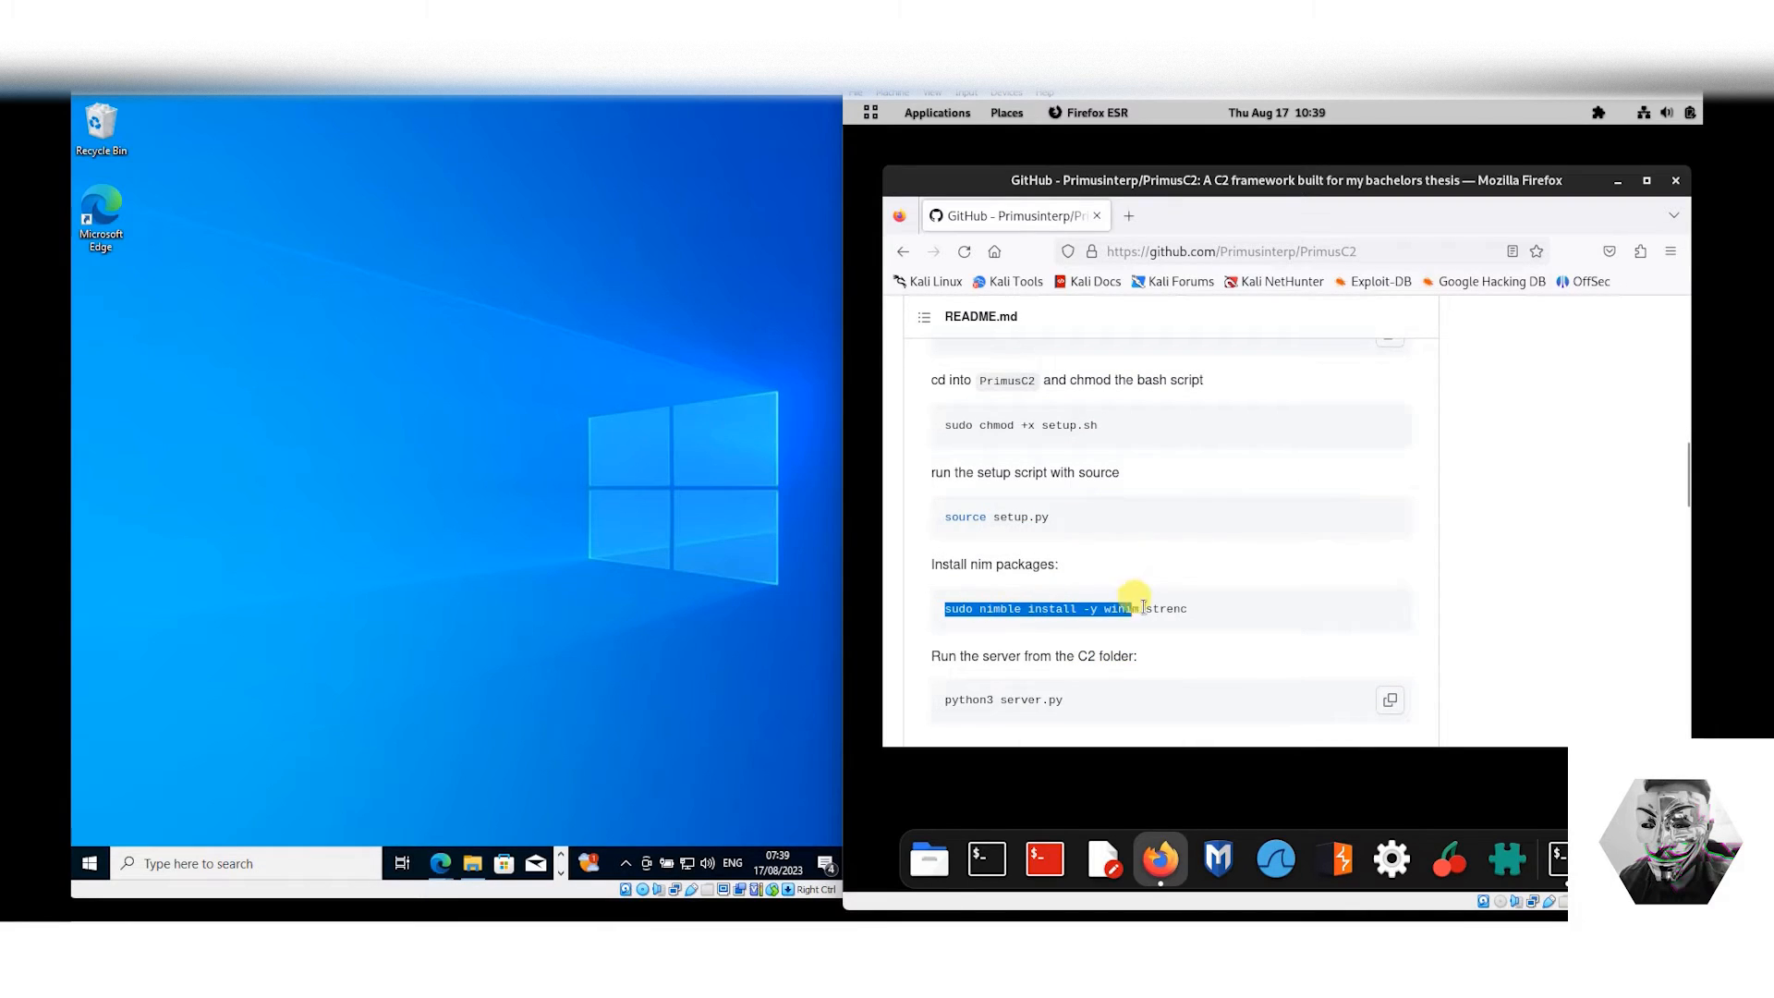
pyautogui.rightClick(1139, 608)
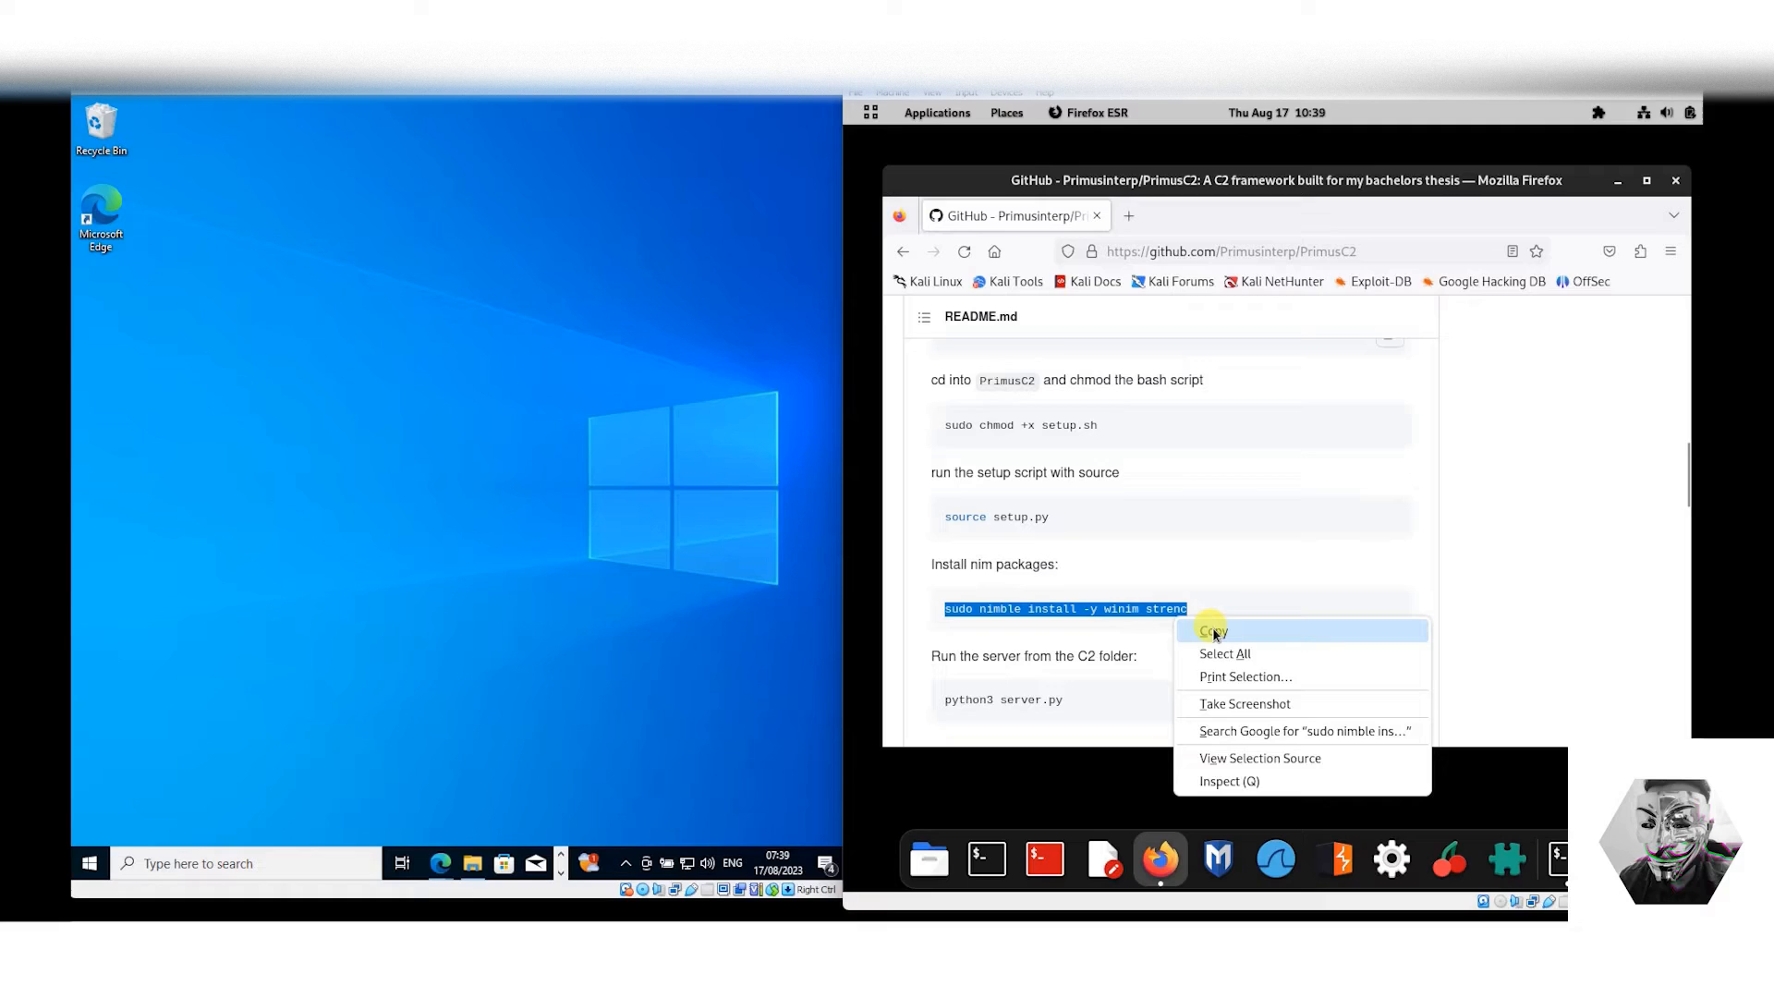
pyautogui.click(1210, 630)
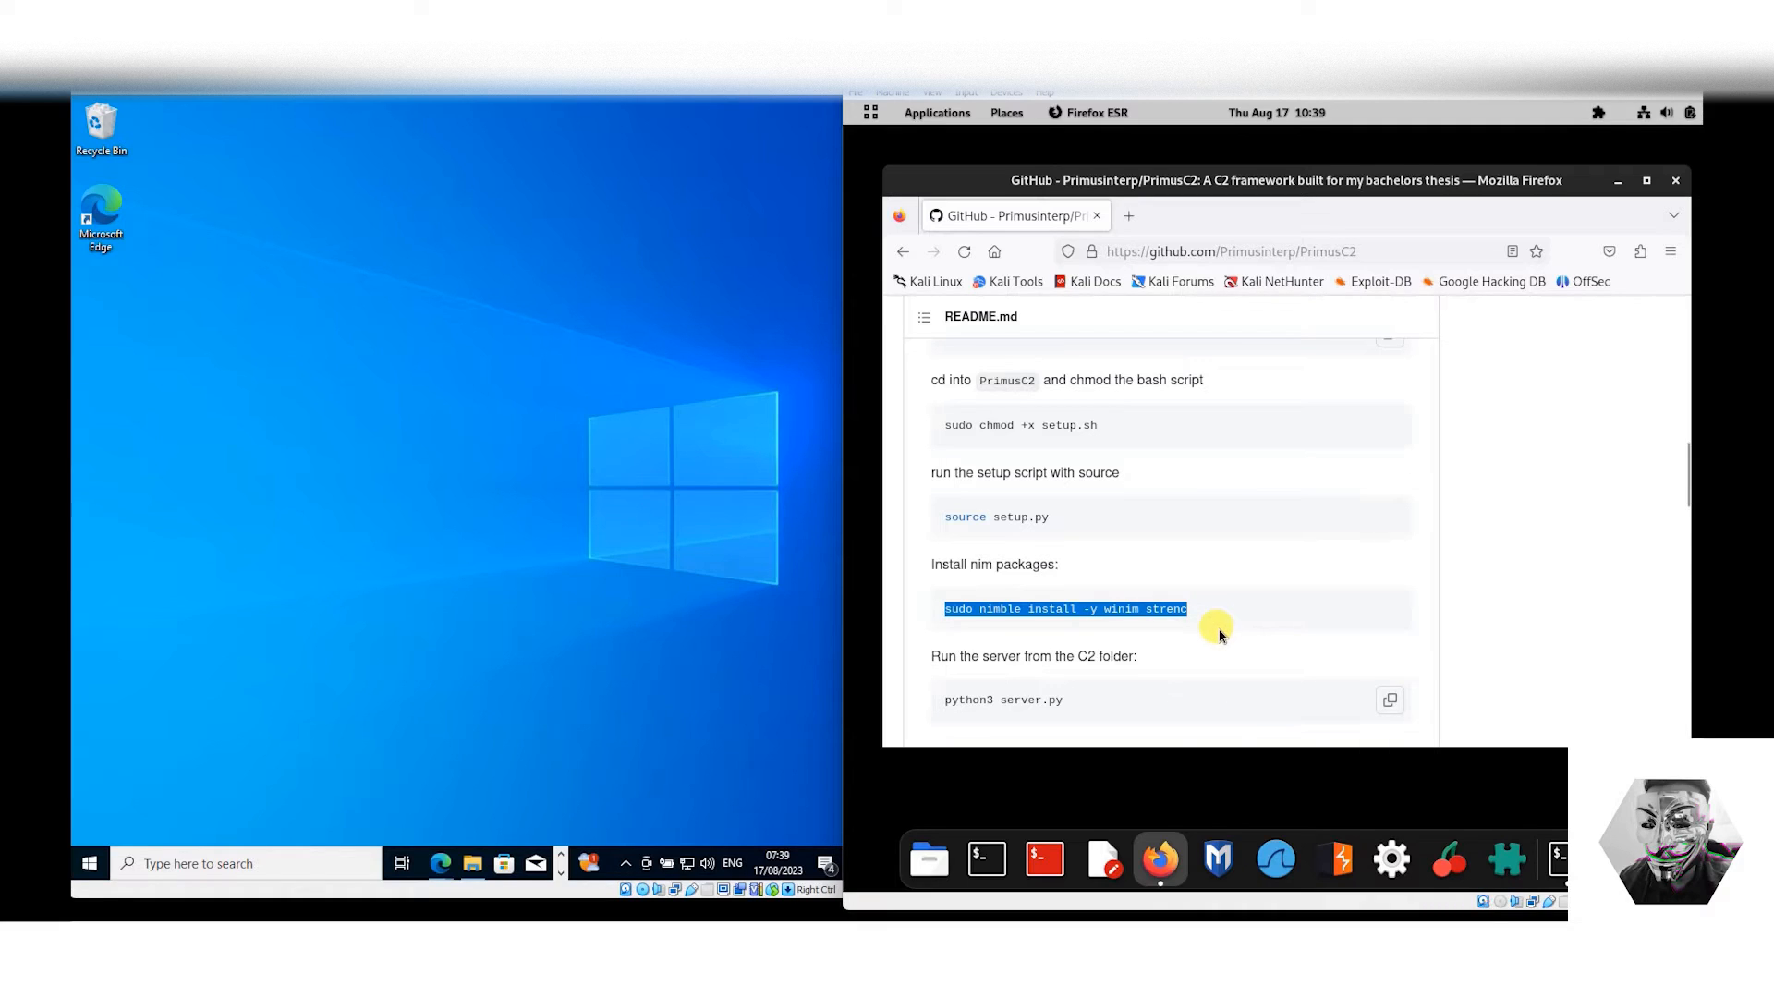
pyautogui.moveTo(1146, 758)
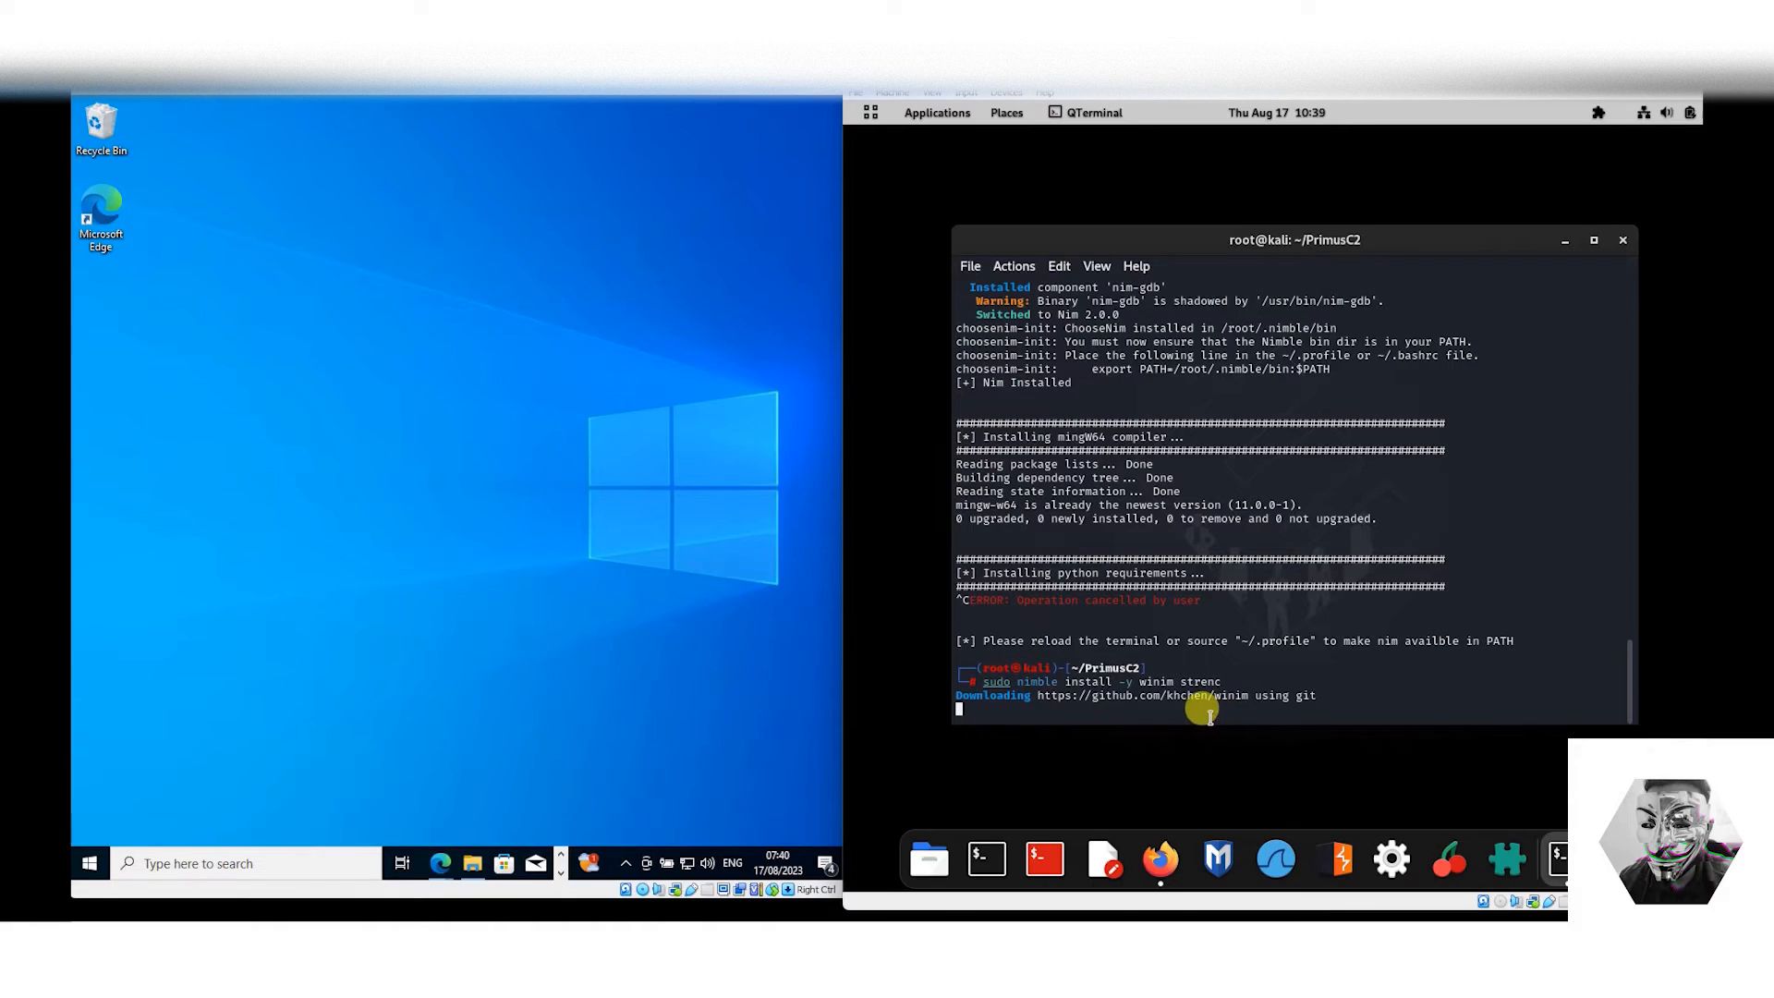
pyautogui.moveTo(1188, 721)
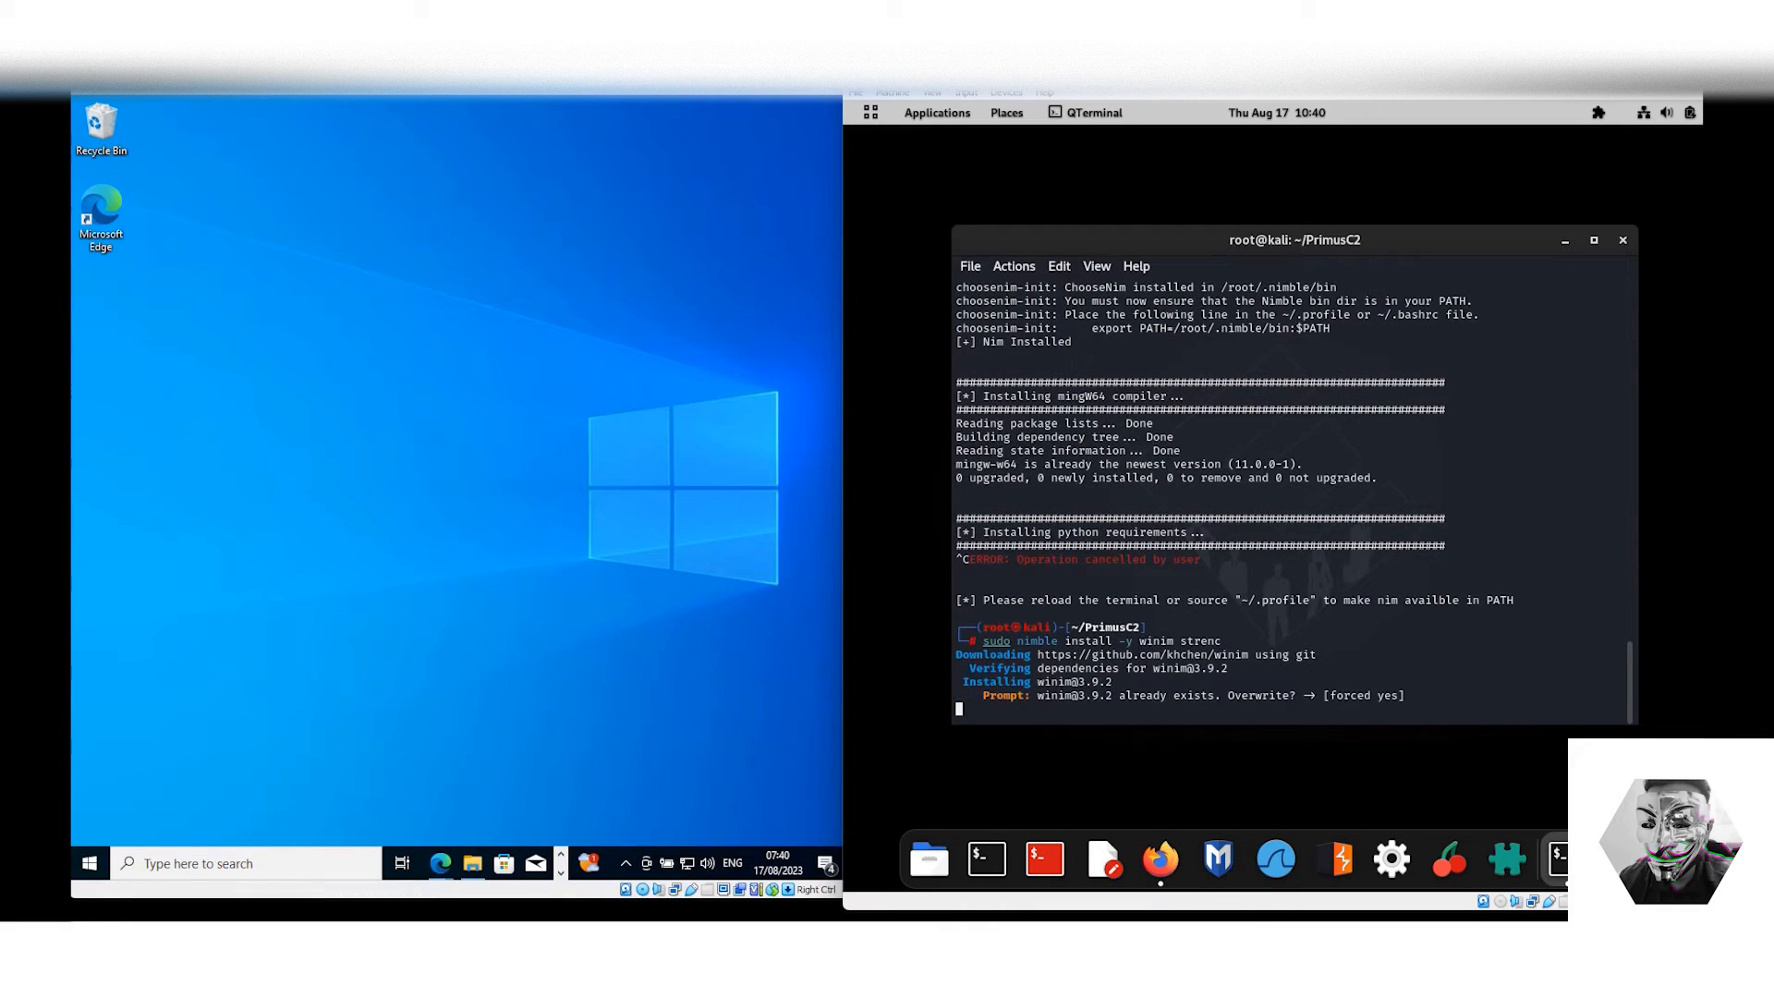
# Clear the terminal after winim and strenc install successfully.
pyautogui.write('clear')
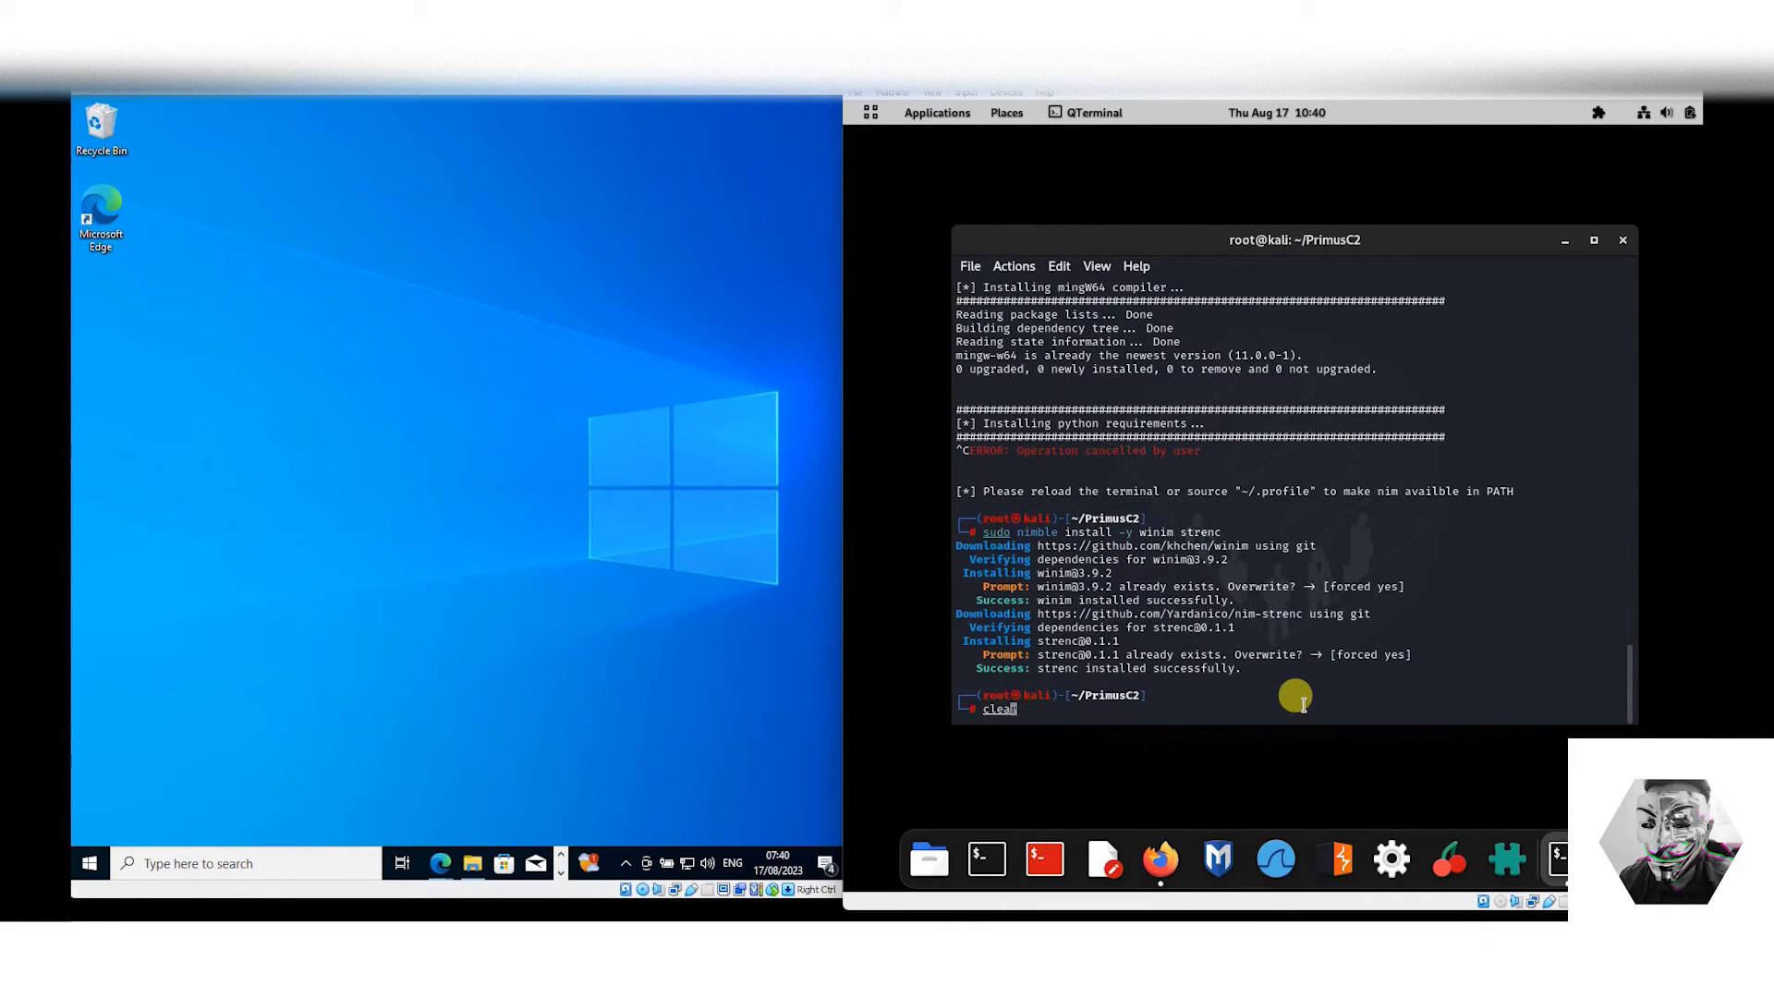
pyautogui.click(1161, 859)
pyautogui.write('cd C2')
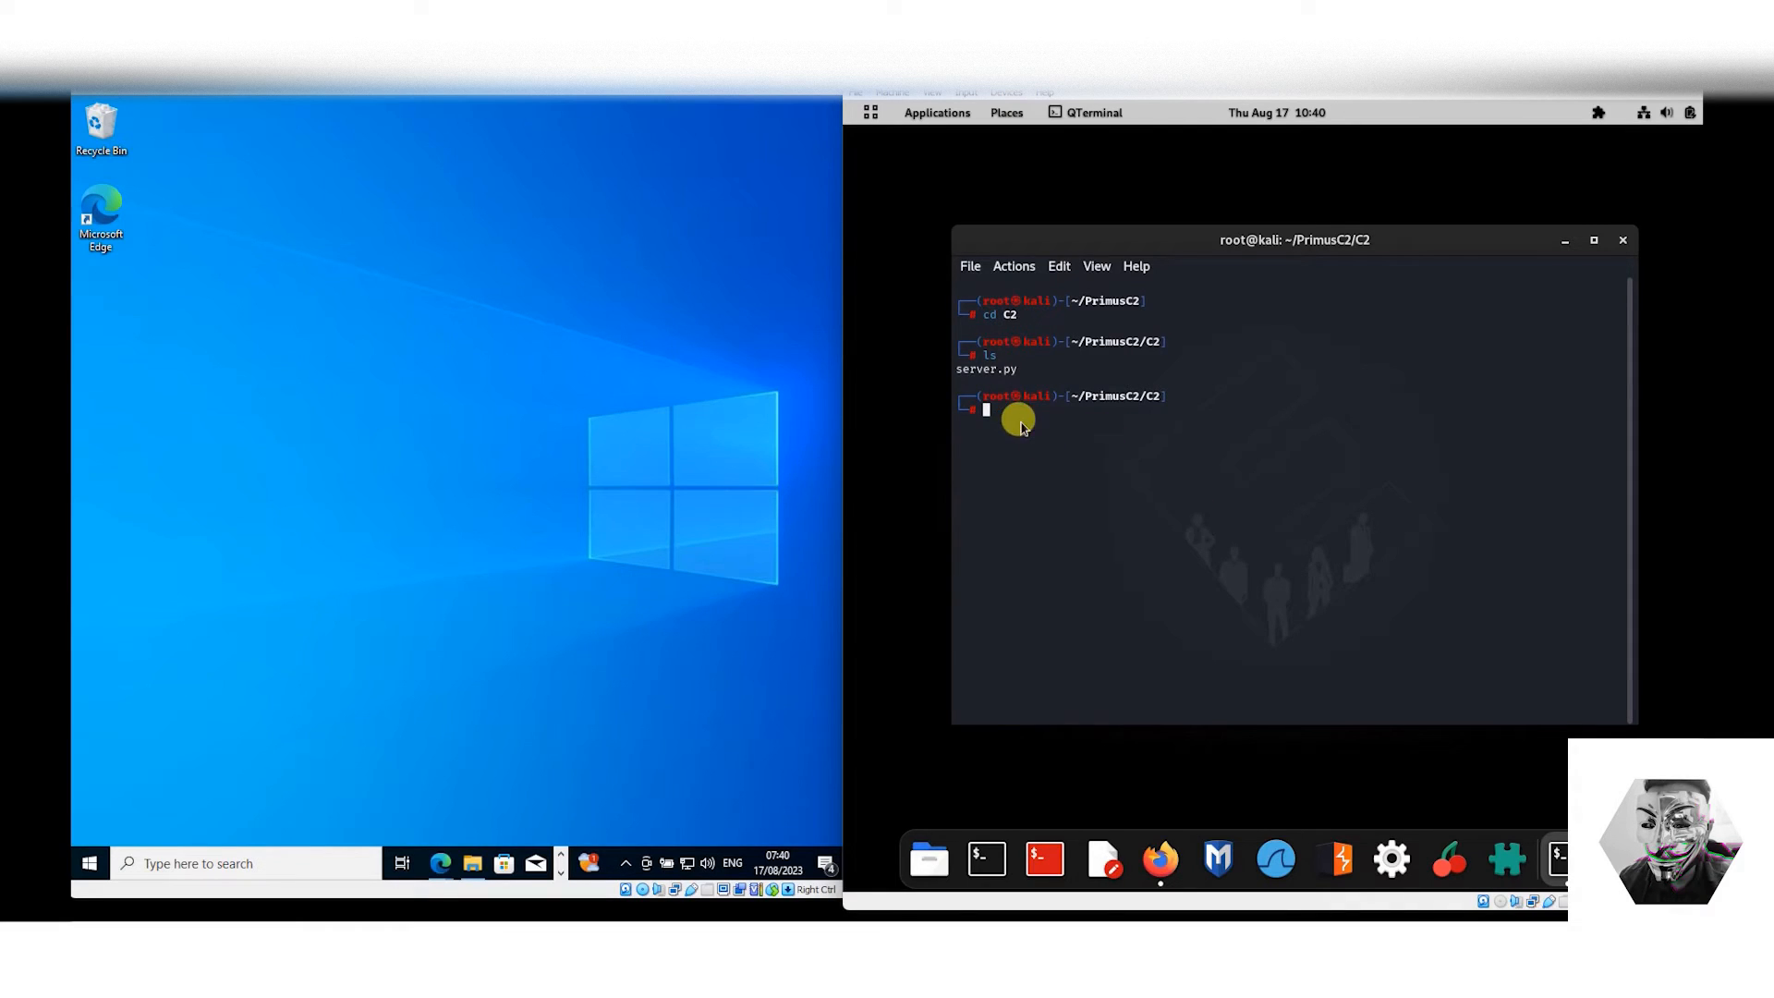
# Start the PrimusC2 server with python3 server.py from the C2 folder.
pyautogui.write('python3 server.py')
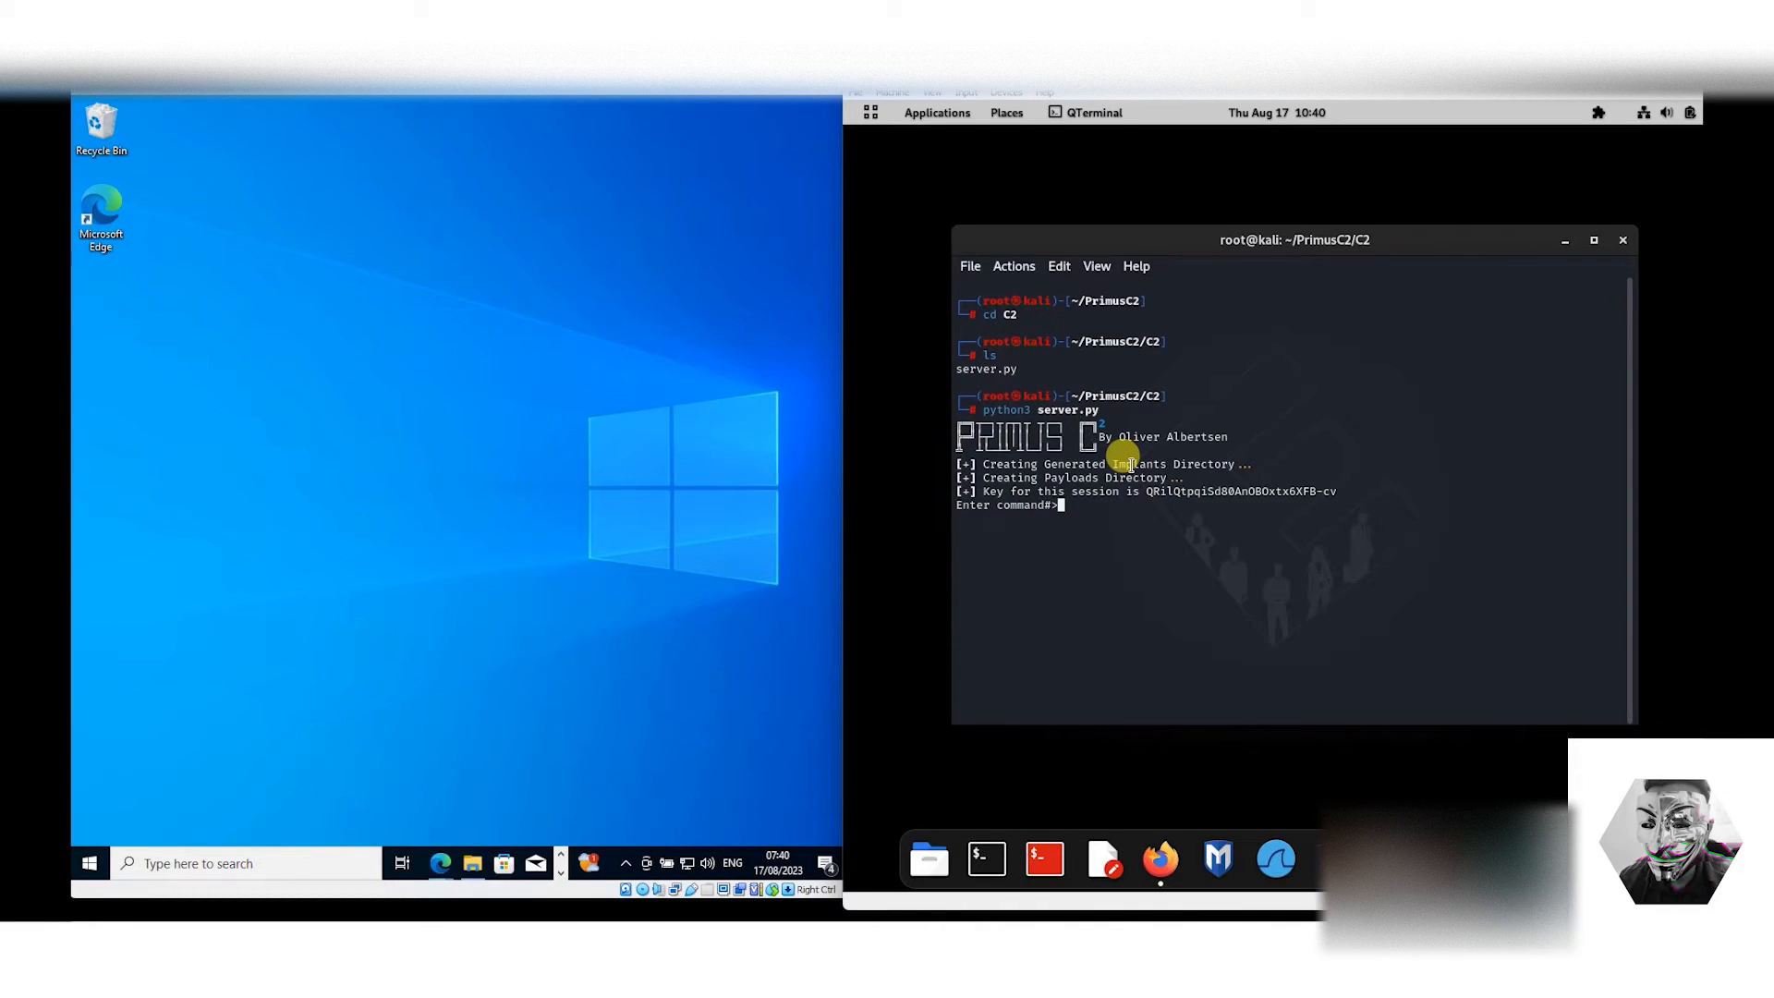
# Show PrimusC2's help listing of menu and session commands.
pyautogui.write('help')
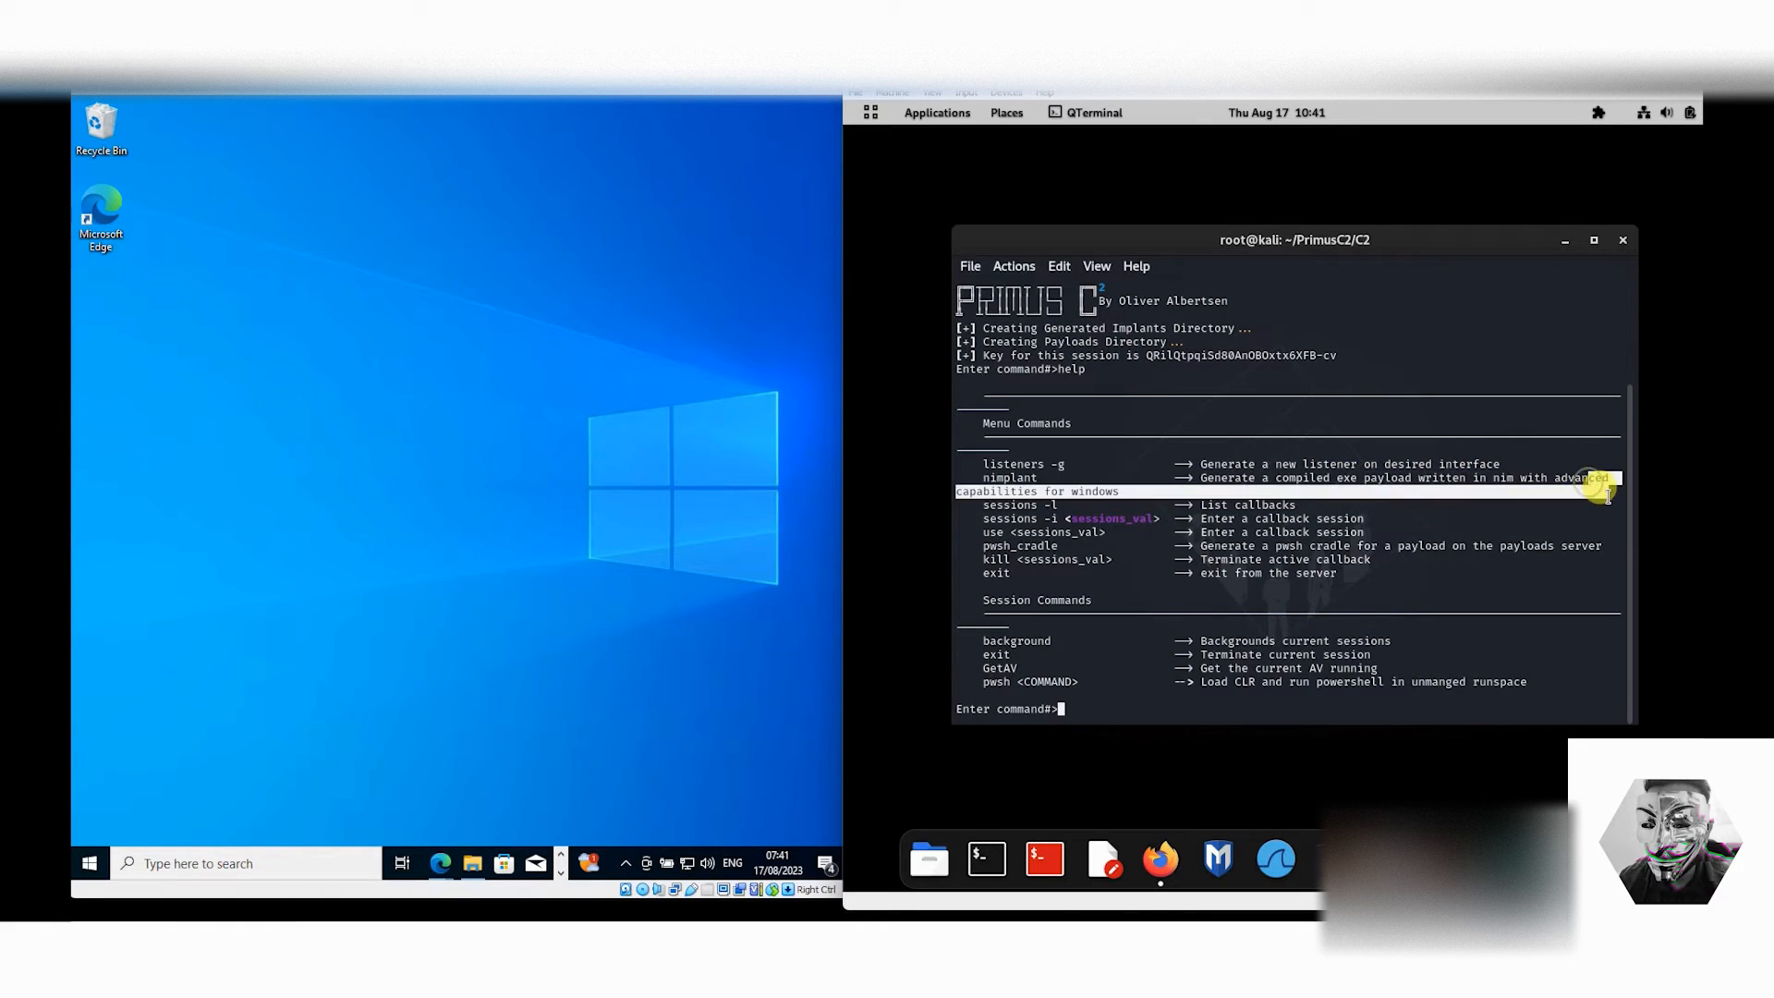
pyautogui.moveTo(1095, 491)
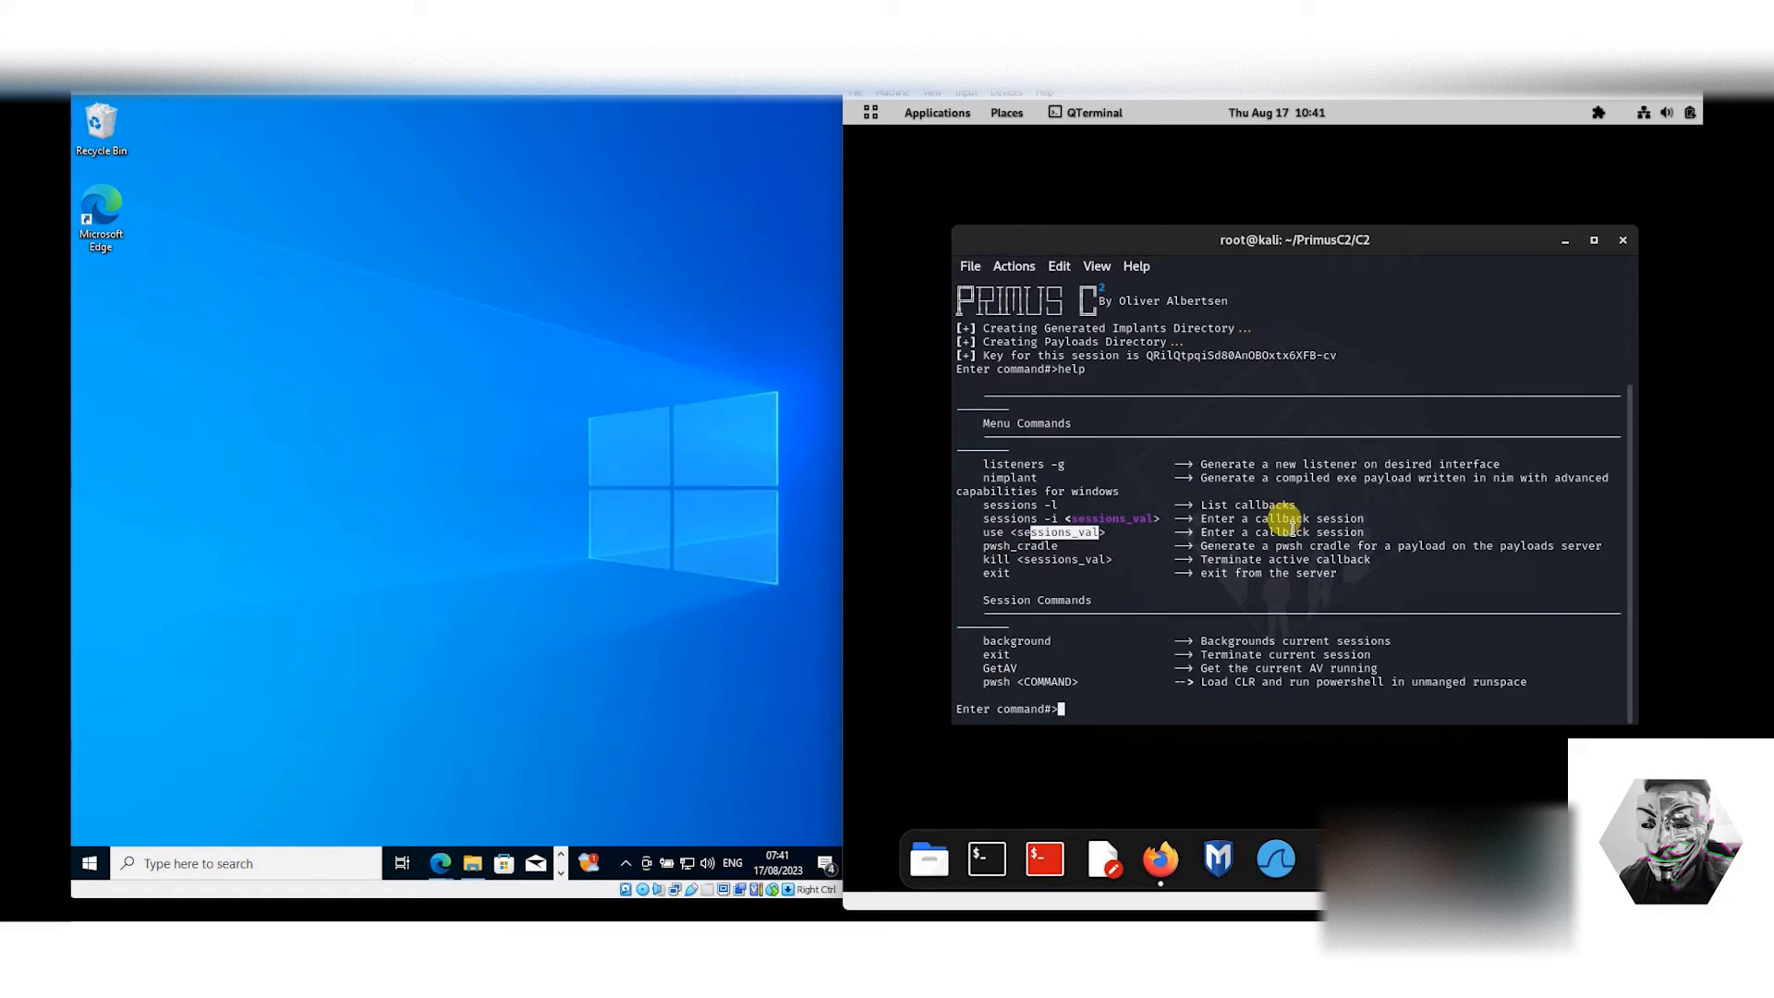
pyautogui.moveTo(1312, 539)
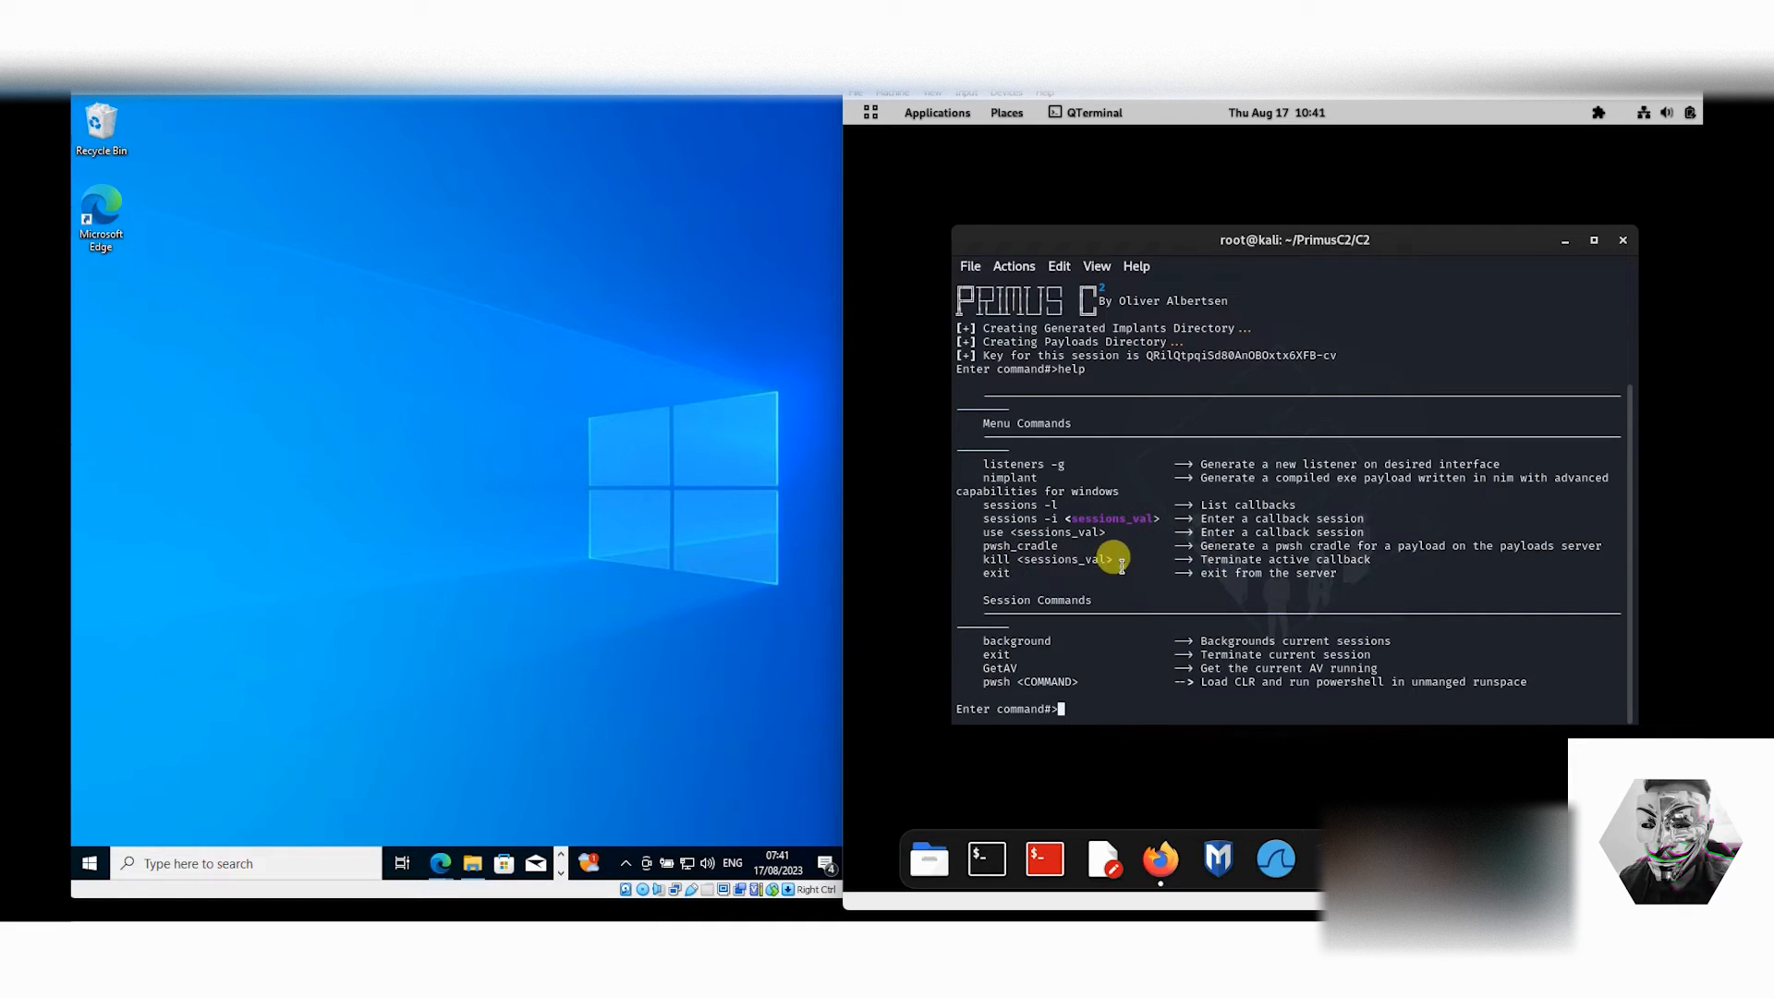
pyautogui.moveTo(1045, 664)
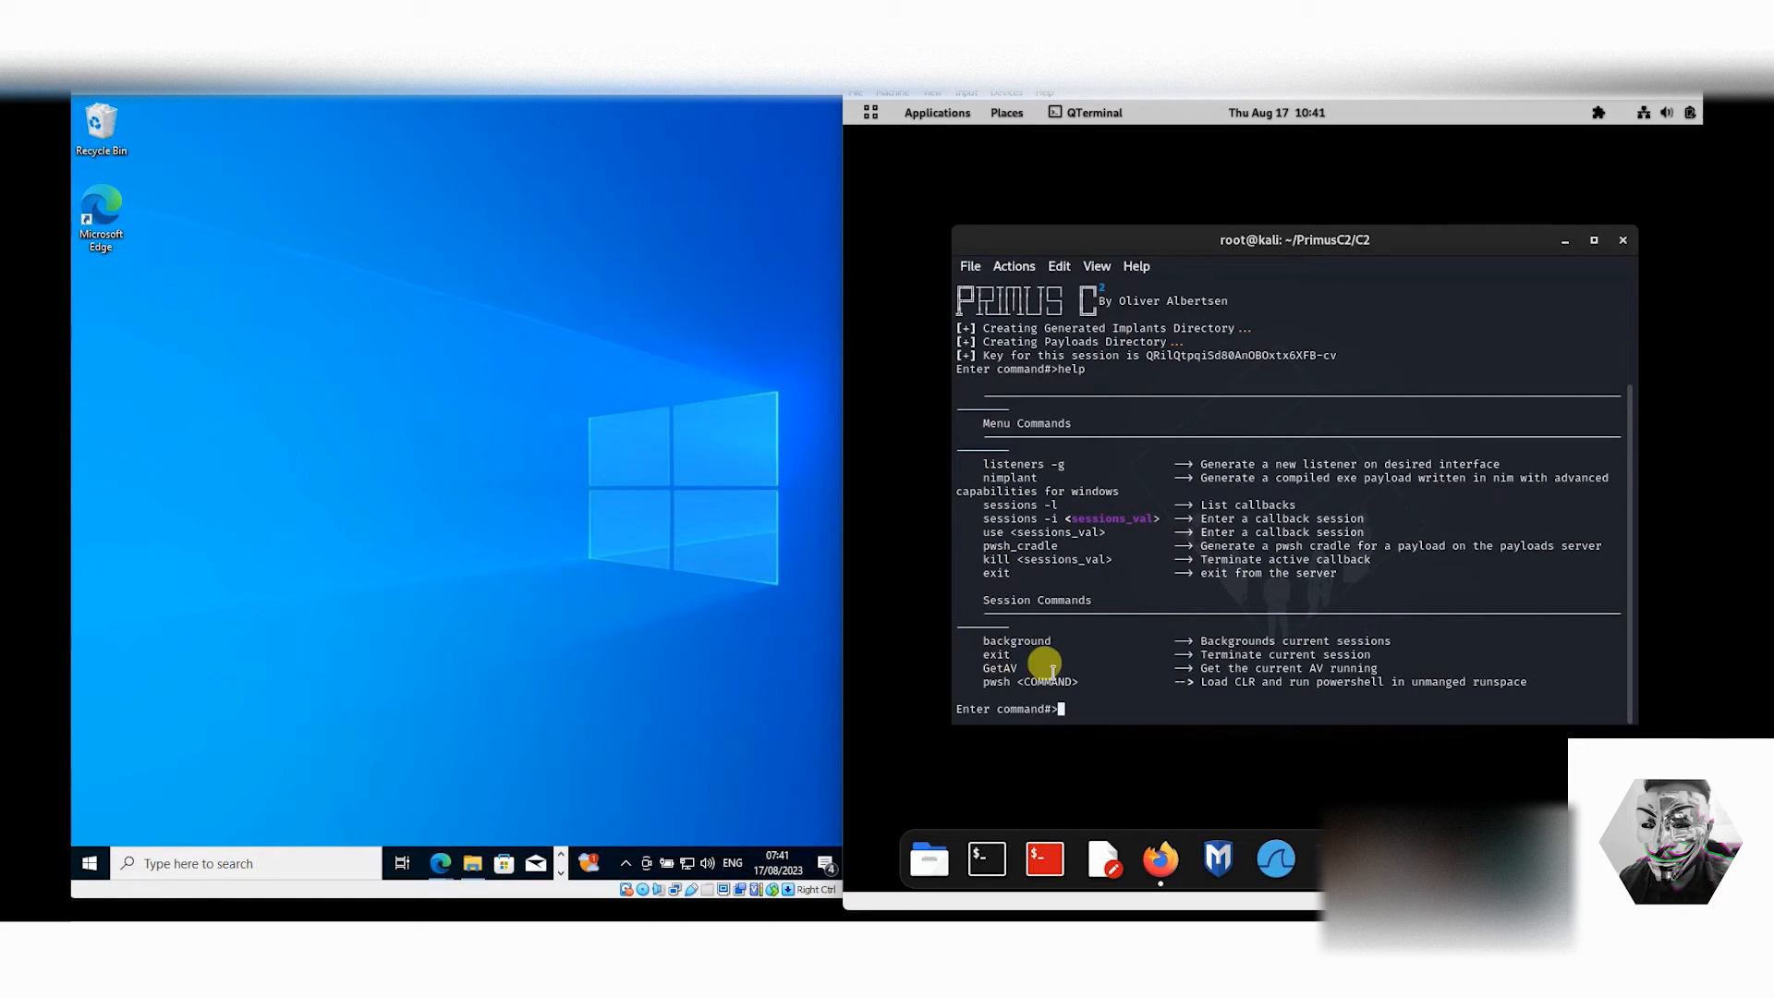
pyautogui.moveTo(1028, 654)
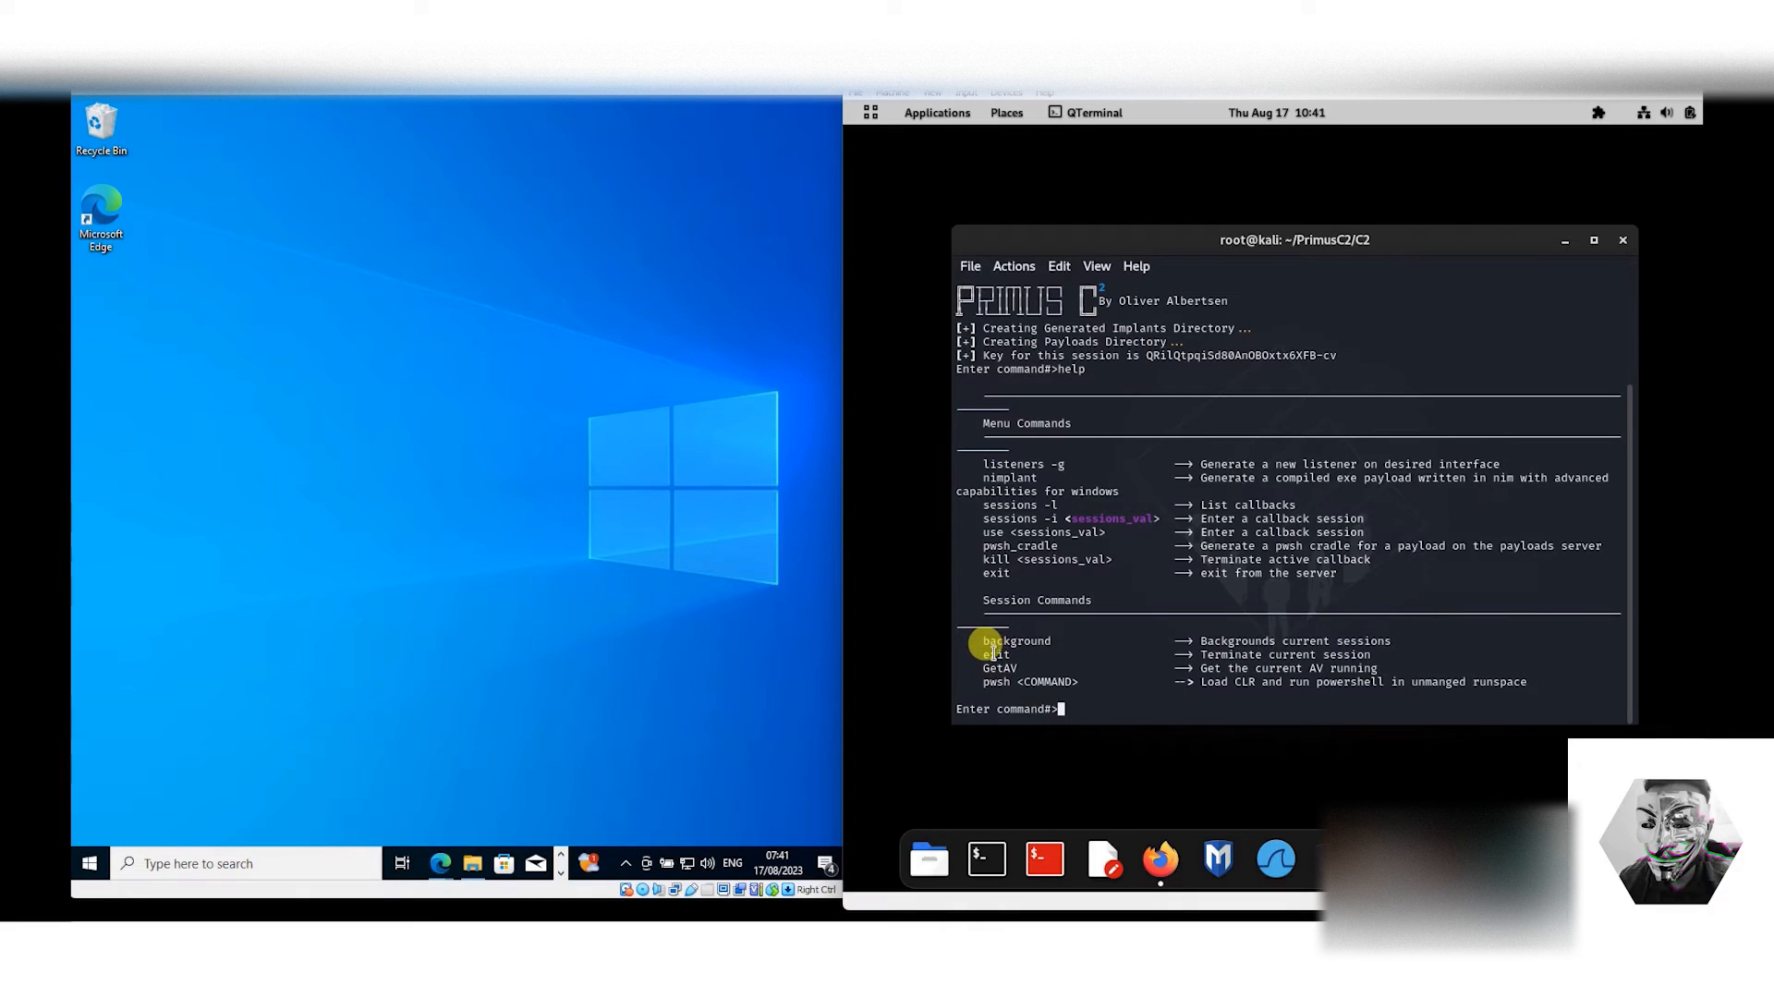
pyautogui.doubleClick(1000, 669)
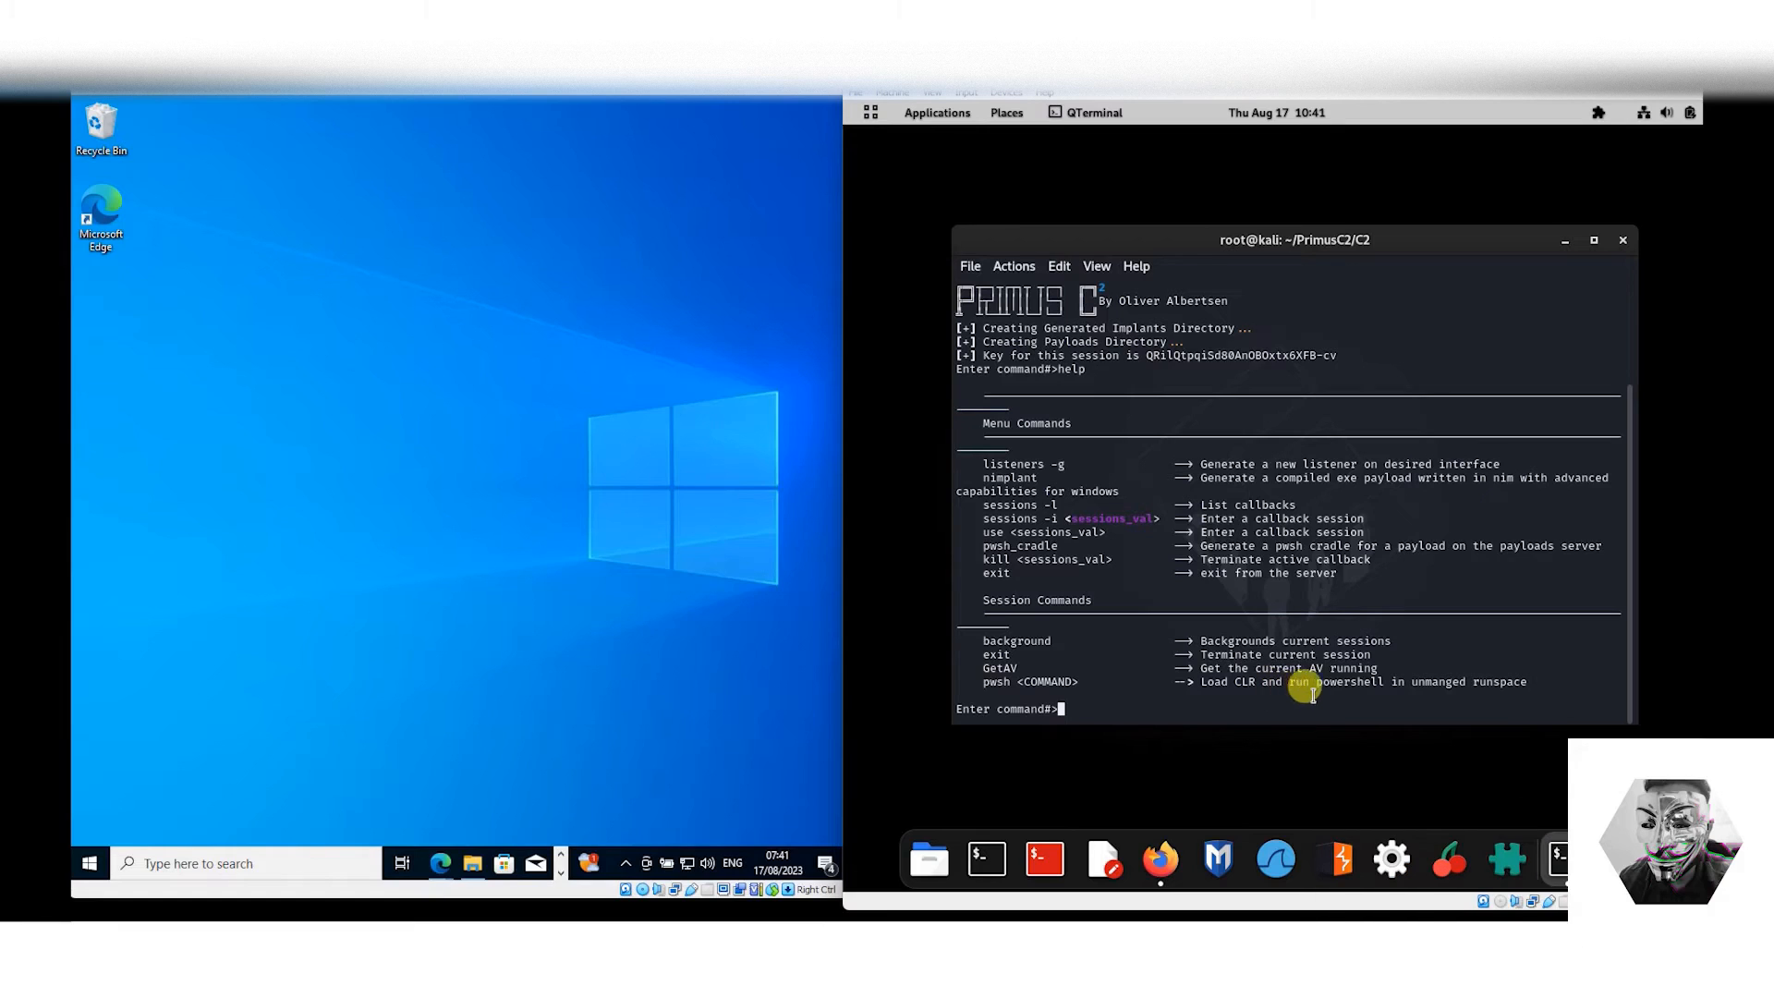
pyautogui.moveTo(1535, 673)
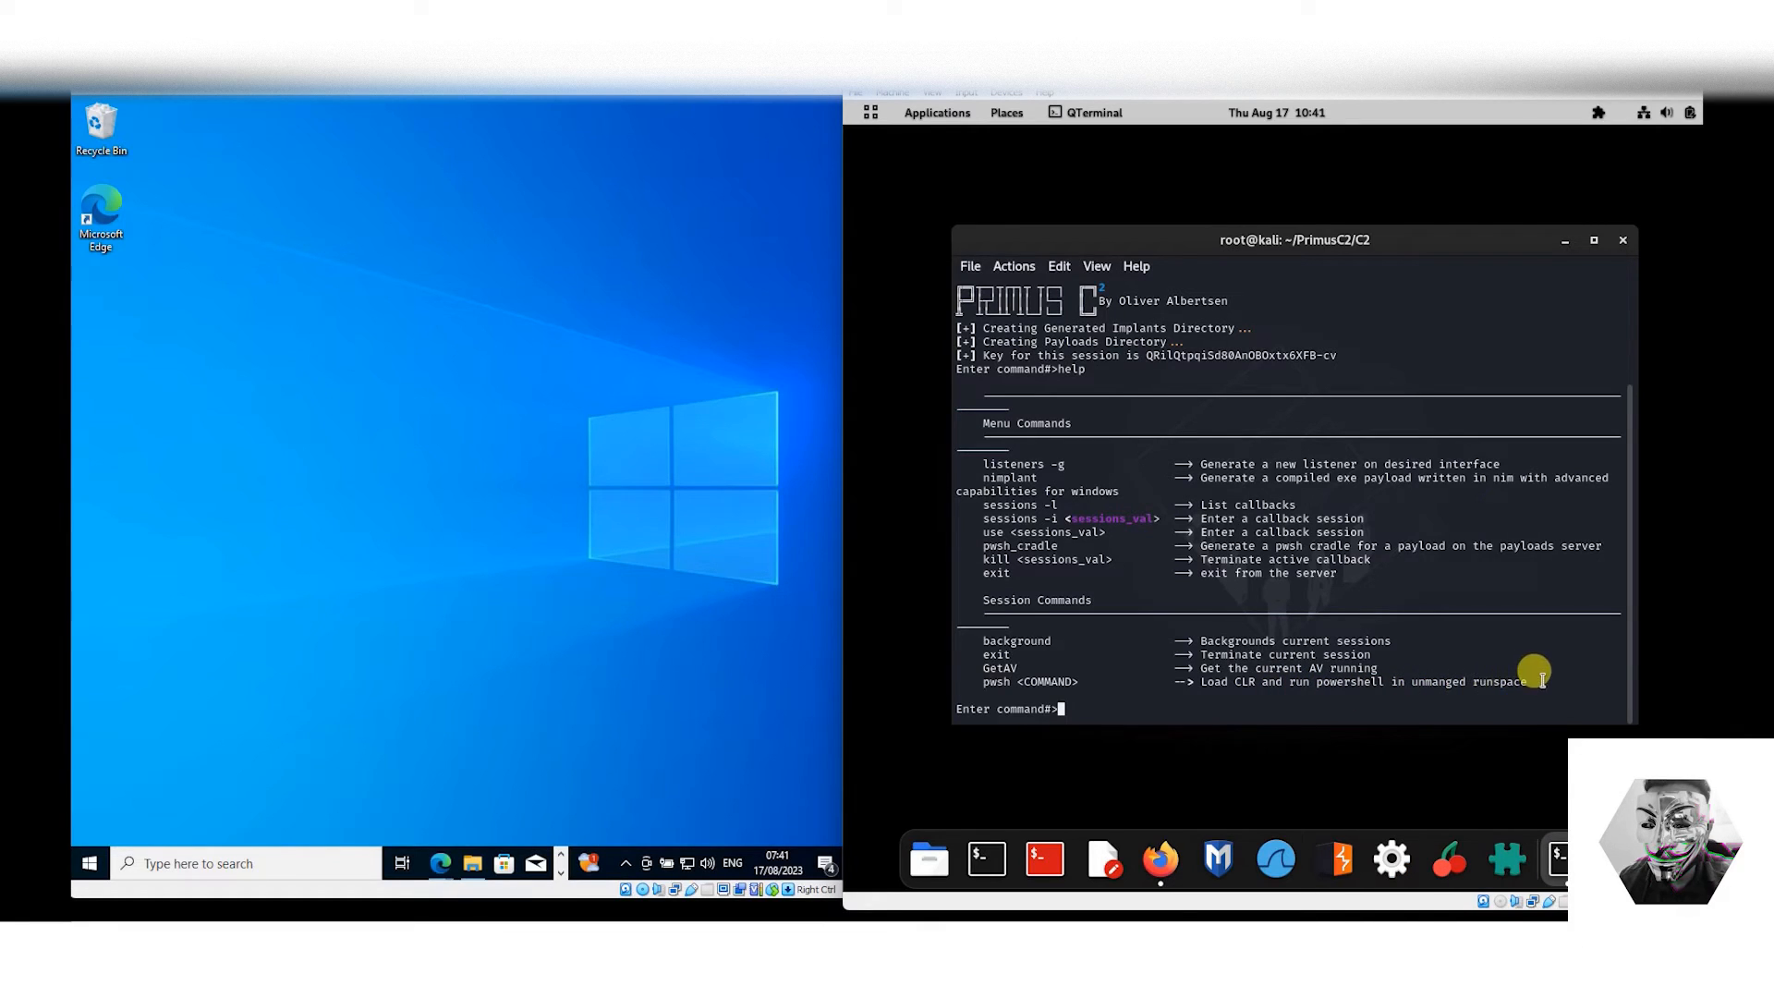
pyautogui.moveTo(1001, 449)
pyautogui.write('listeners -g')
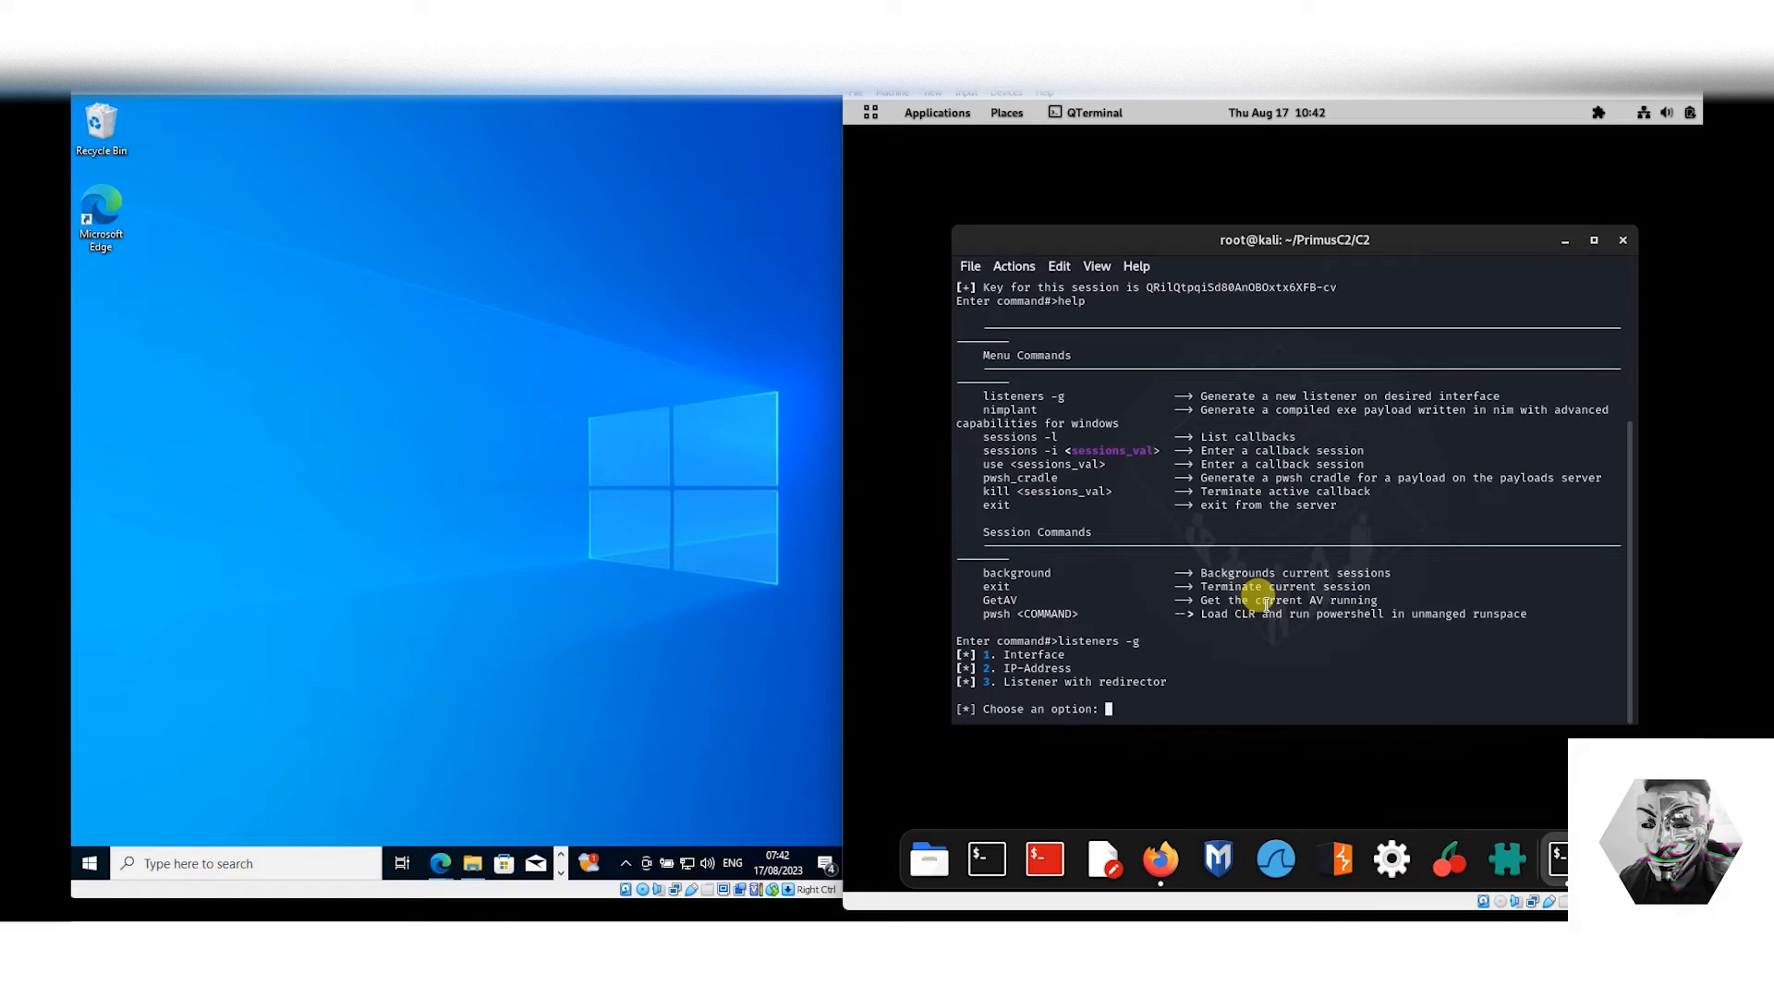
# Create listener option 1 on eth0 port 9998 awaiting implant callbacks.
pyautogui.write('1')
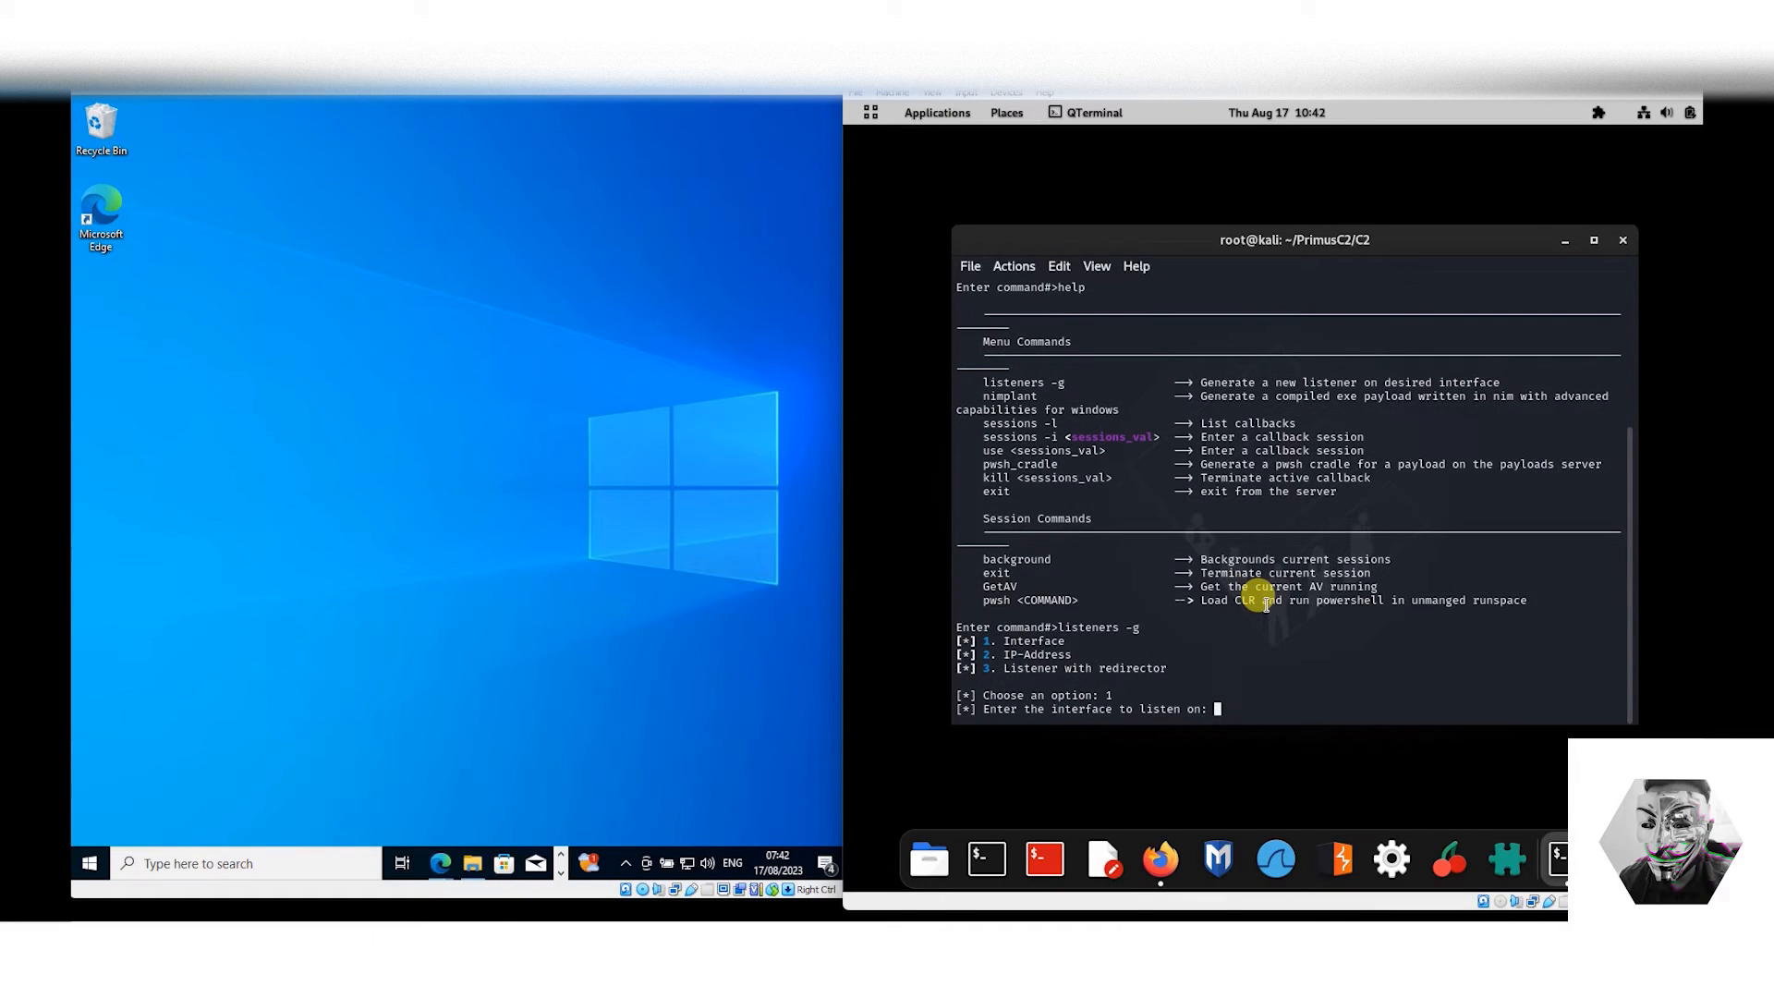
pyautogui.write('e')
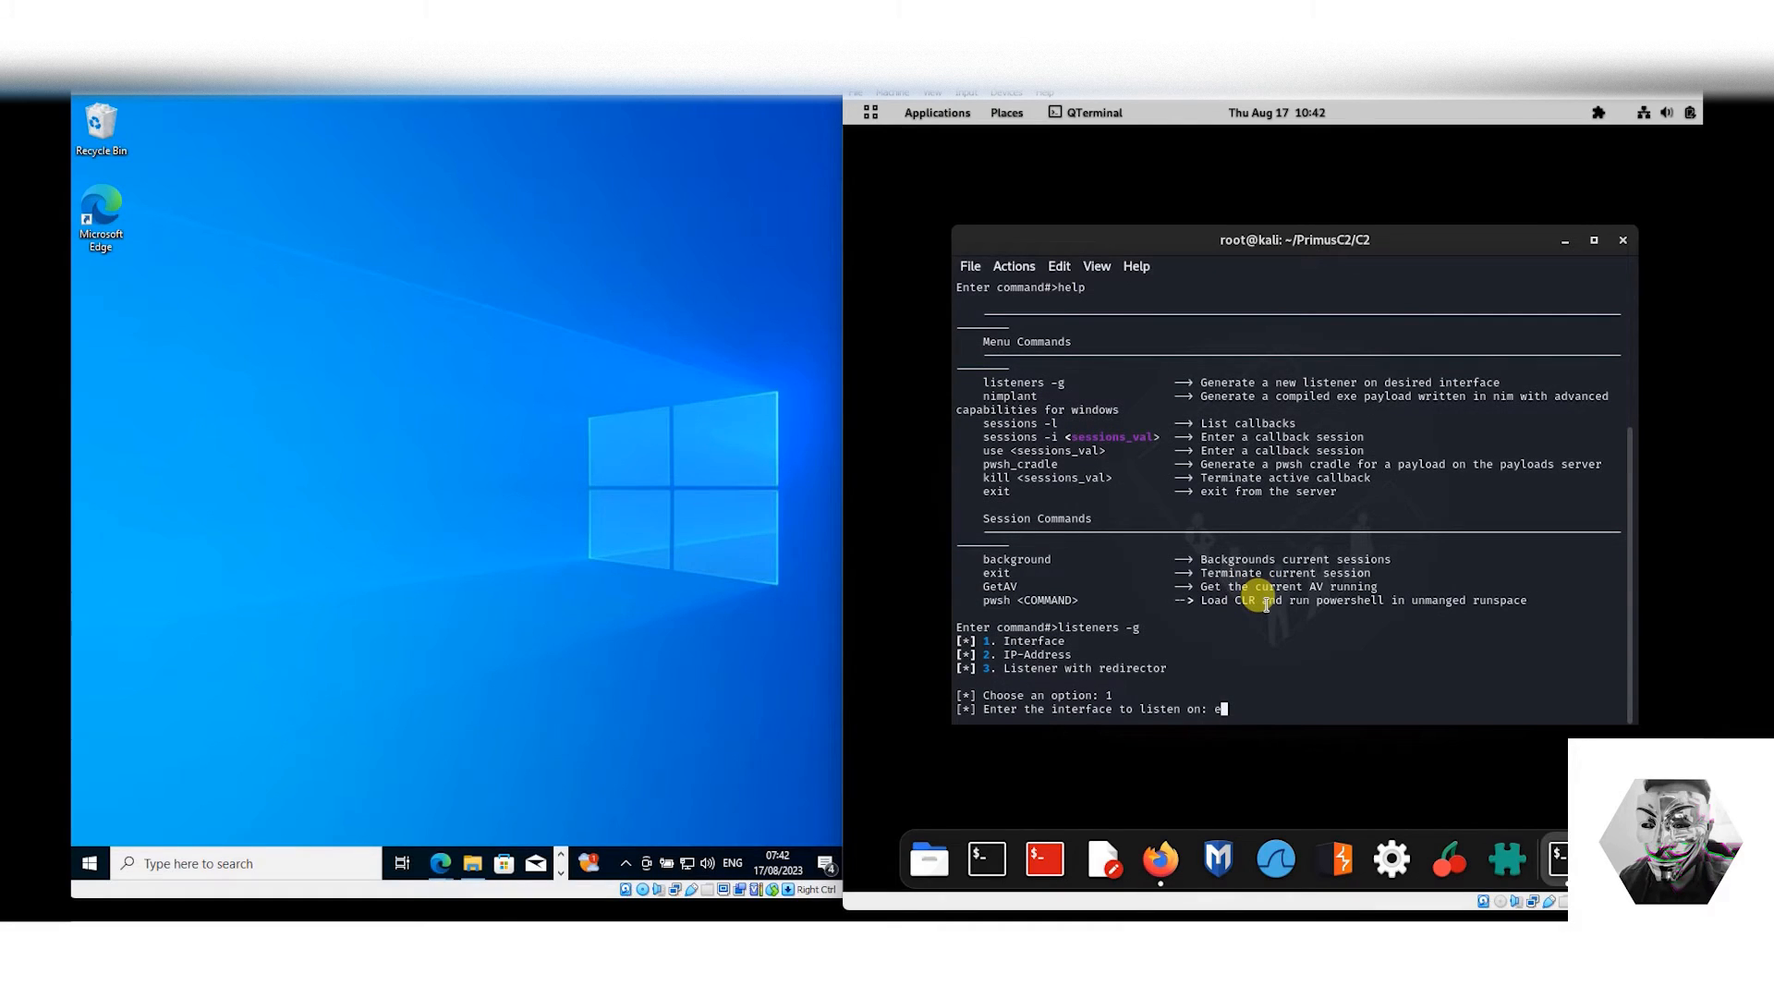
pyautogui.write('th0')
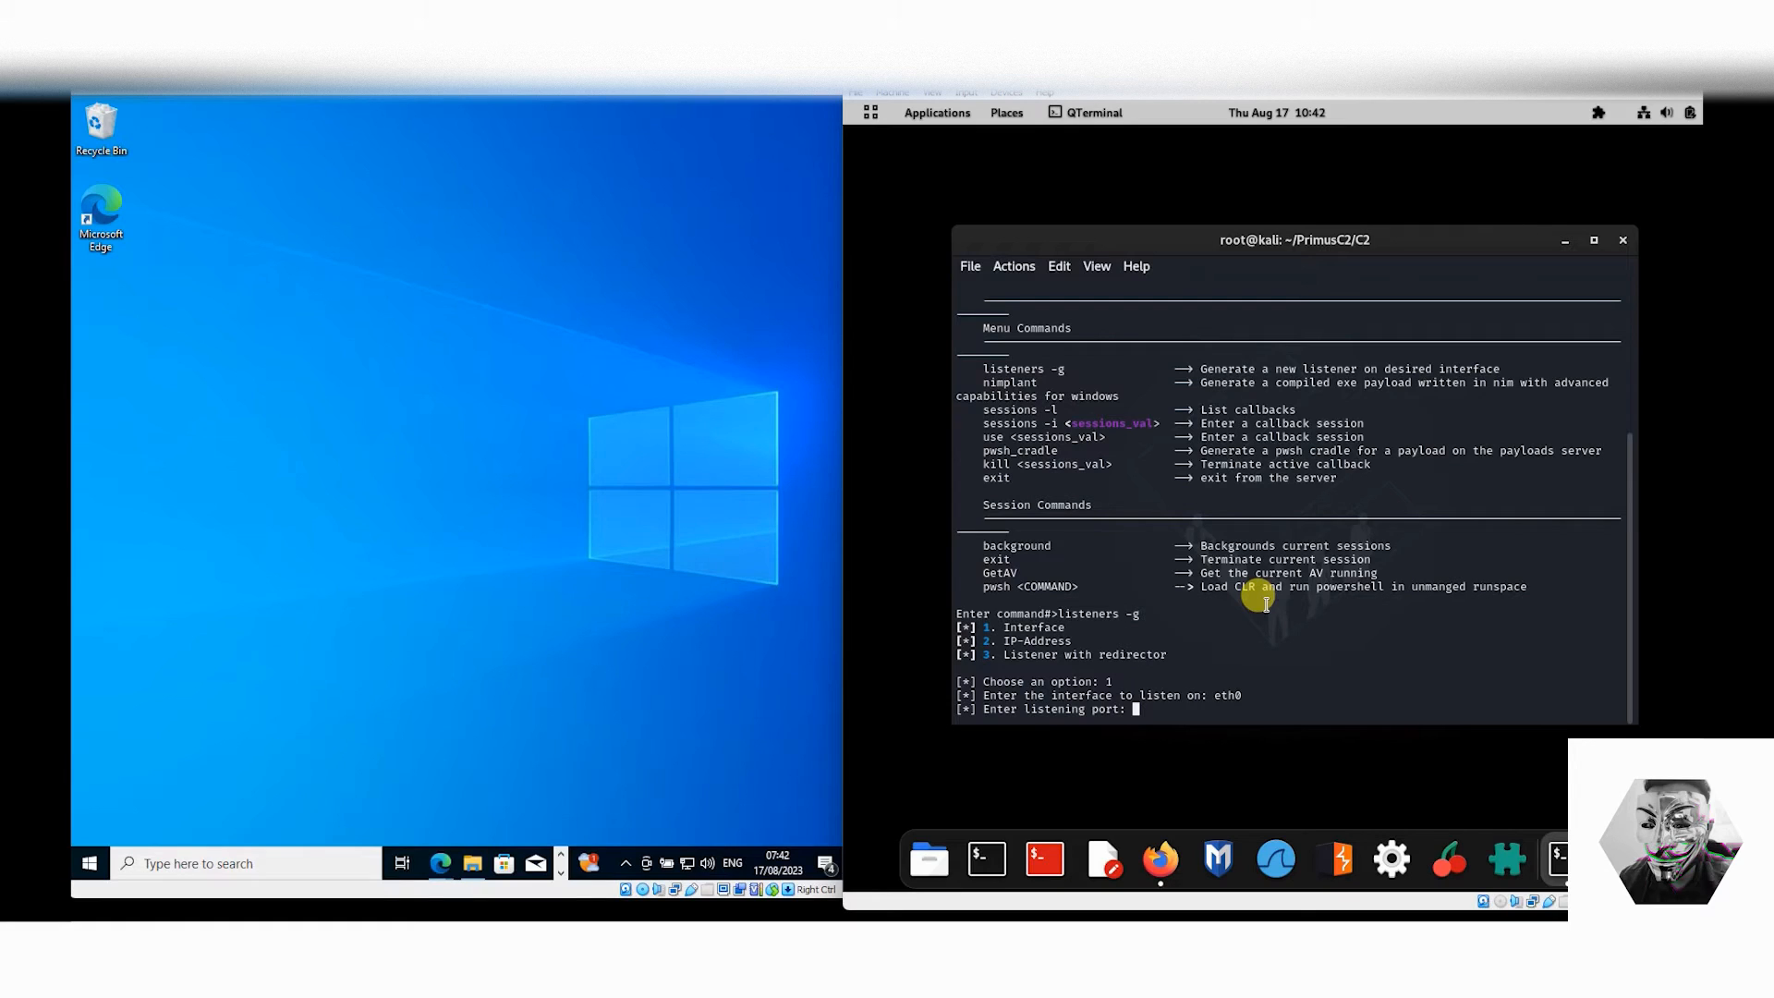
pyautogui.write('9998')
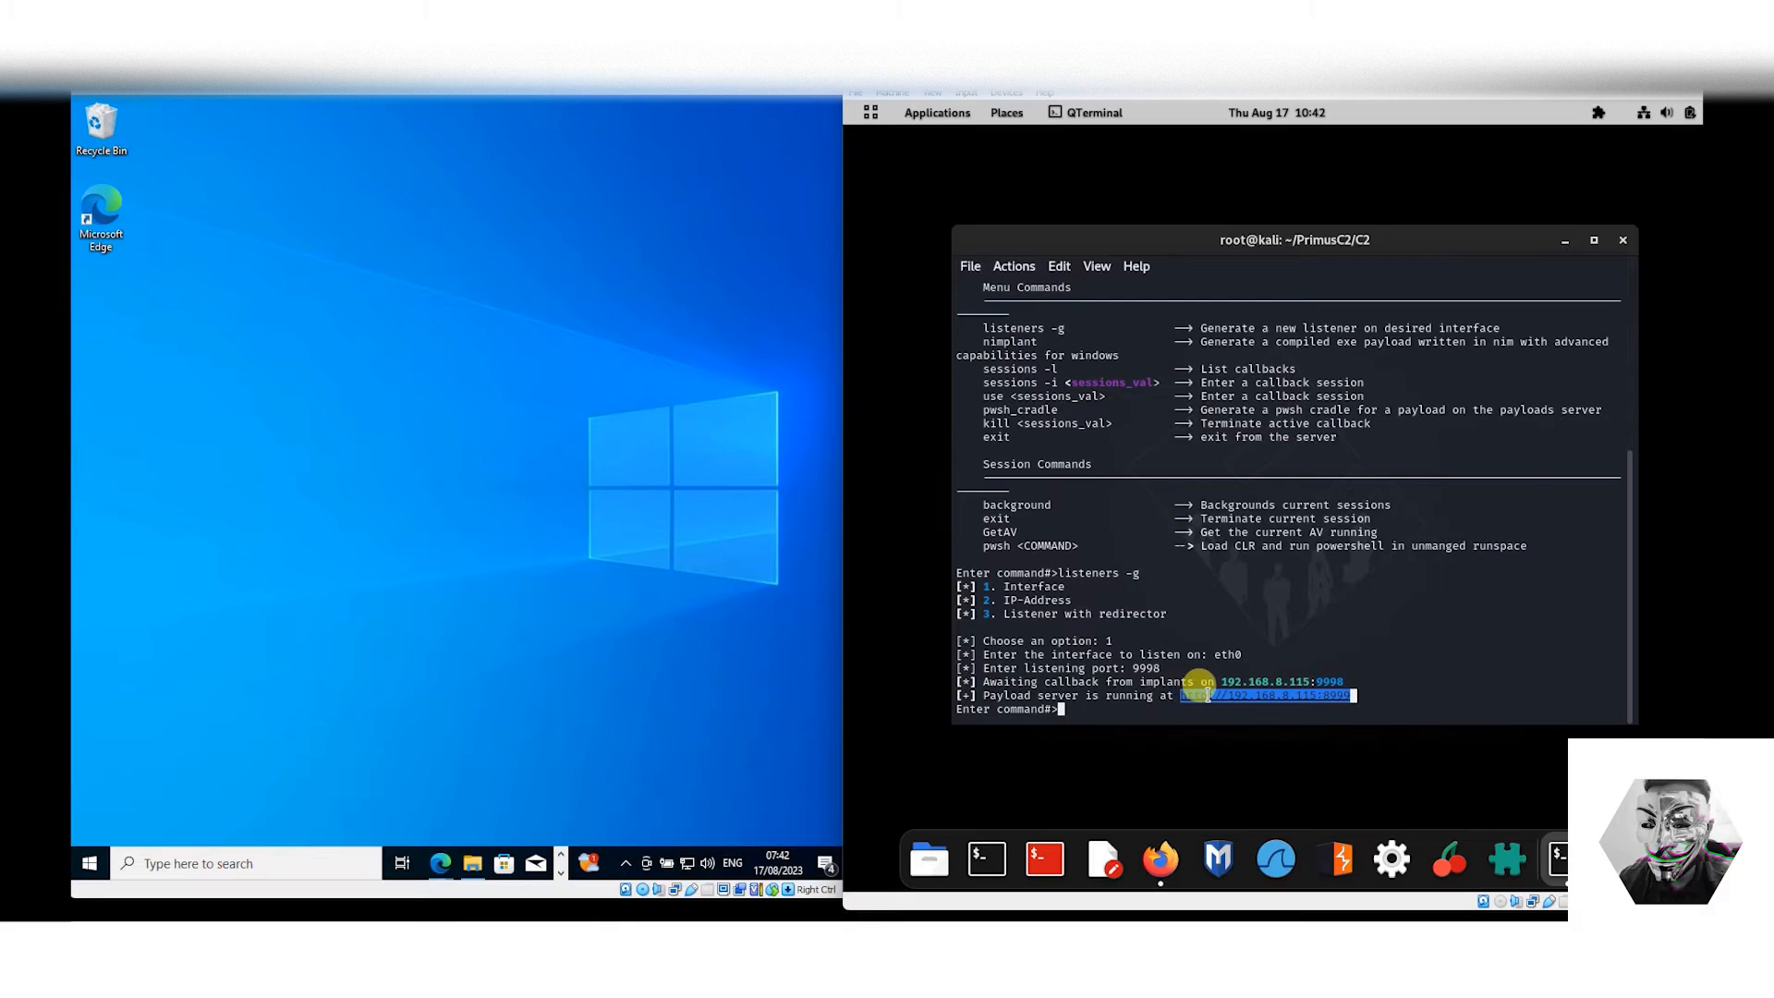
pyautogui.rightClick(1202, 695)
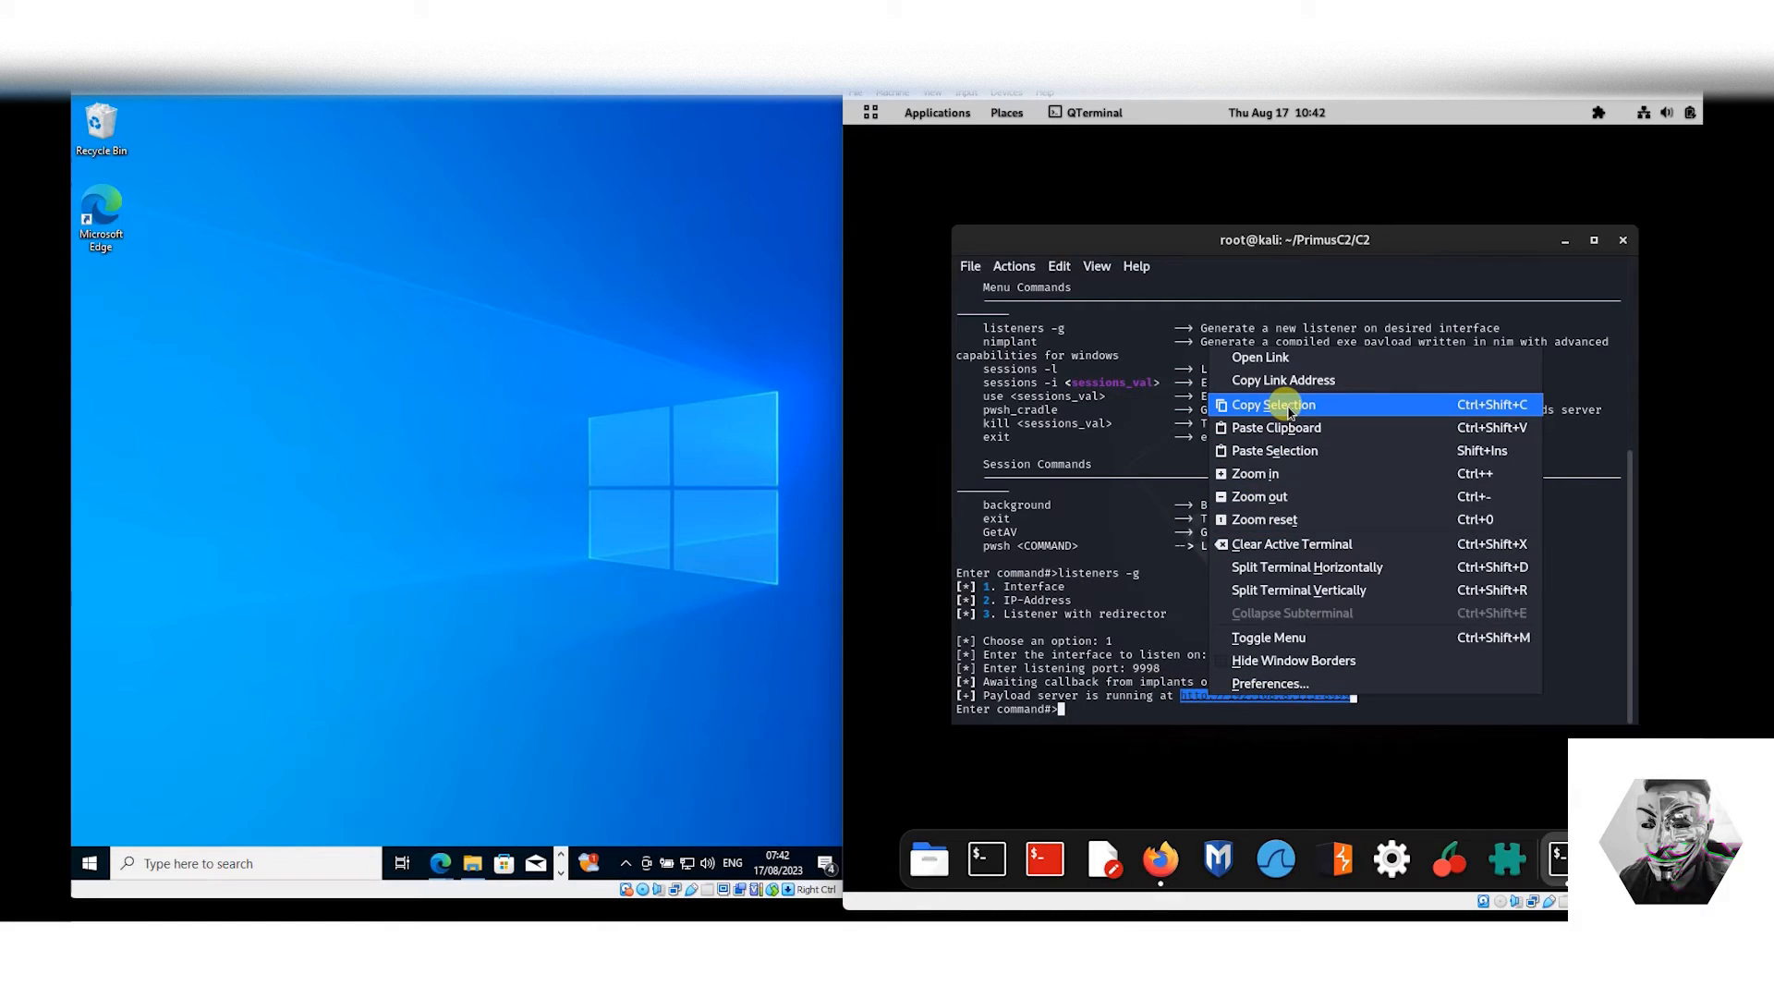
pyautogui.click(1276, 405)
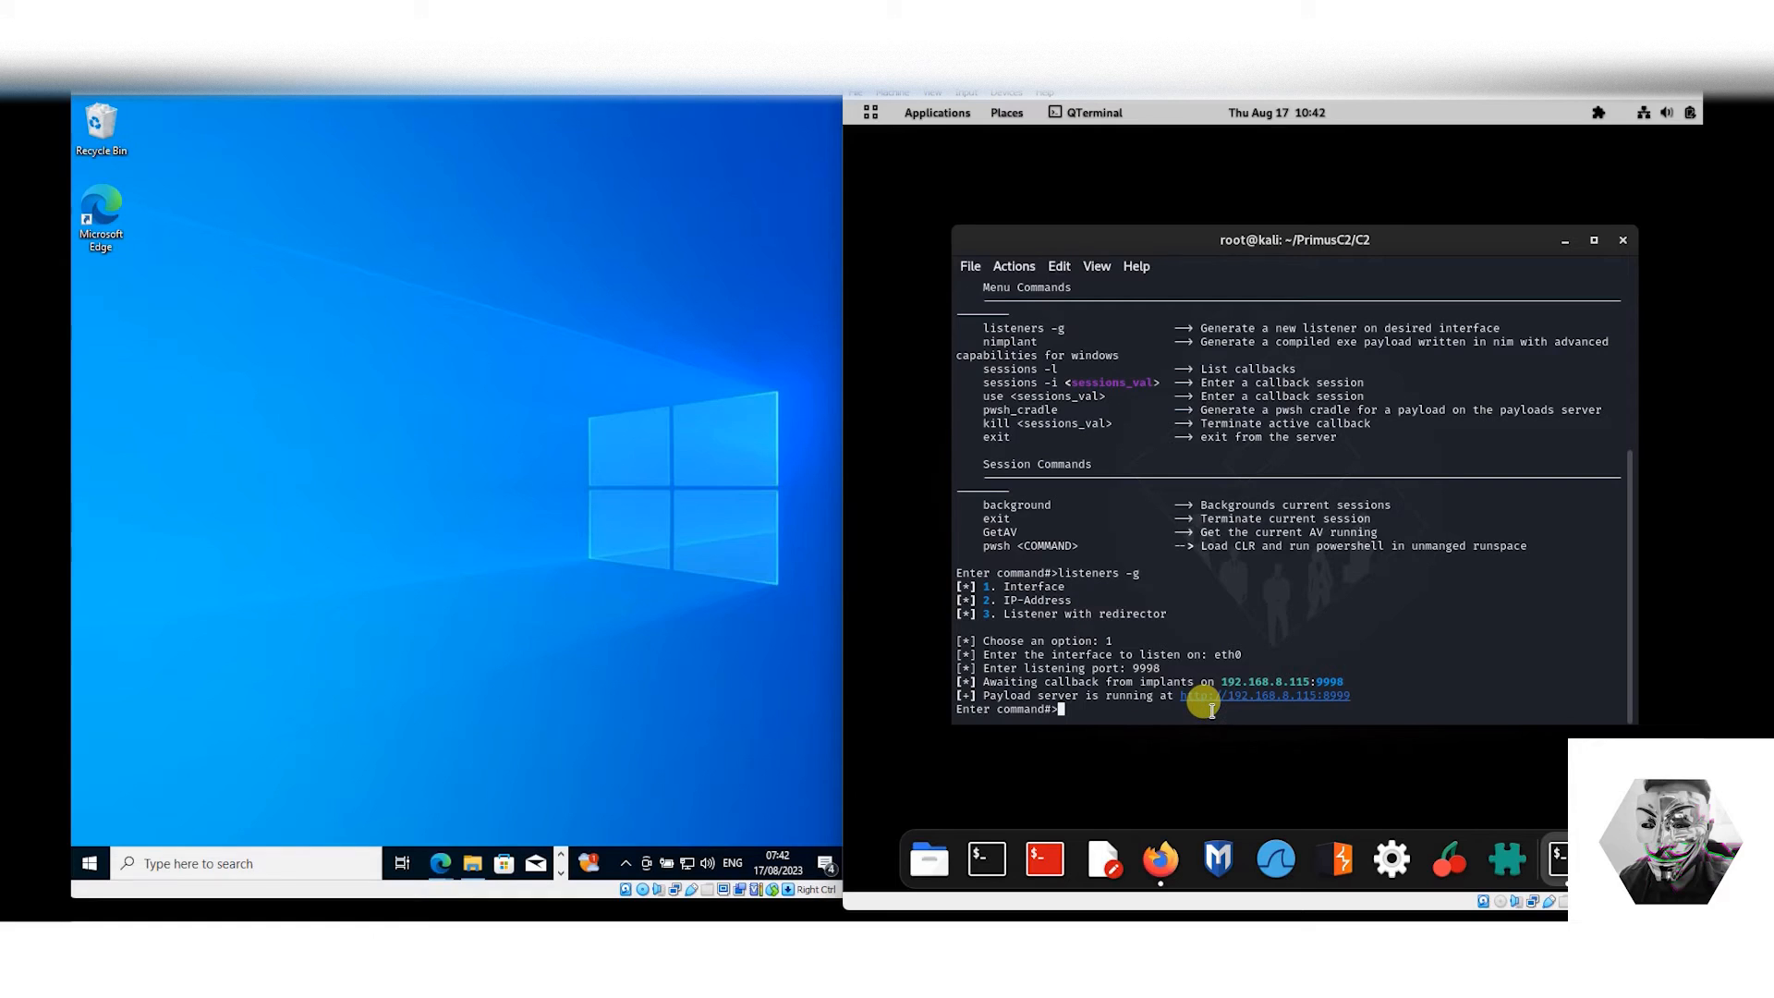
pyautogui.click(1264, 695)
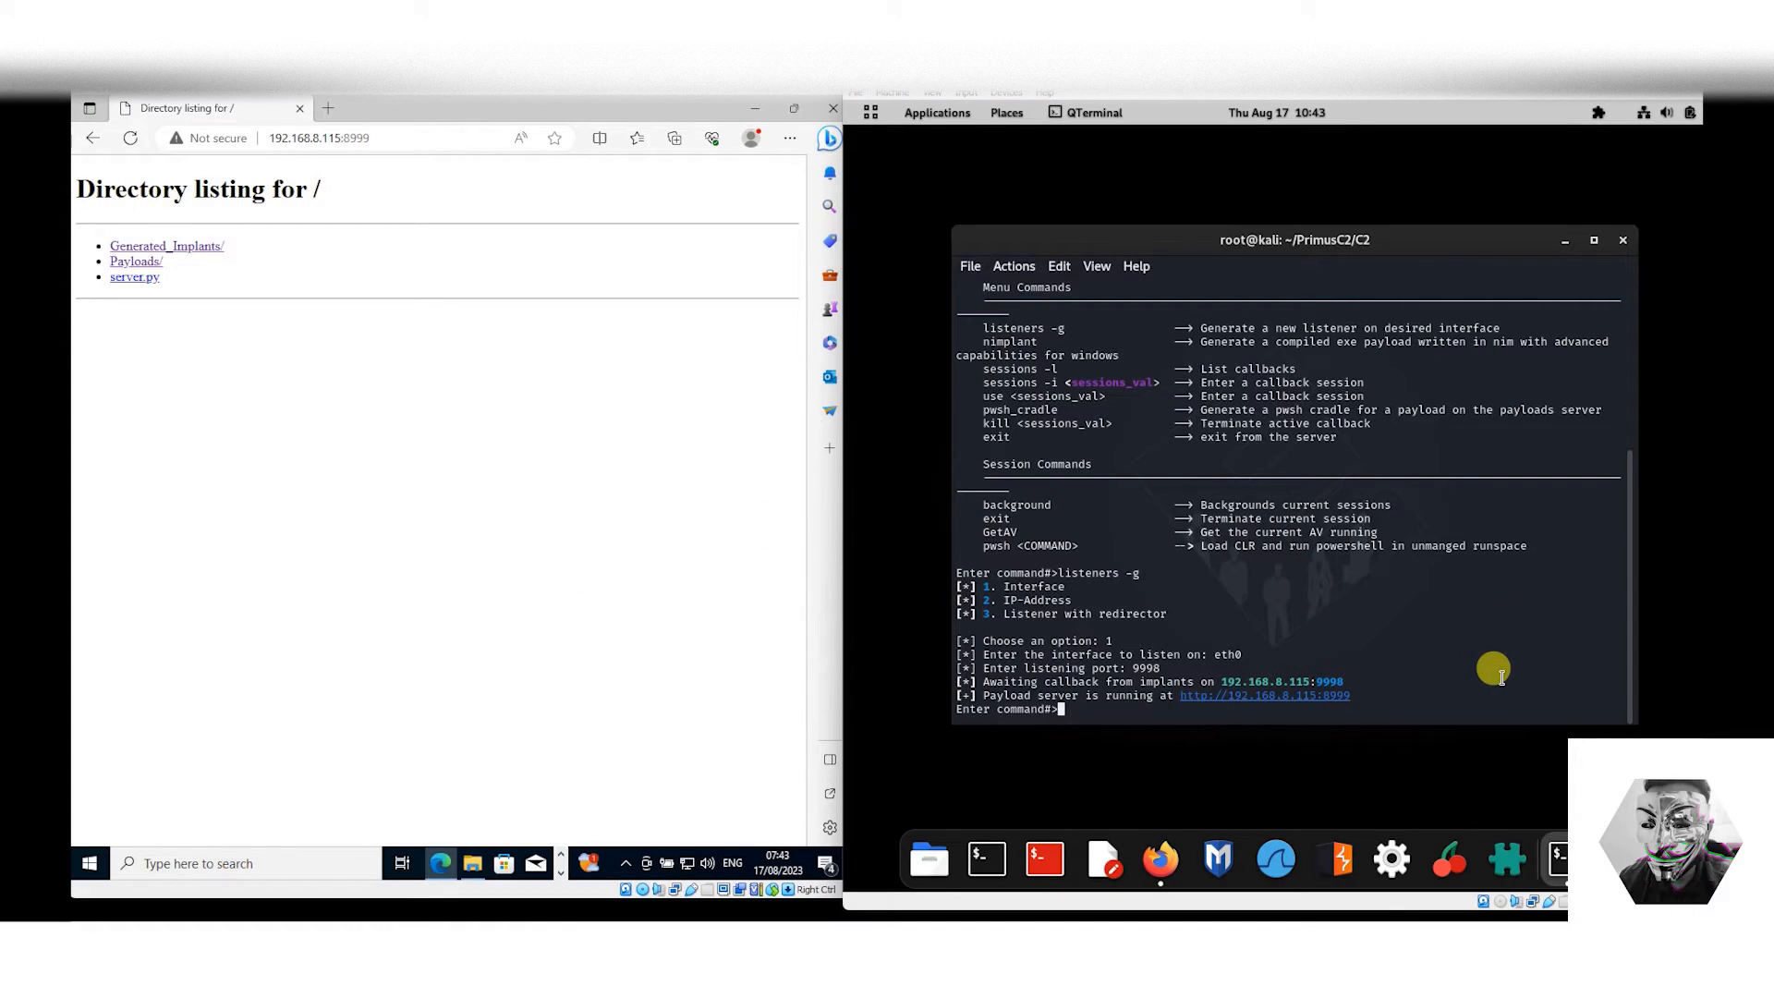
pyautogui.moveTo(1356, 691)
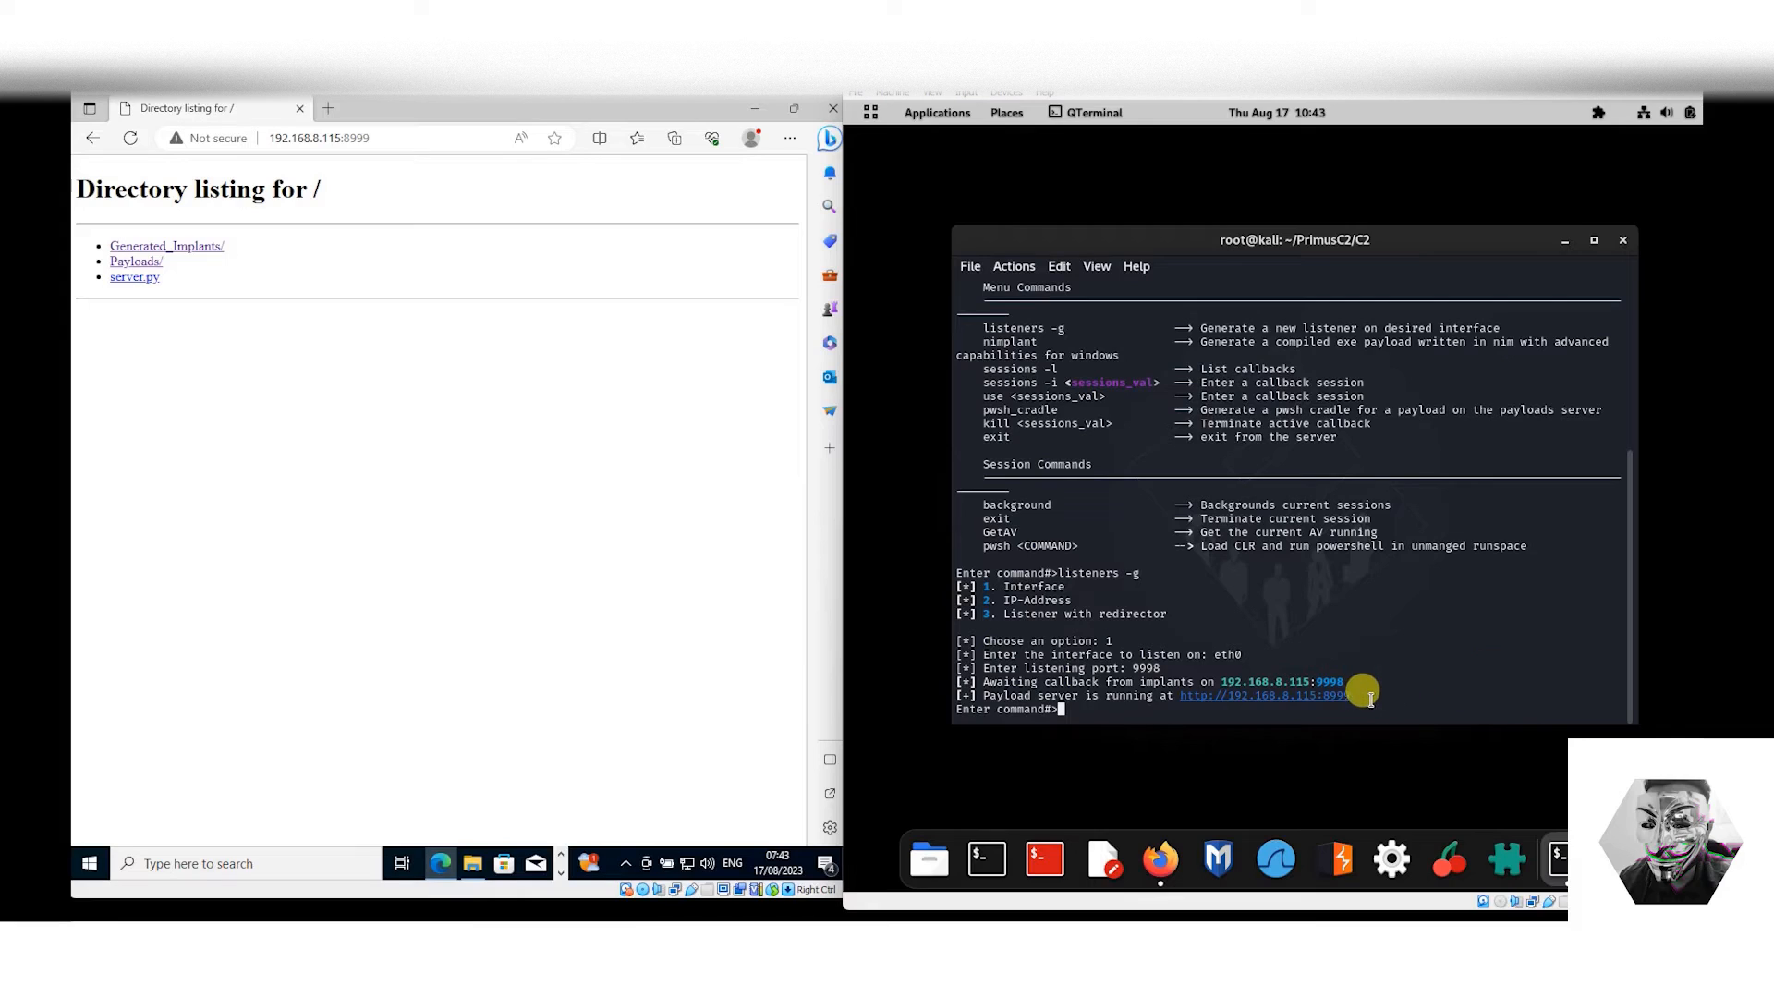
pyautogui.moveTo(514, 358)
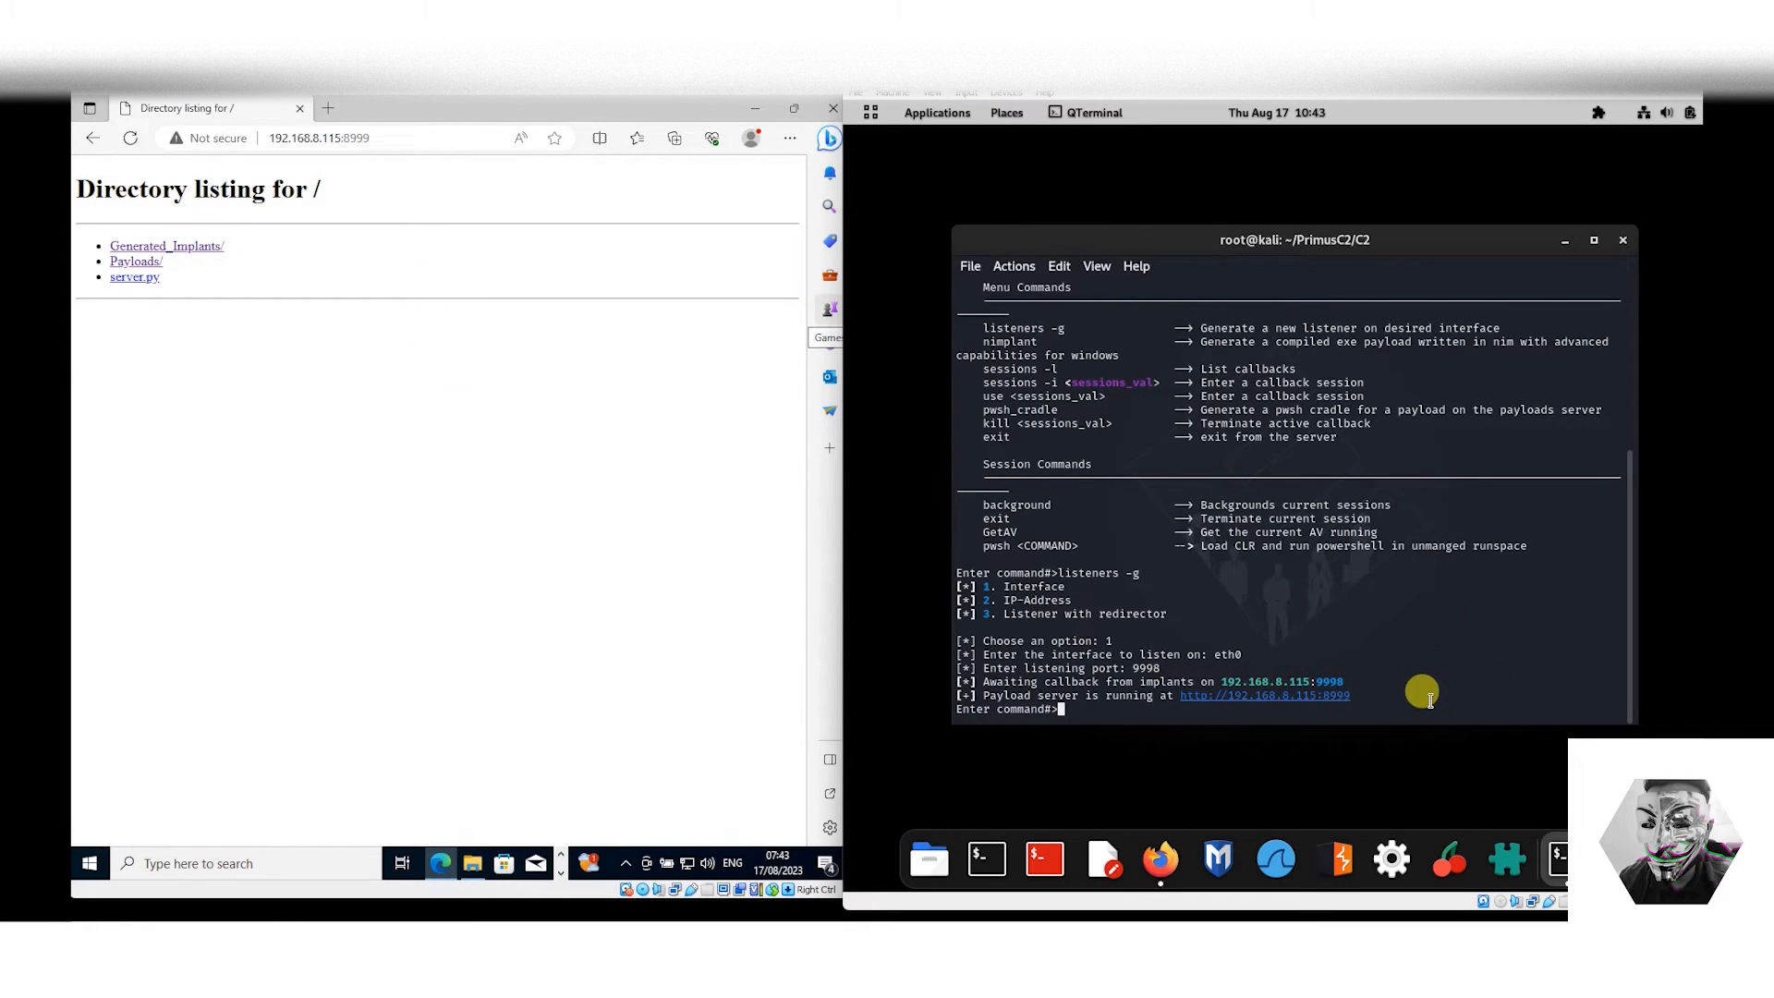
pyautogui.moveTo(1368, 685)
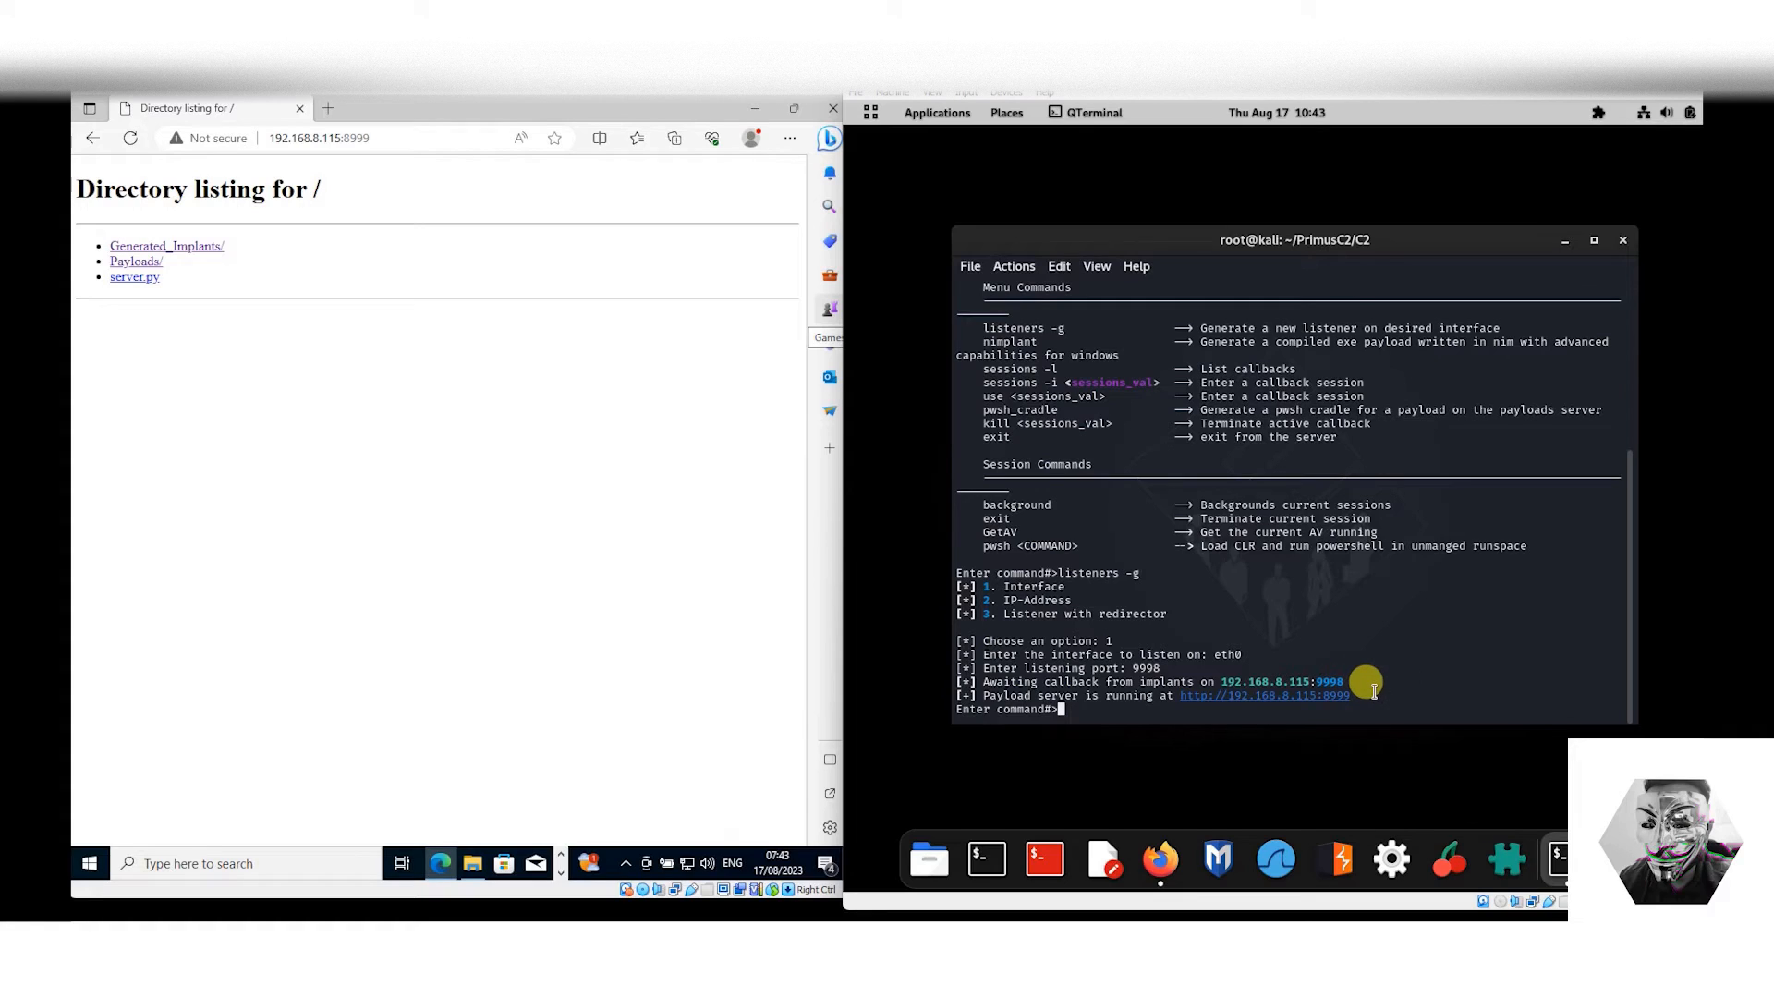
pyautogui.moveTo(1361, 682)
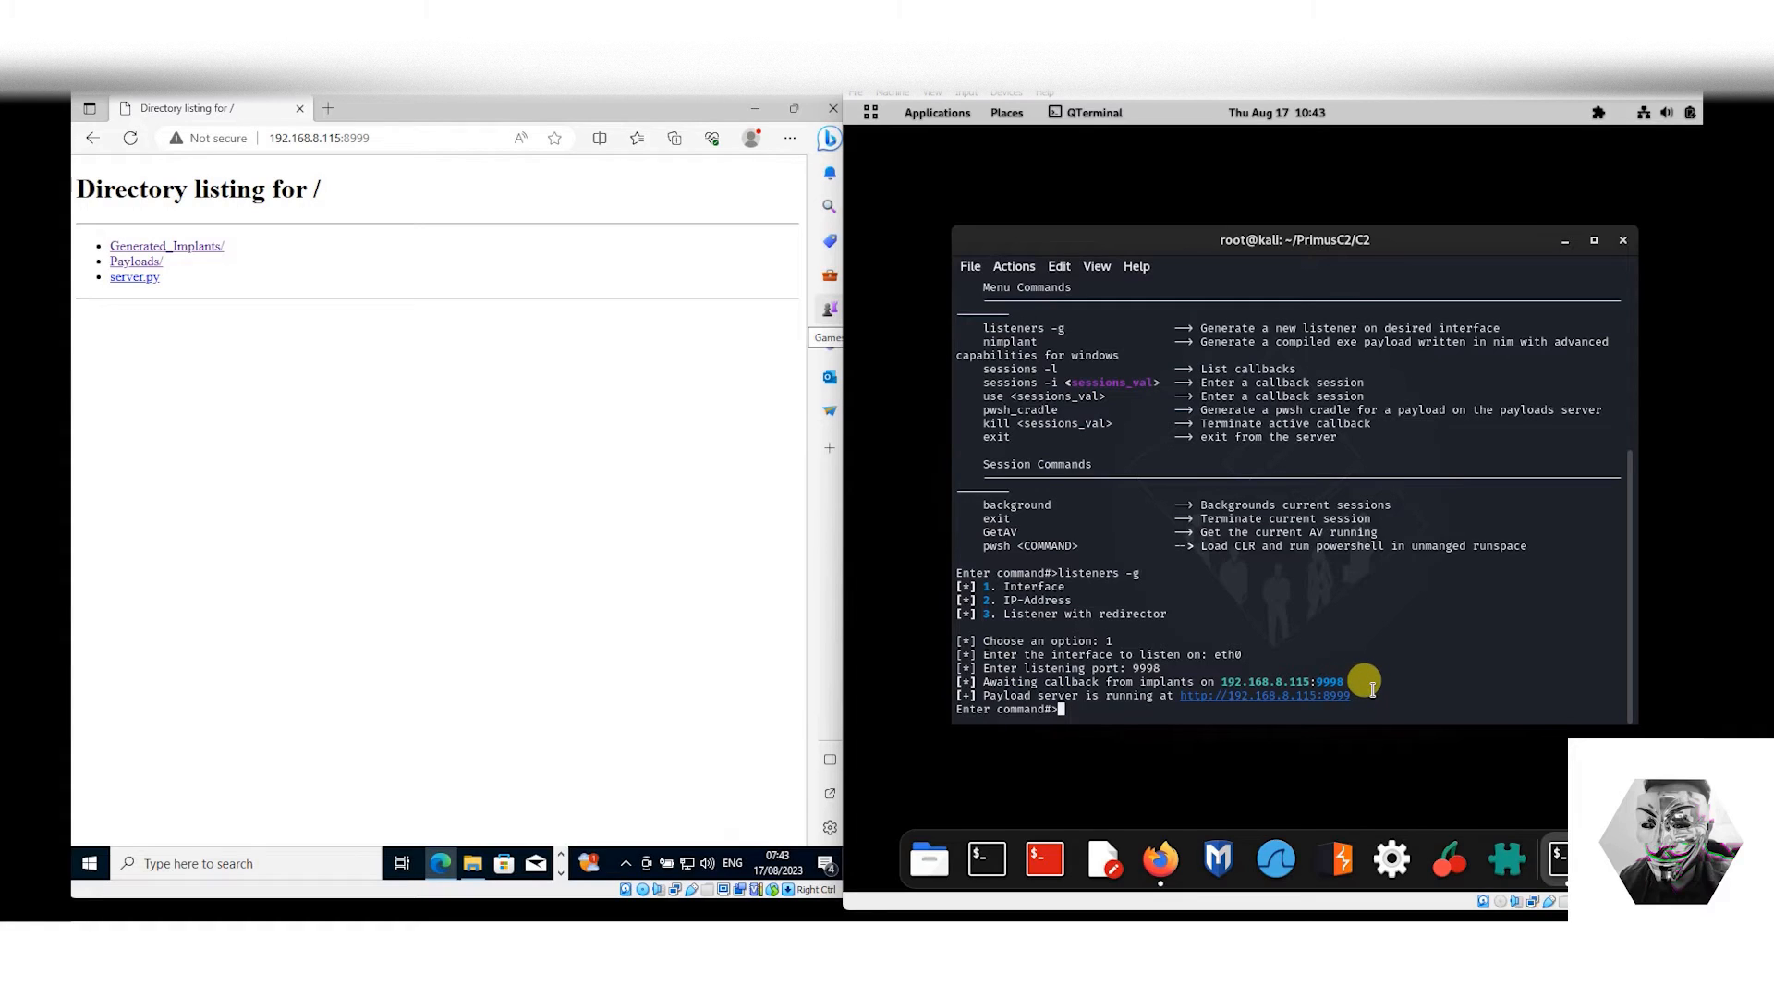
pyautogui.moveTo(534, 380)
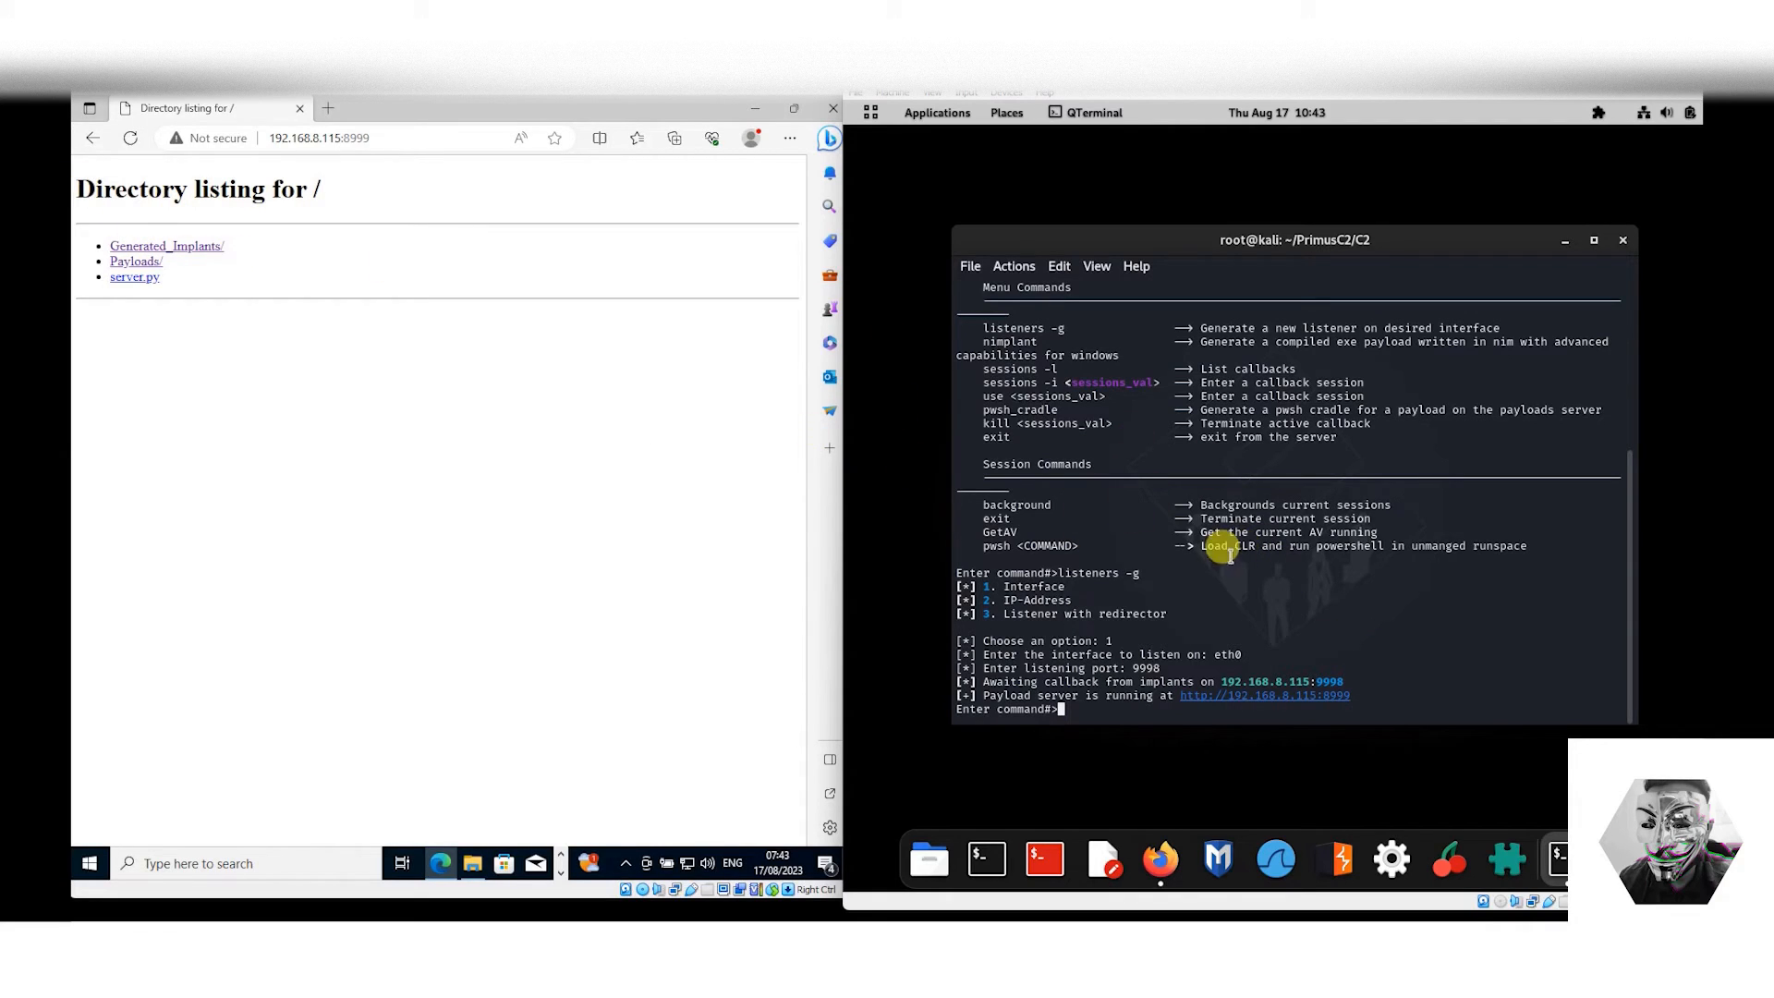
pyautogui.moveTo(1207, 613)
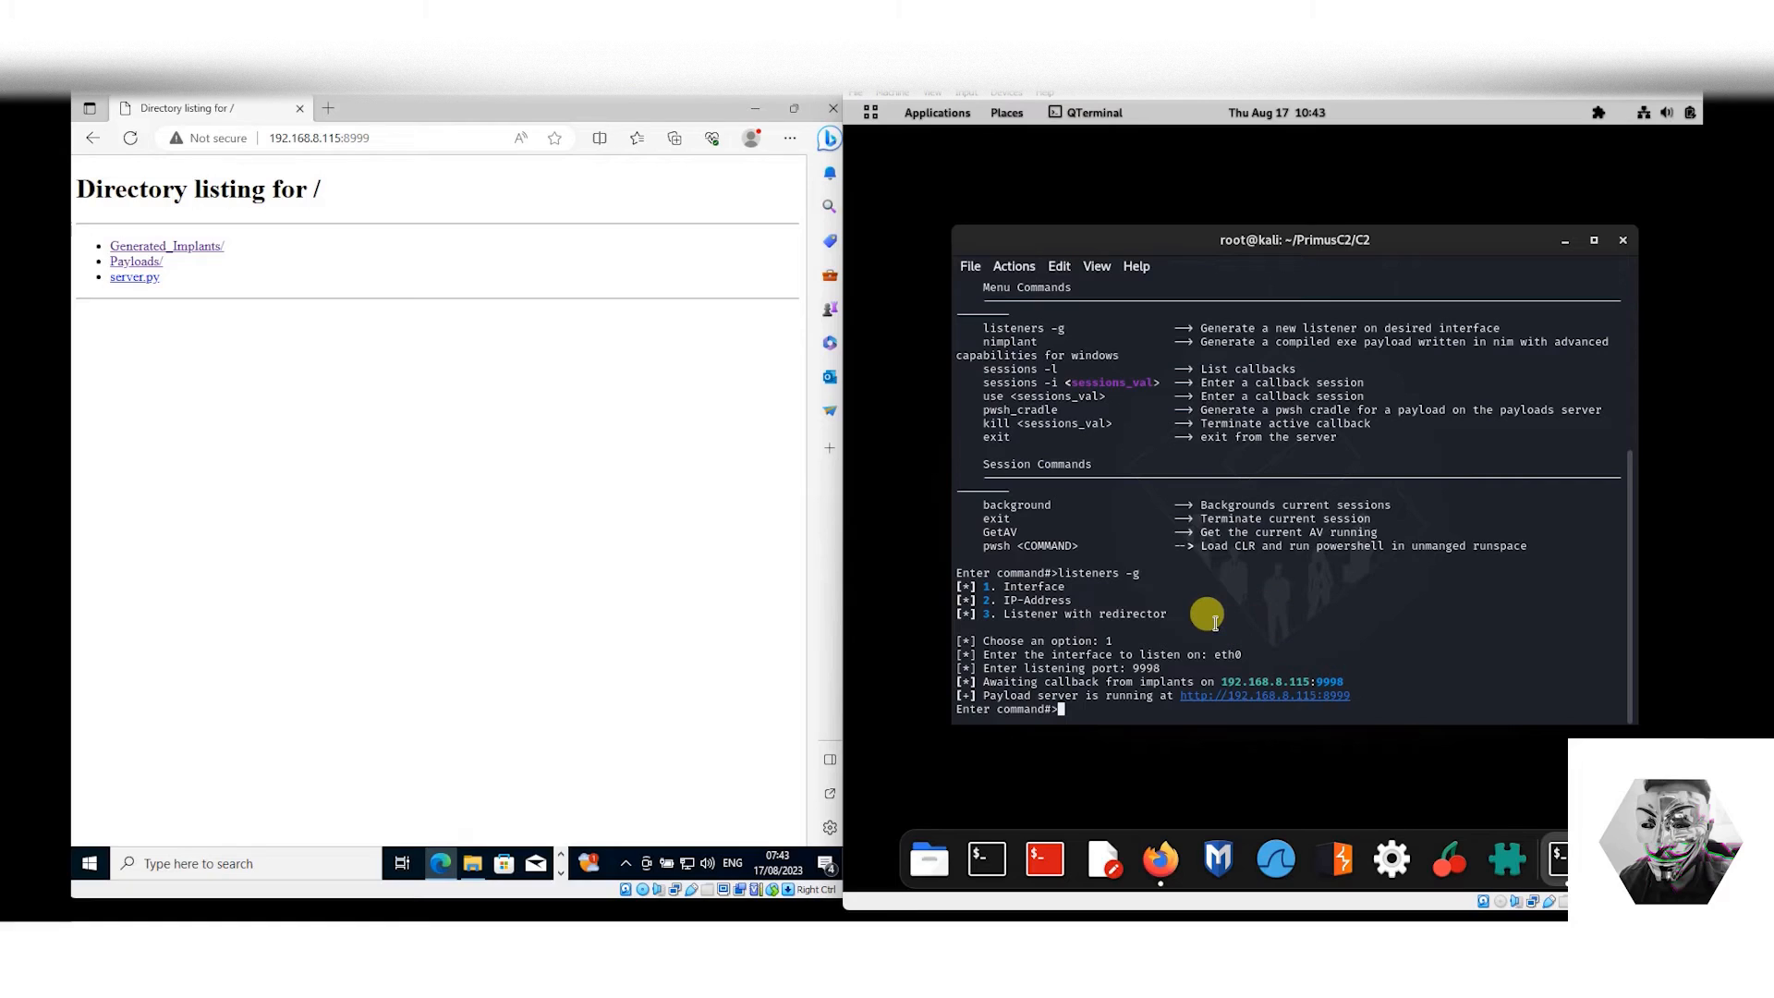
pyautogui.moveTo(1199, 618)
pyautogui.write('help')
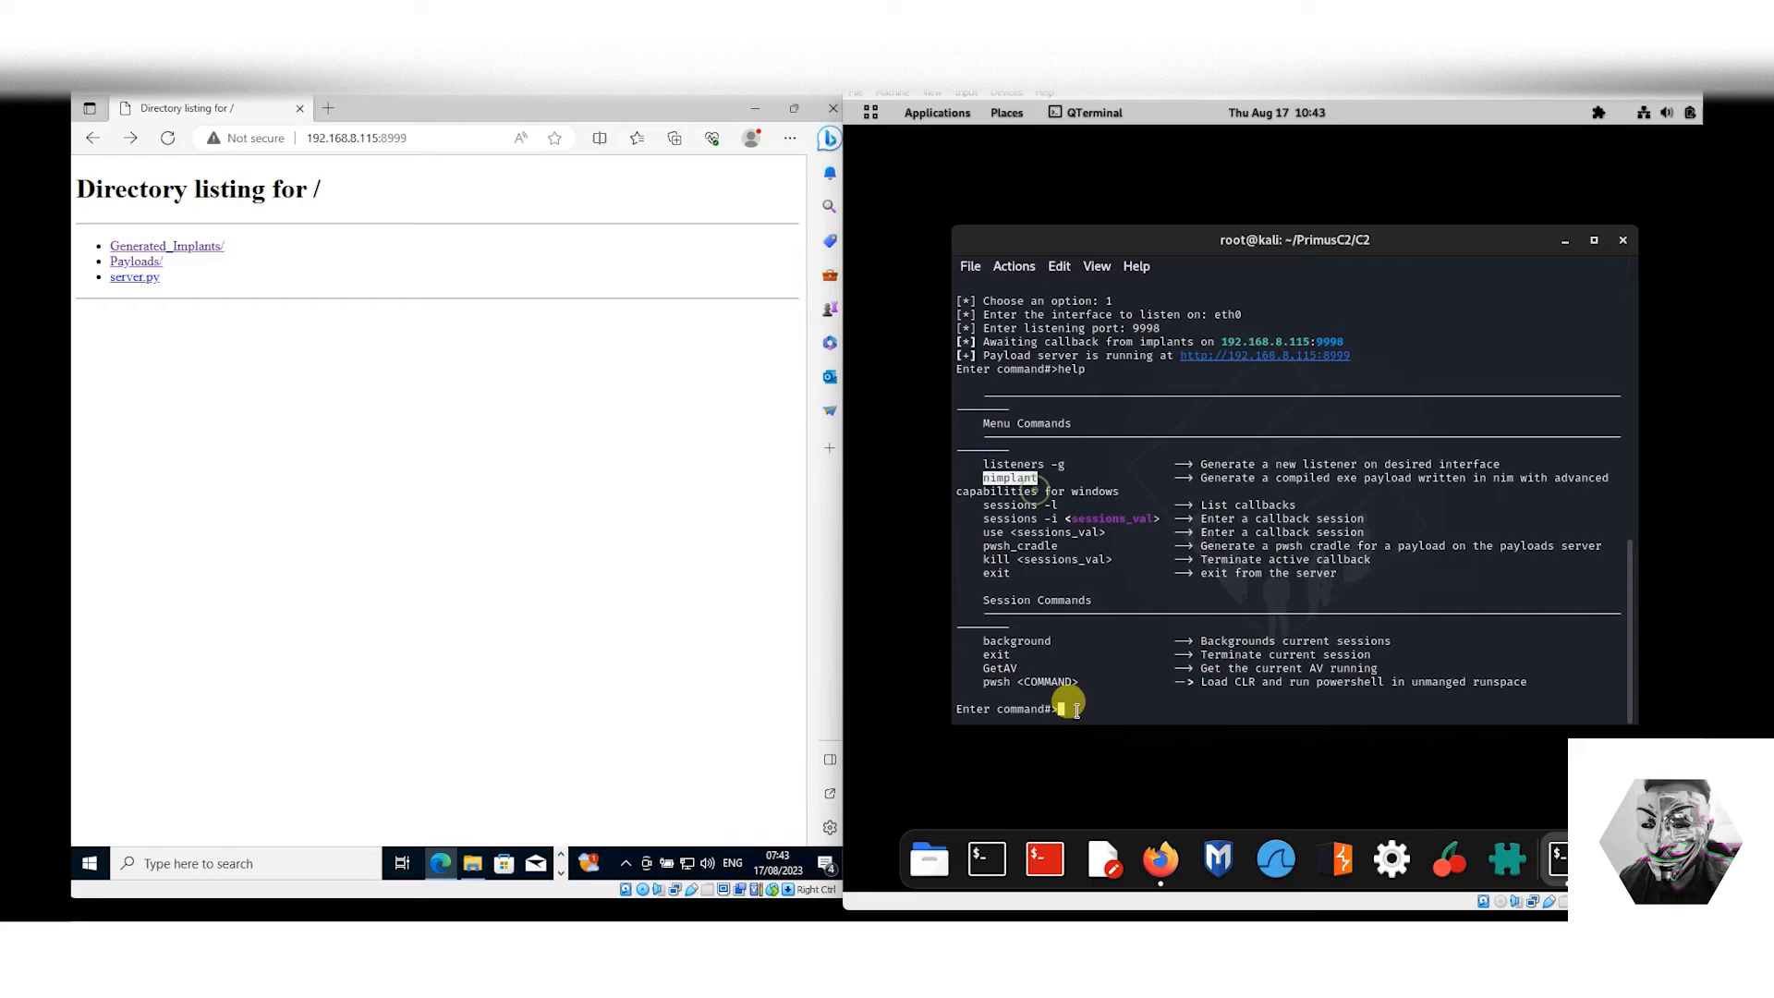
# Run nimplant with option 1 to compile fixed-cinnamon.exe against the listener address.
pyautogui.write('nimplant')
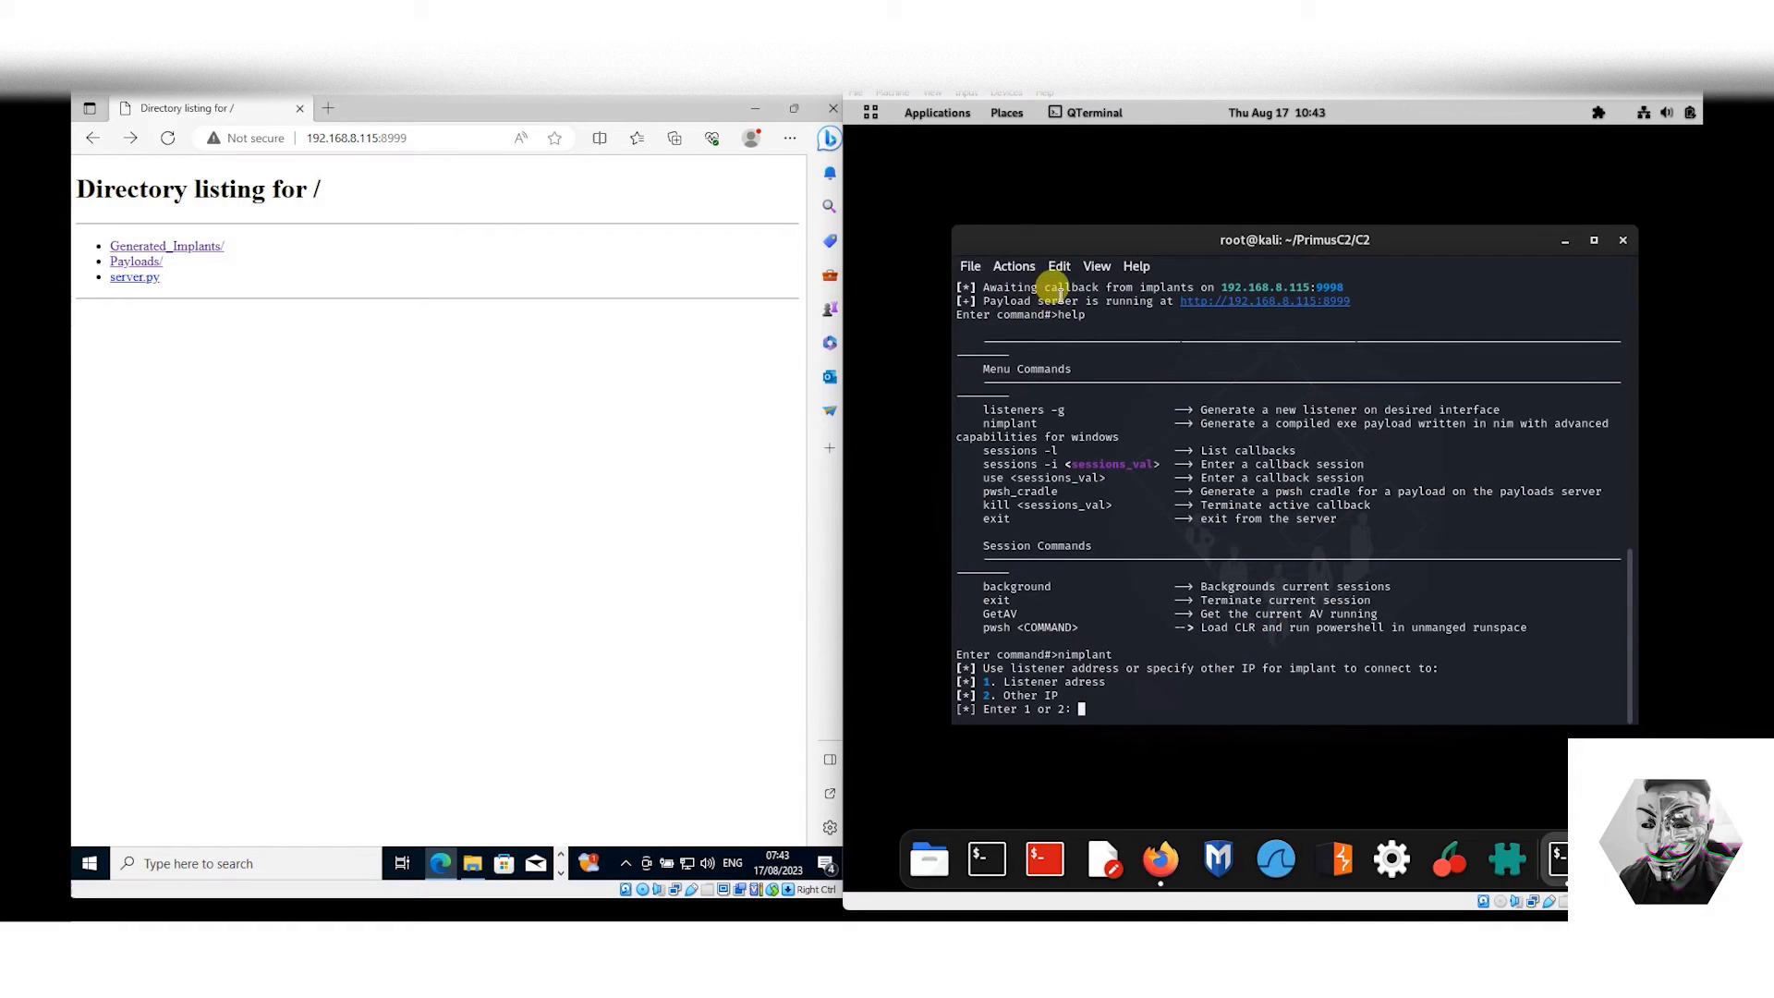
pyautogui.moveTo(1131, 695)
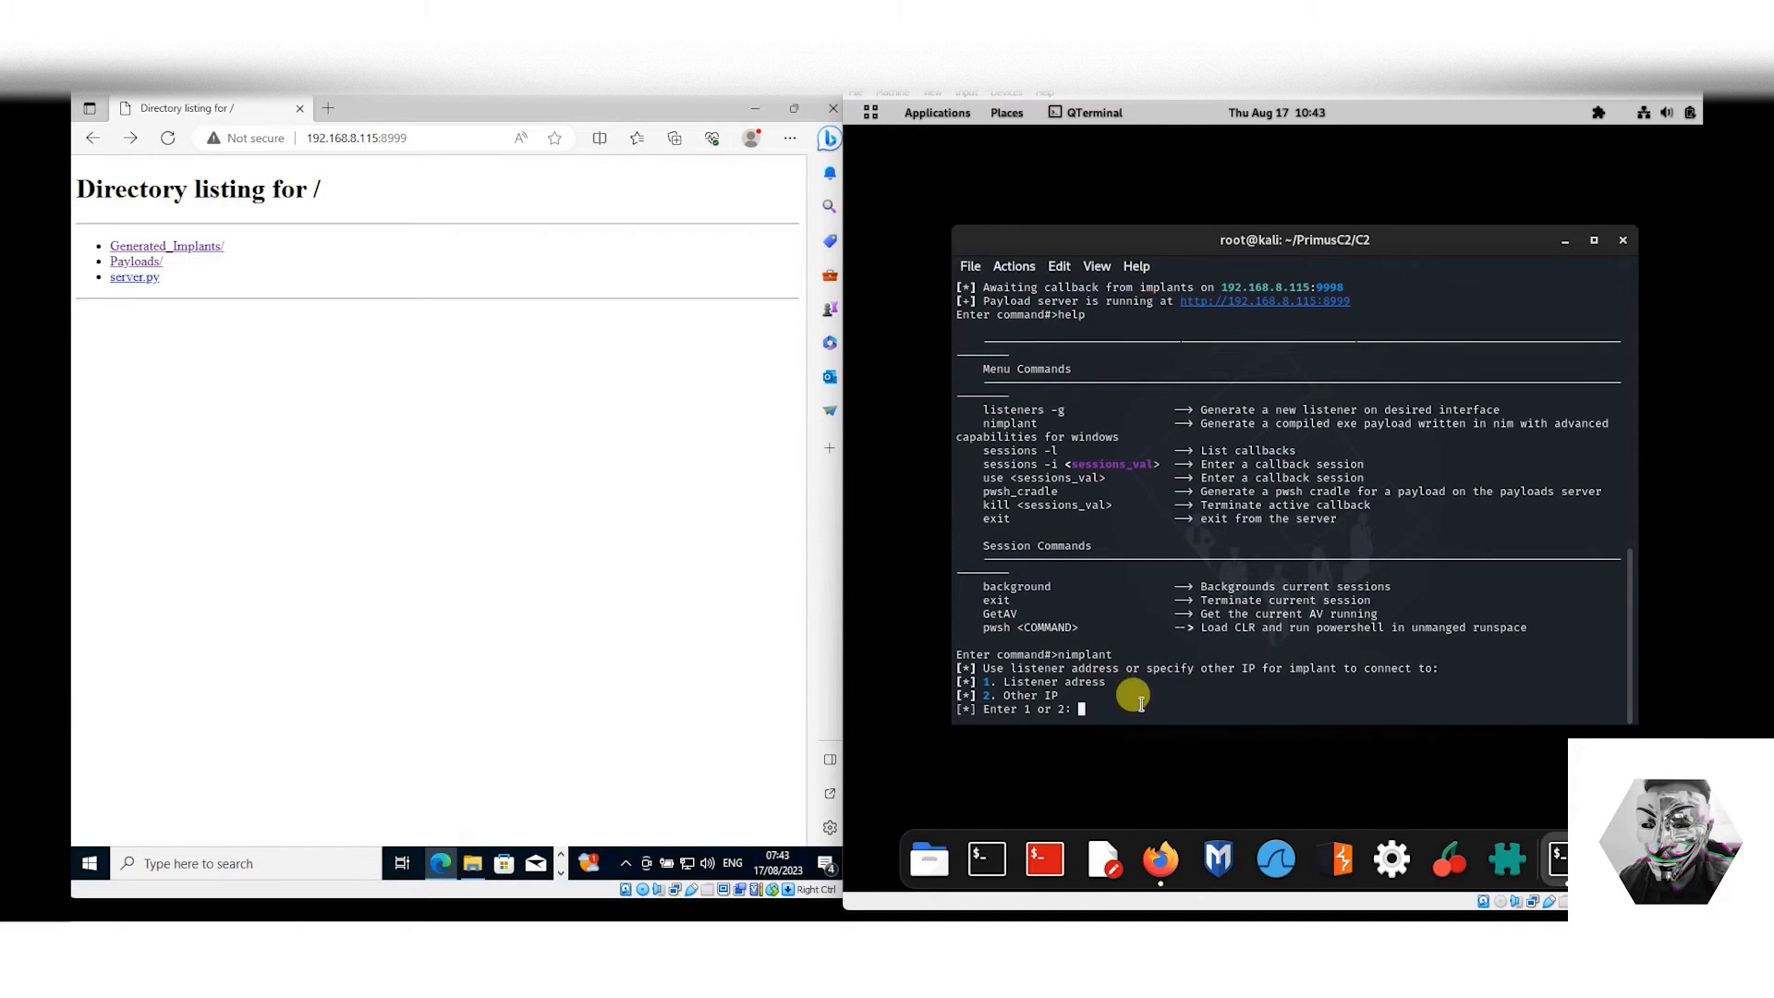
pyautogui.moveTo(1286, 680)
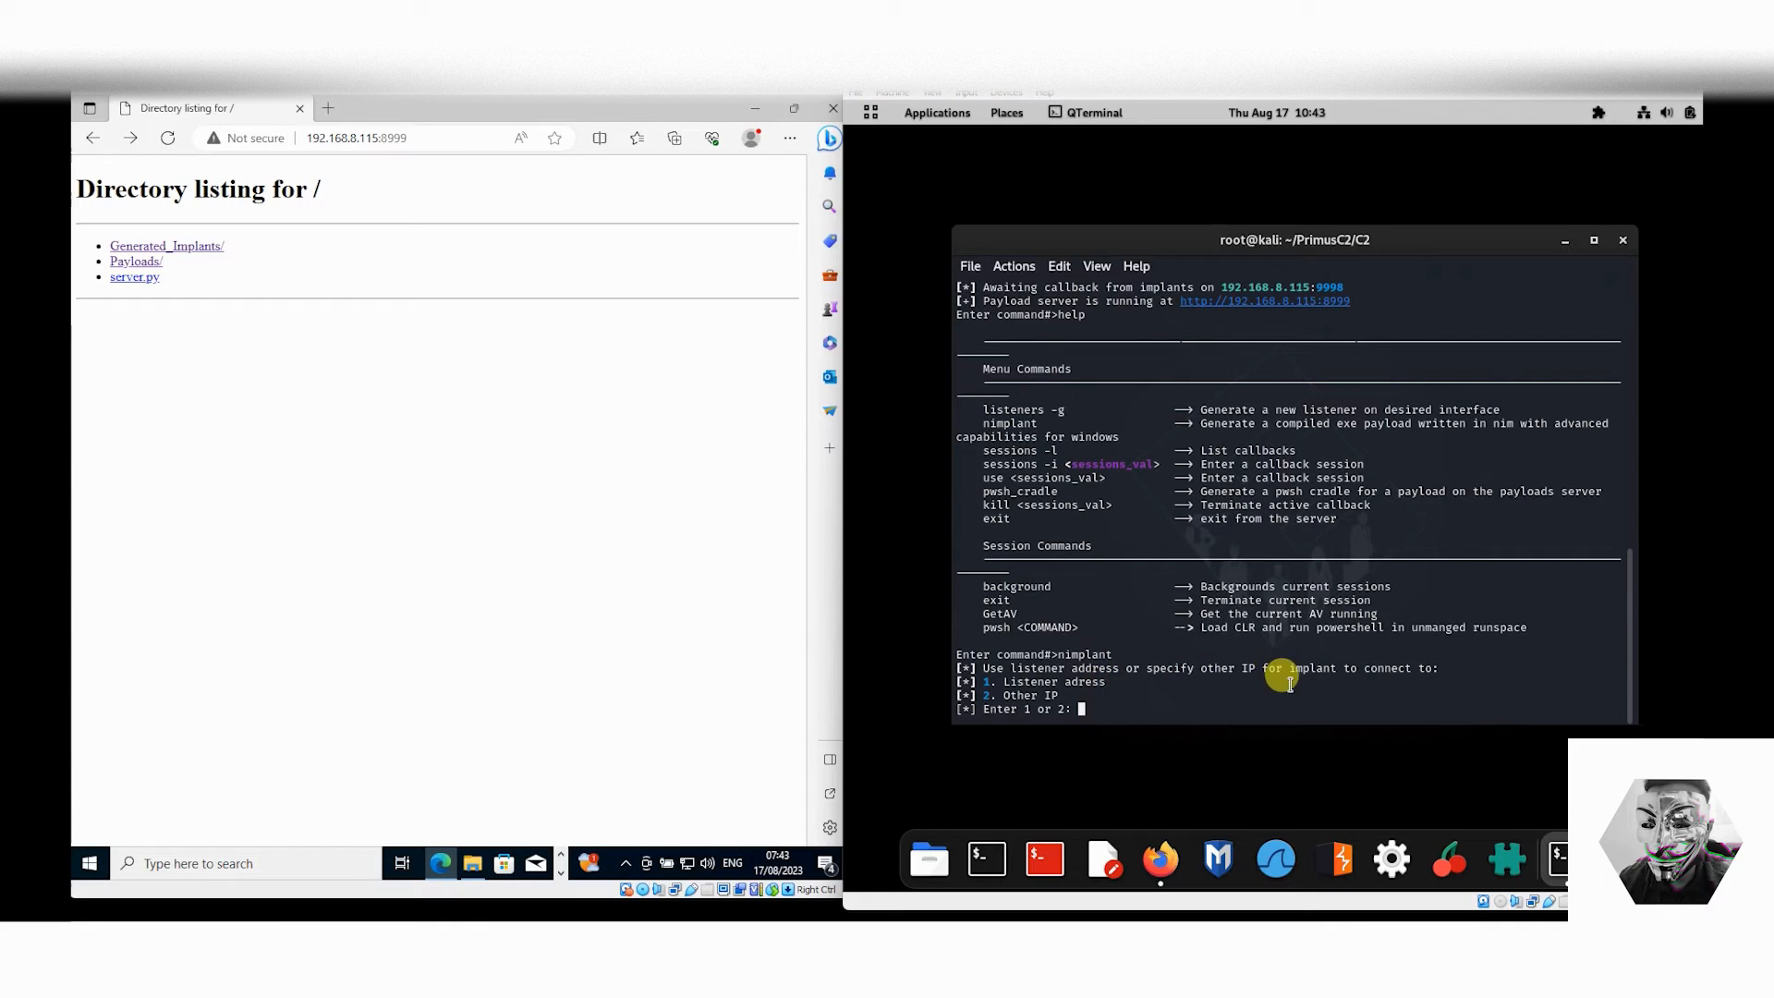
pyautogui.moveTo(1342, 673)
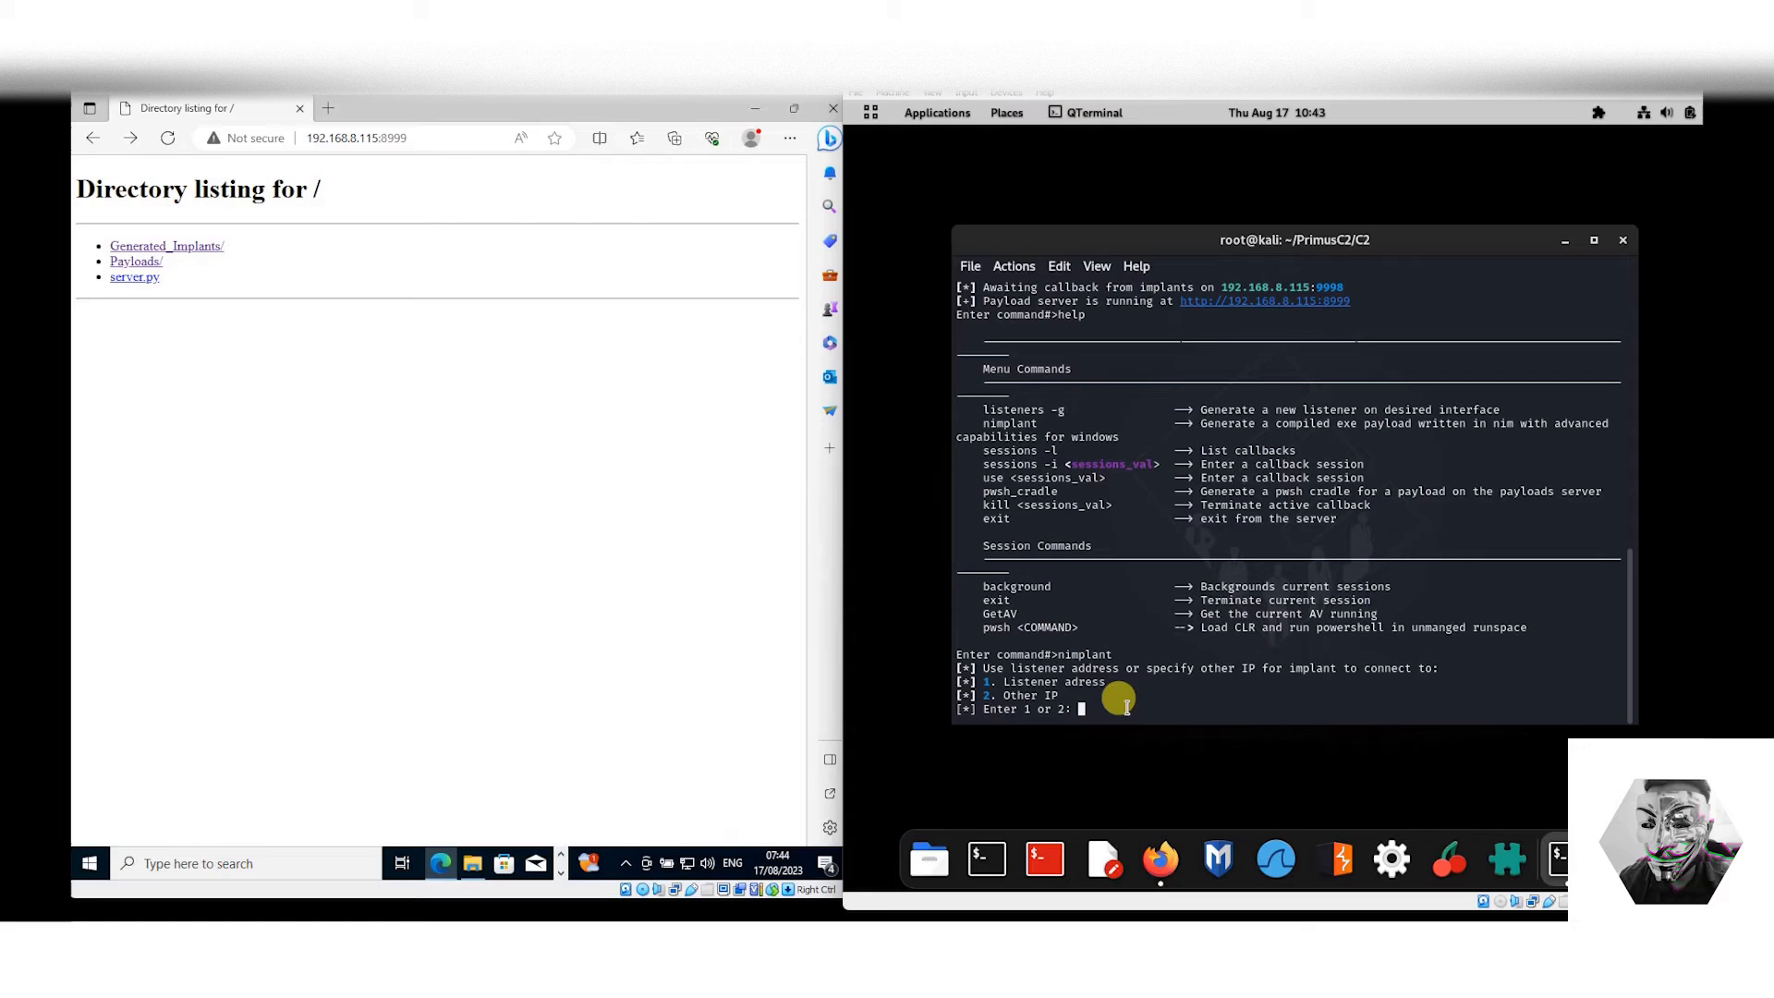
pyautogui.write('1')
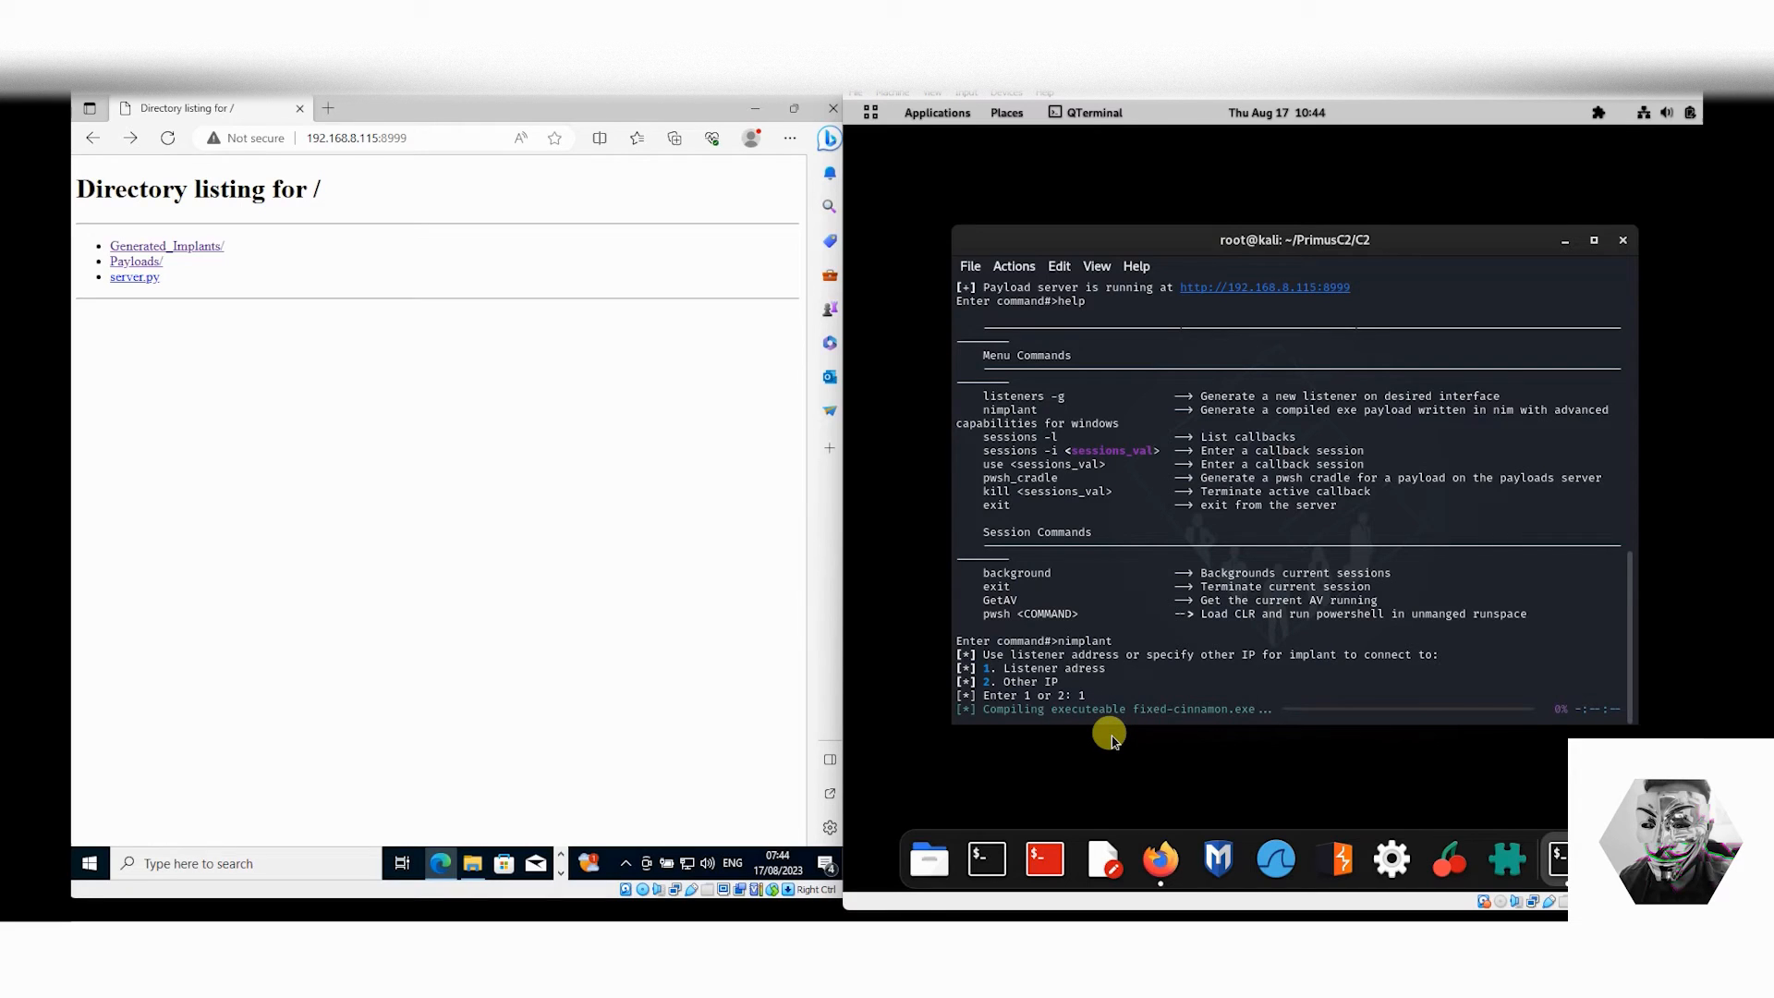
pyautogui.moveTo(1135, 704)
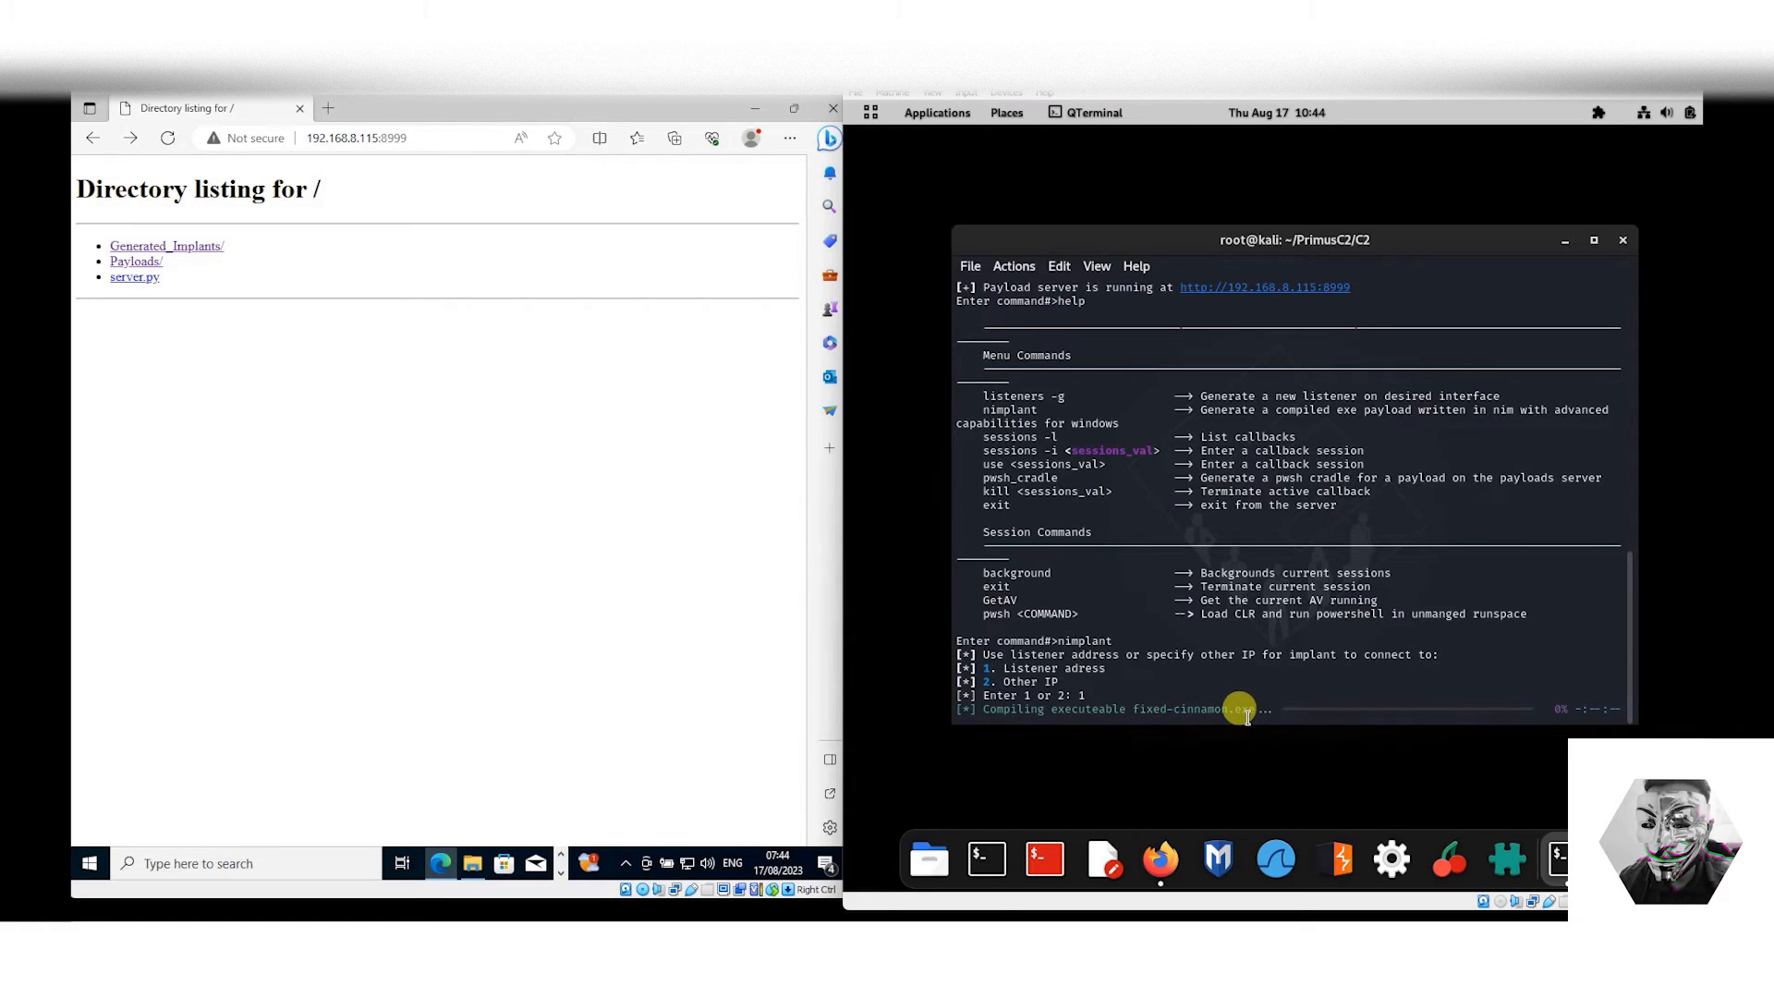
pyautogui.moveTo(1126, 707)
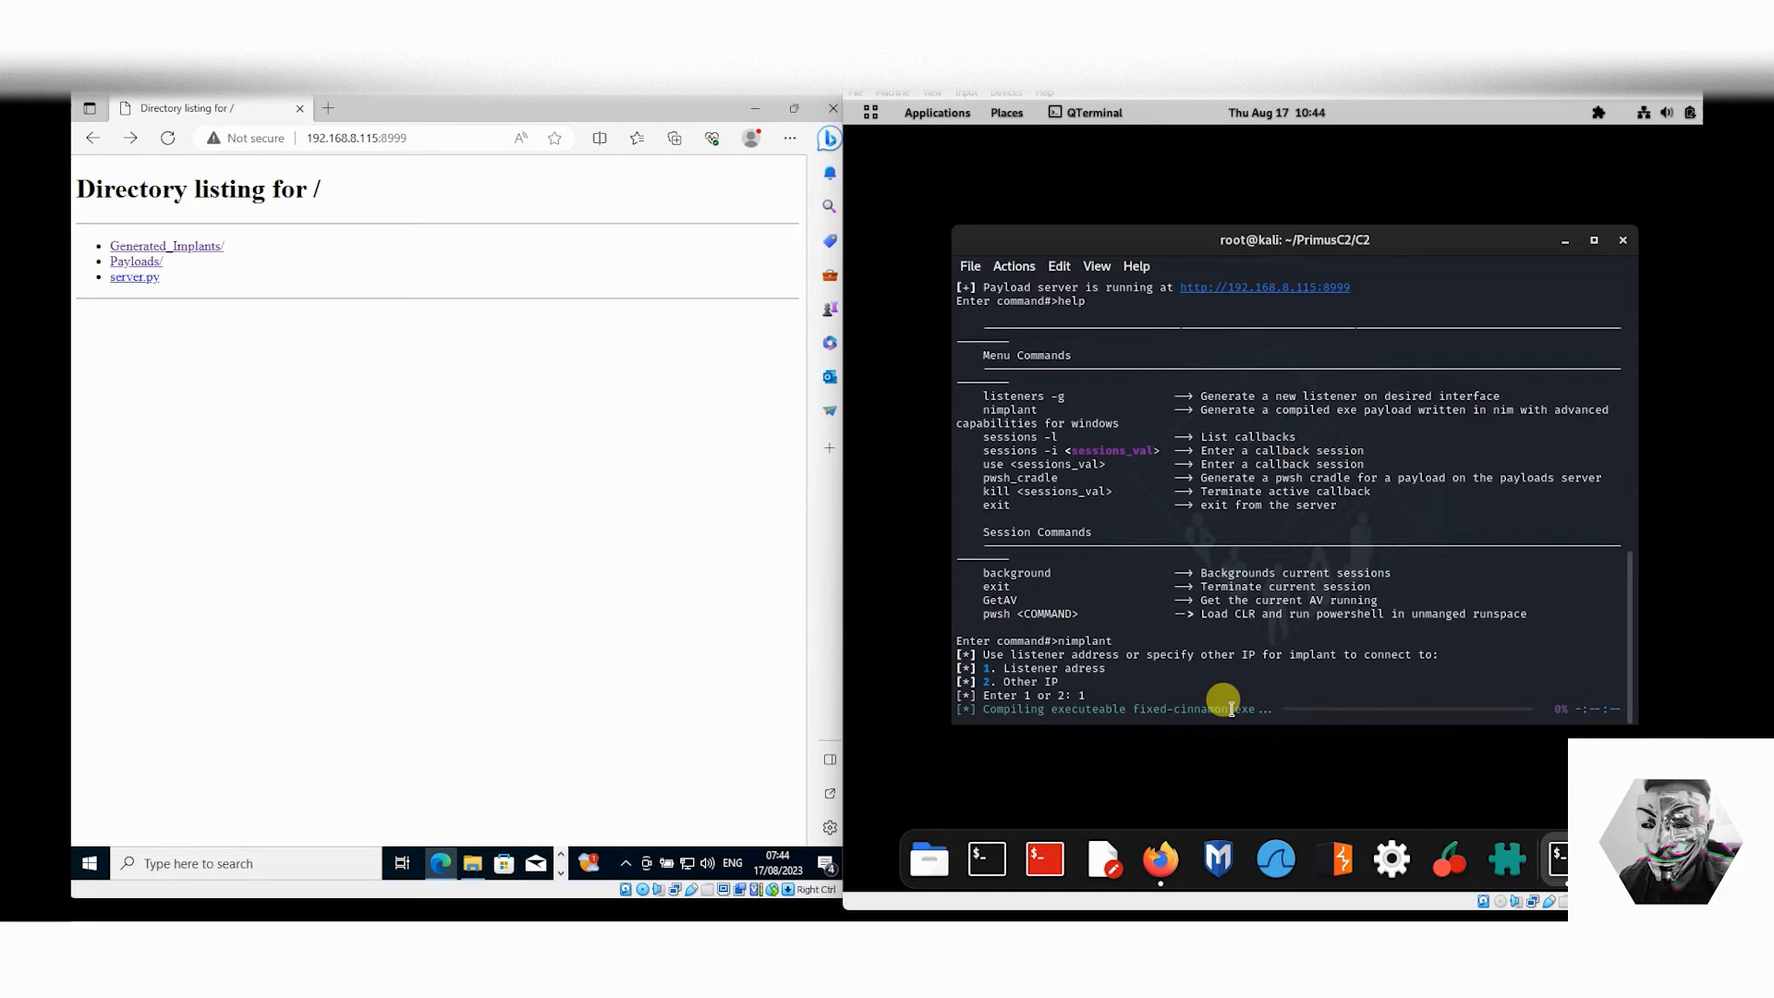
pyautogui.moveTo(1250, 719)
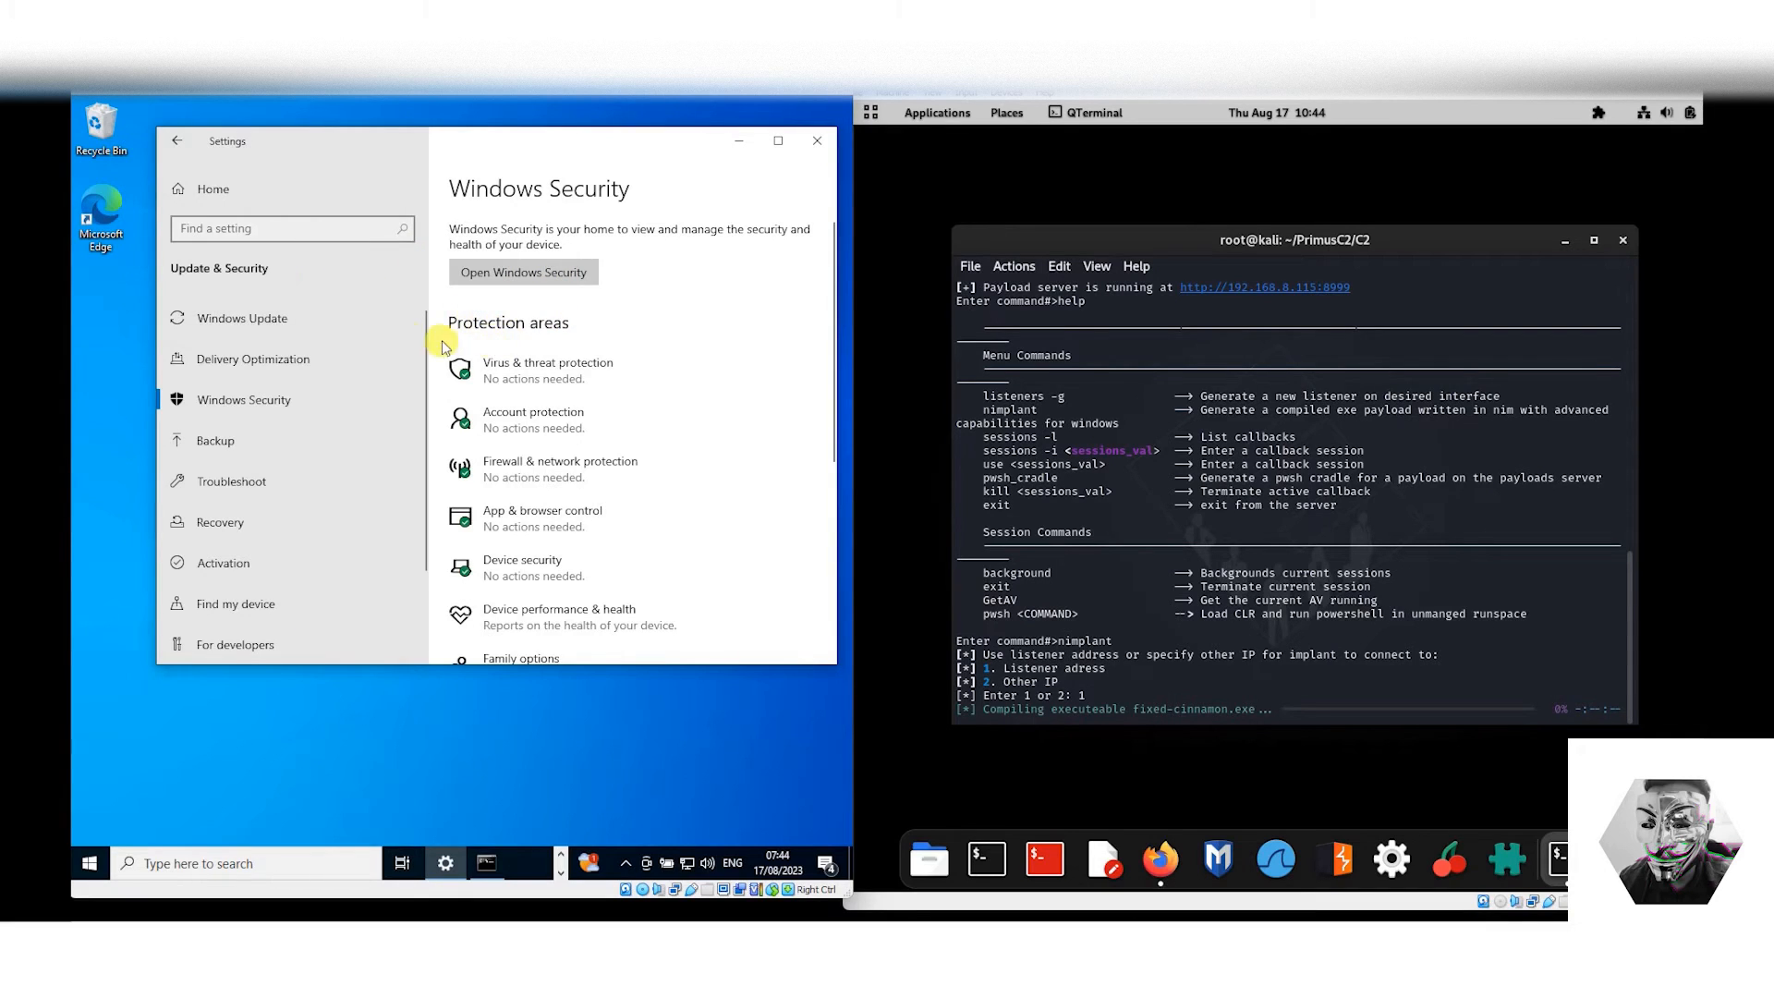
# Enter the Windows Security protection settings and approve the UAC prompt with Yes.
pyautogui.scroll(-3)
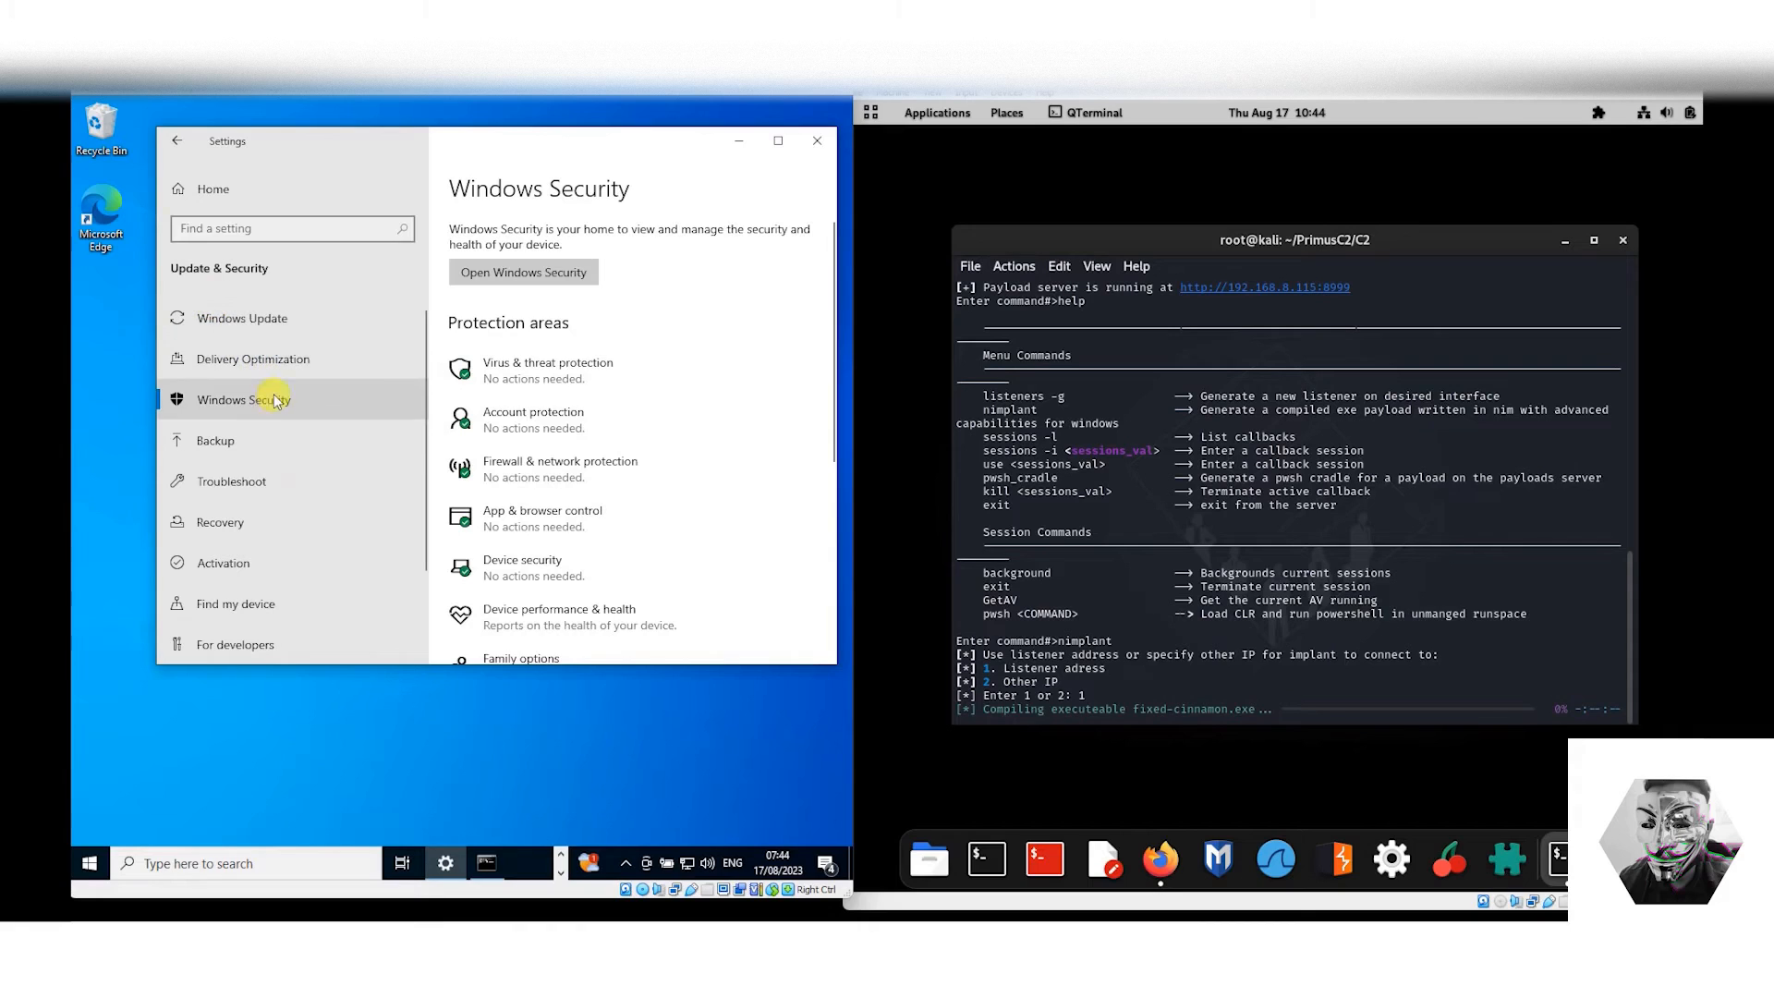
pyautogui.moveTo(325, 420)
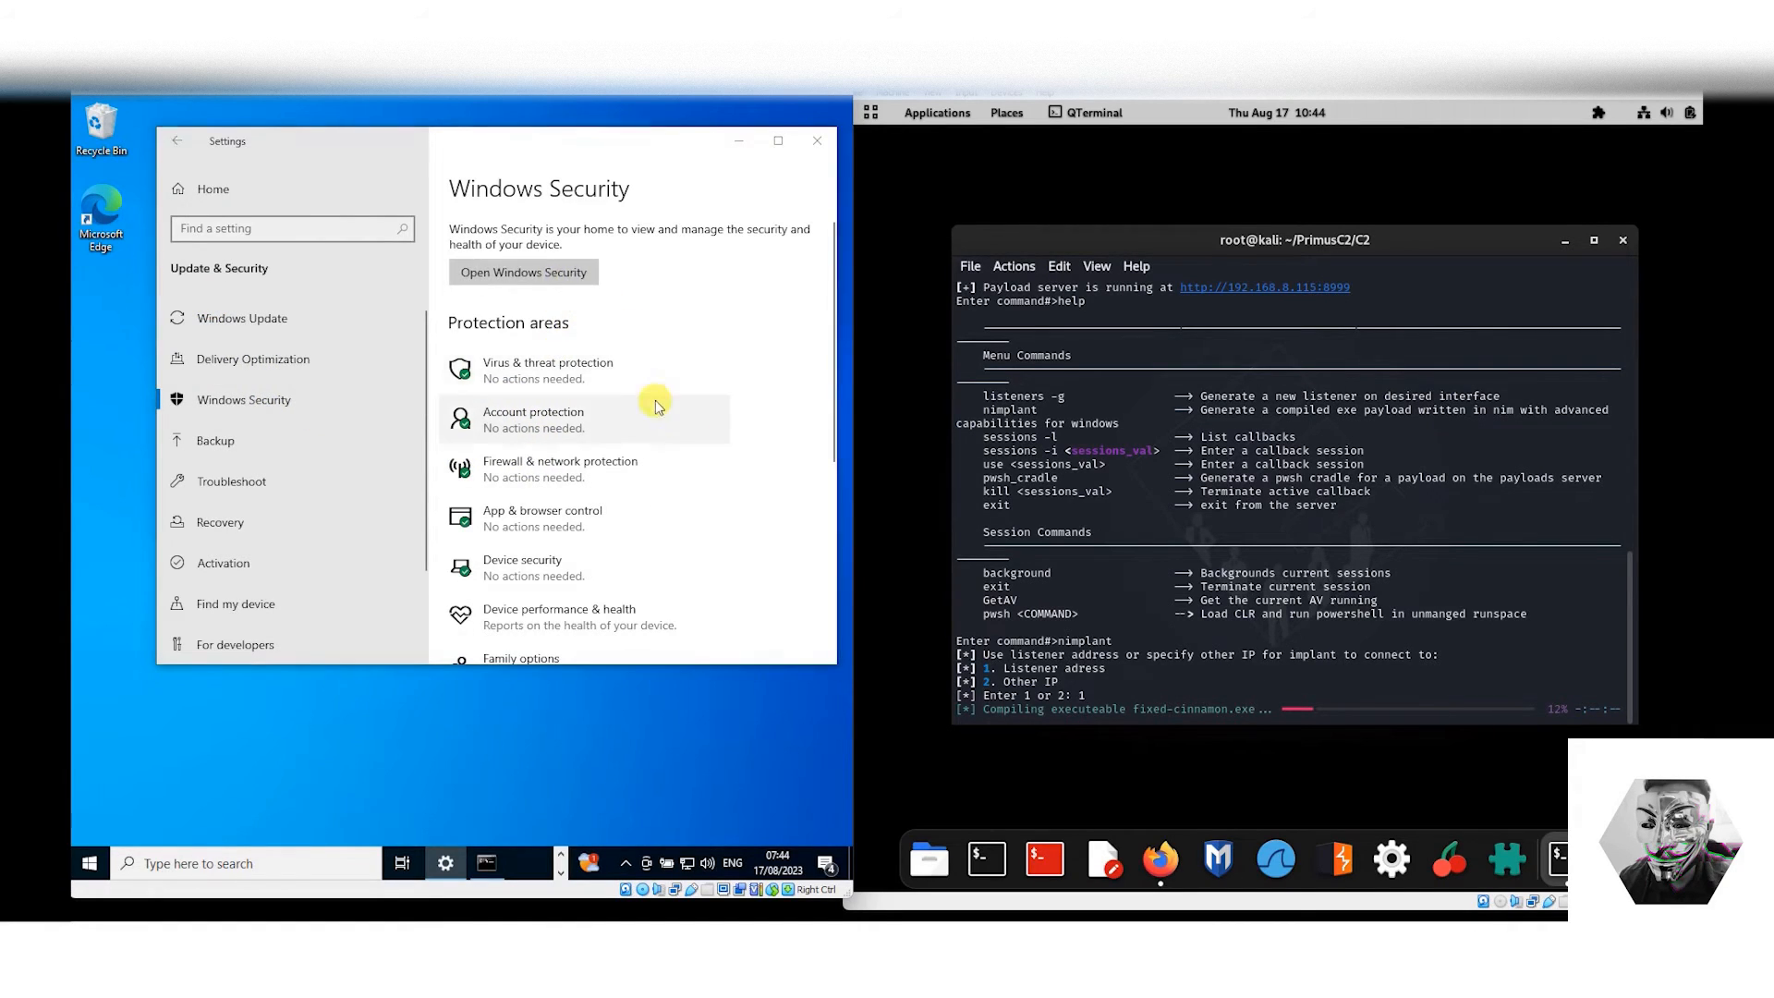
pyautogui.click(523, 272)
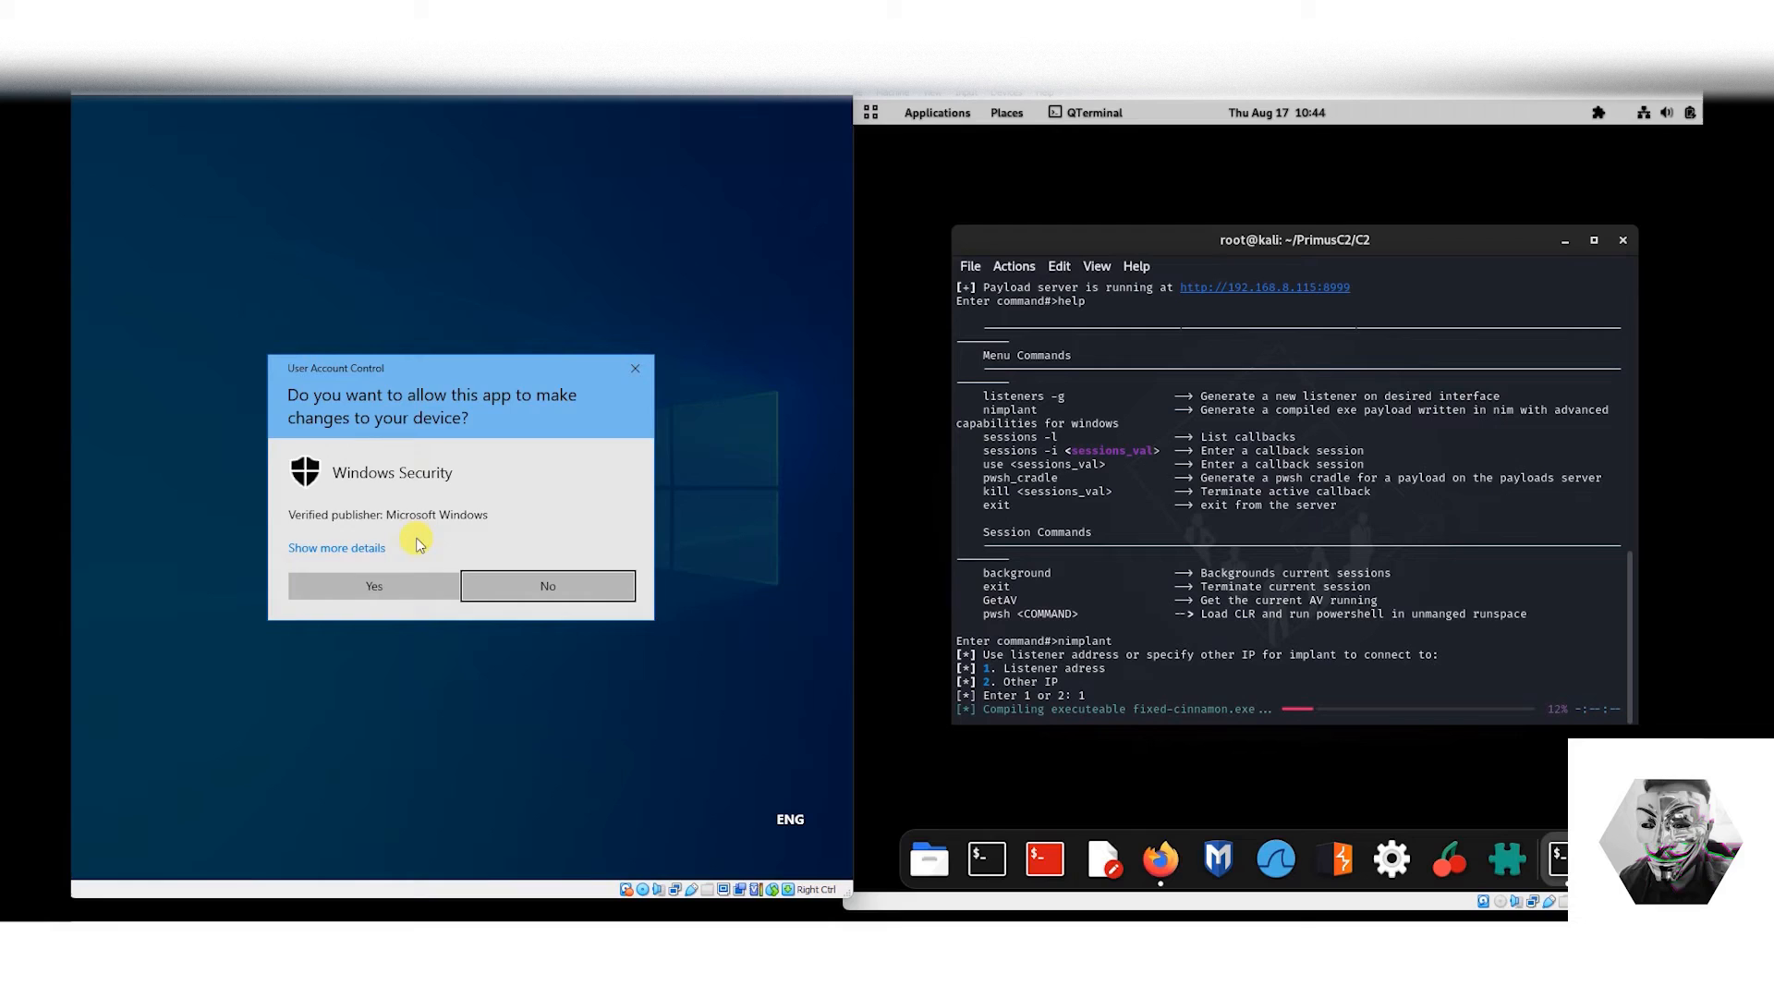
pyautogui.click(373, 586)
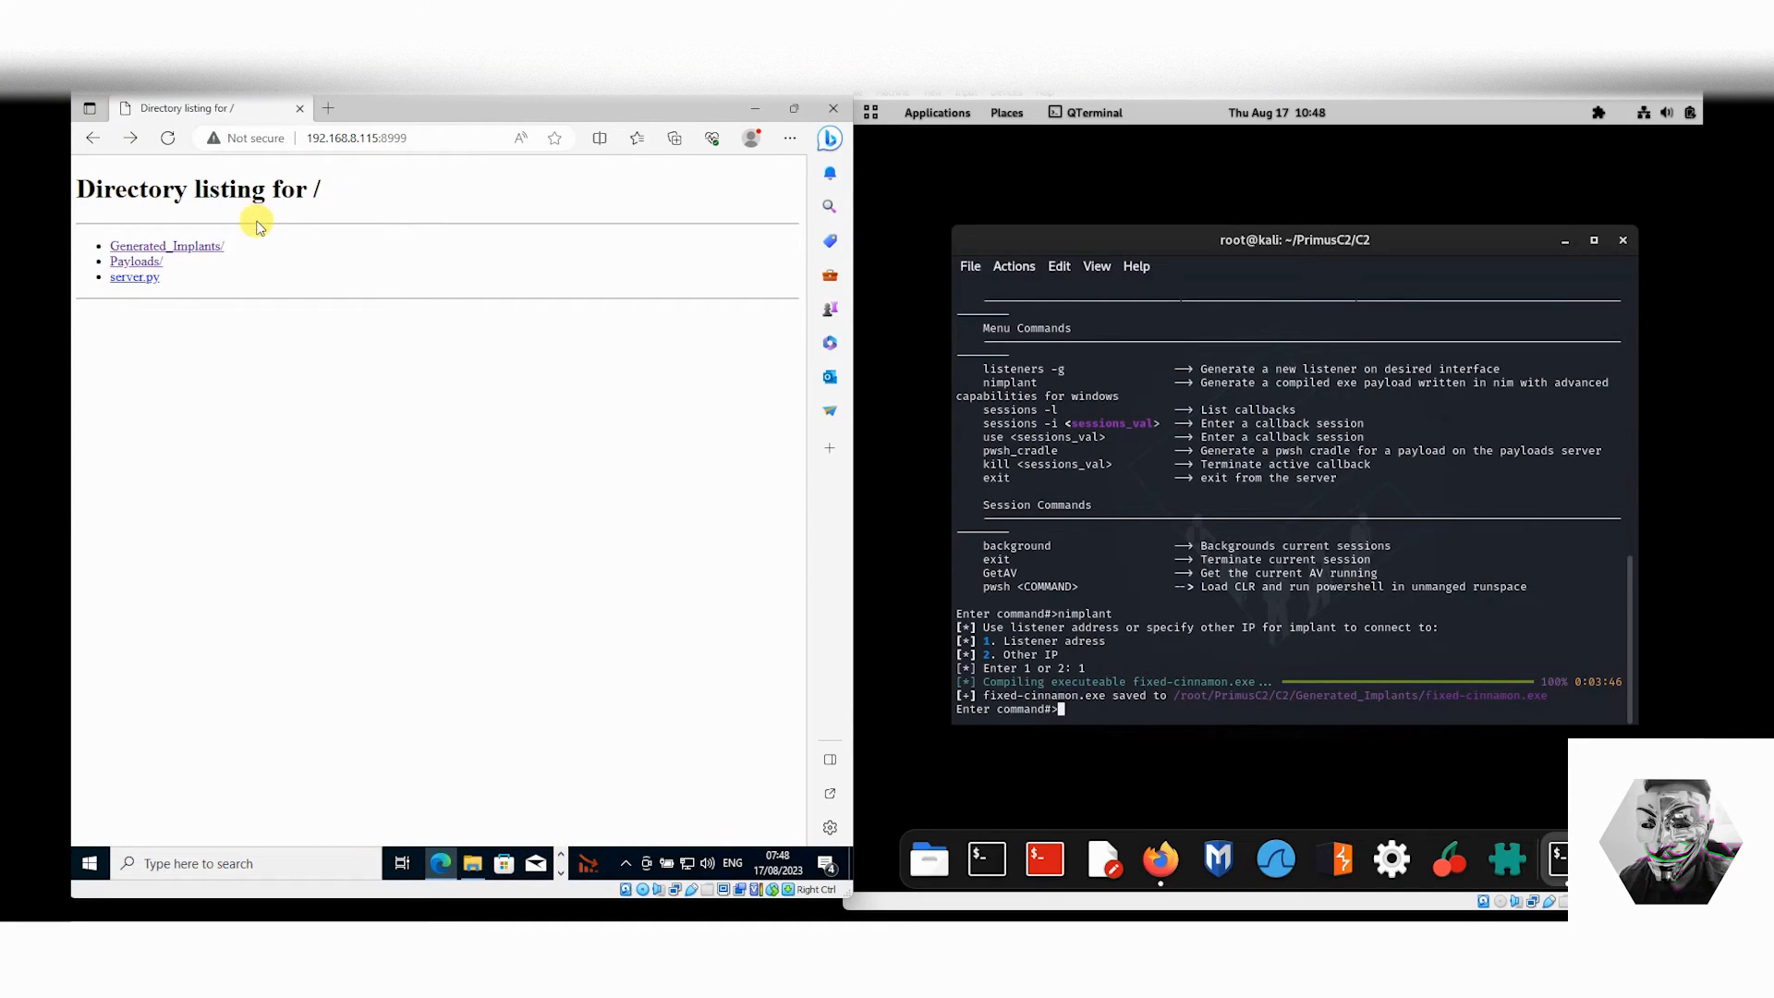
# Download fixed-cinnamon.exe from Generated_Implants and keep it despite Edge's warning.
pyautogui.click(167, 246)
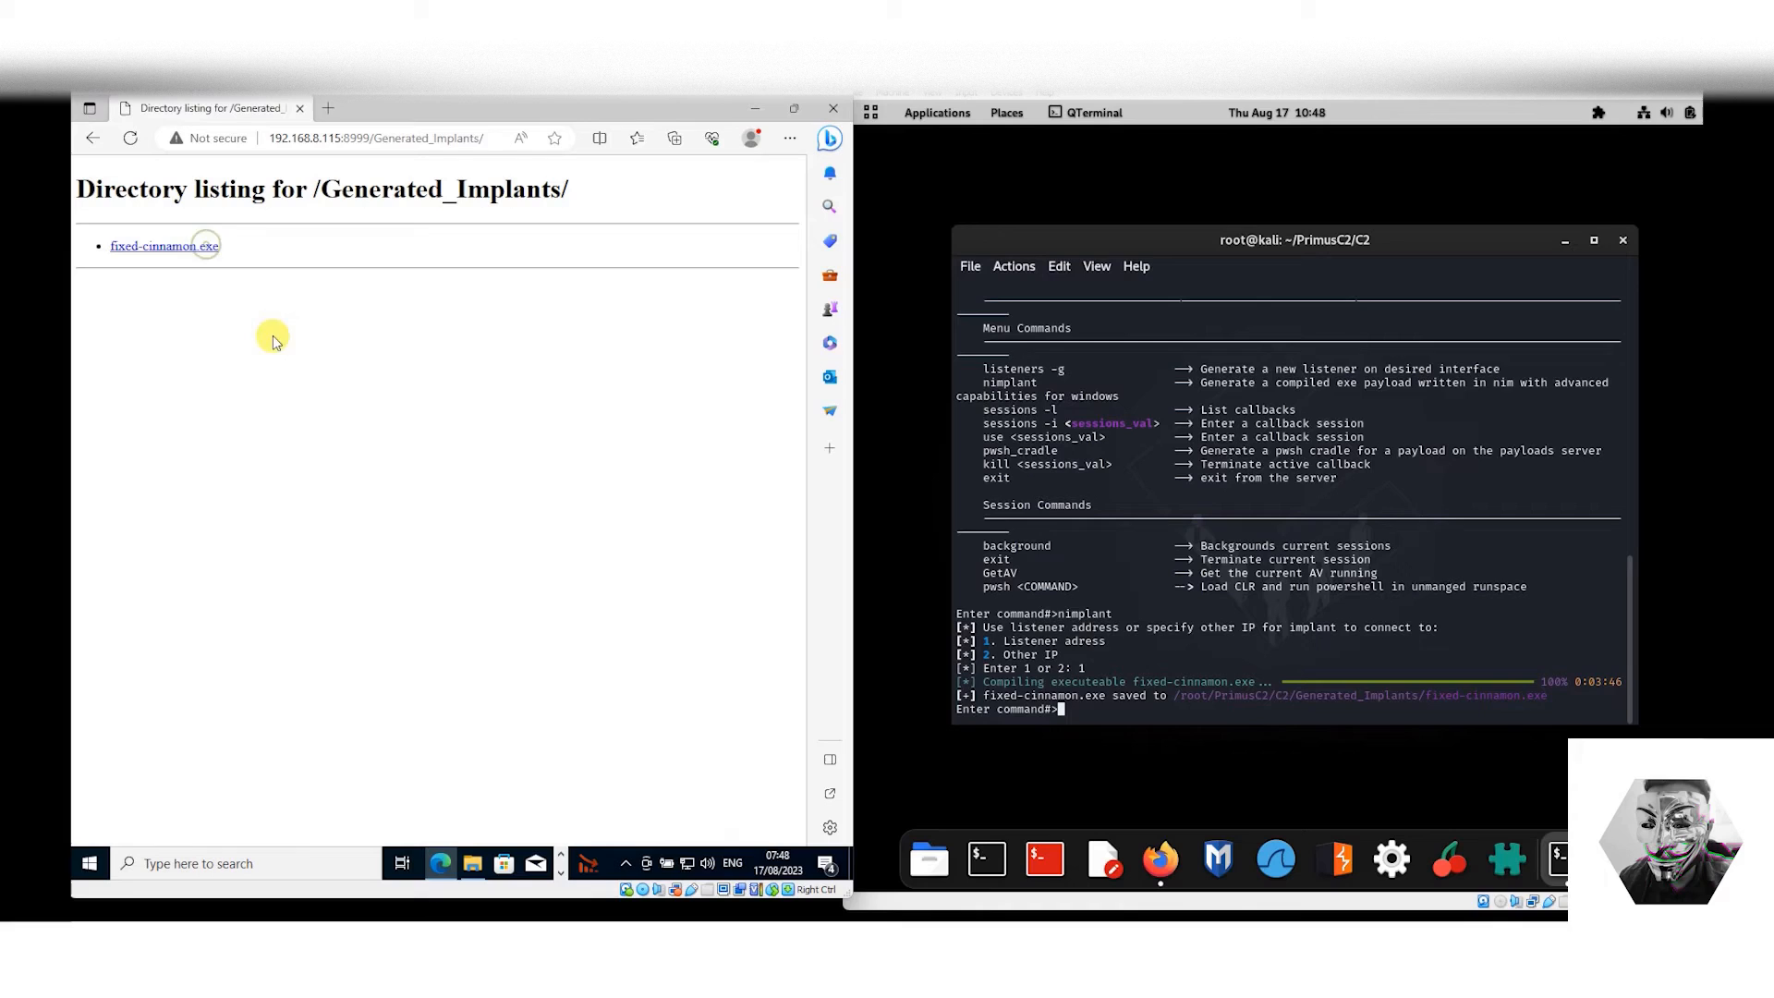
pyautogui.click(165, 244)
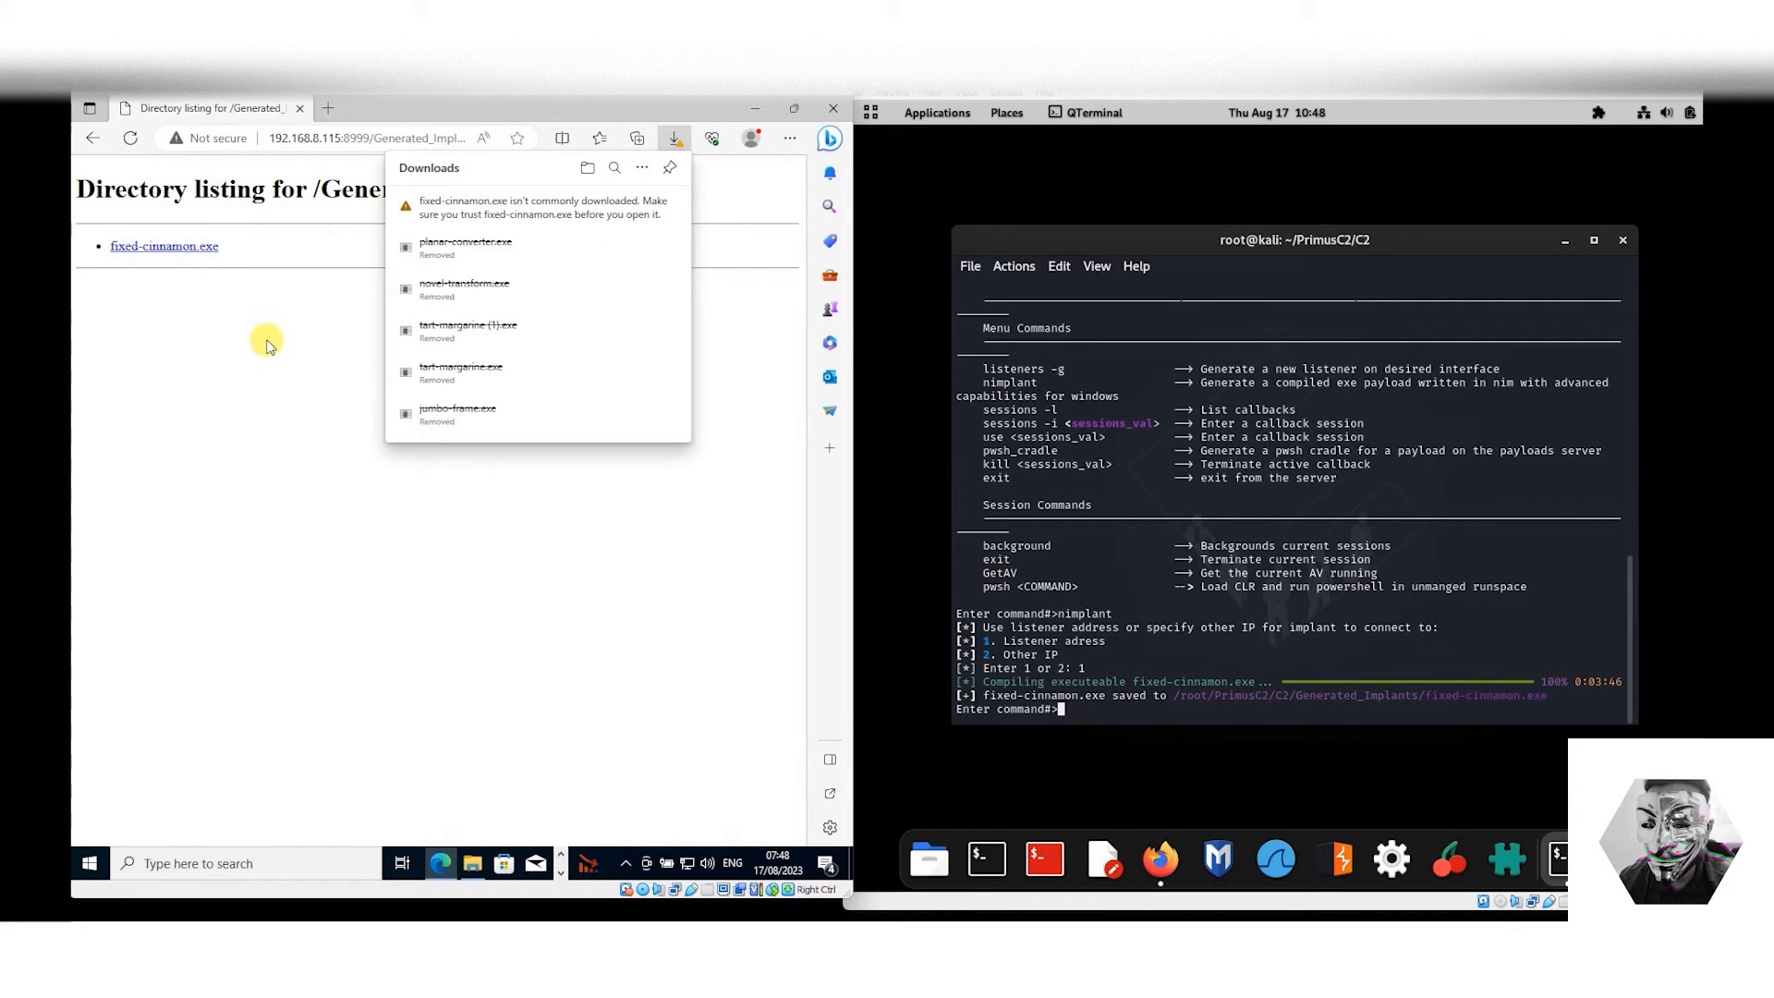
pyautogui.moveTo(233, 232)
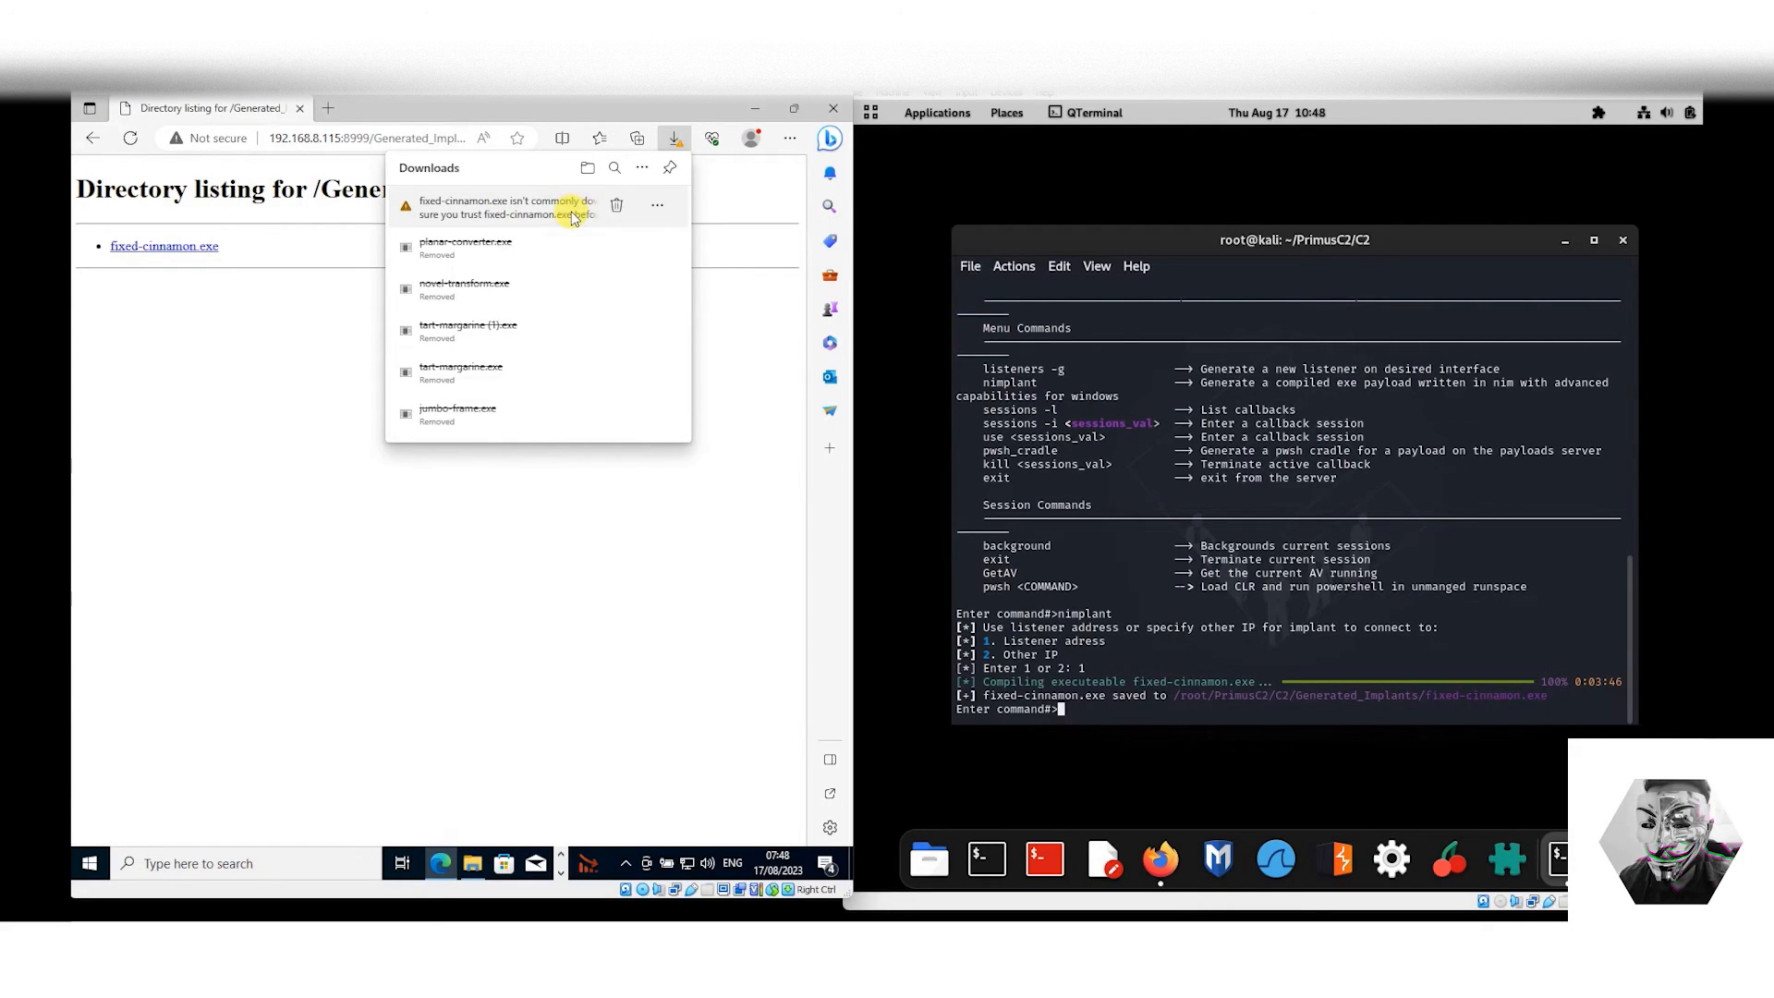
pyautogui.moveTo(573, 215)
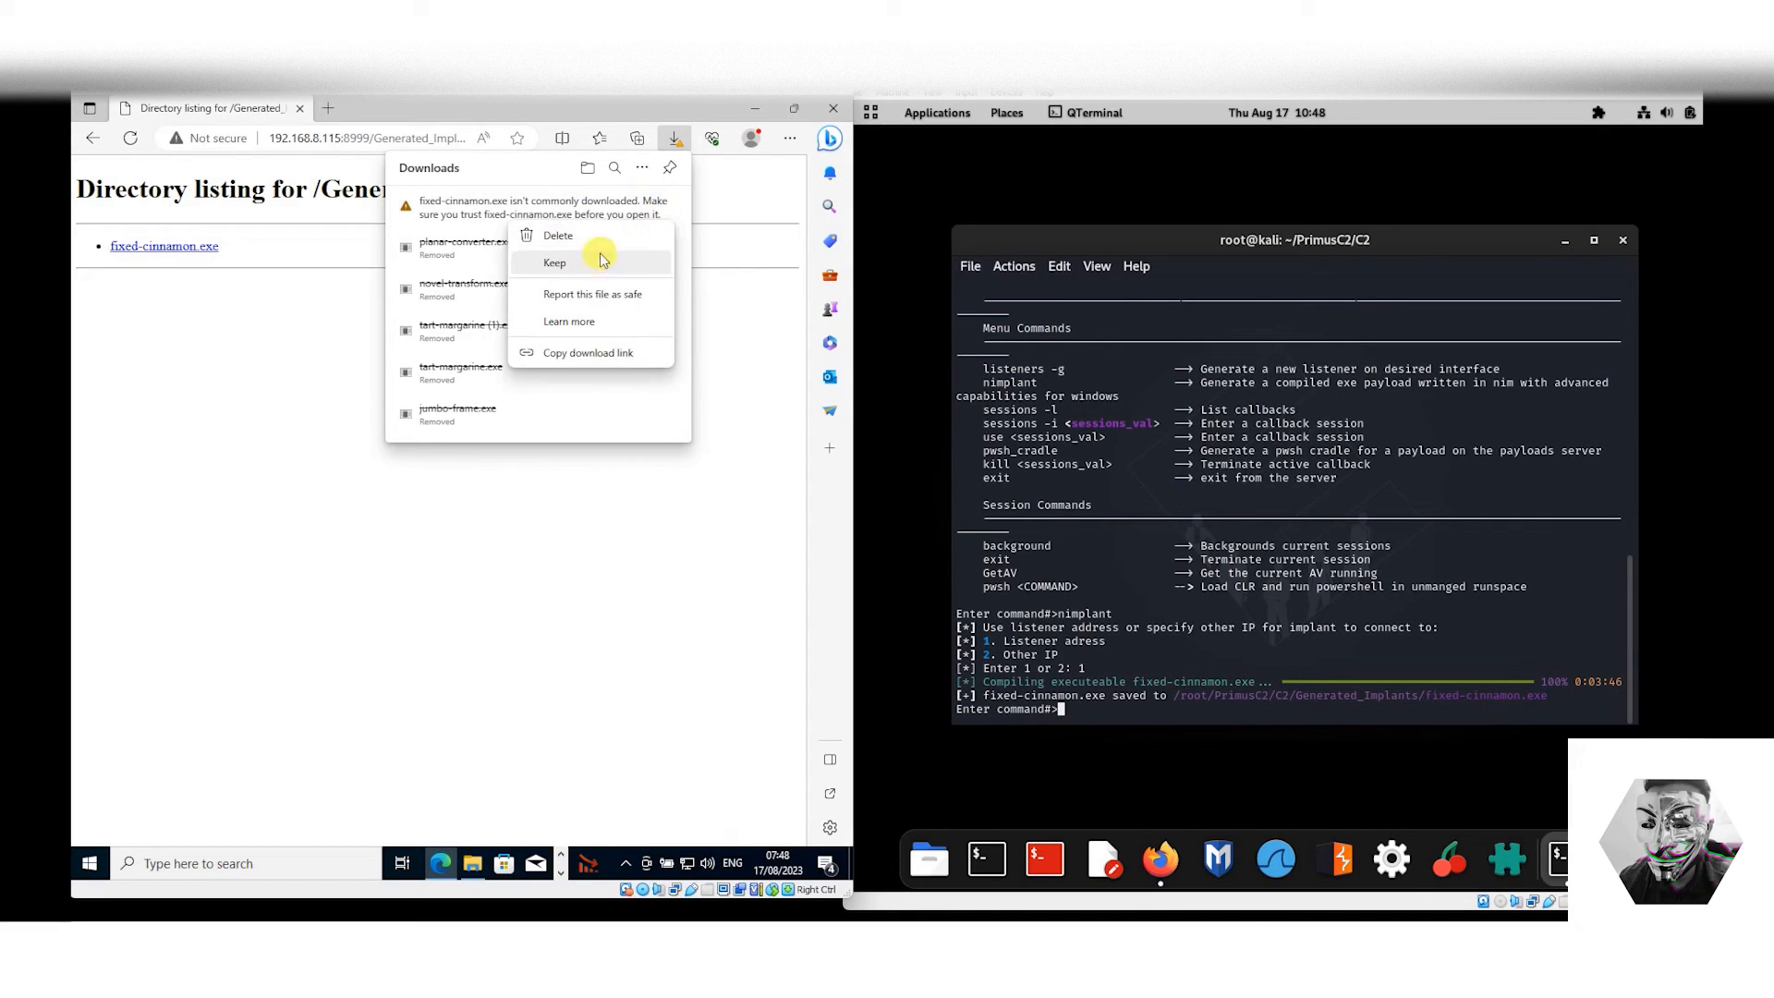
pyautogui.click(554, 262)
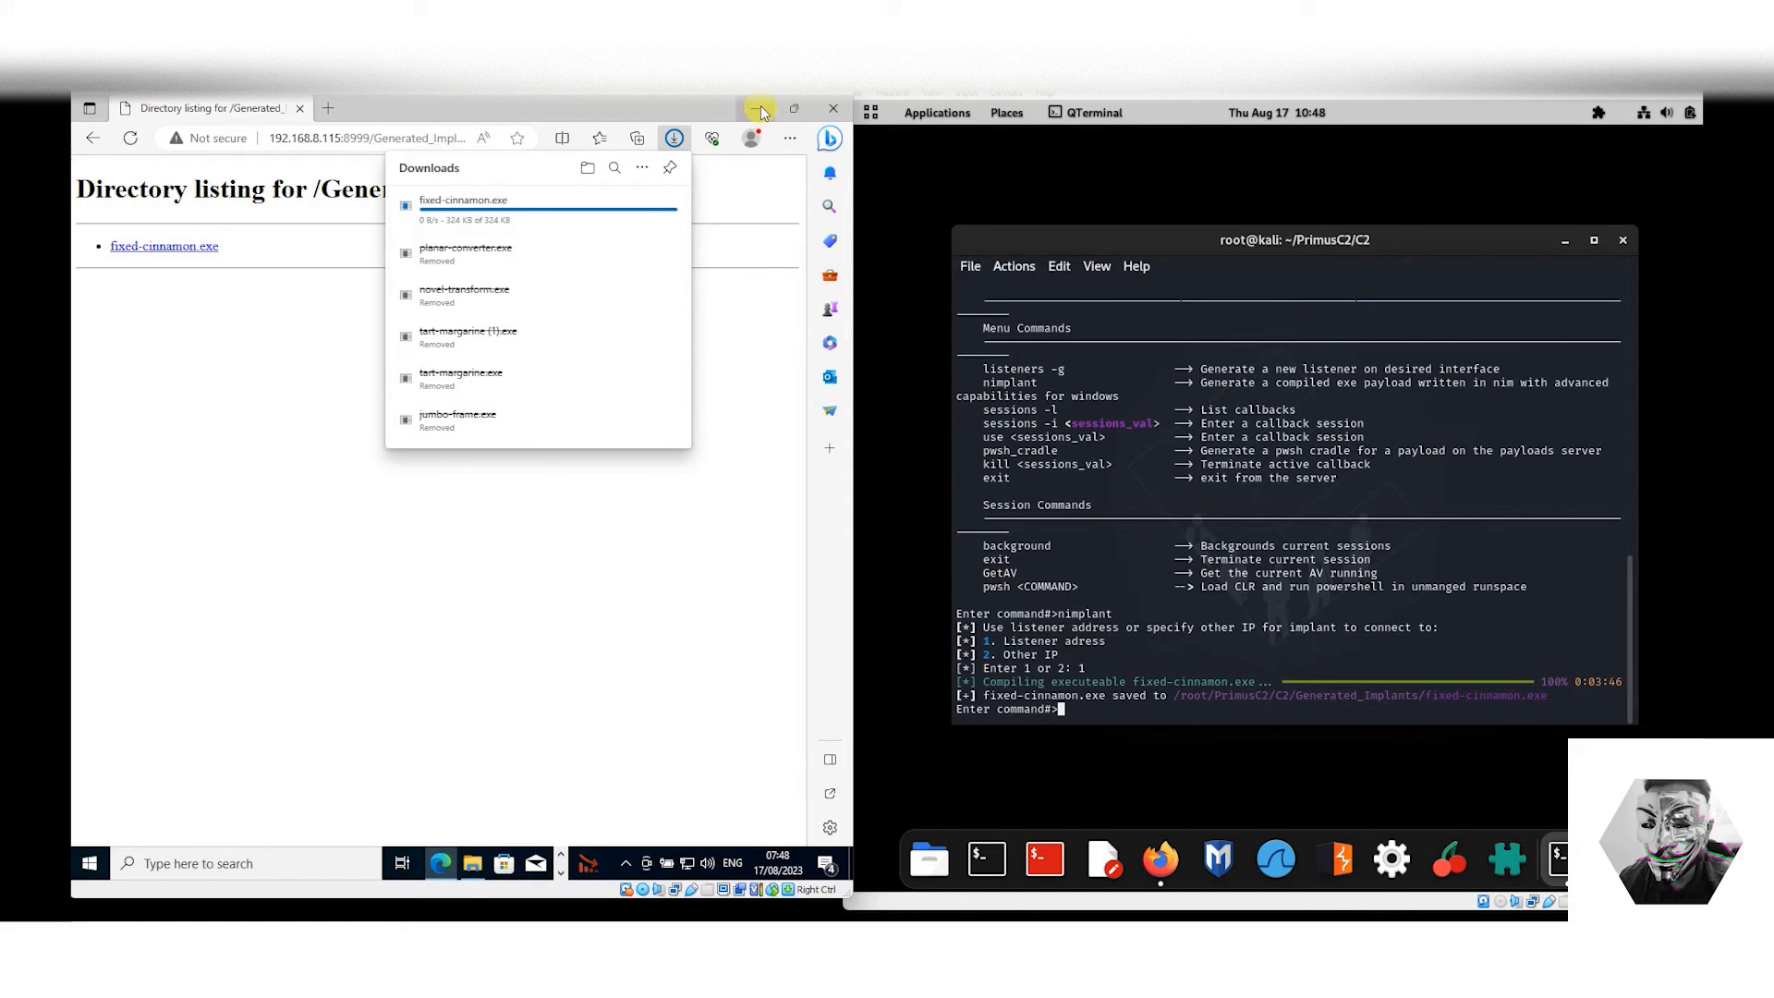
pyautogui.moveTo(754, 109)
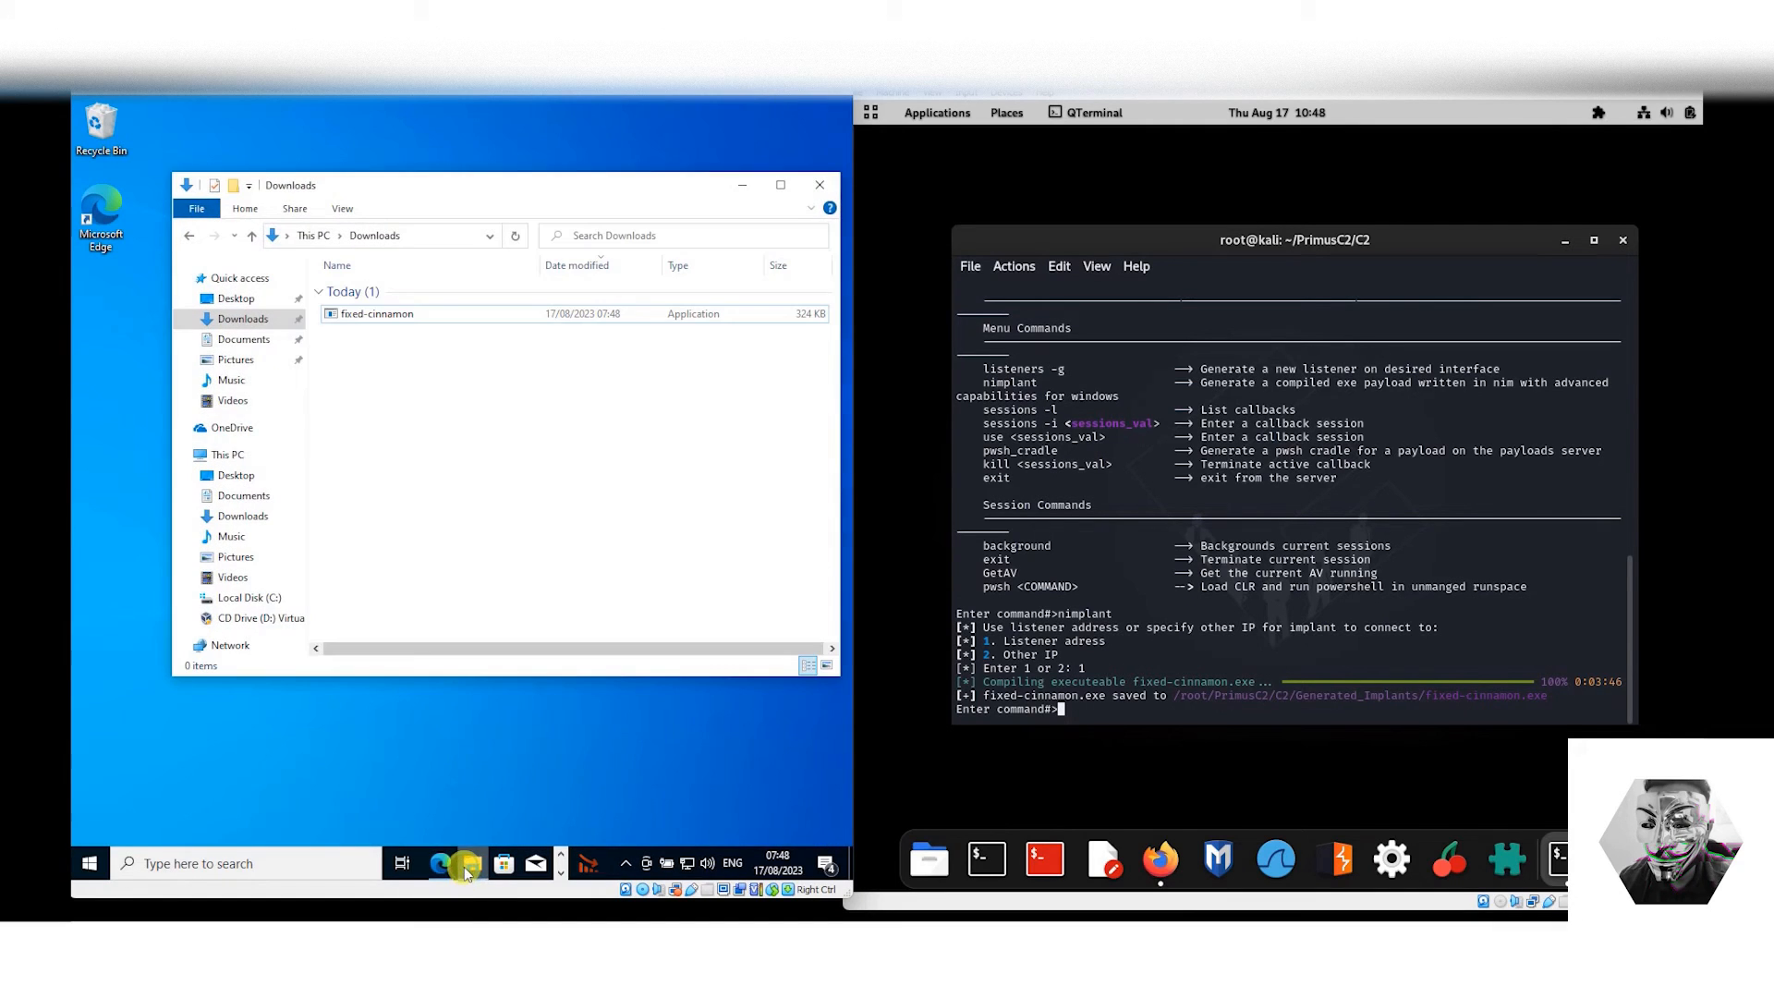
# Show fixed-cinnamon.exe in the Downloads folder and bring up its context menu.
pyautogui.click(377, 315)
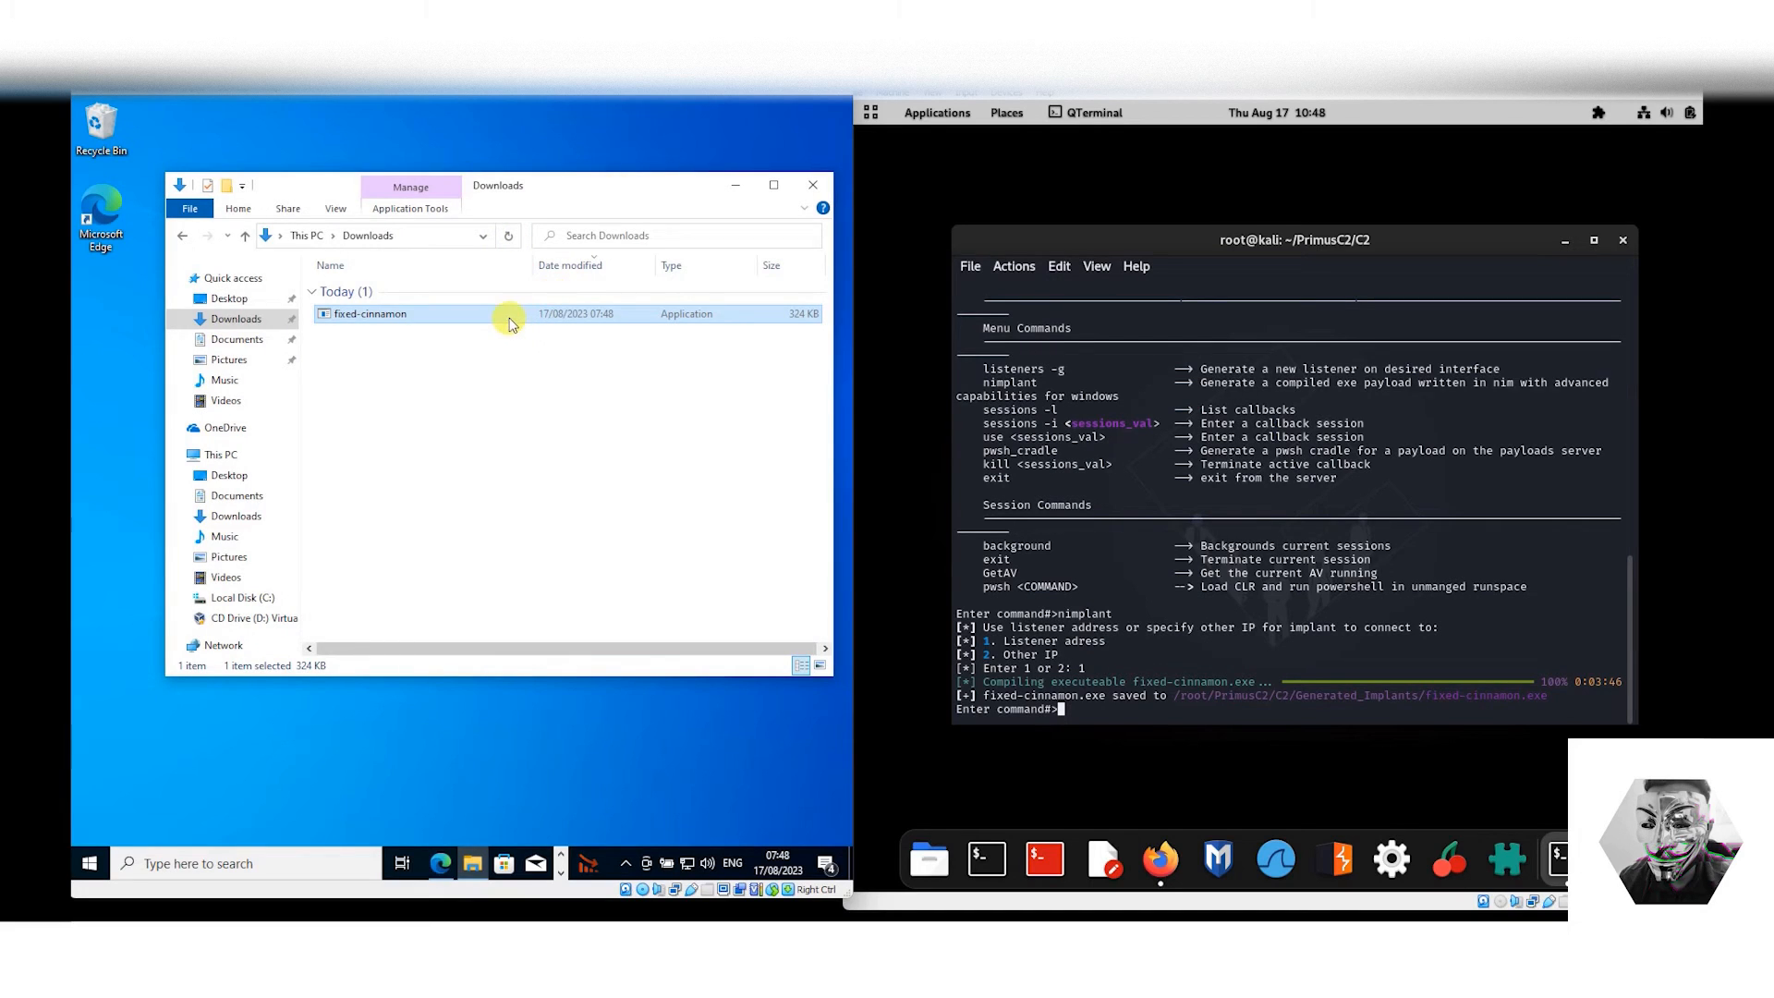
pyautogui.rightClick(406, 312)
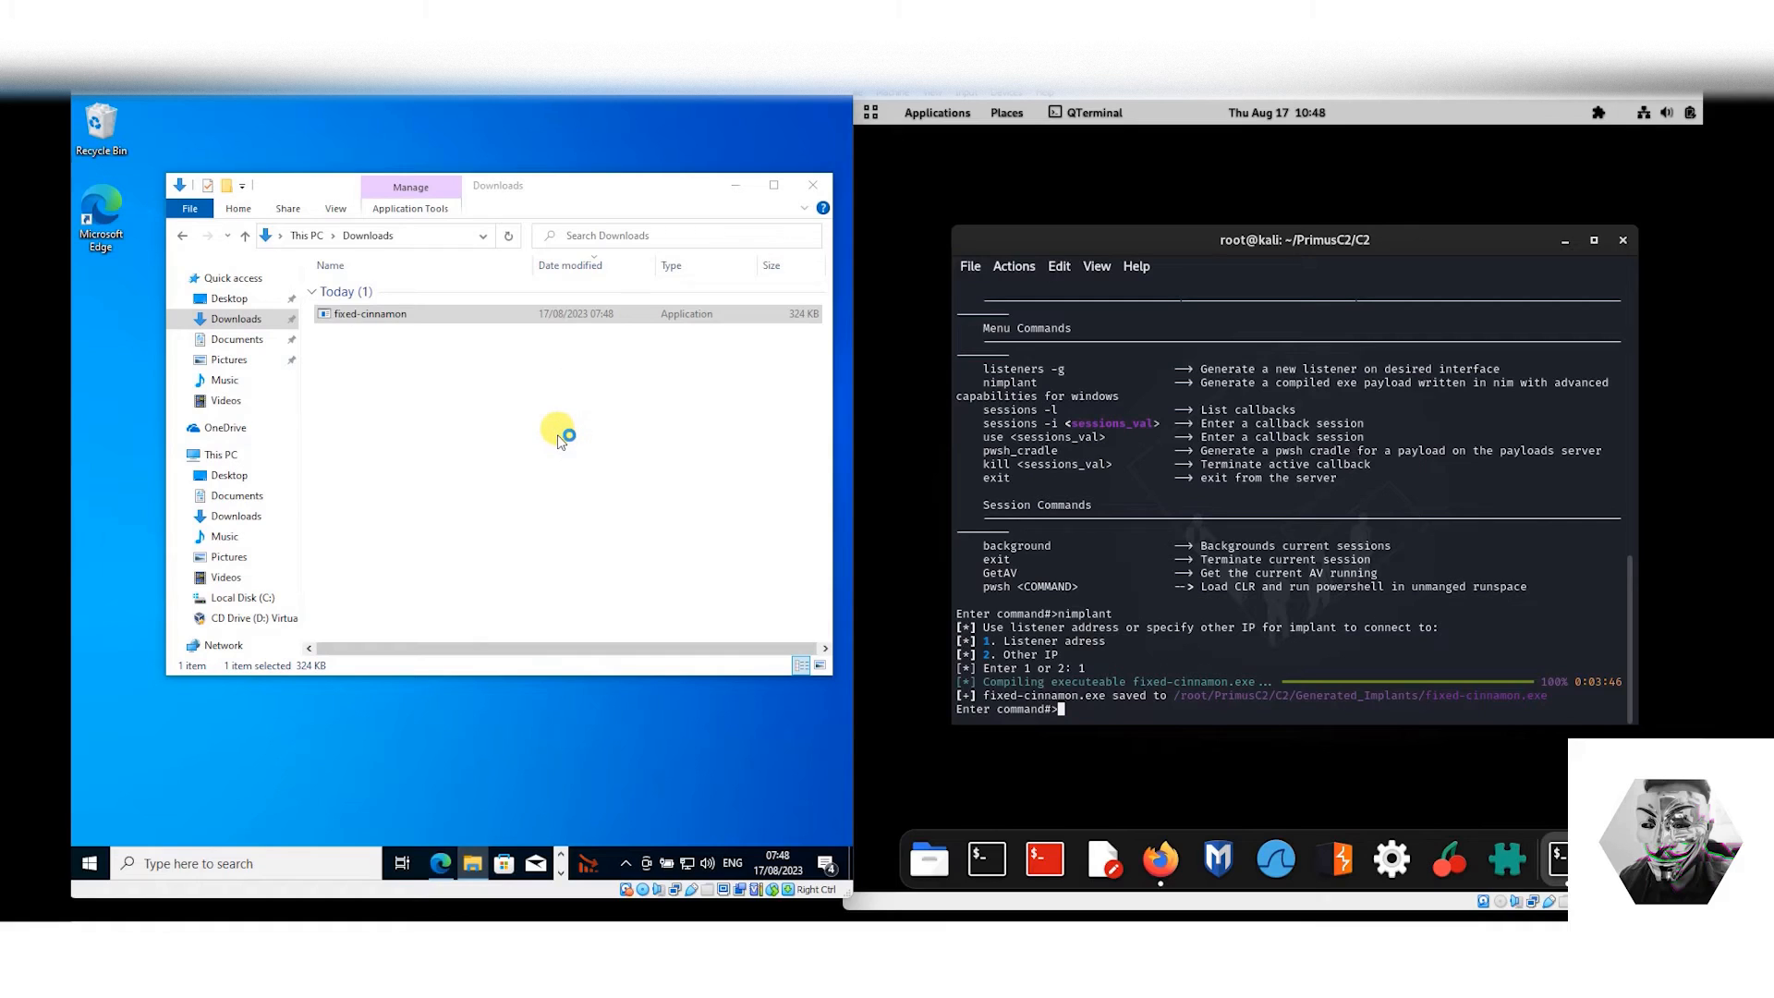
# Run fixed-cinnamon.exe past SmartScreen via More info > Run anyway and approve UAC.
pyautogui.doubleClick(368, 312)
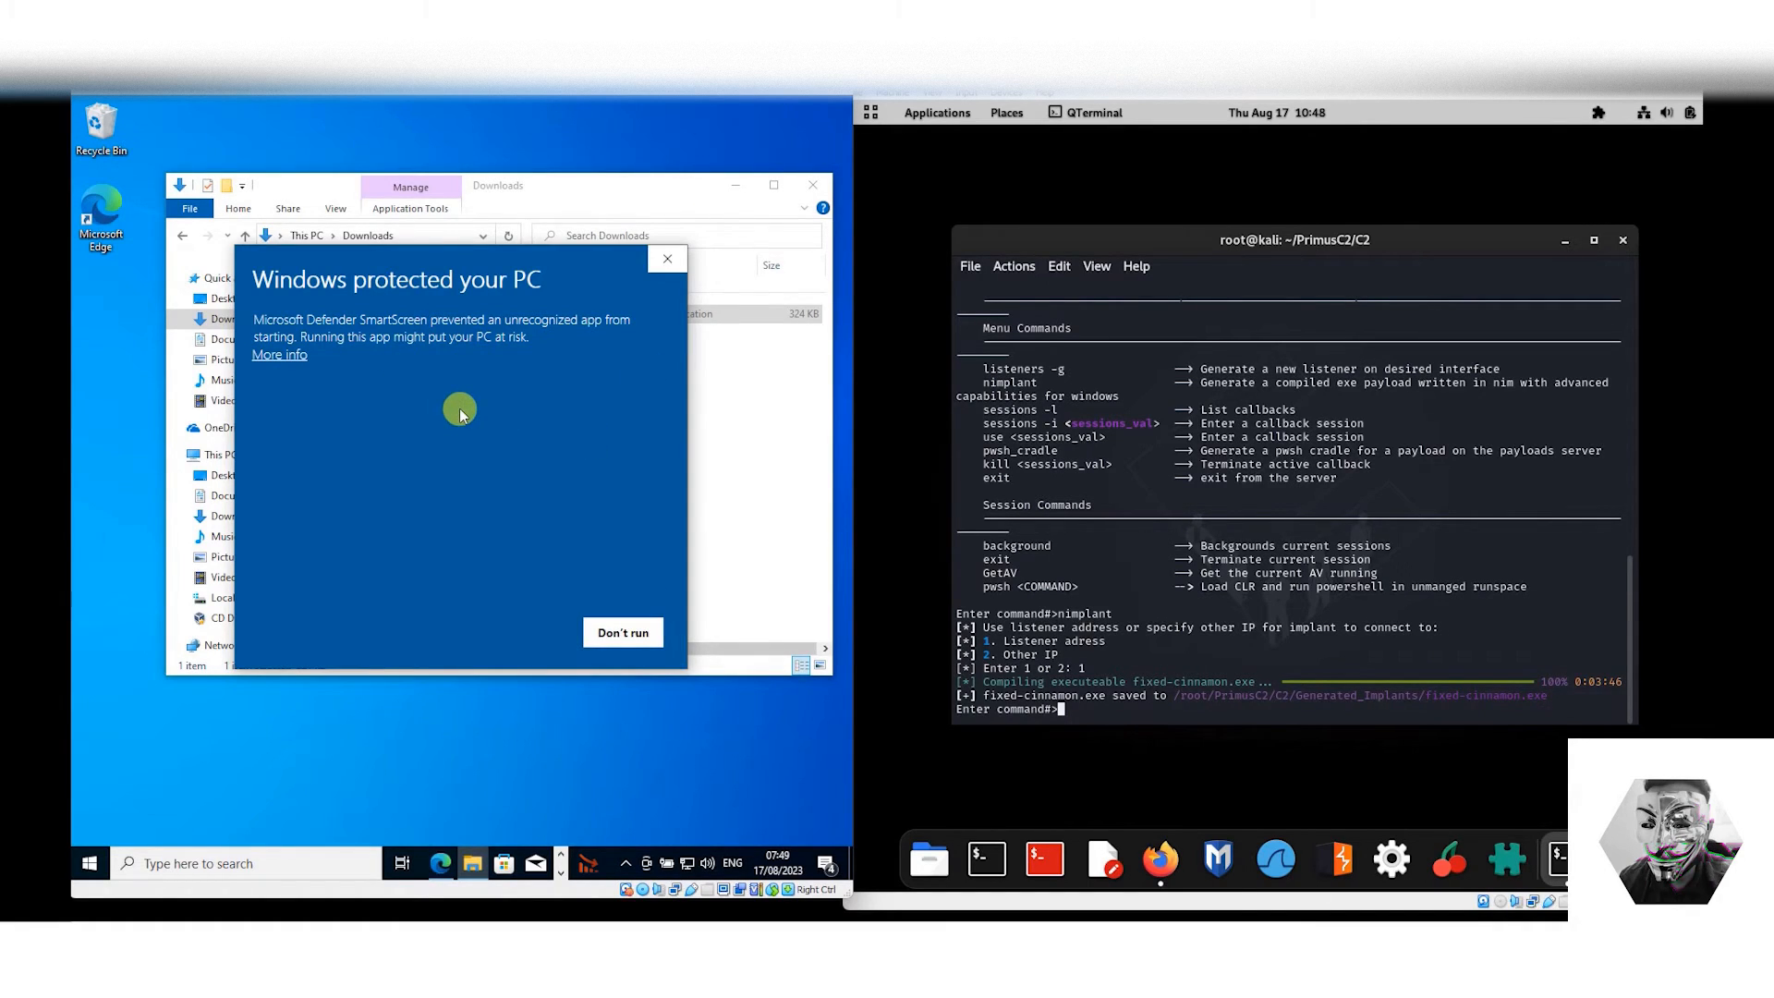
pyautogui.moveTo(318, 375)
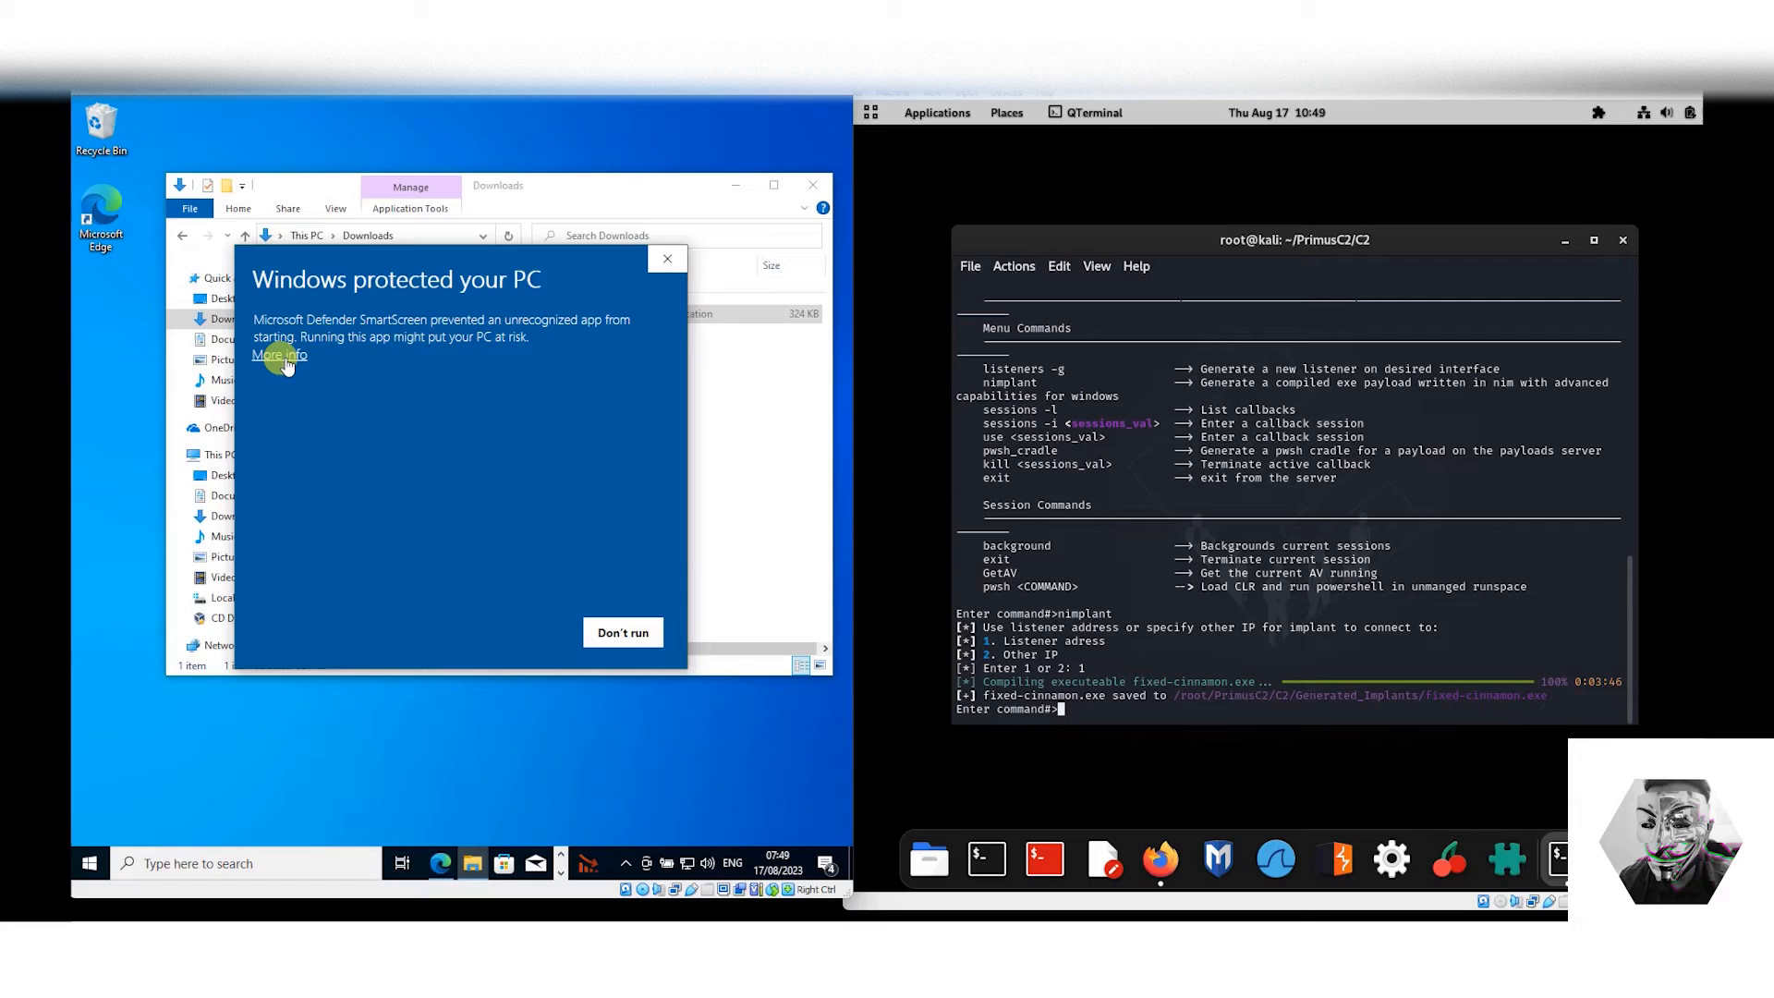
pyautogui.click(279, 355)
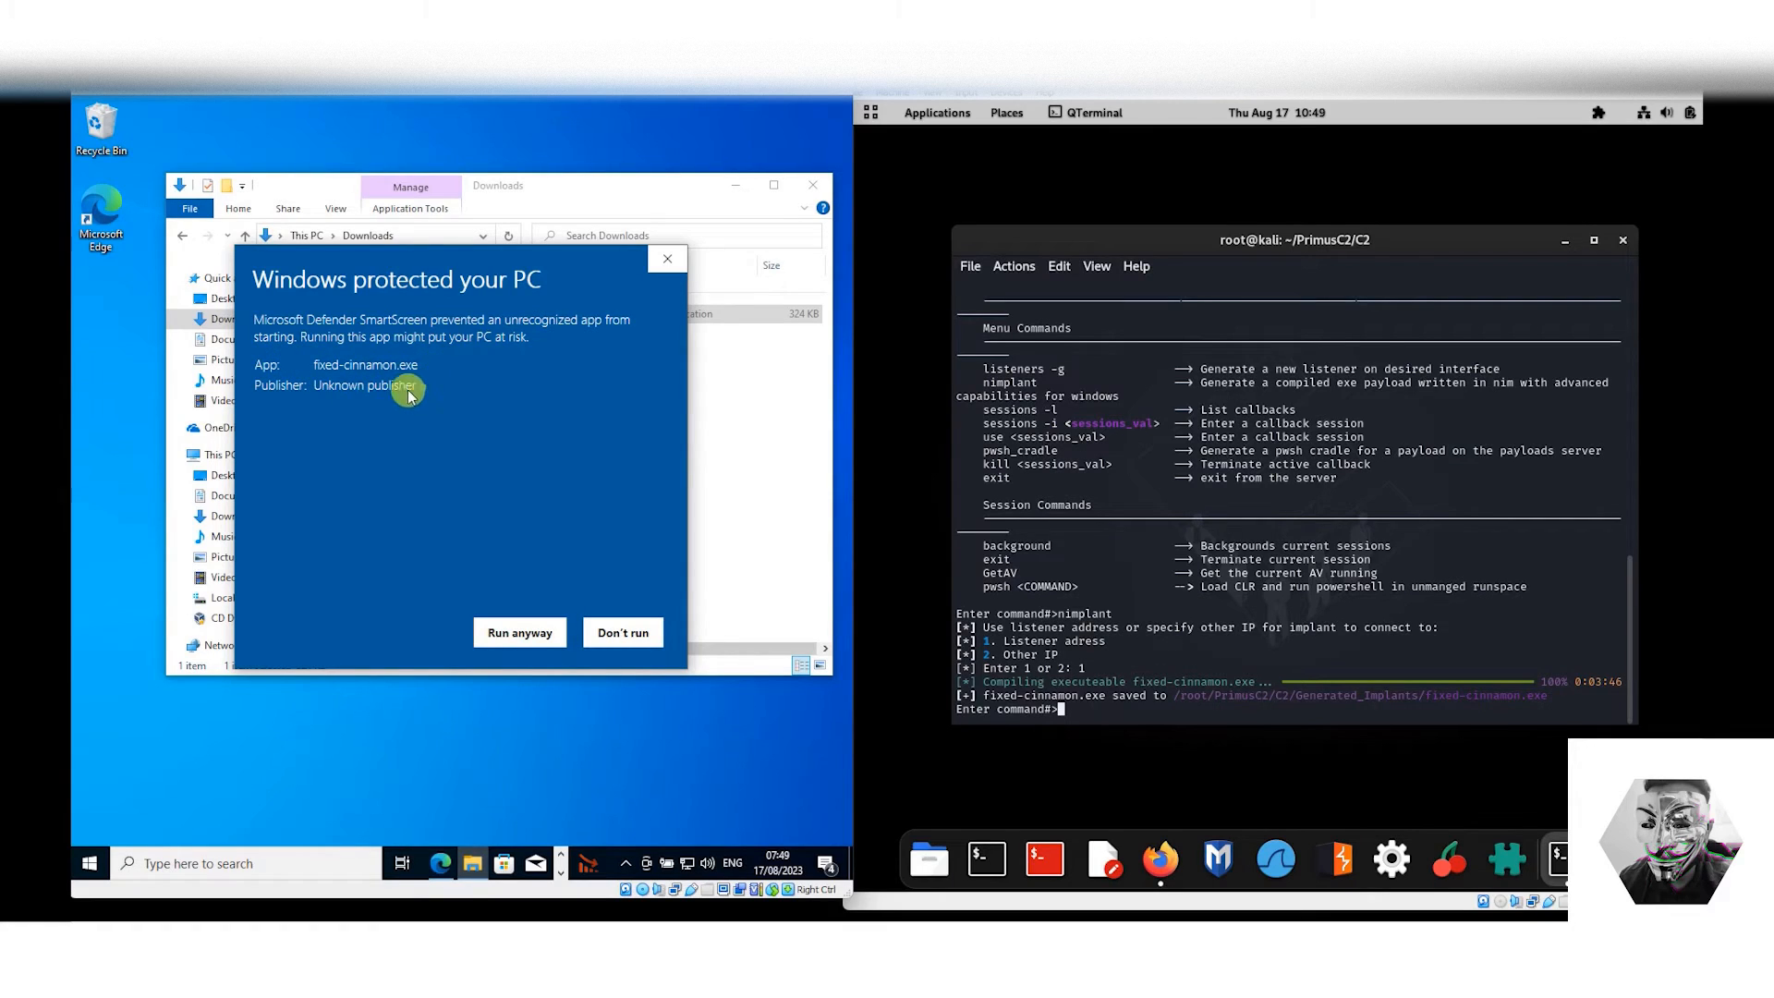
pyautogui.moveTo(479, 584)
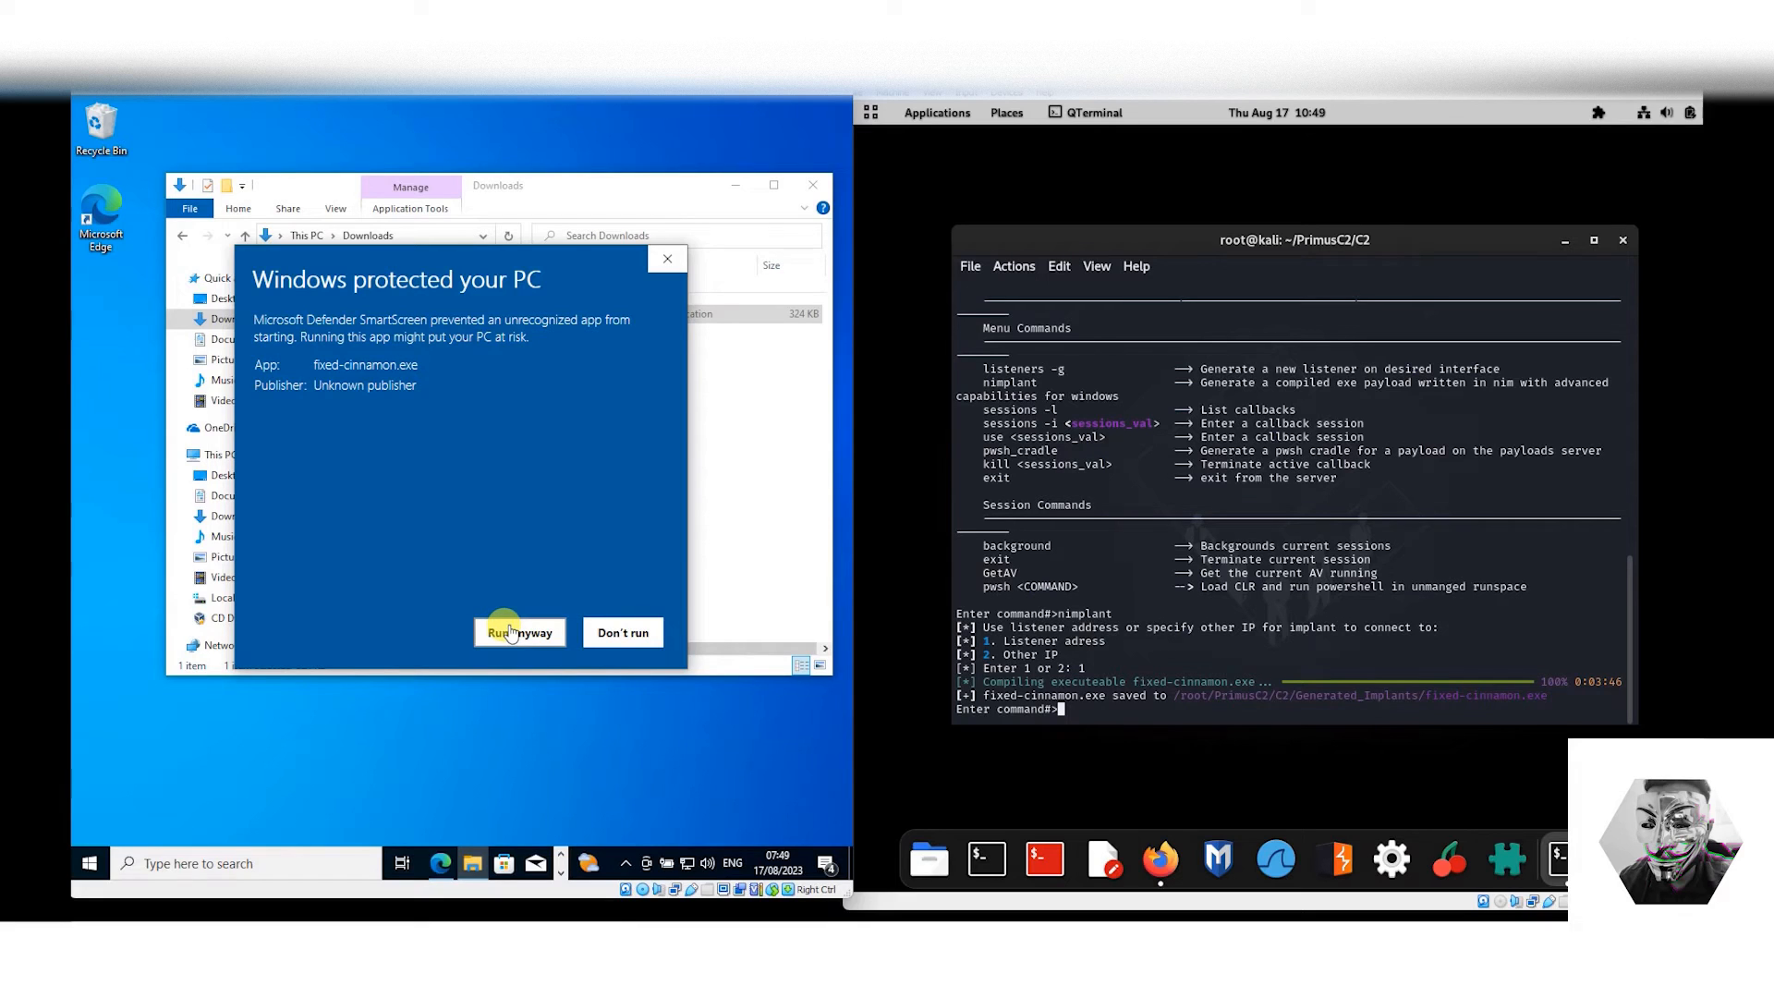
pyautogui.click(520, 632)
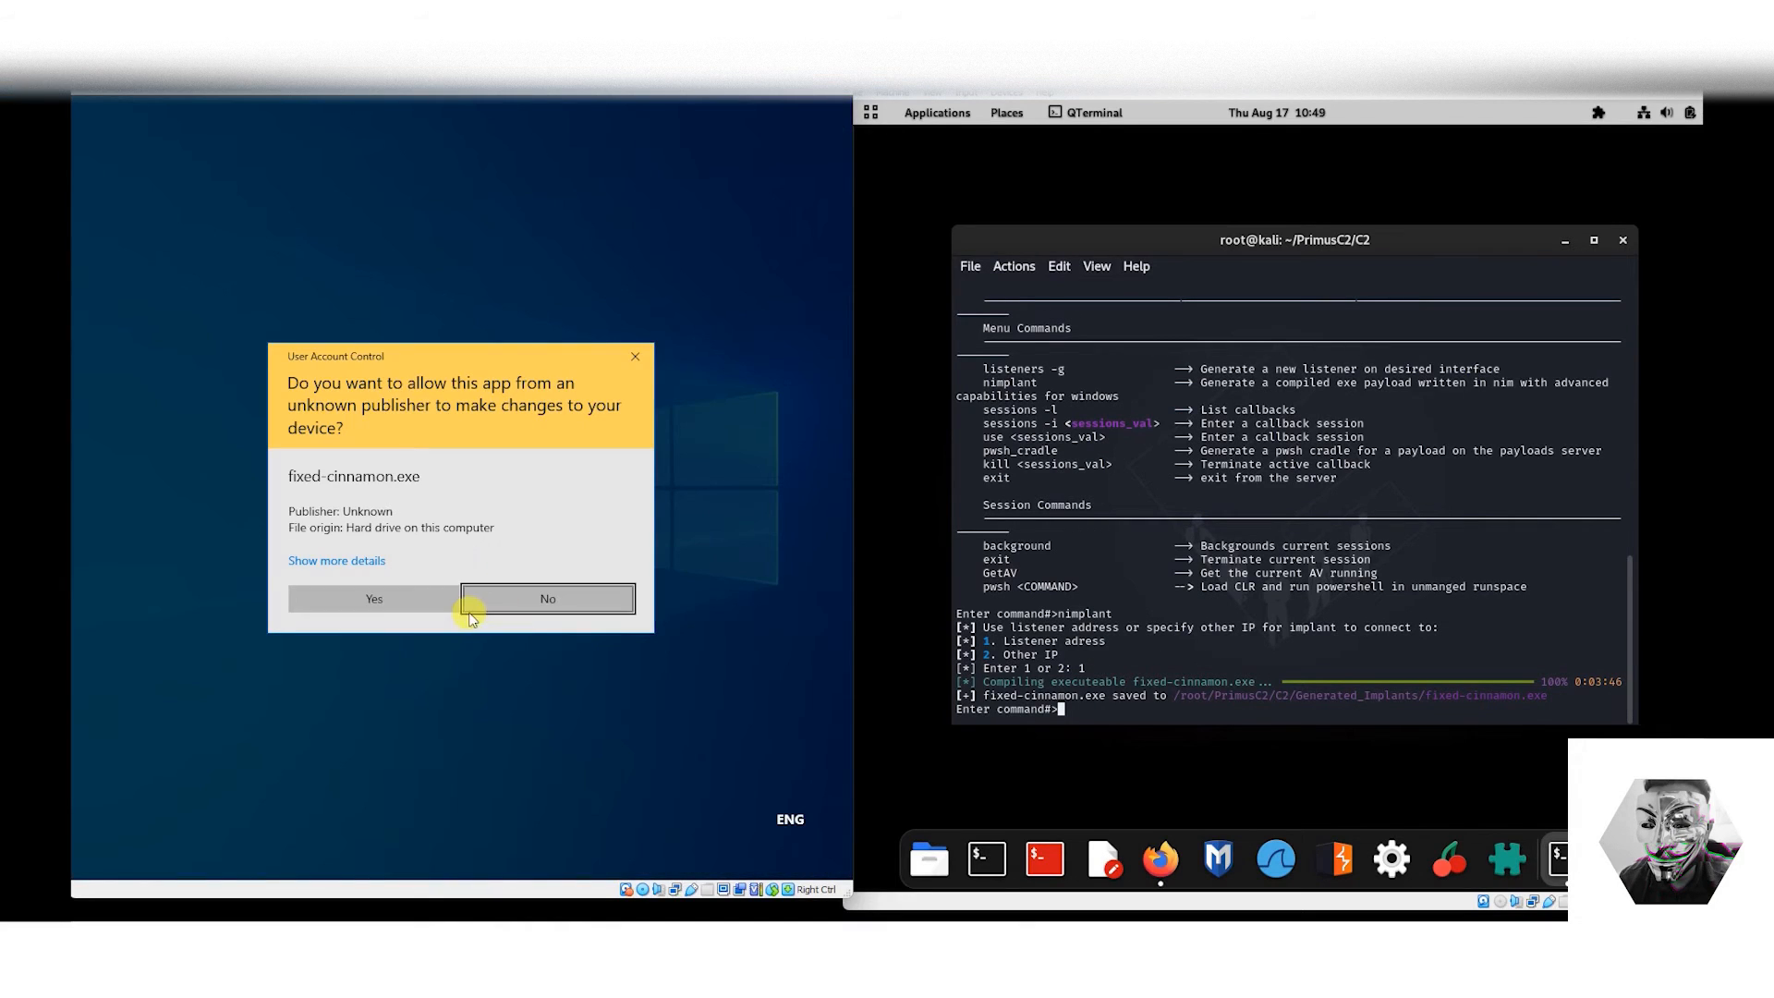
pyautogui.click(373, 599)
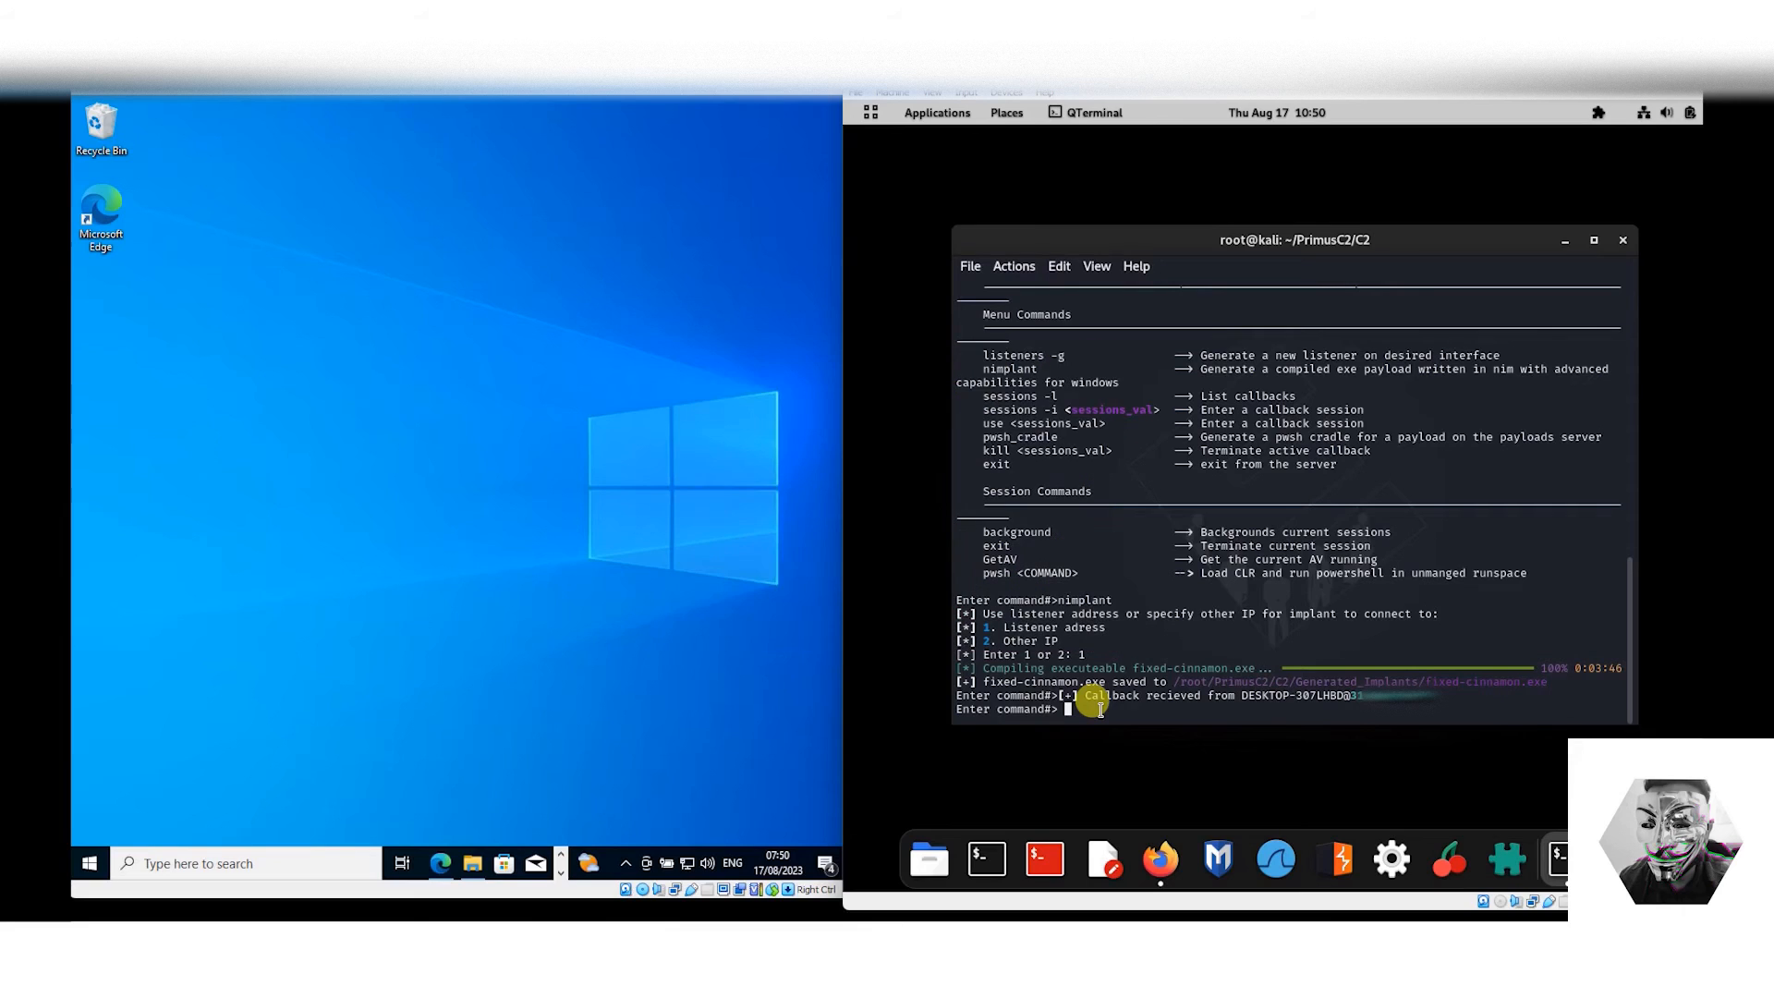
# List PrimusC2's help menu after the Windows callback arrives.
pyautogui.write('help')
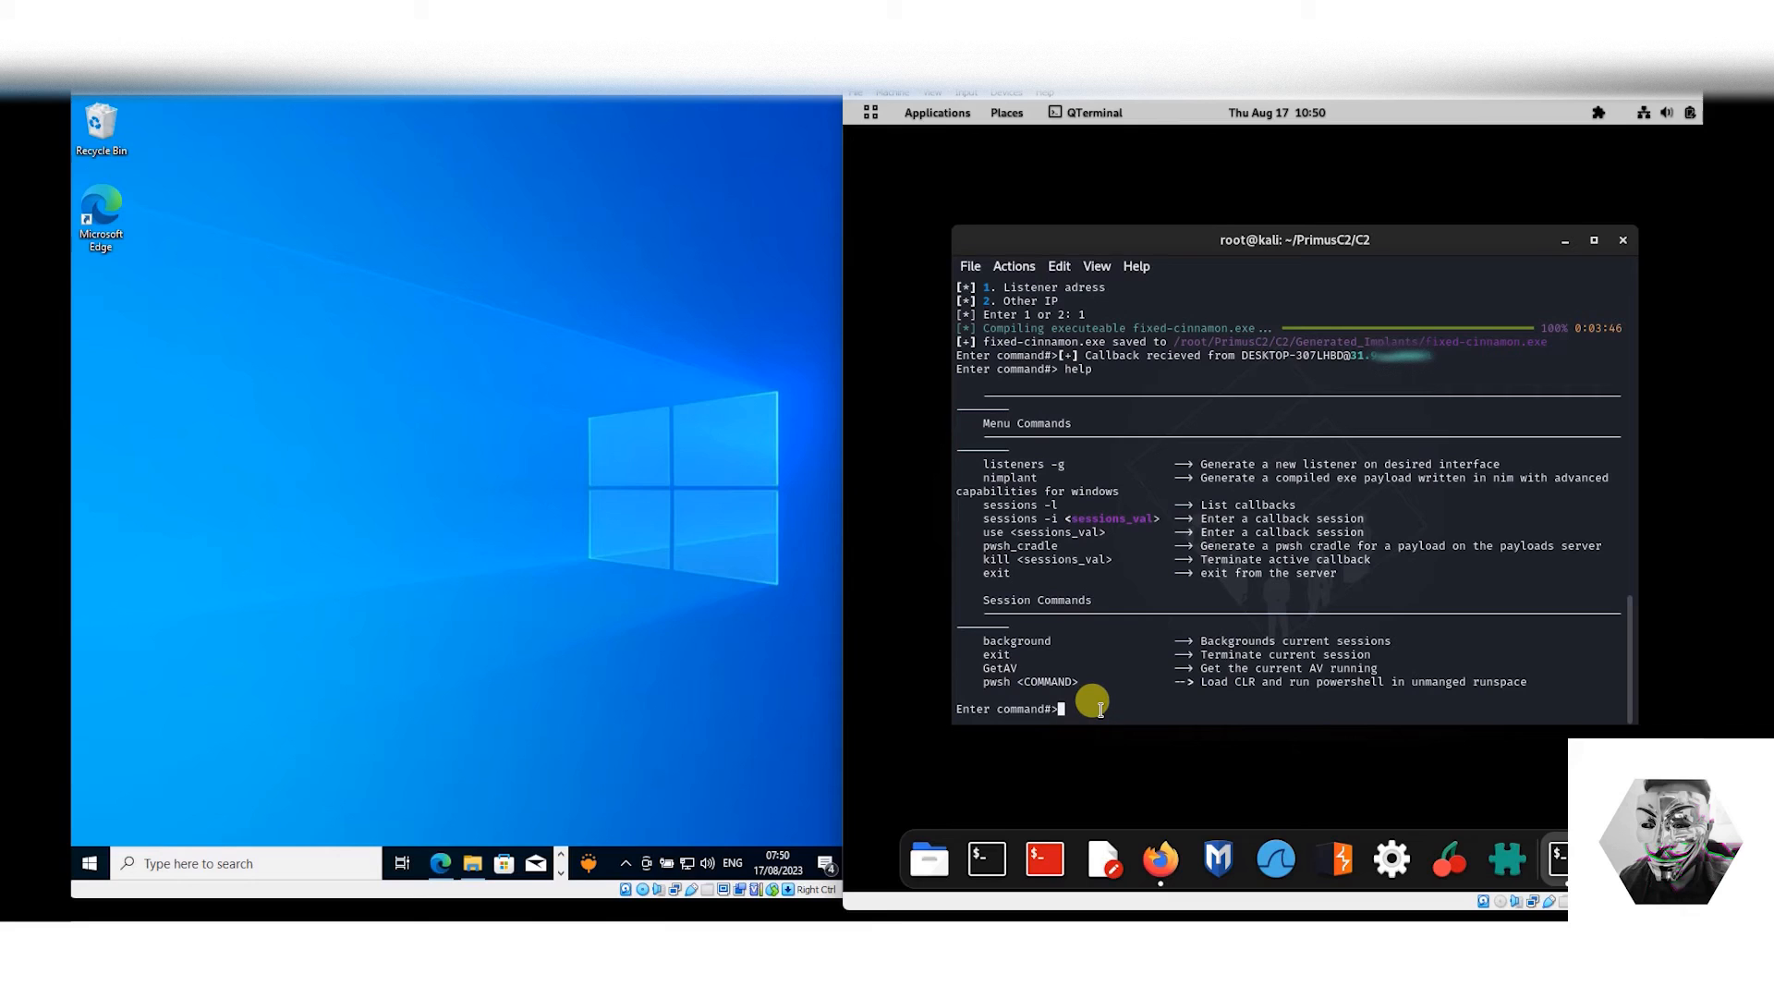
pyautogui.click(1160, 860)
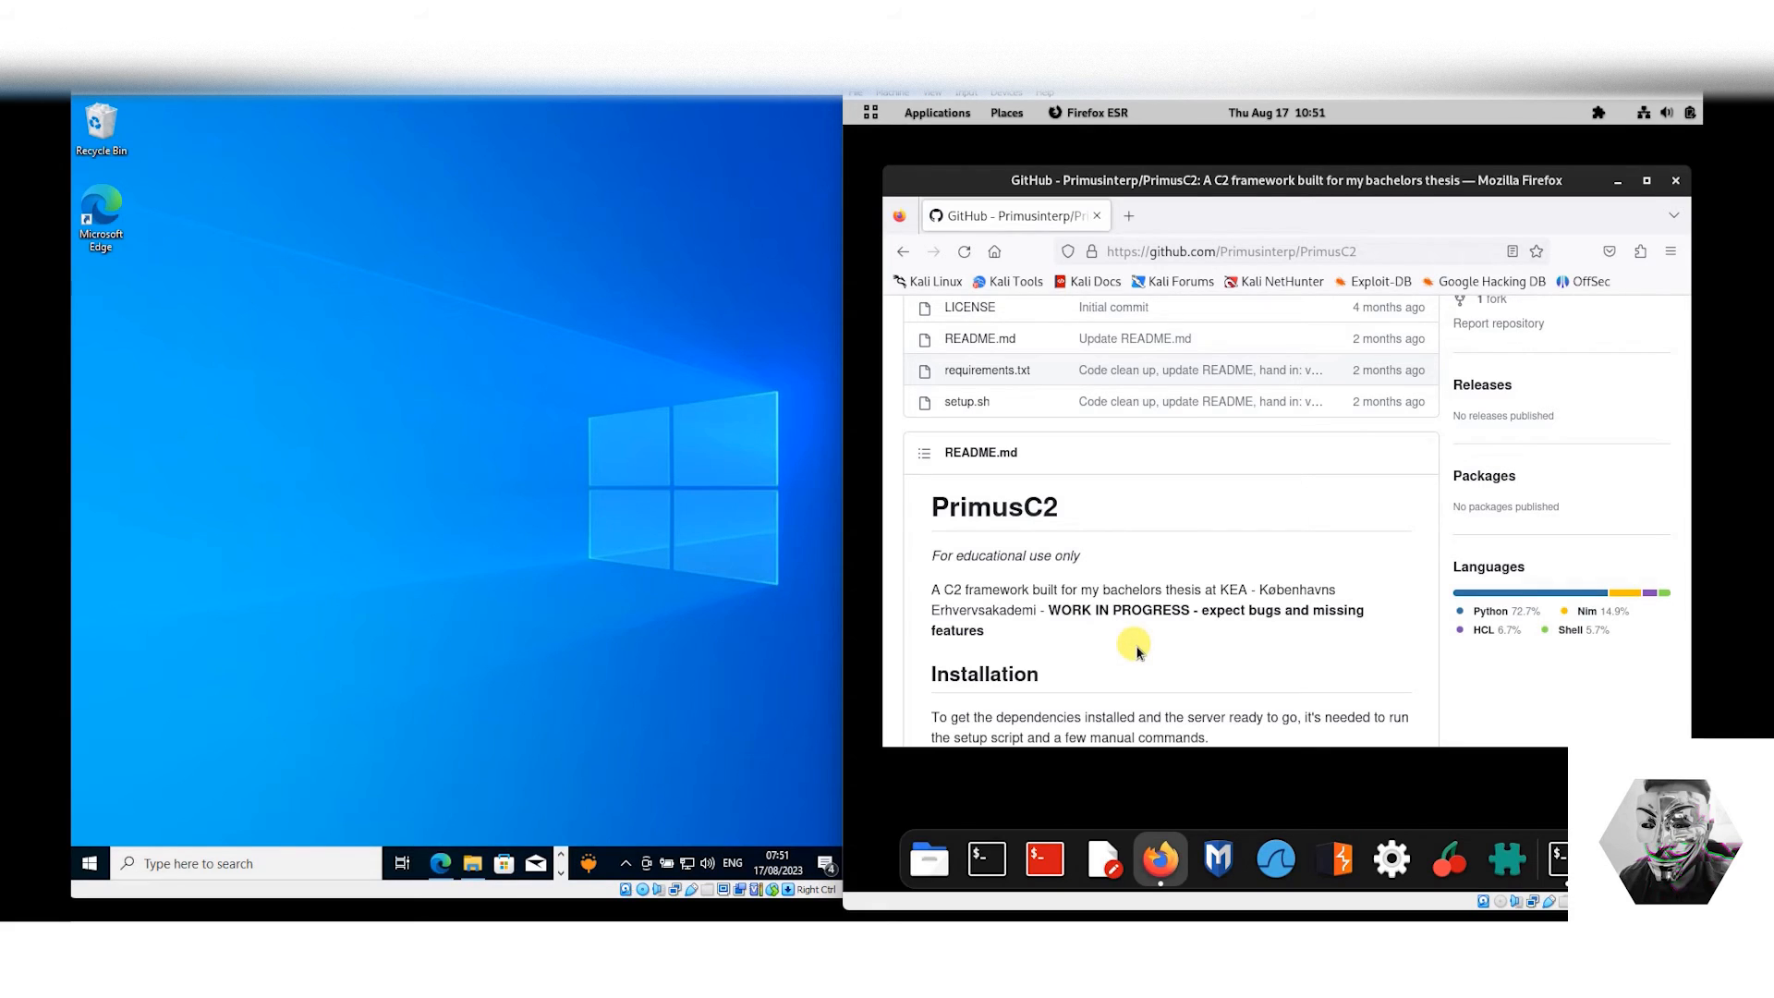
# Read the PrimusC2 README down to its Installation steps and language breakdown.
pyautogui.doubleClick(1014, 589)
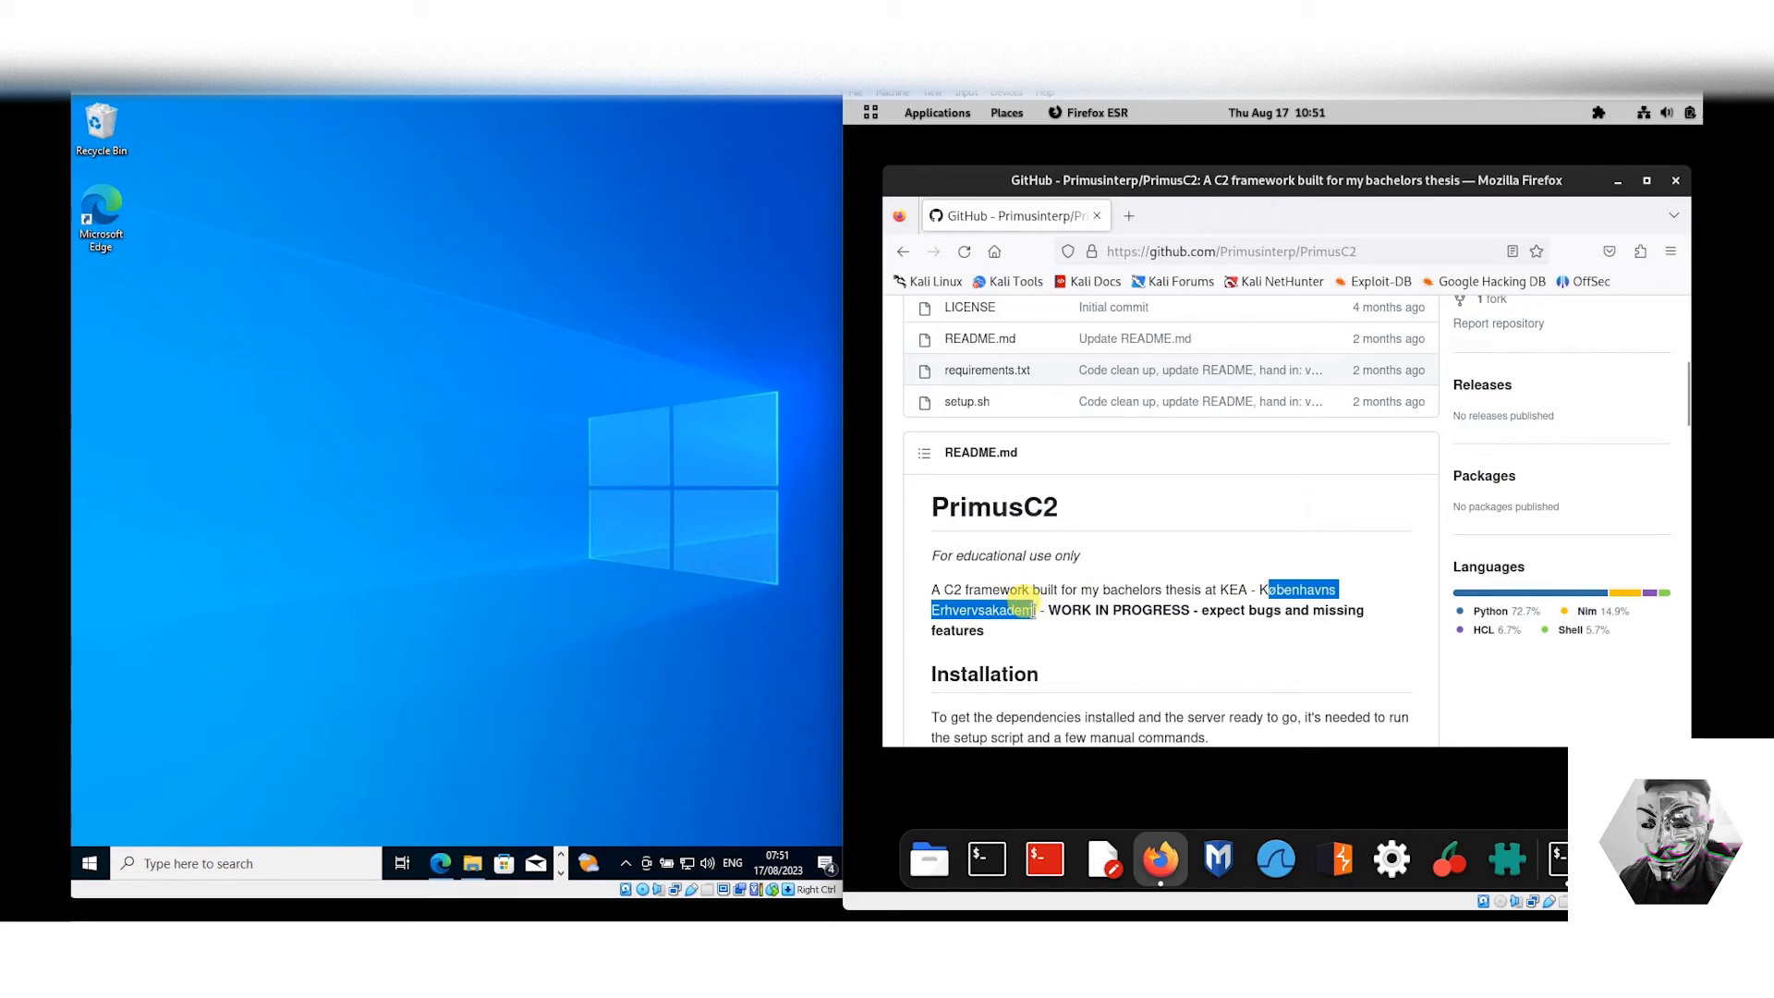
pyautogui.click(1245, 673)
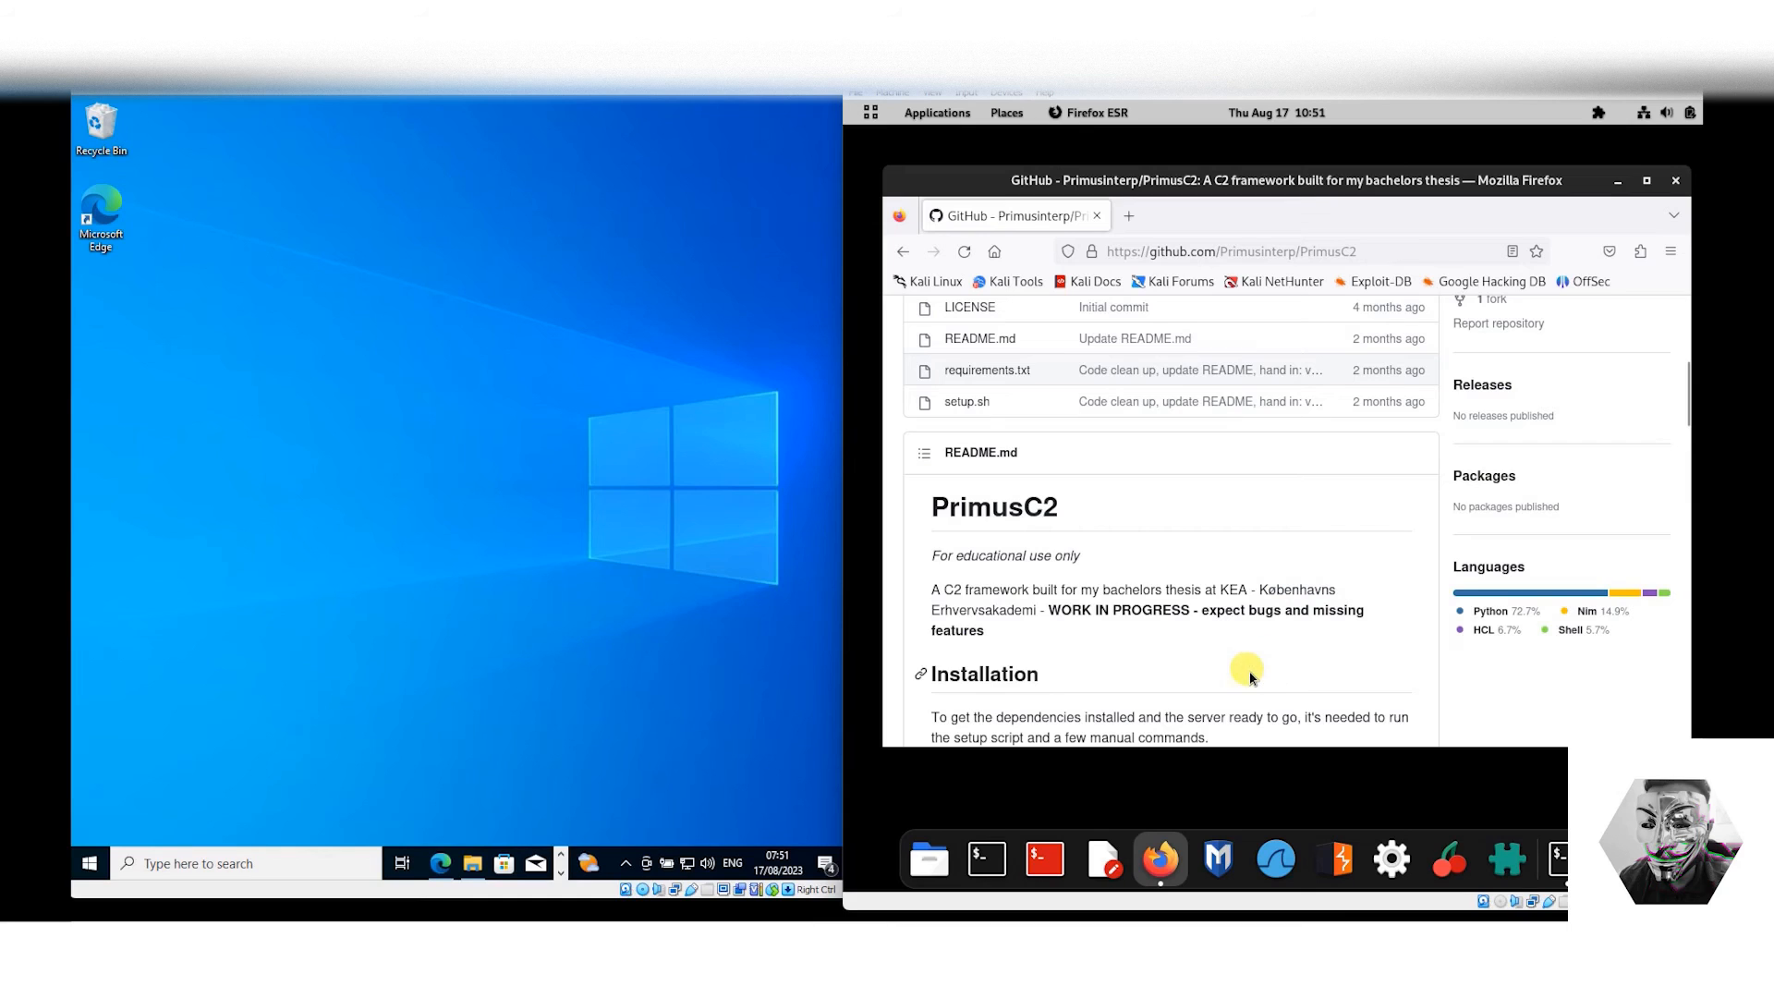
pyautogui.scroll(-3)
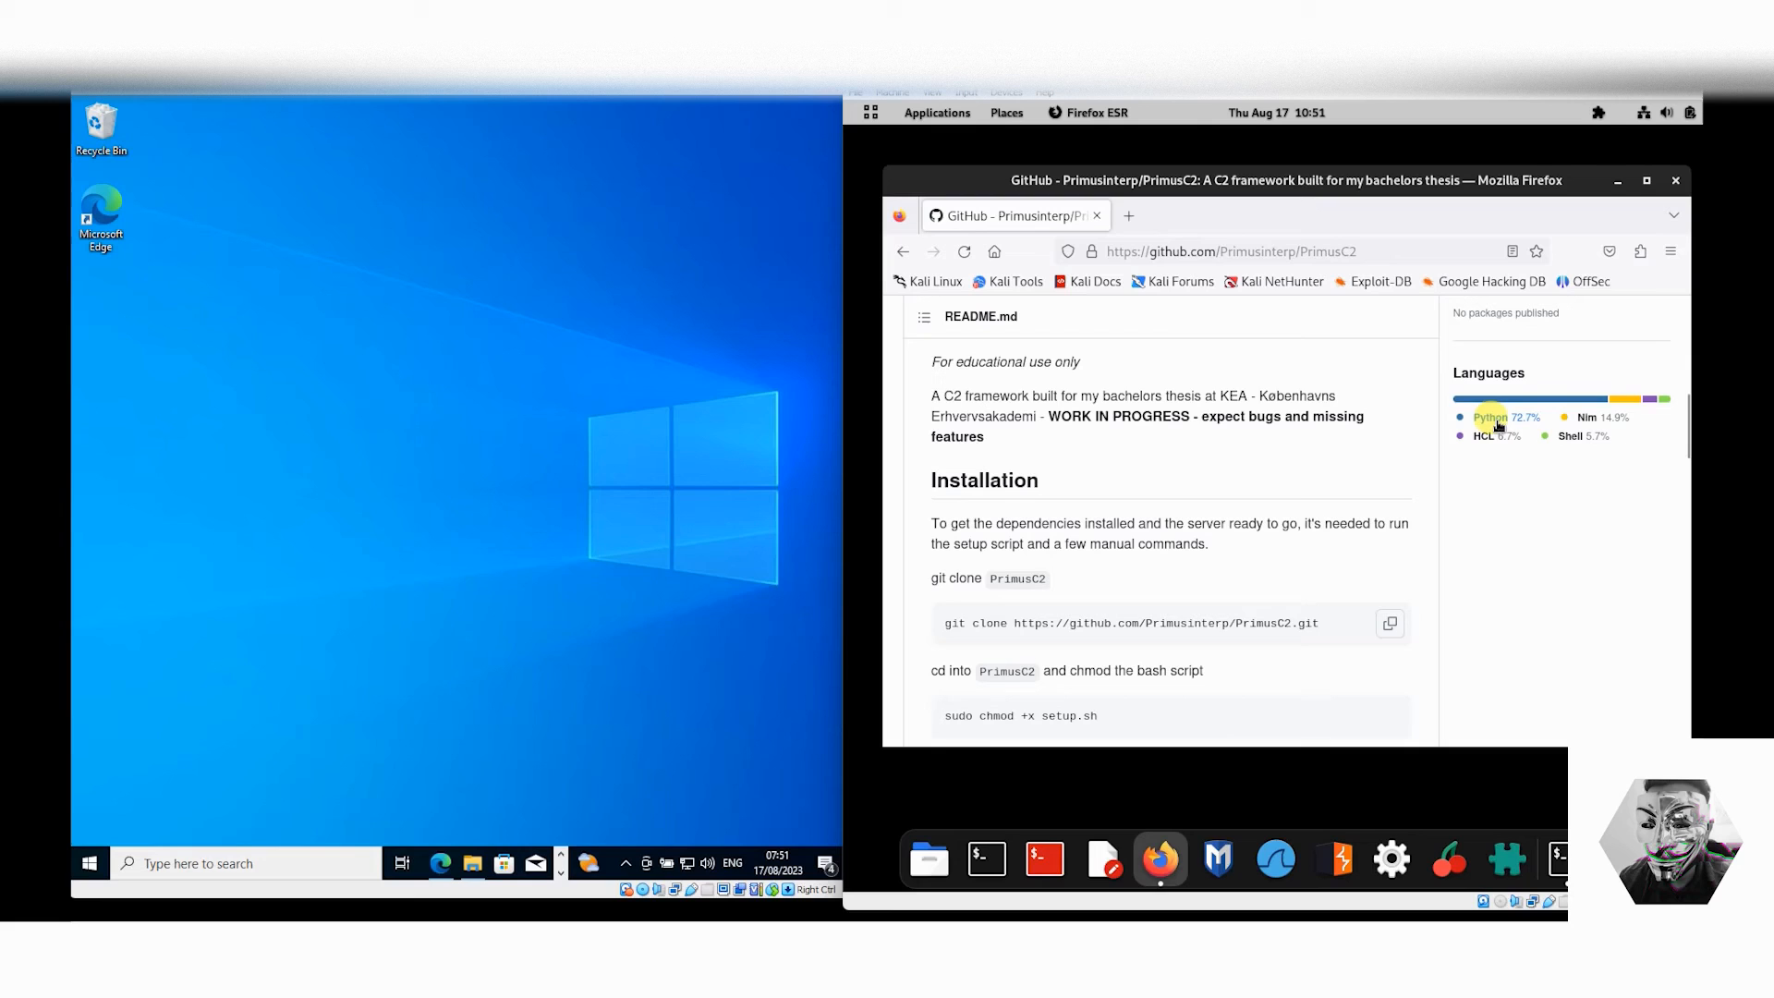
pyautogui.moveTo(1595, 423)
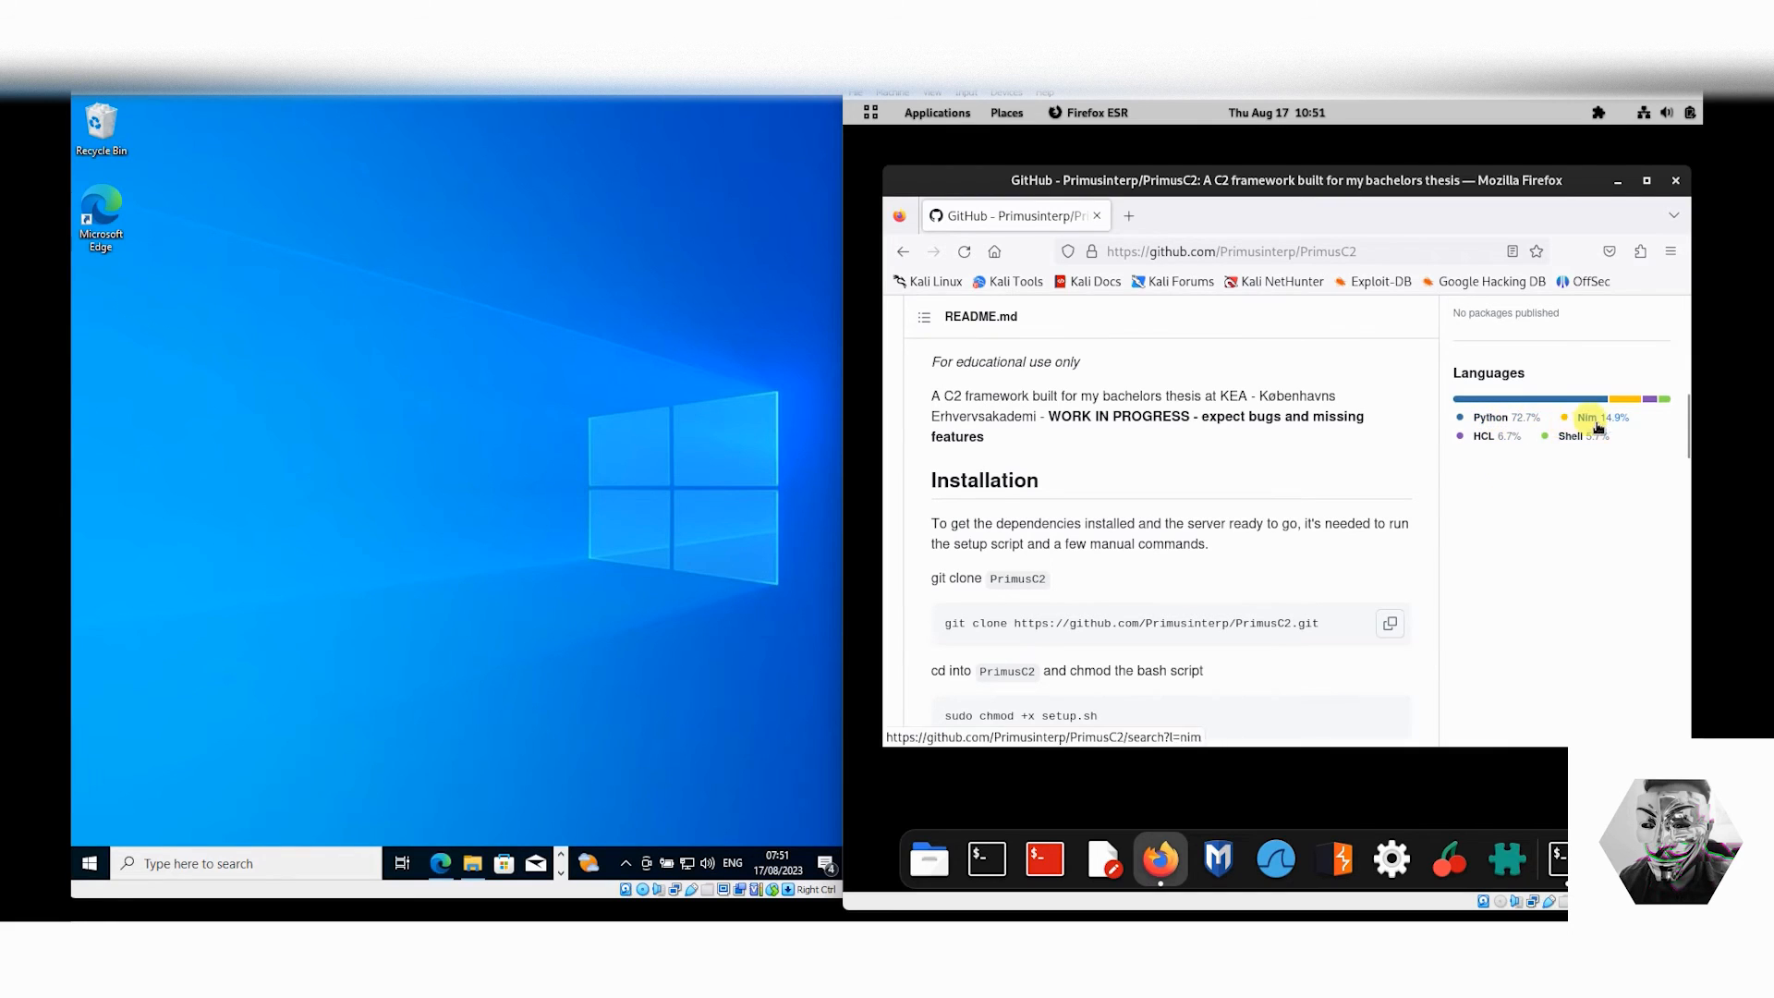
pyautogui.moveTo(1131, 464)
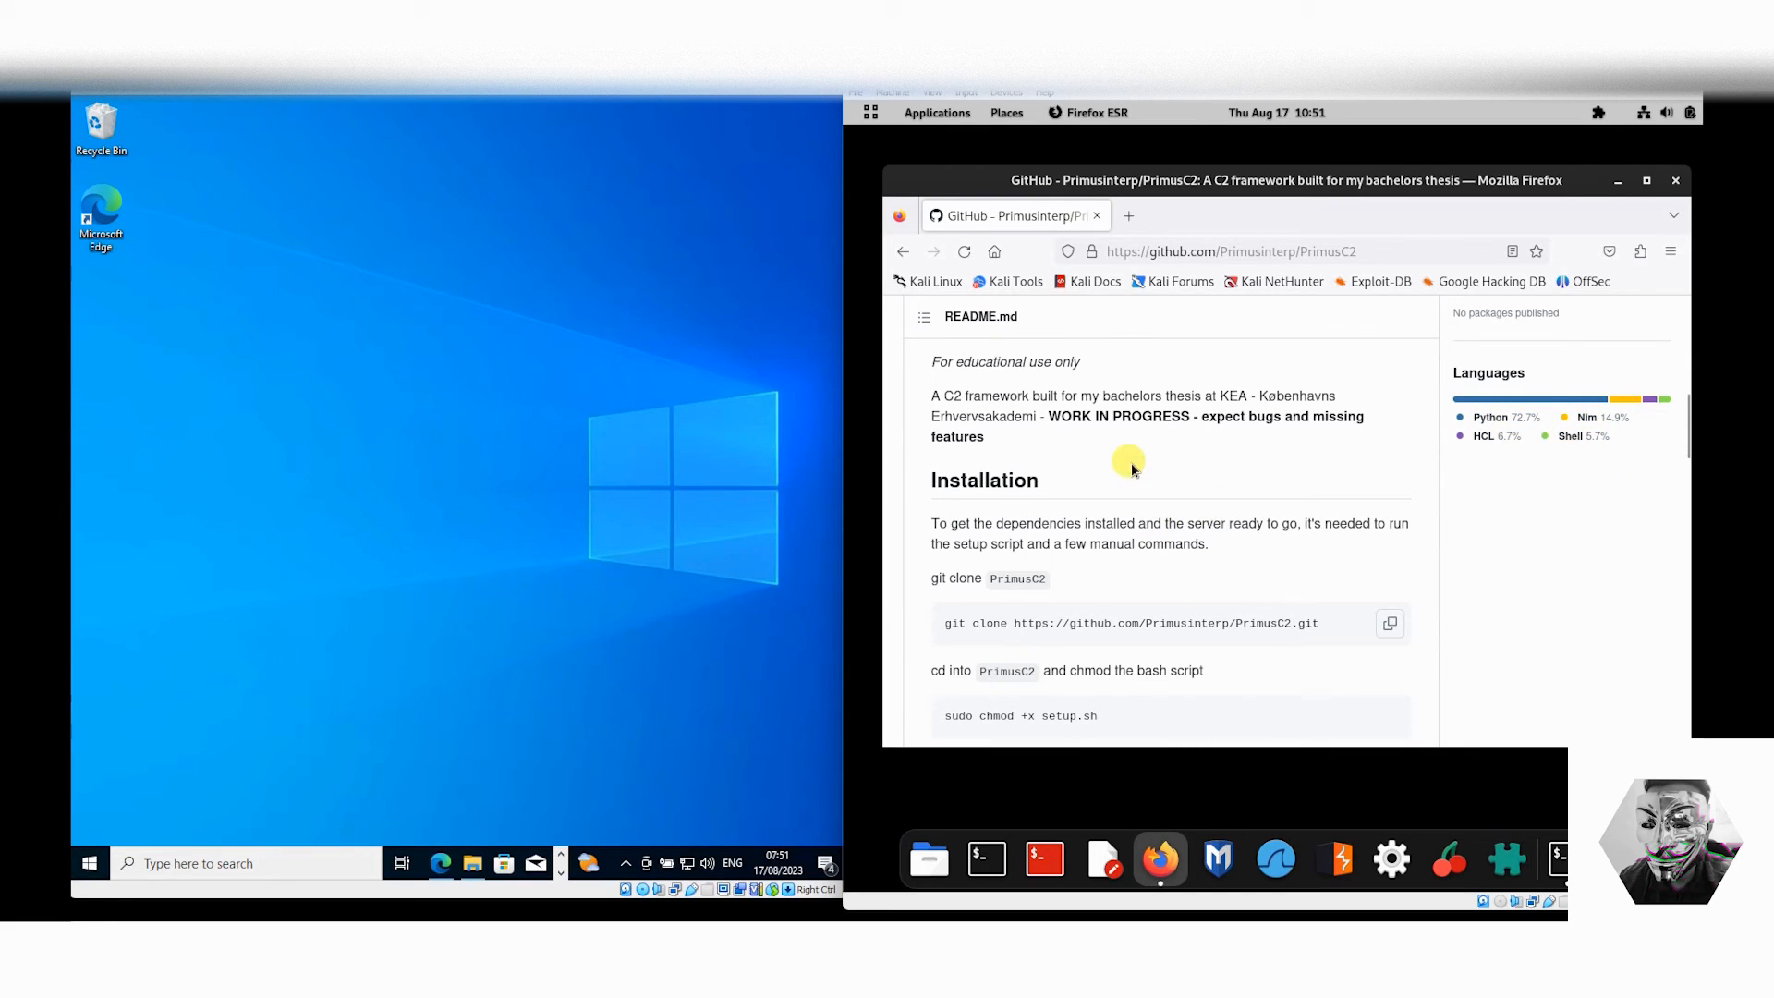
pyautogui.scroll(-3)
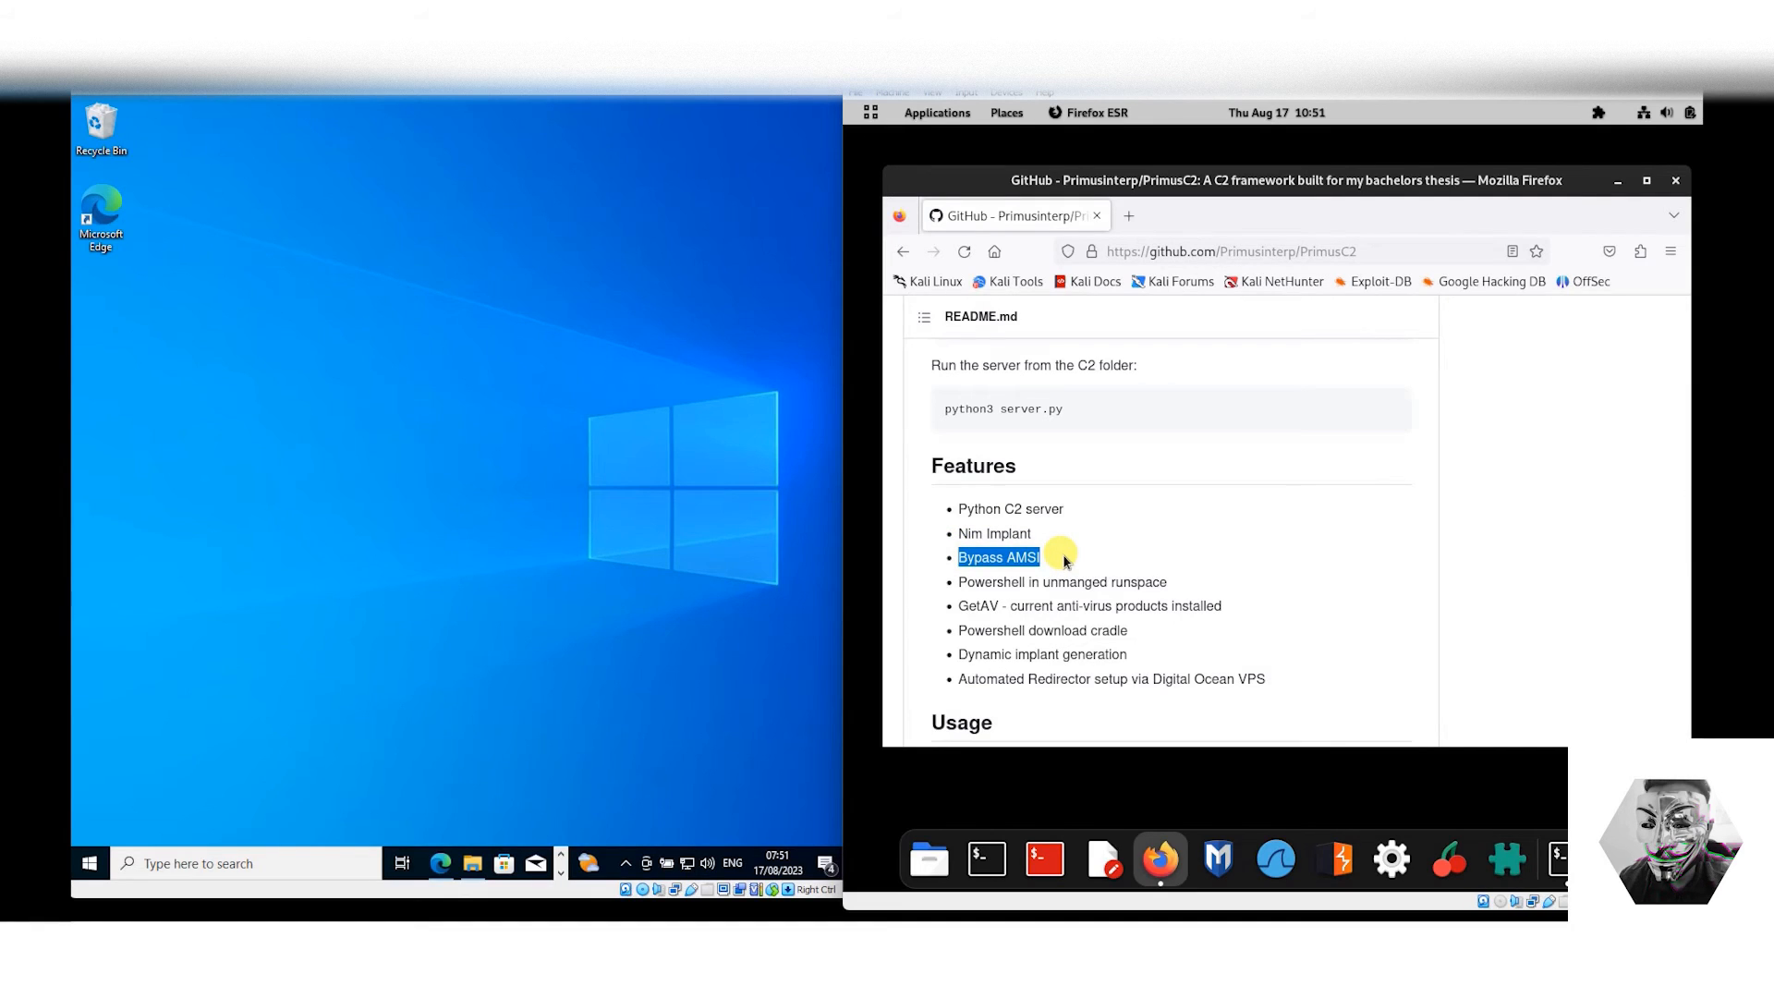
pyautogui.moveTo(1171, 587)
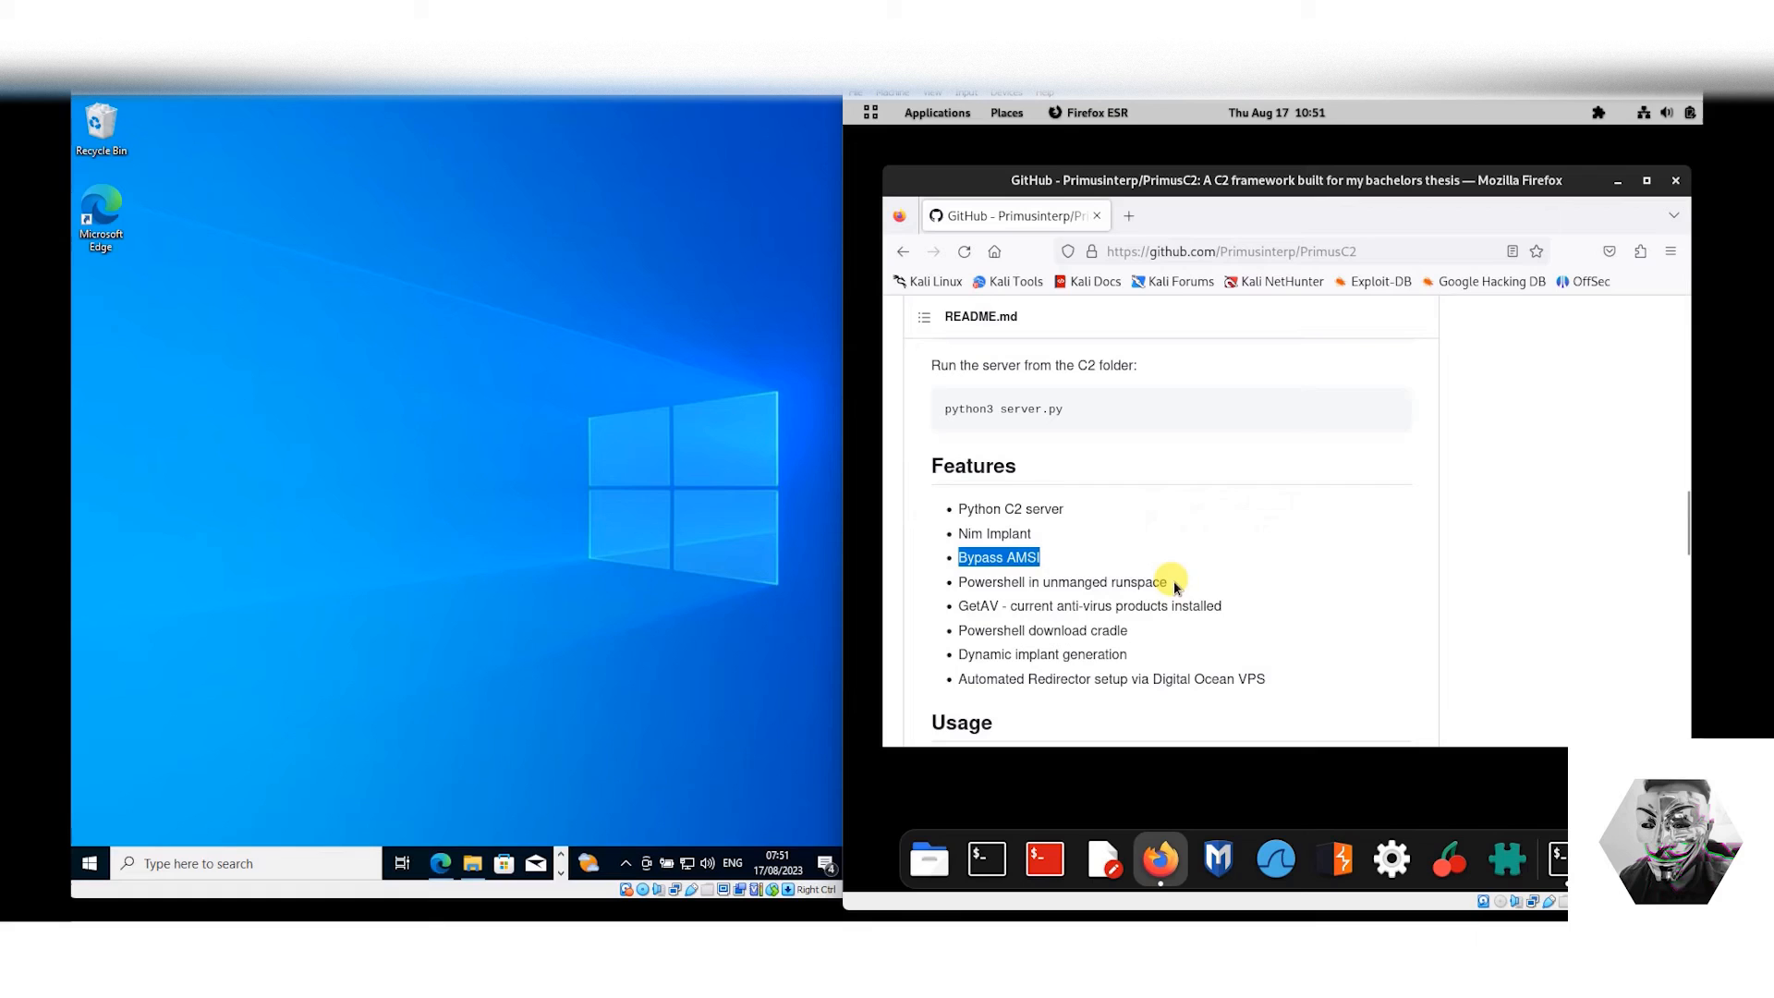
# Read the README's Features list, highlighting 'Bypass AMSI', and continue to Usage.
pyautogui.doubleClick(1061, 583)
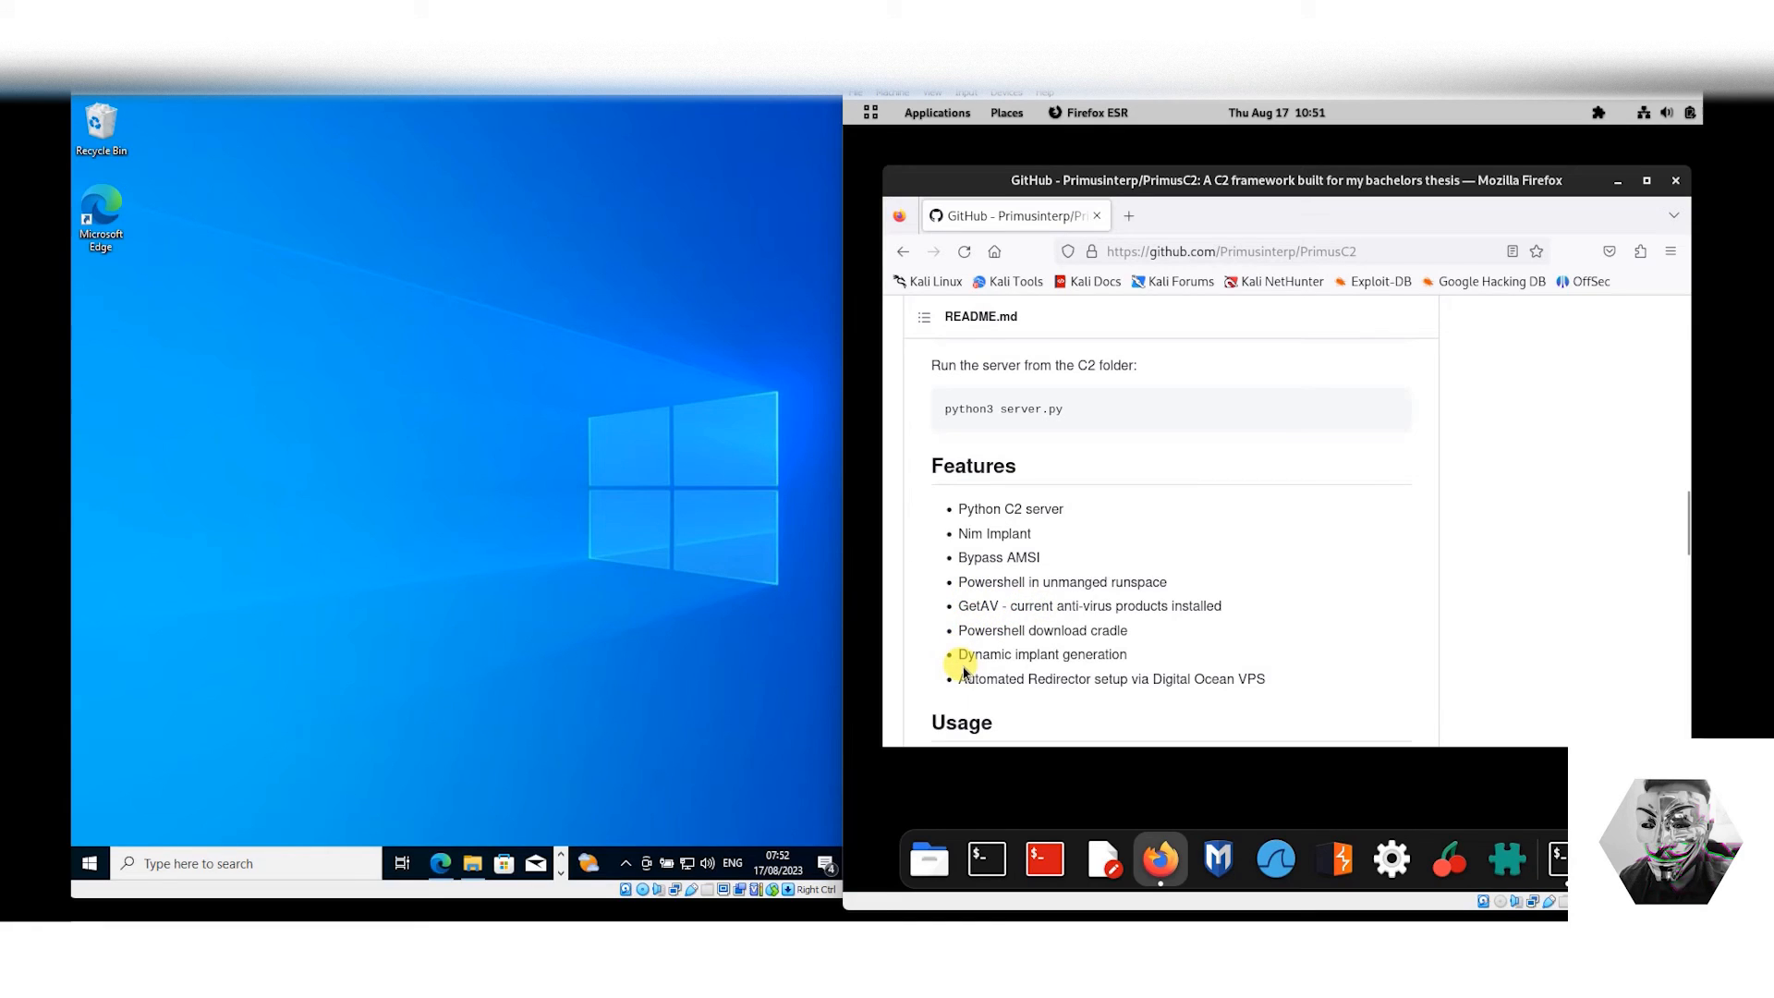
pyautogui.moveTo(1133, 658)
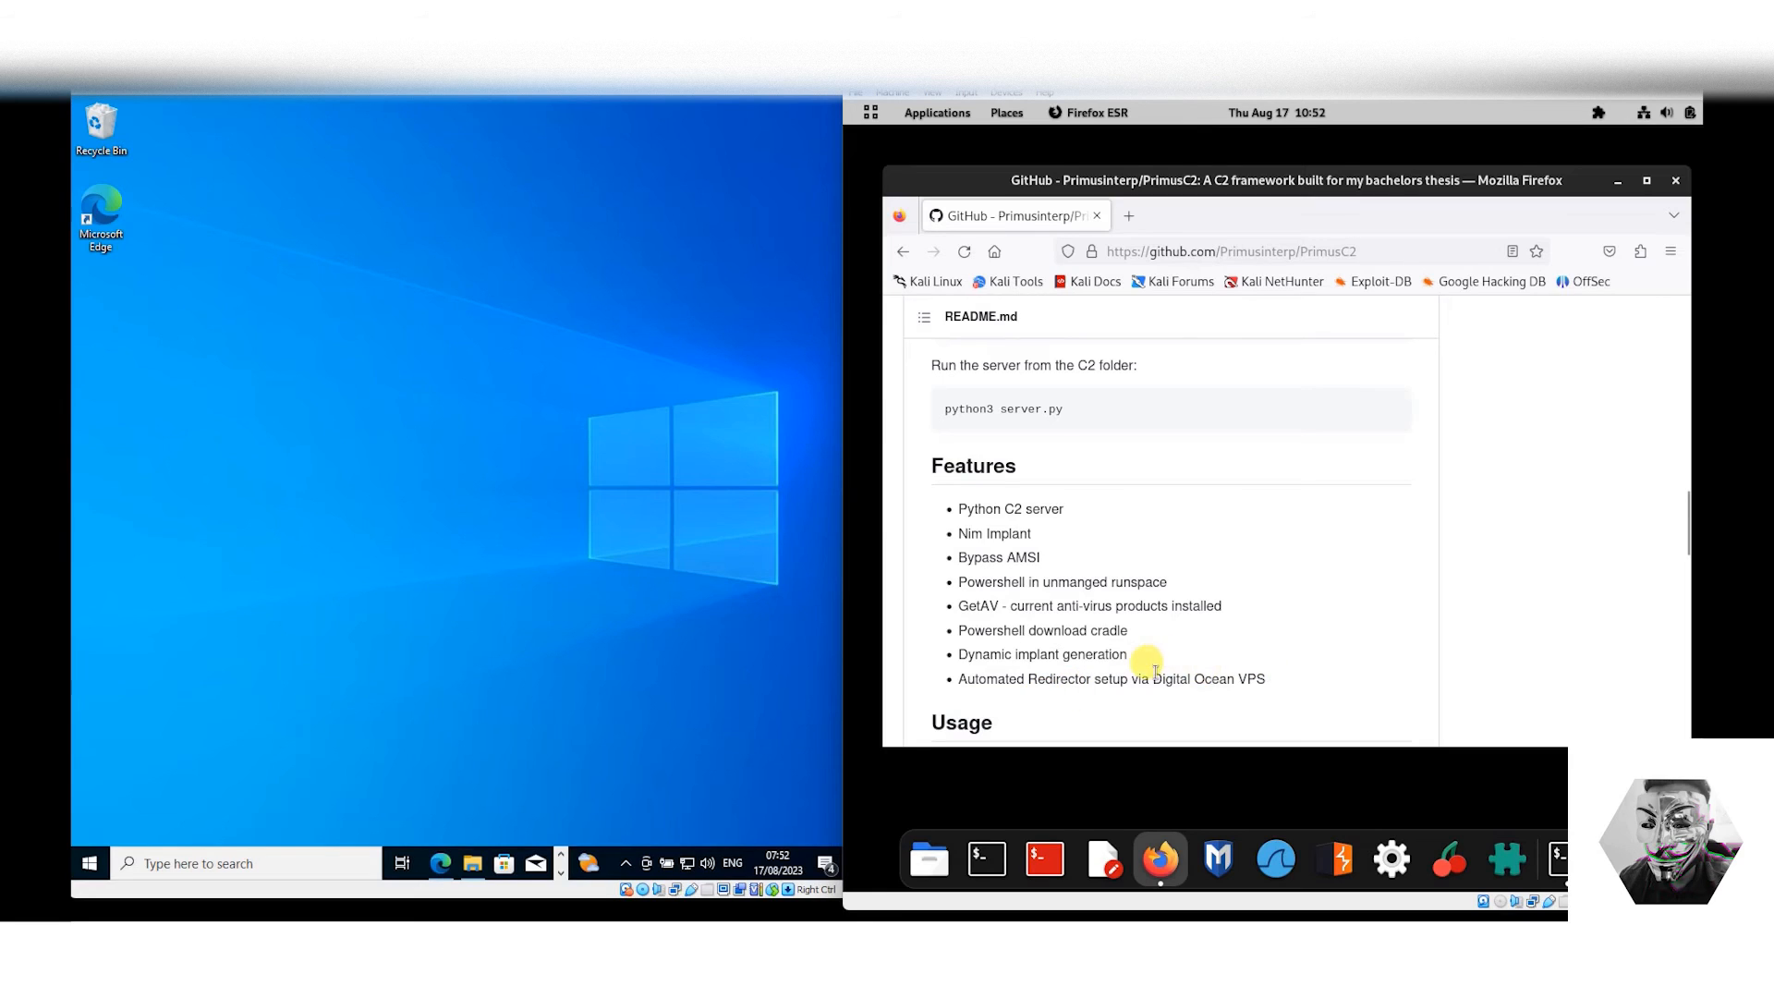
pyautogui.scroll(-3)
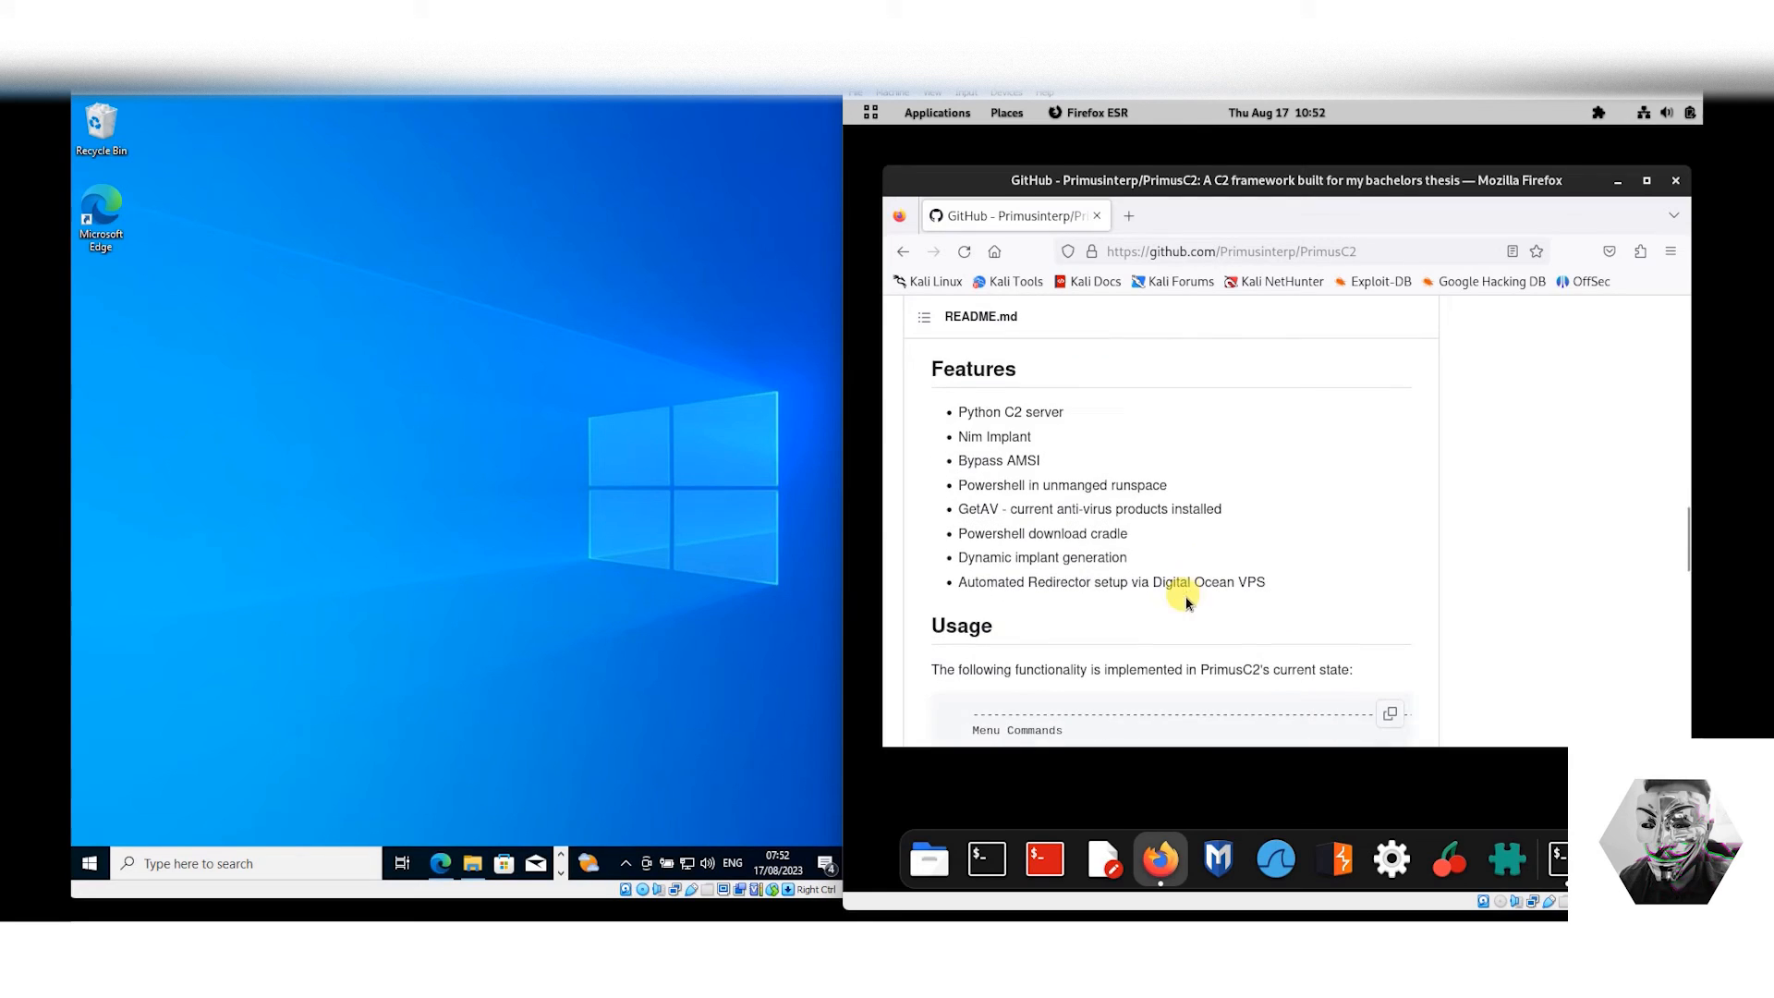
pyautogui.scroll(-3)
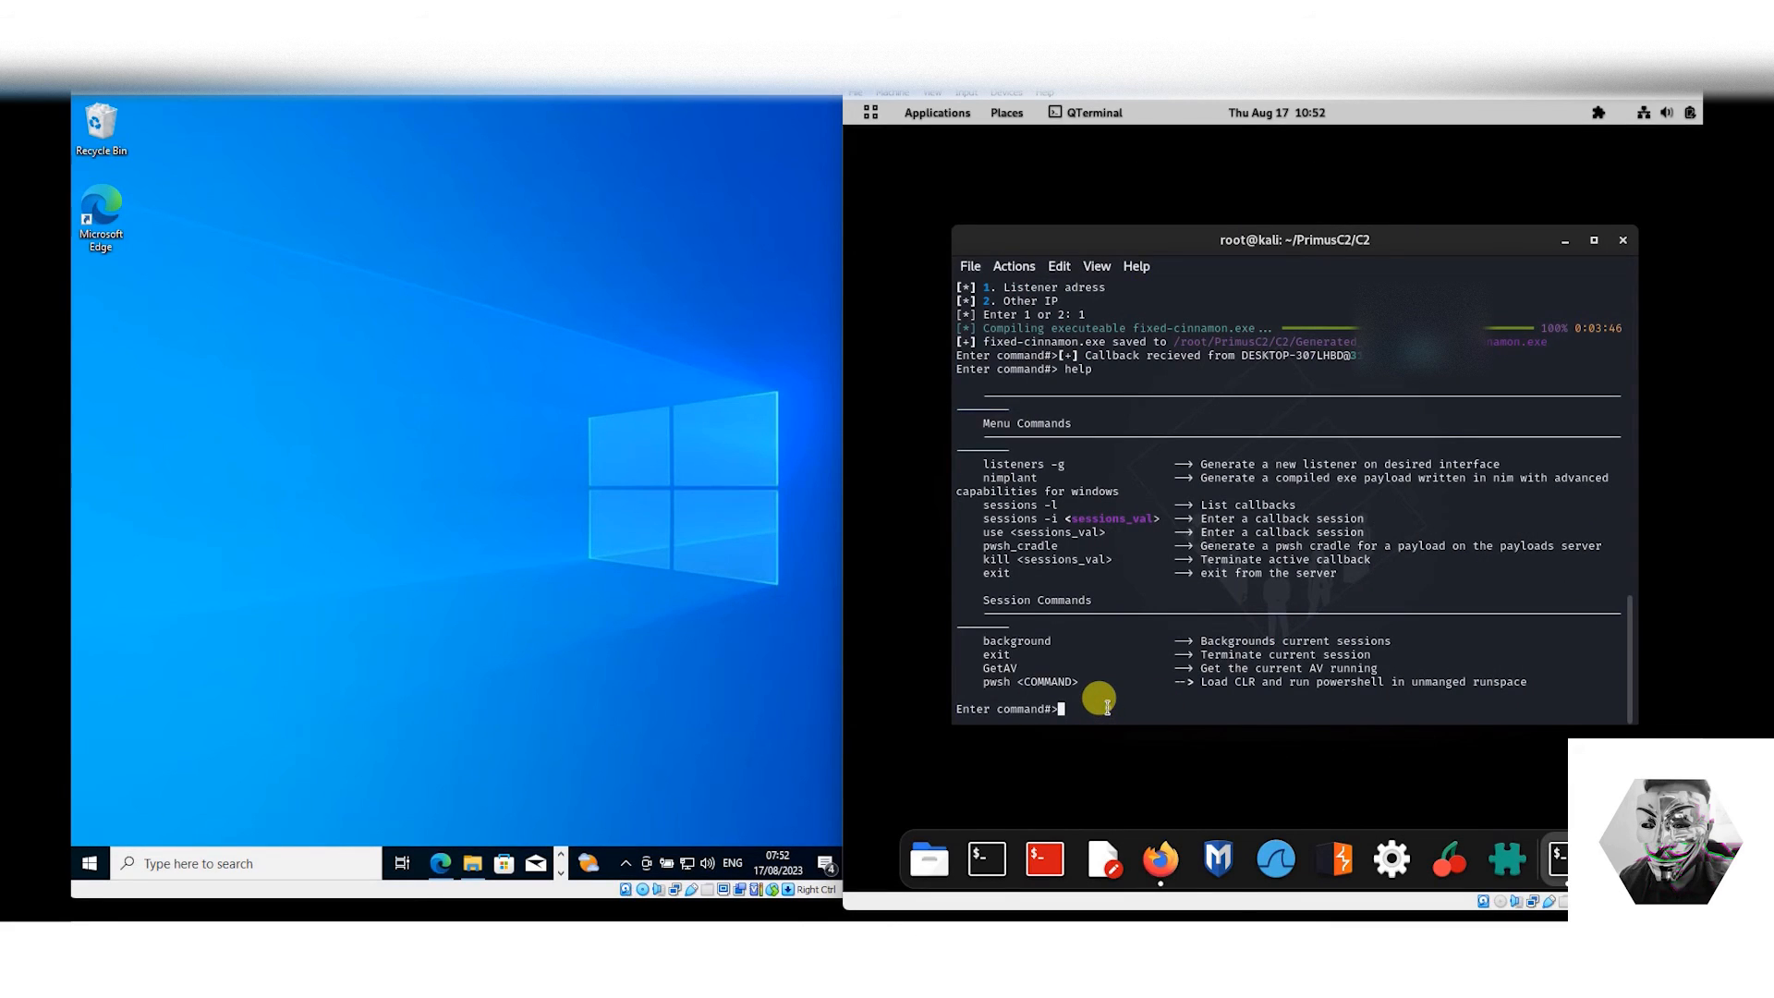
# List the active callback sessions with 'sessions -l', showing admin Windows session 0.
pyautogui.write('Get')
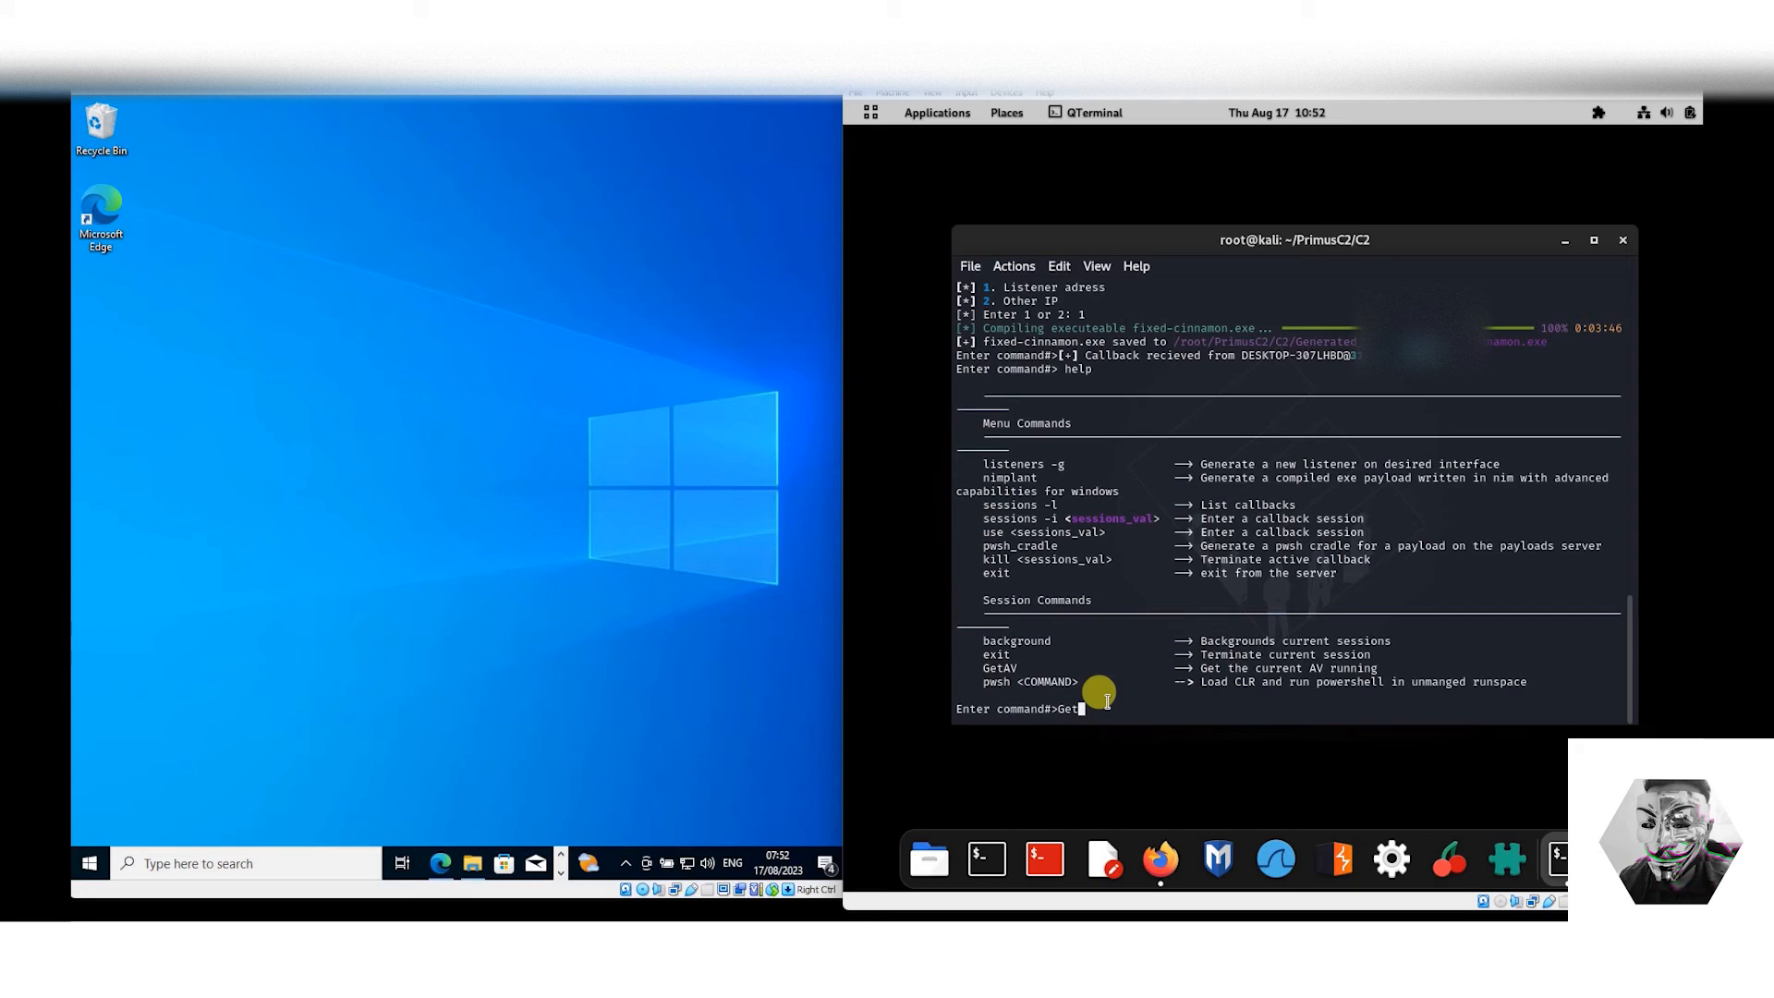
pyautogui.write('Av')
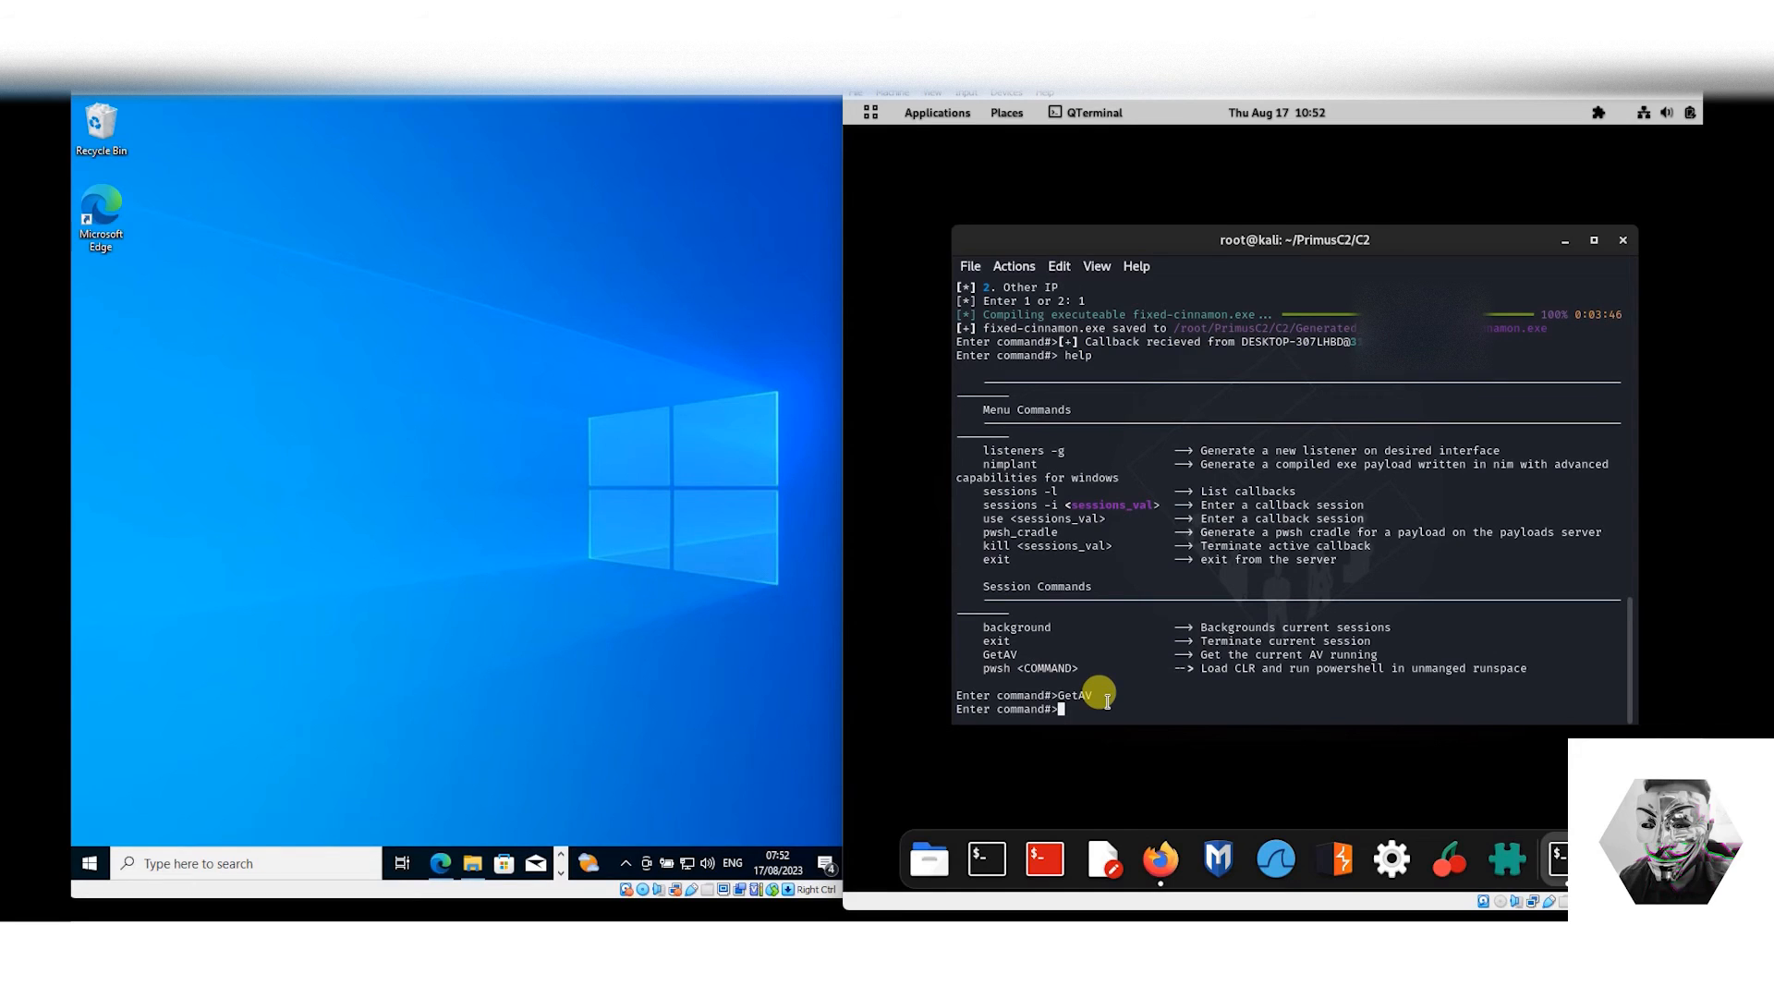
pyautogui.write('ses')
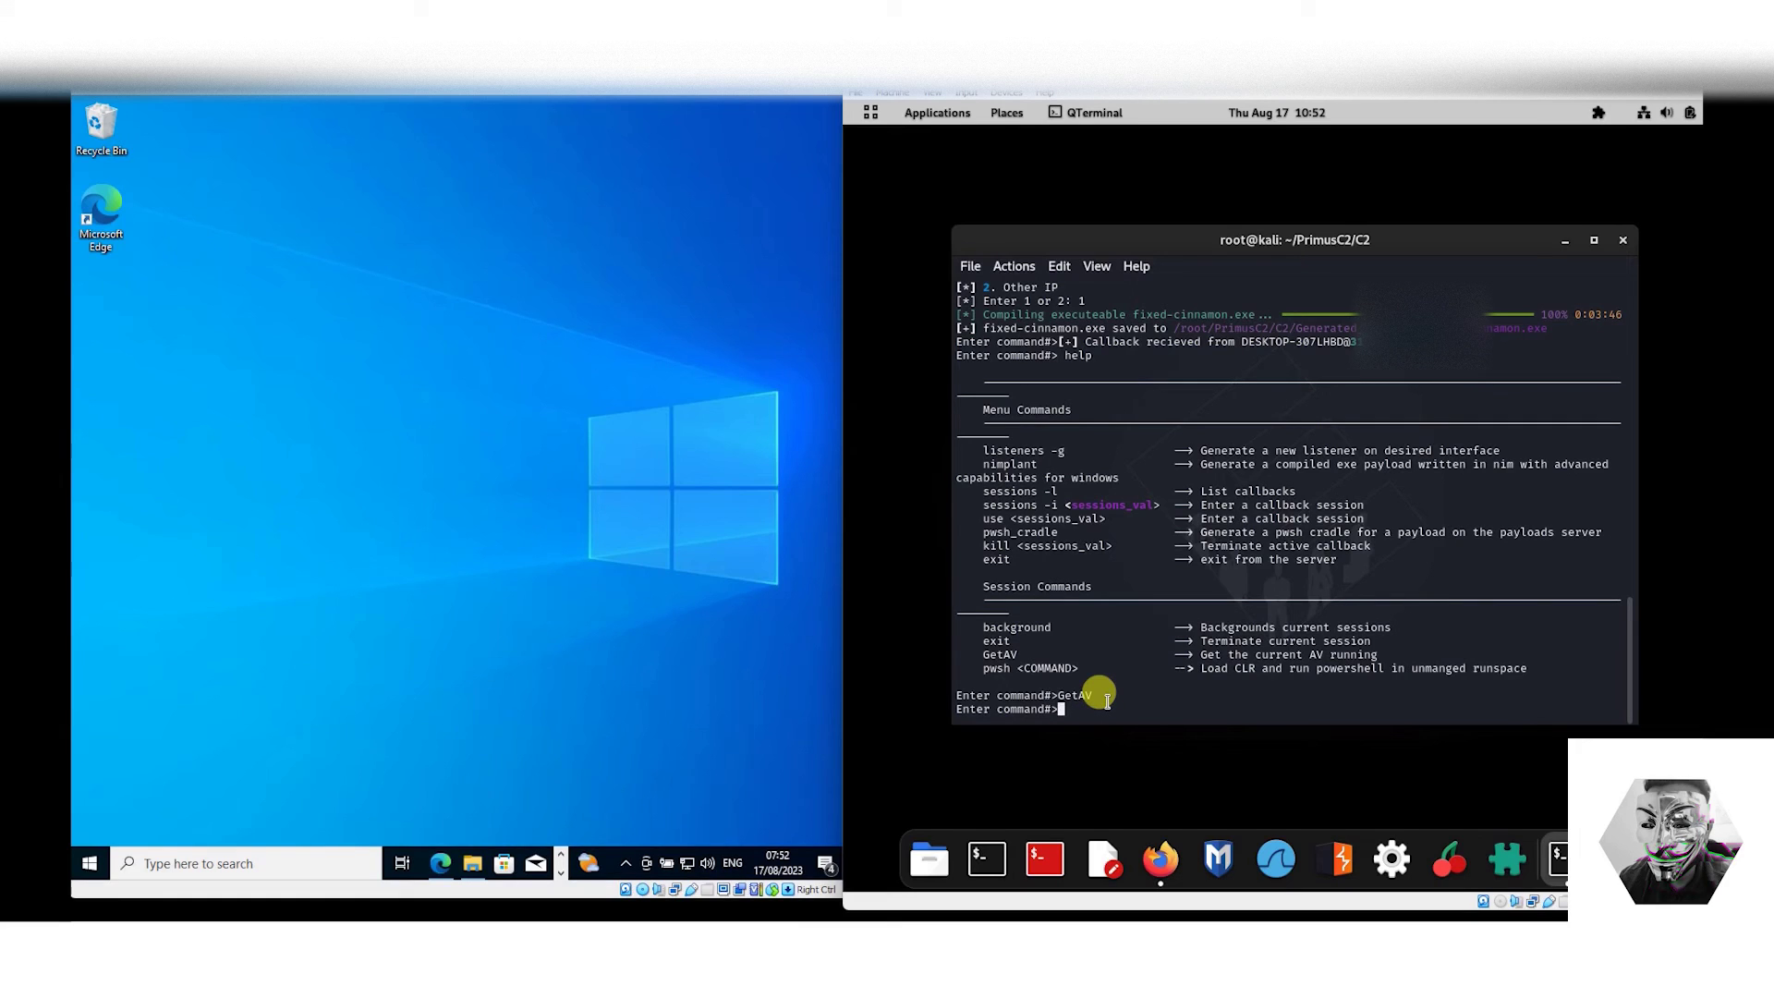
pyautogui.write('sessions -i')
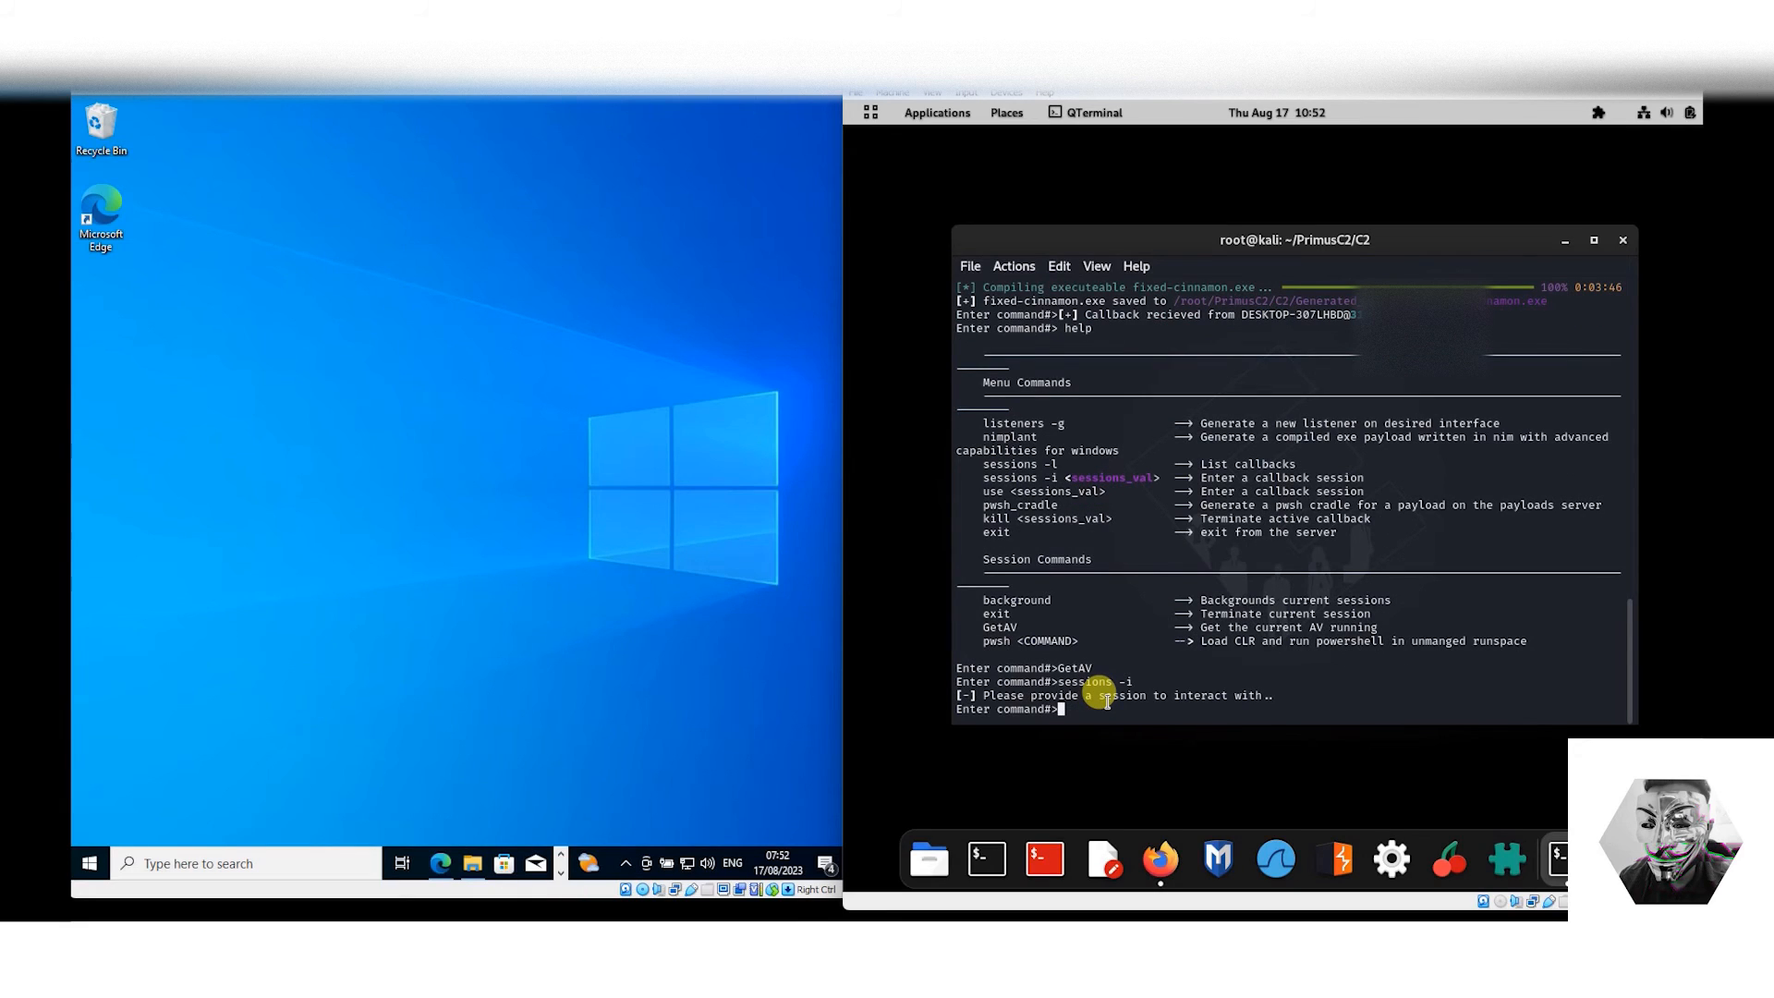
pyautogui.write('ses')
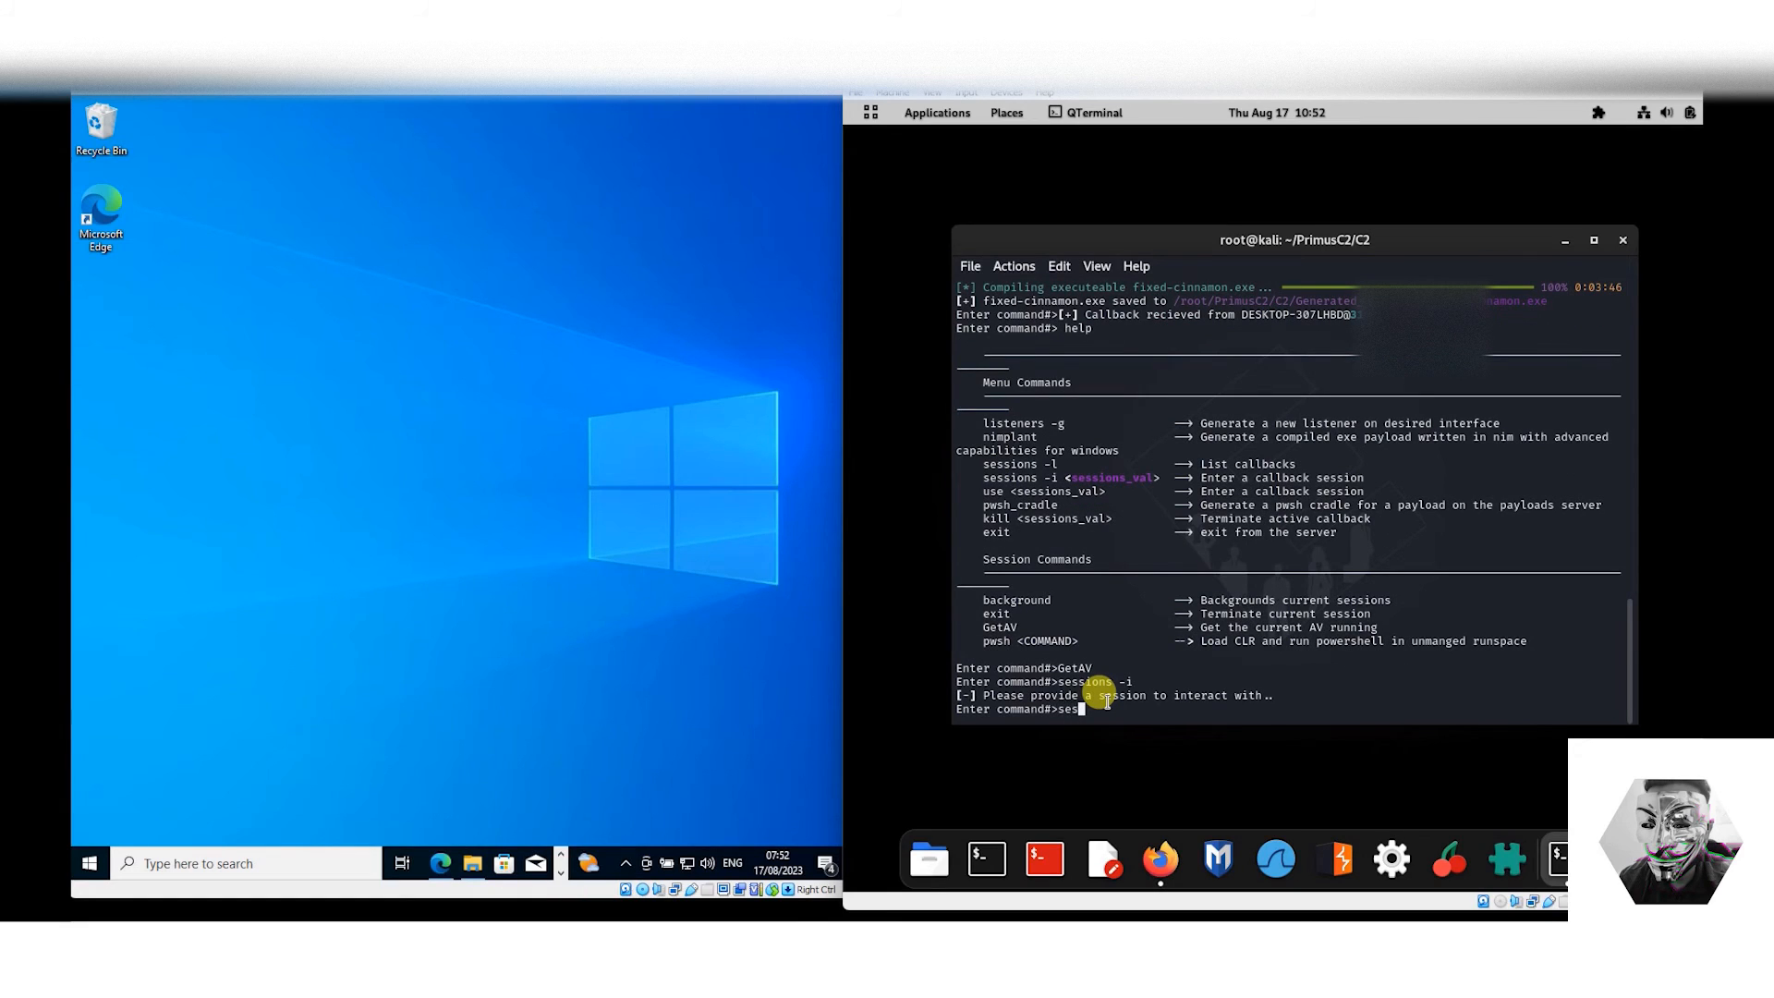
pyautogui.write('sessions -l')
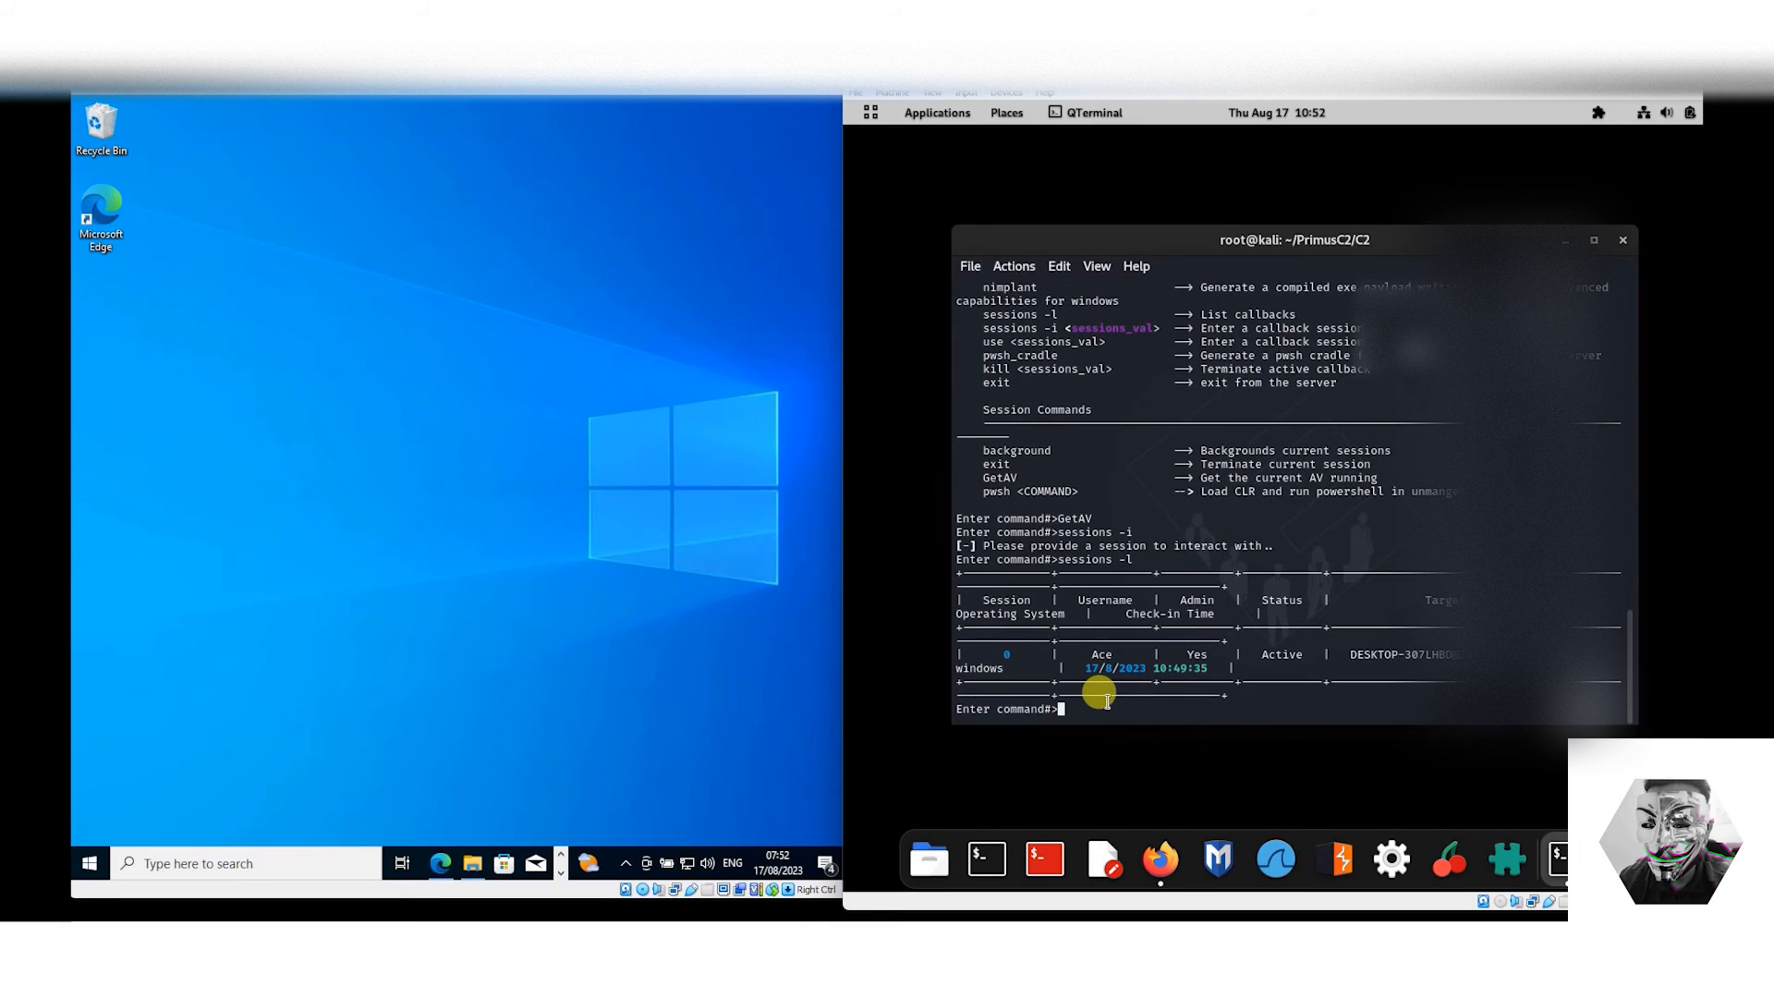
pyautogui.press('Up')
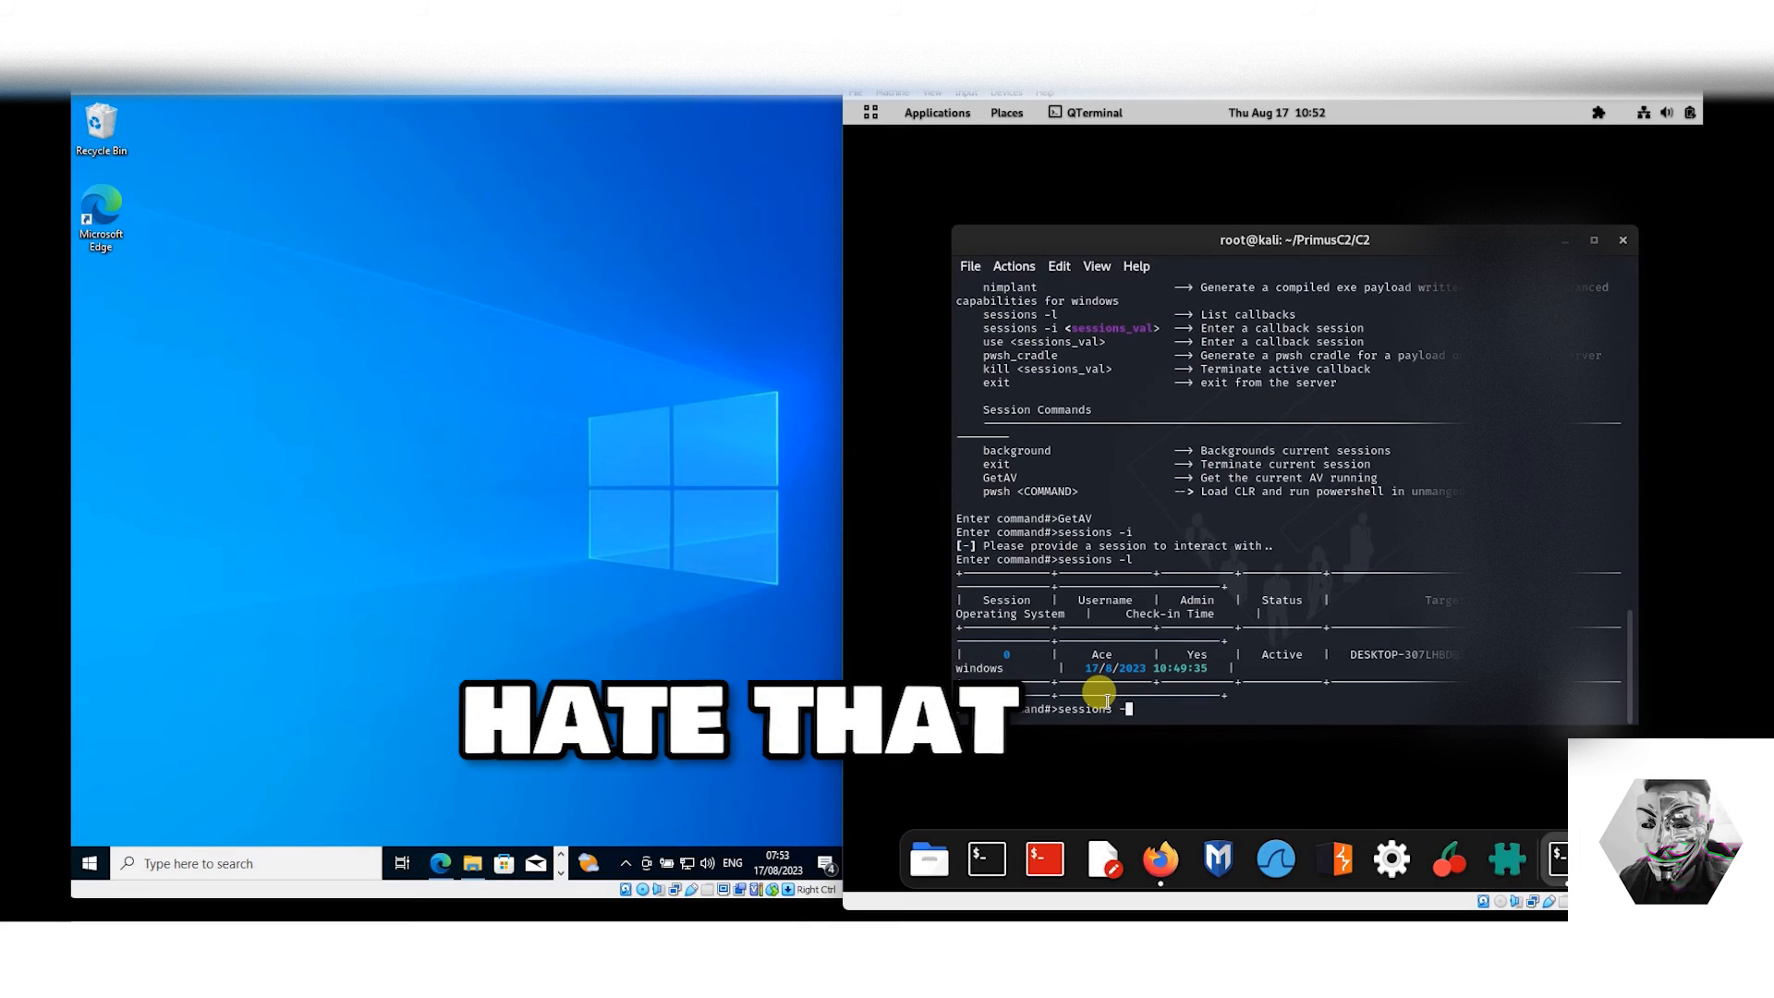
# Enter session 0 with 'sessions -i 0'.
pyautogui.write('sessions -i 0')
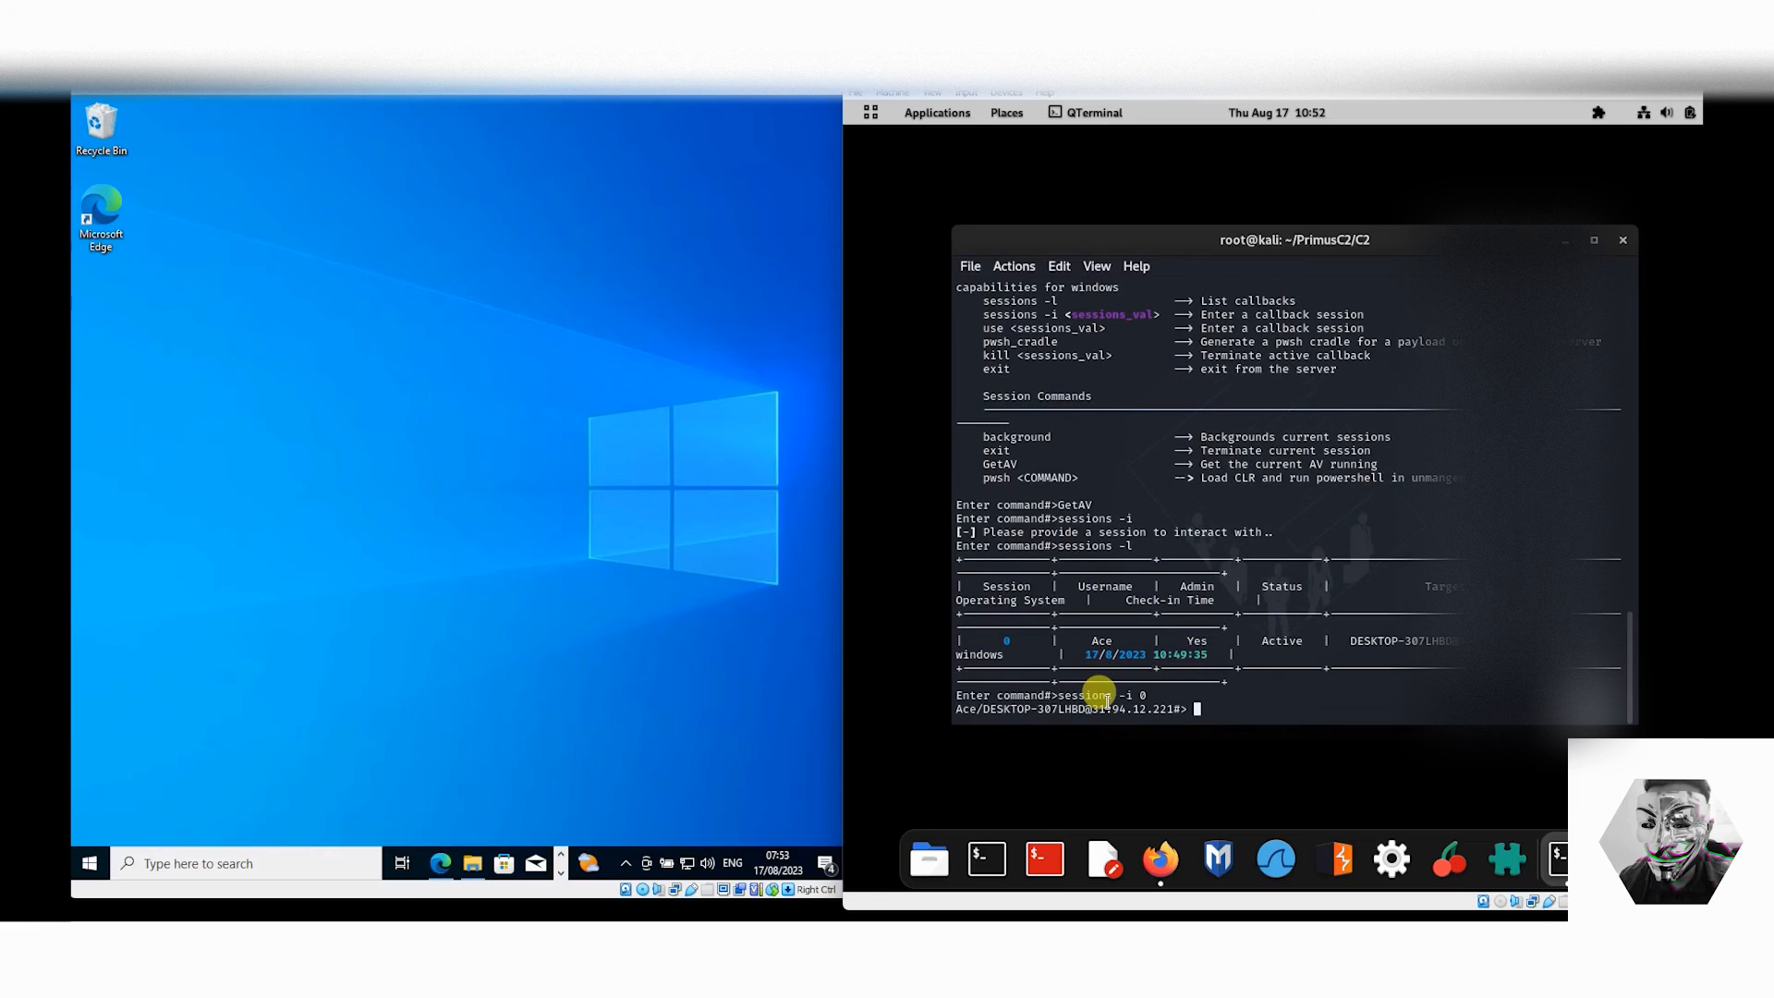
# Run GetAV in session 0, reporting Windows Defender as the target's antivirus.
pyautogui.write('GetAV')
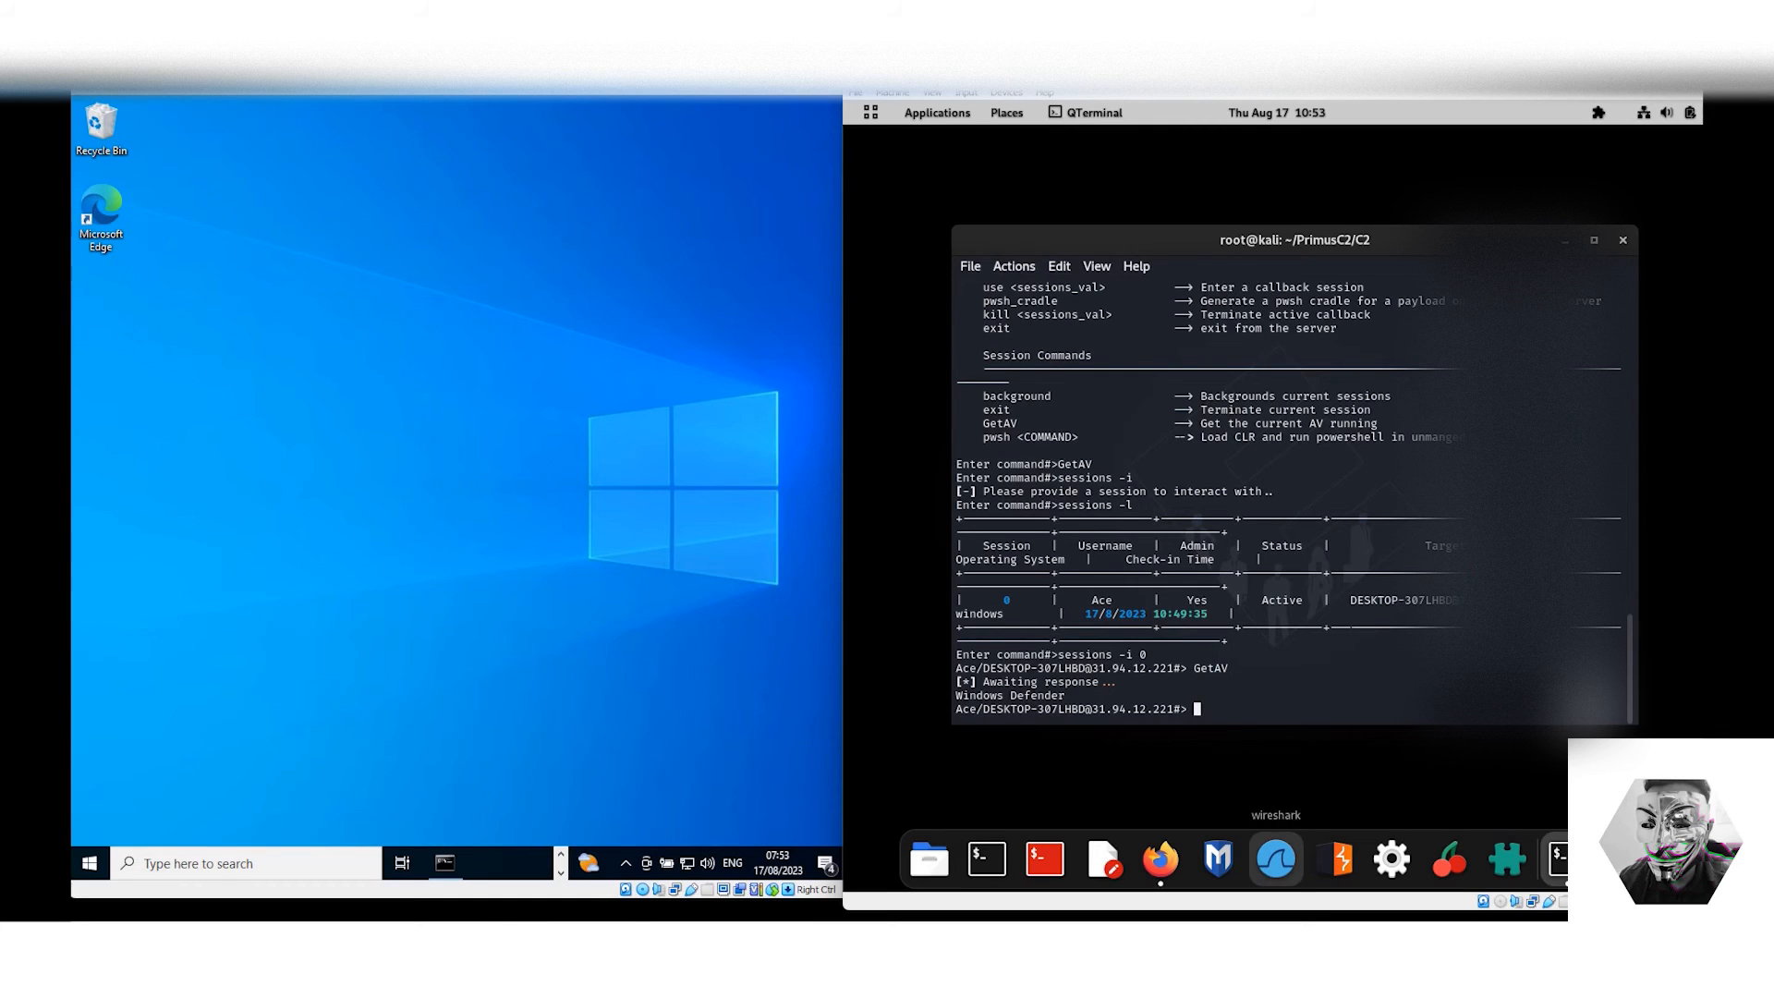
pyautogui.click(1161, 859)
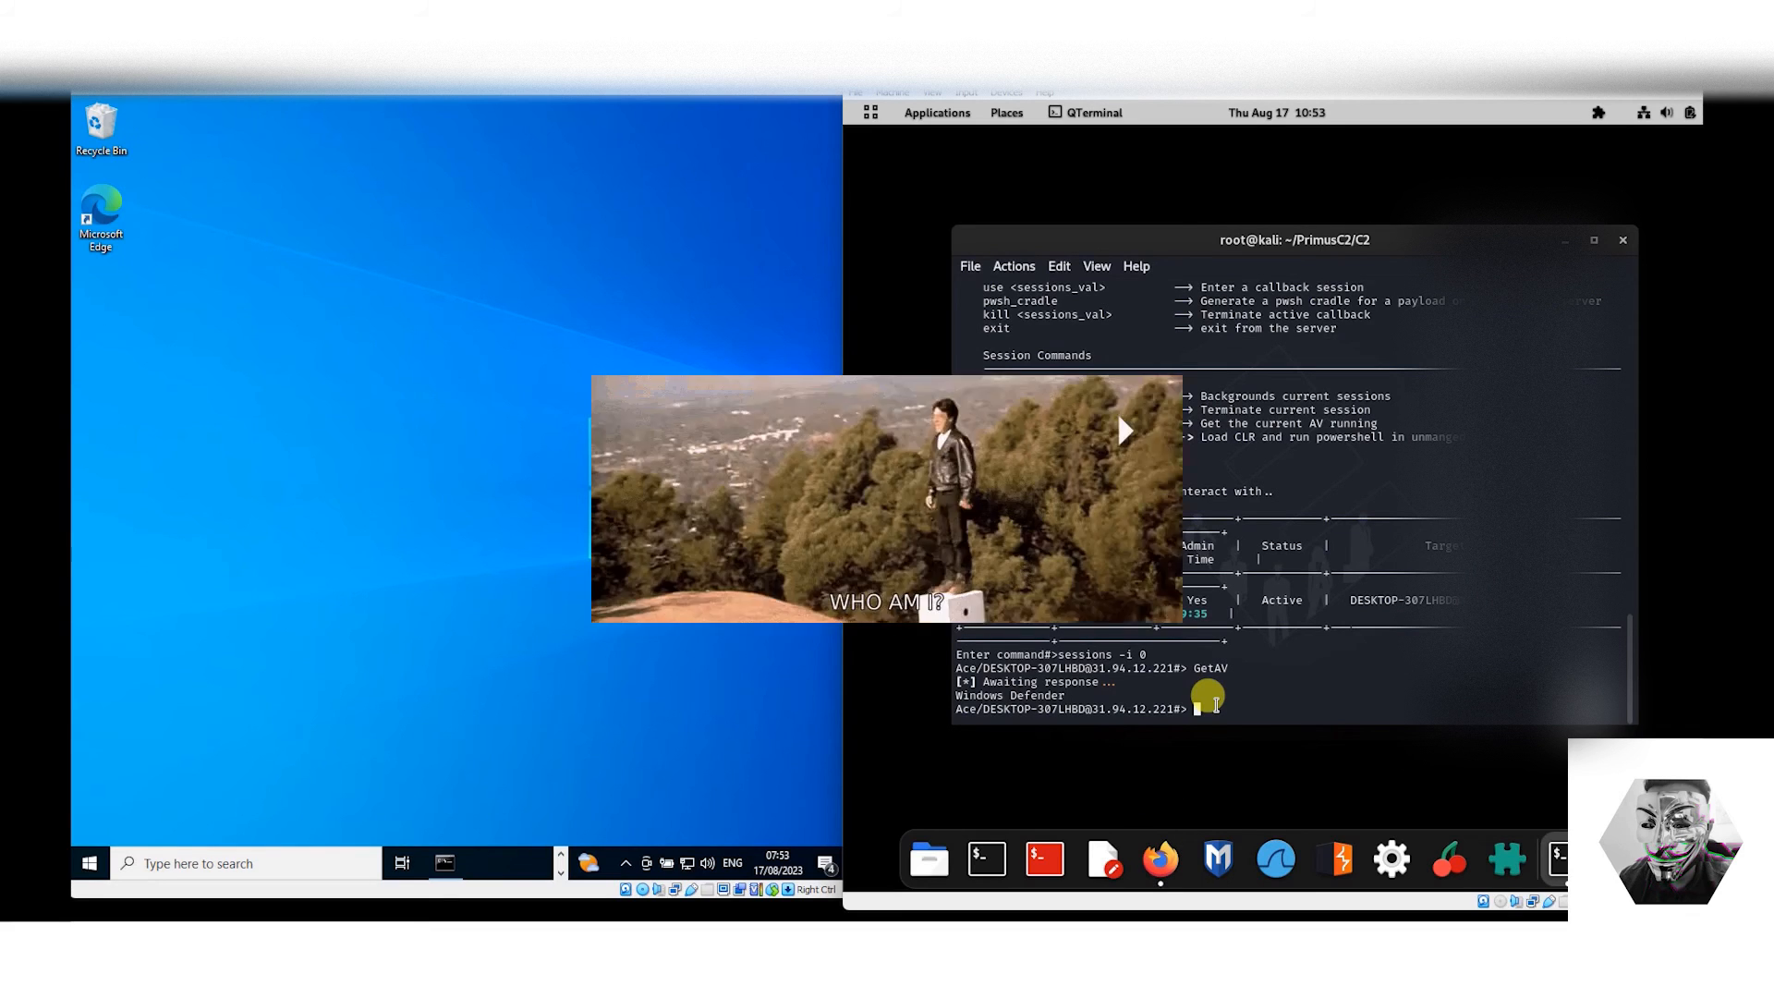
# Run whoami in session 0, returning desktop-307lhbd\ace.
pyautogui.write('whoami')
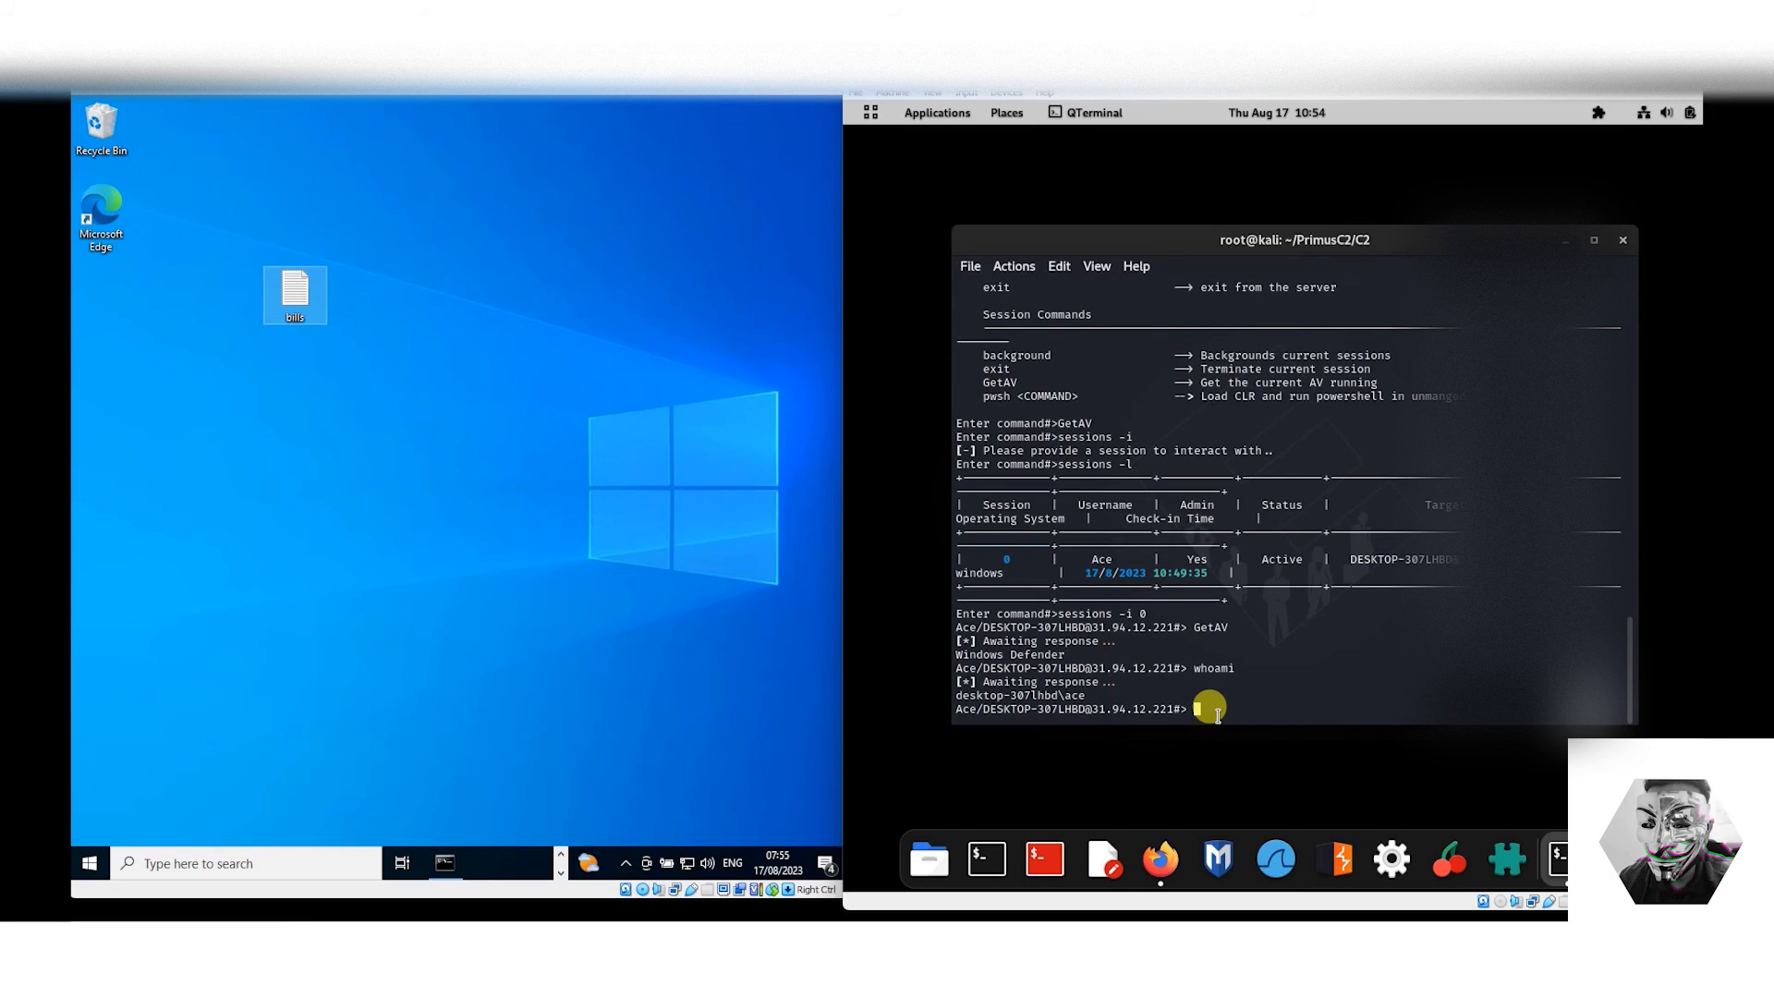
# Run pwd in session 0, reporting C:\Users\Ace\Downloads, then pwd again after cd ..
pyautogui.write('pwd')
pyautogui.write('cd ..')
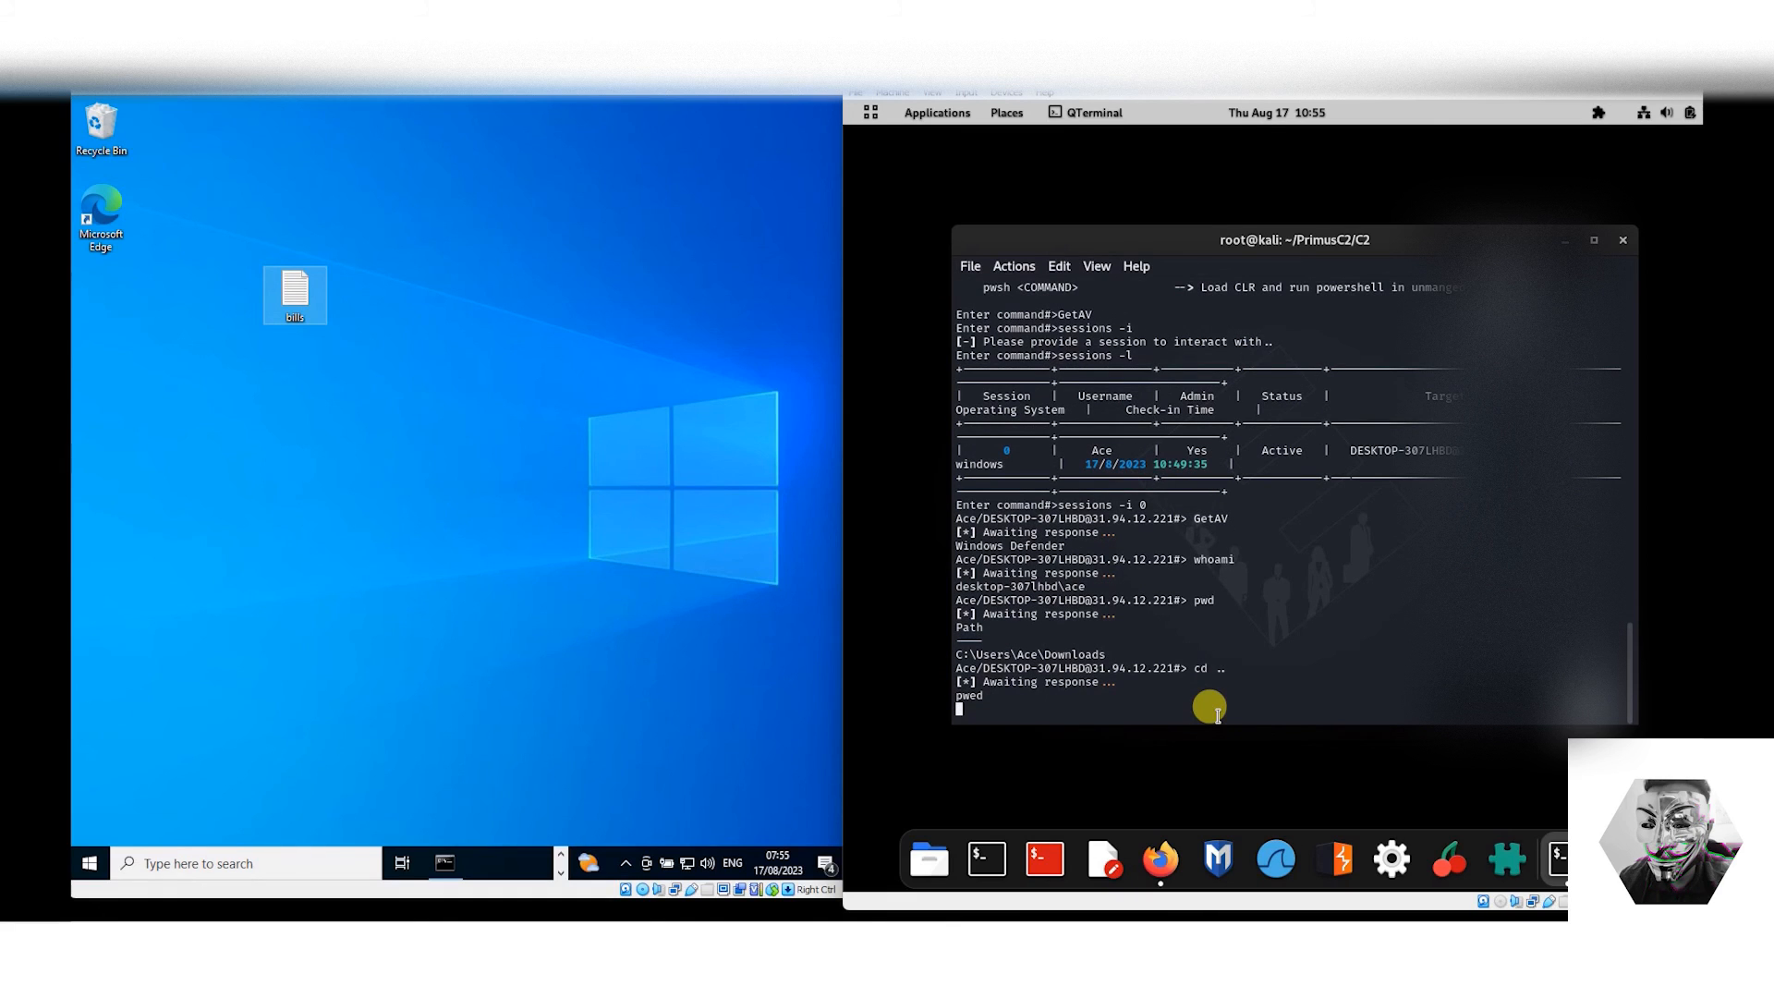
pyautogui.write('pwd')
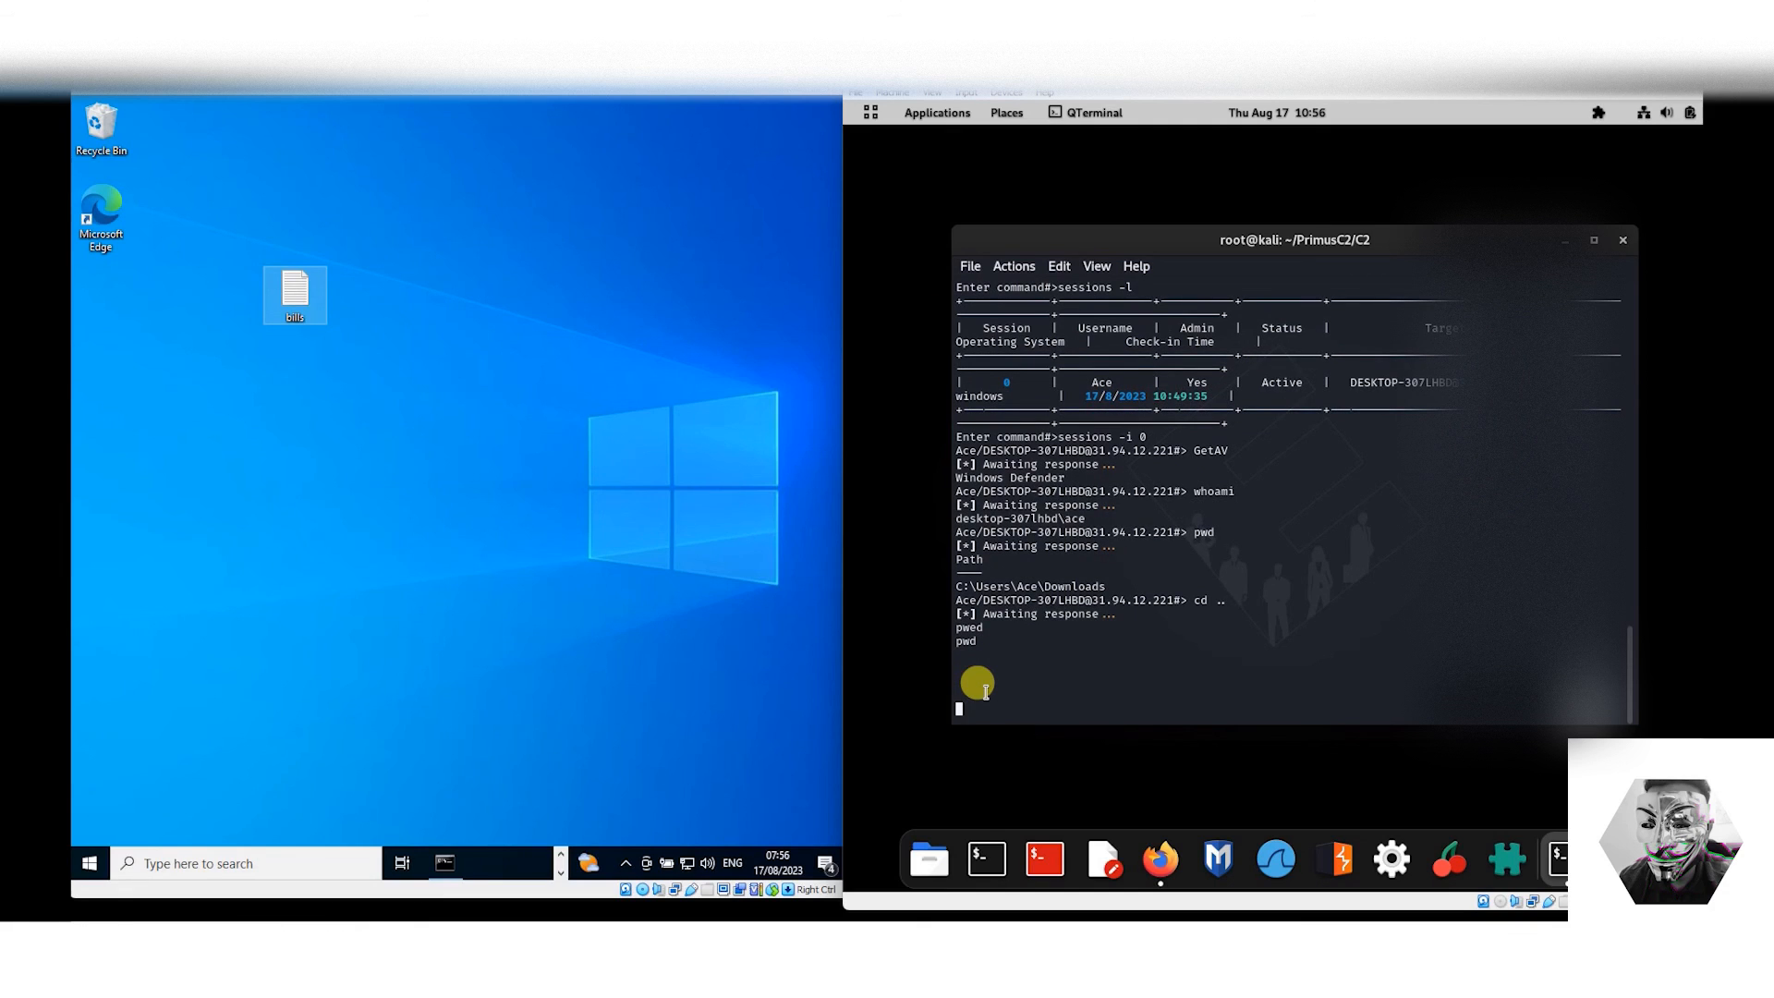
# Quit and restart server.py, list the now-empty sessions, then view the README Roadmap in Firefox.
pyautogui.press('ctrl+c')
pyautogui.write('python3 server.py')
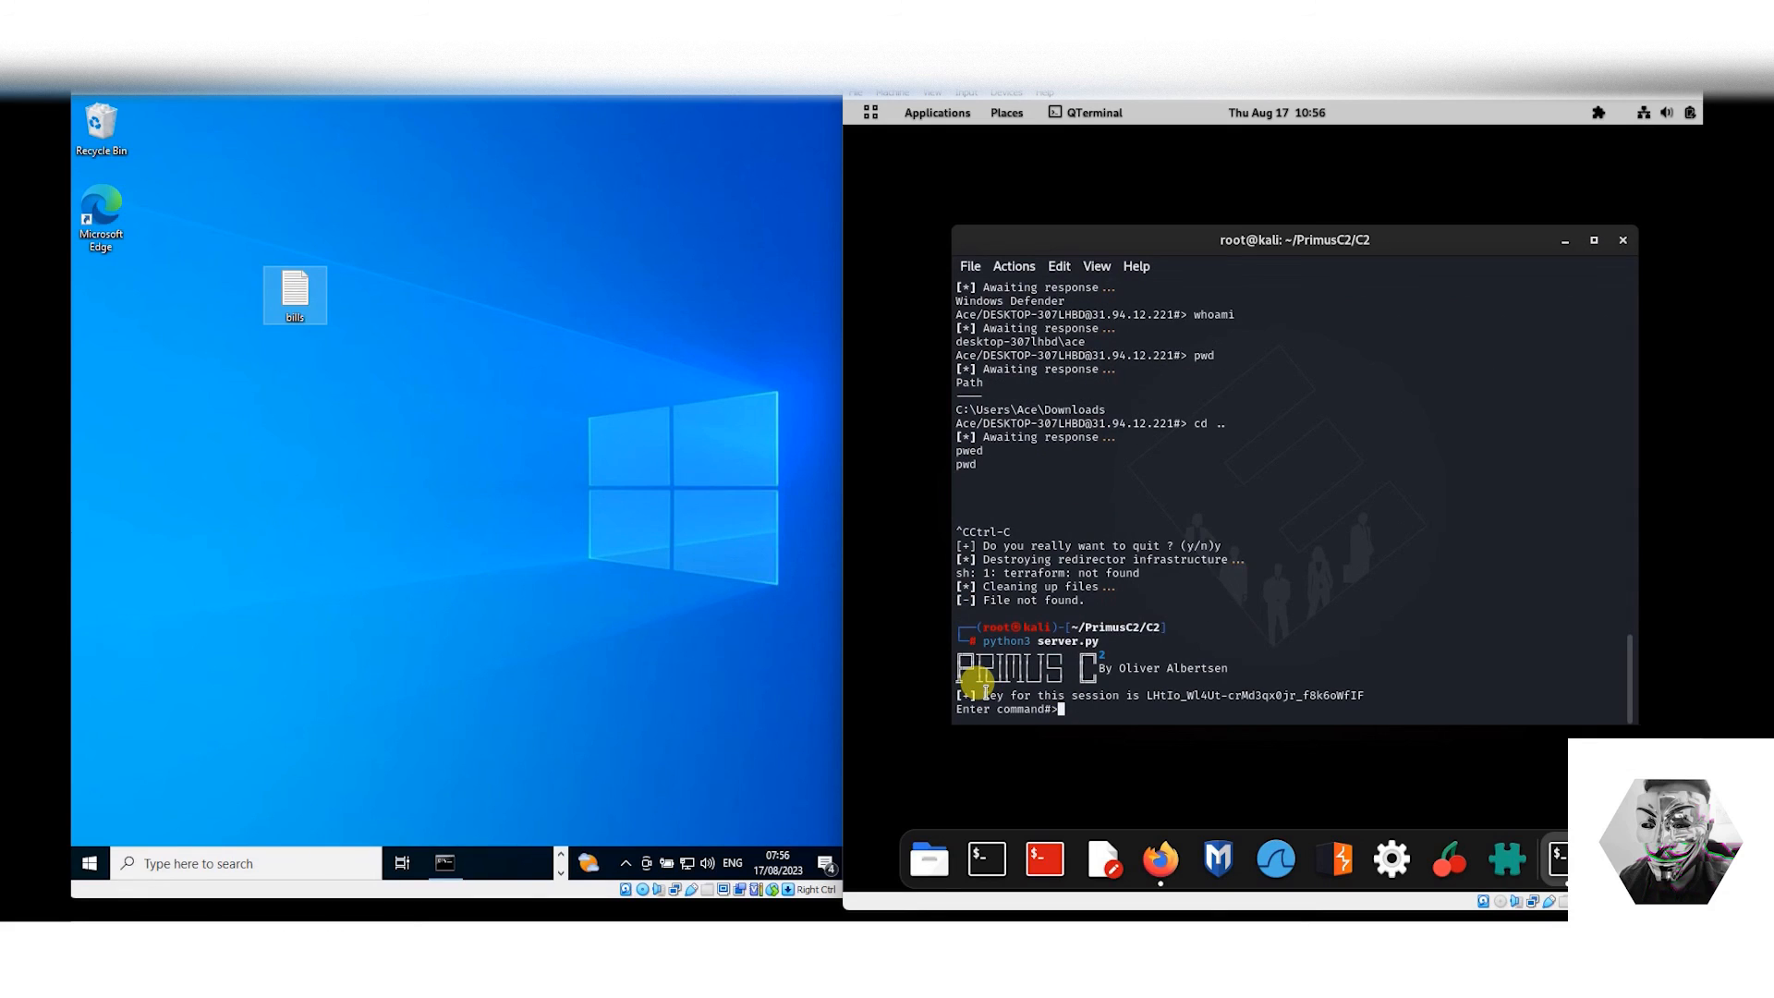
pyautogui.write('sessions -l')
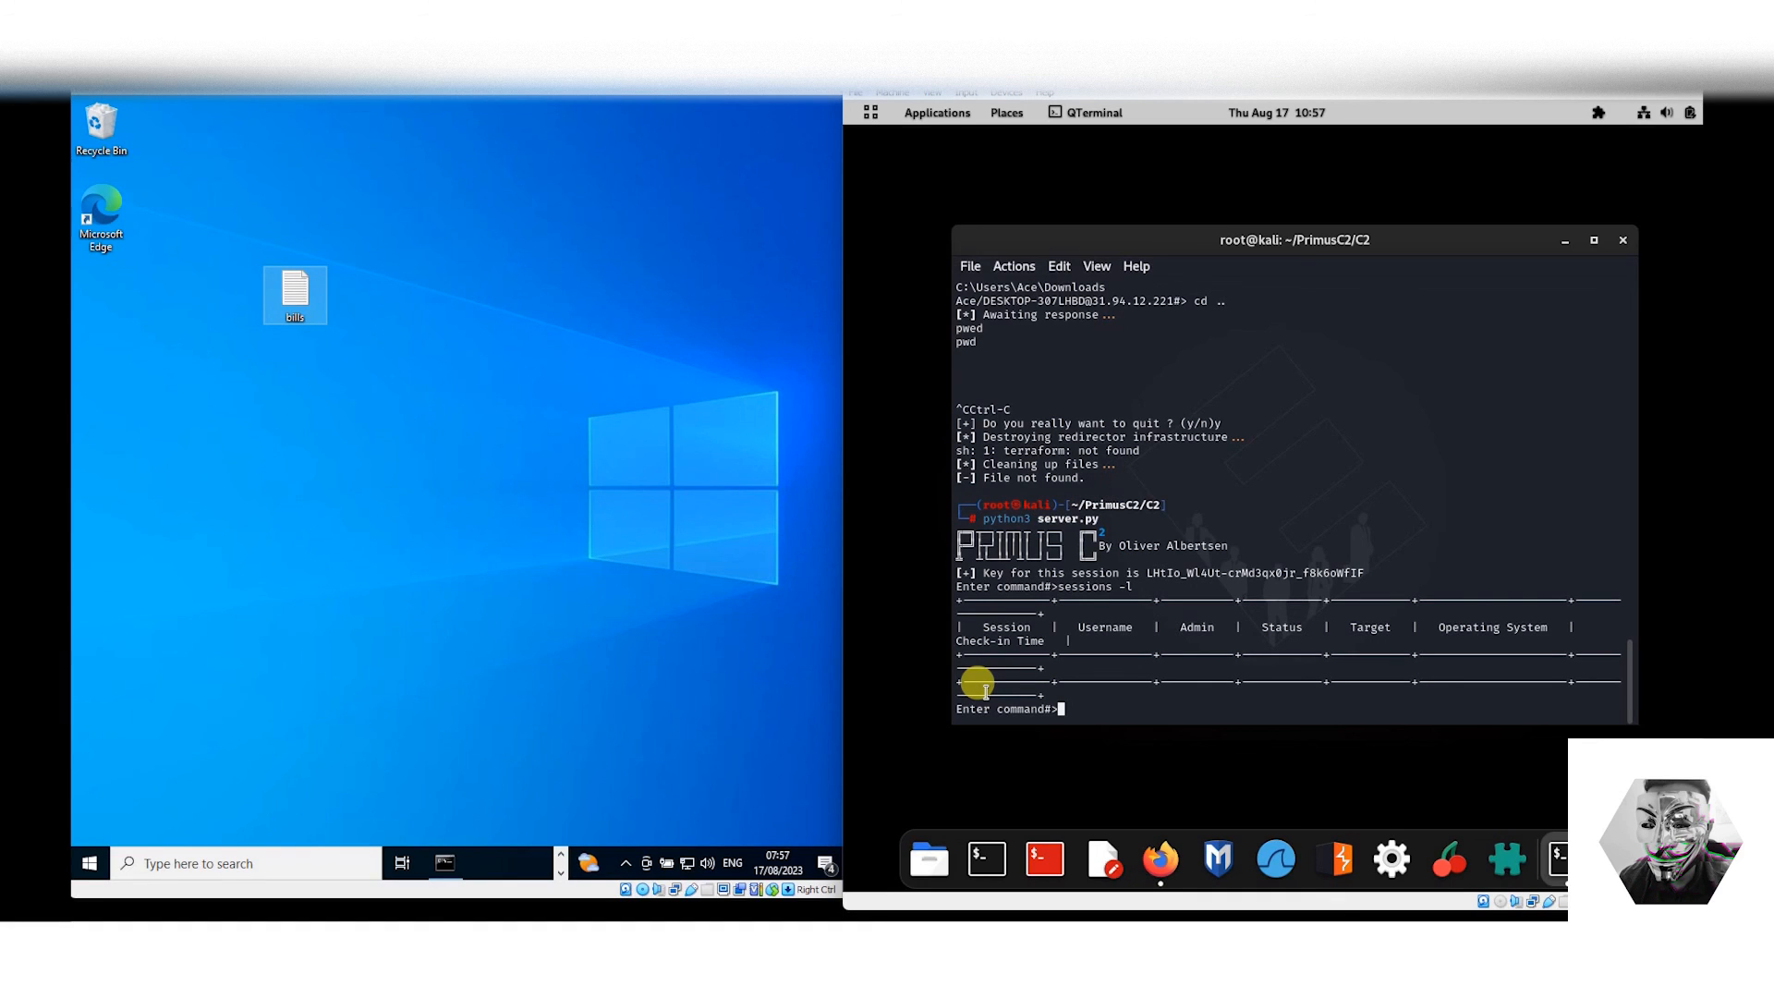
pyautogui.click(1161, 857)
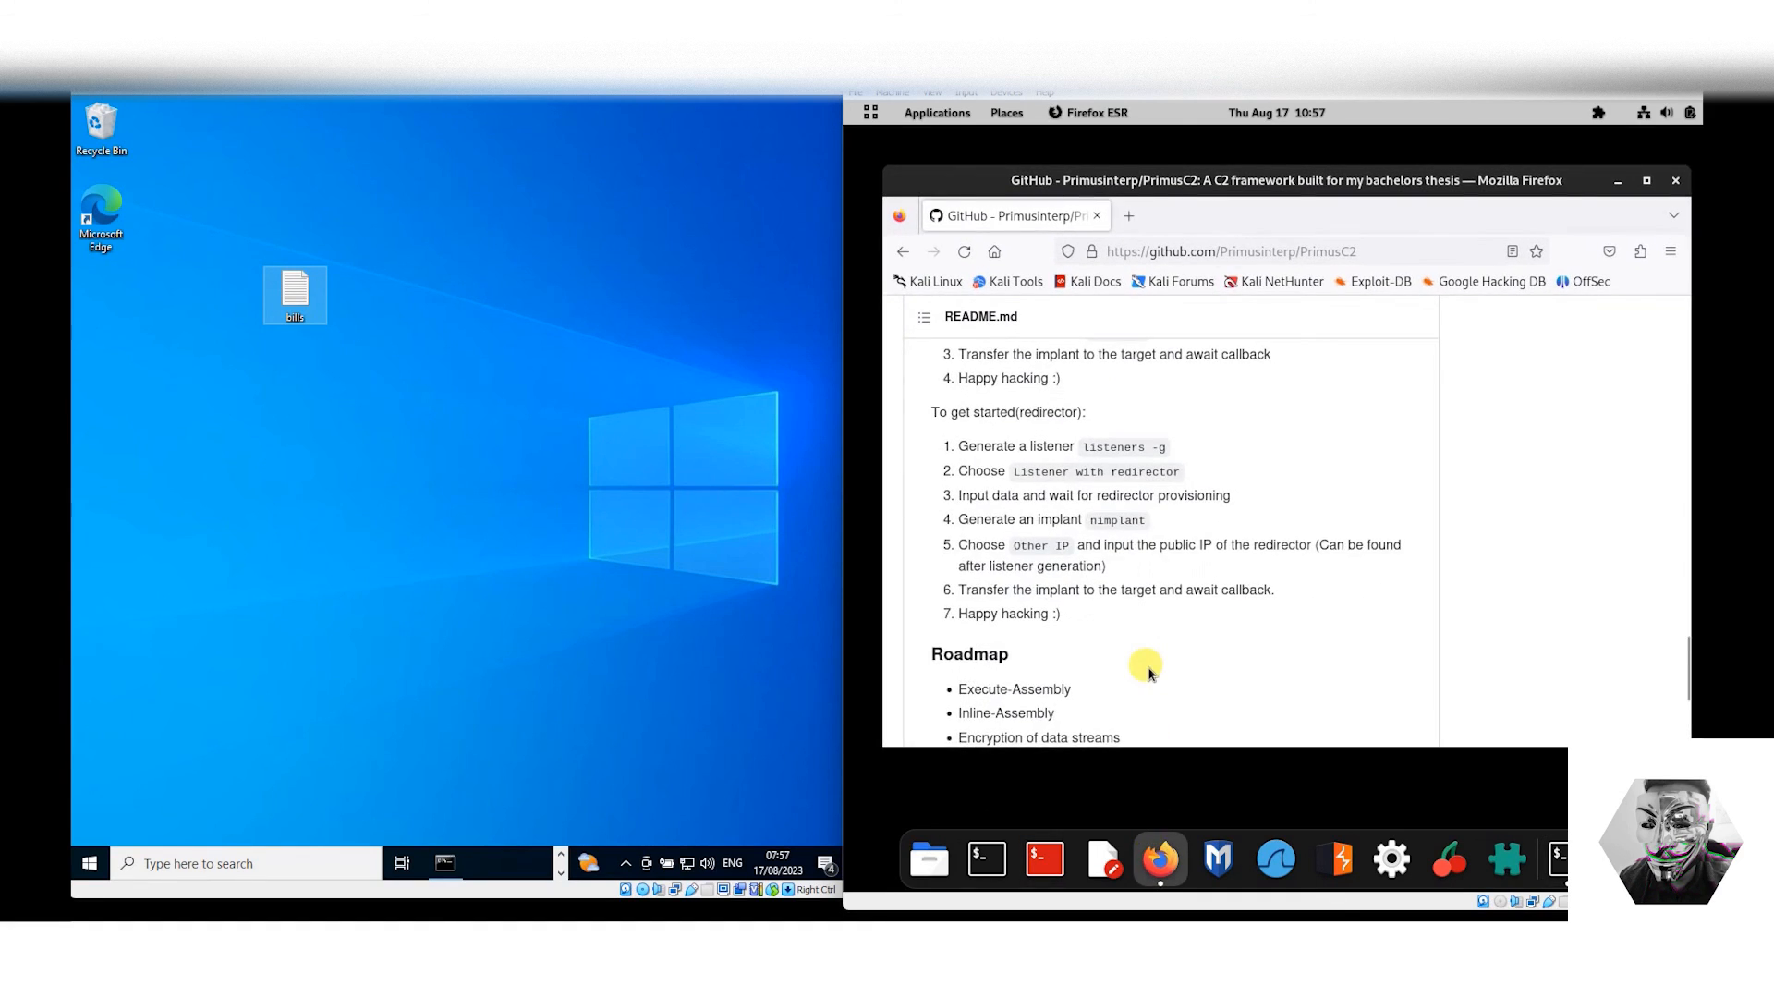
pyautogui.scroll(-3)
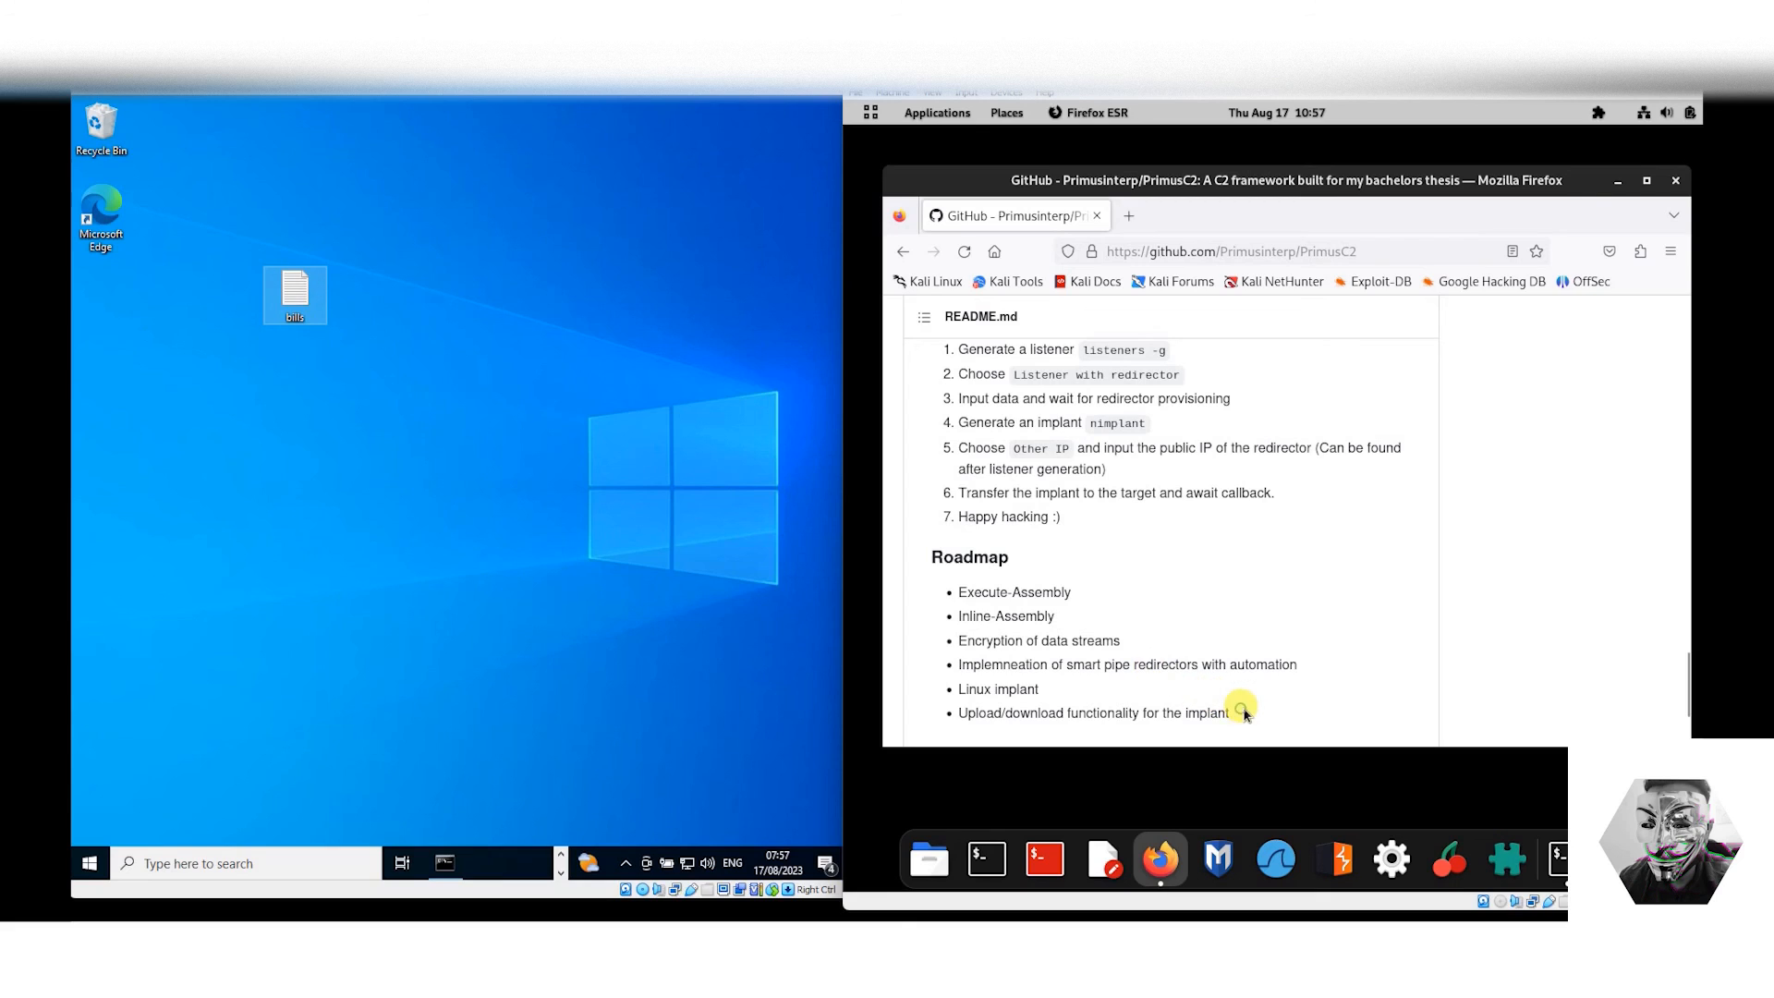